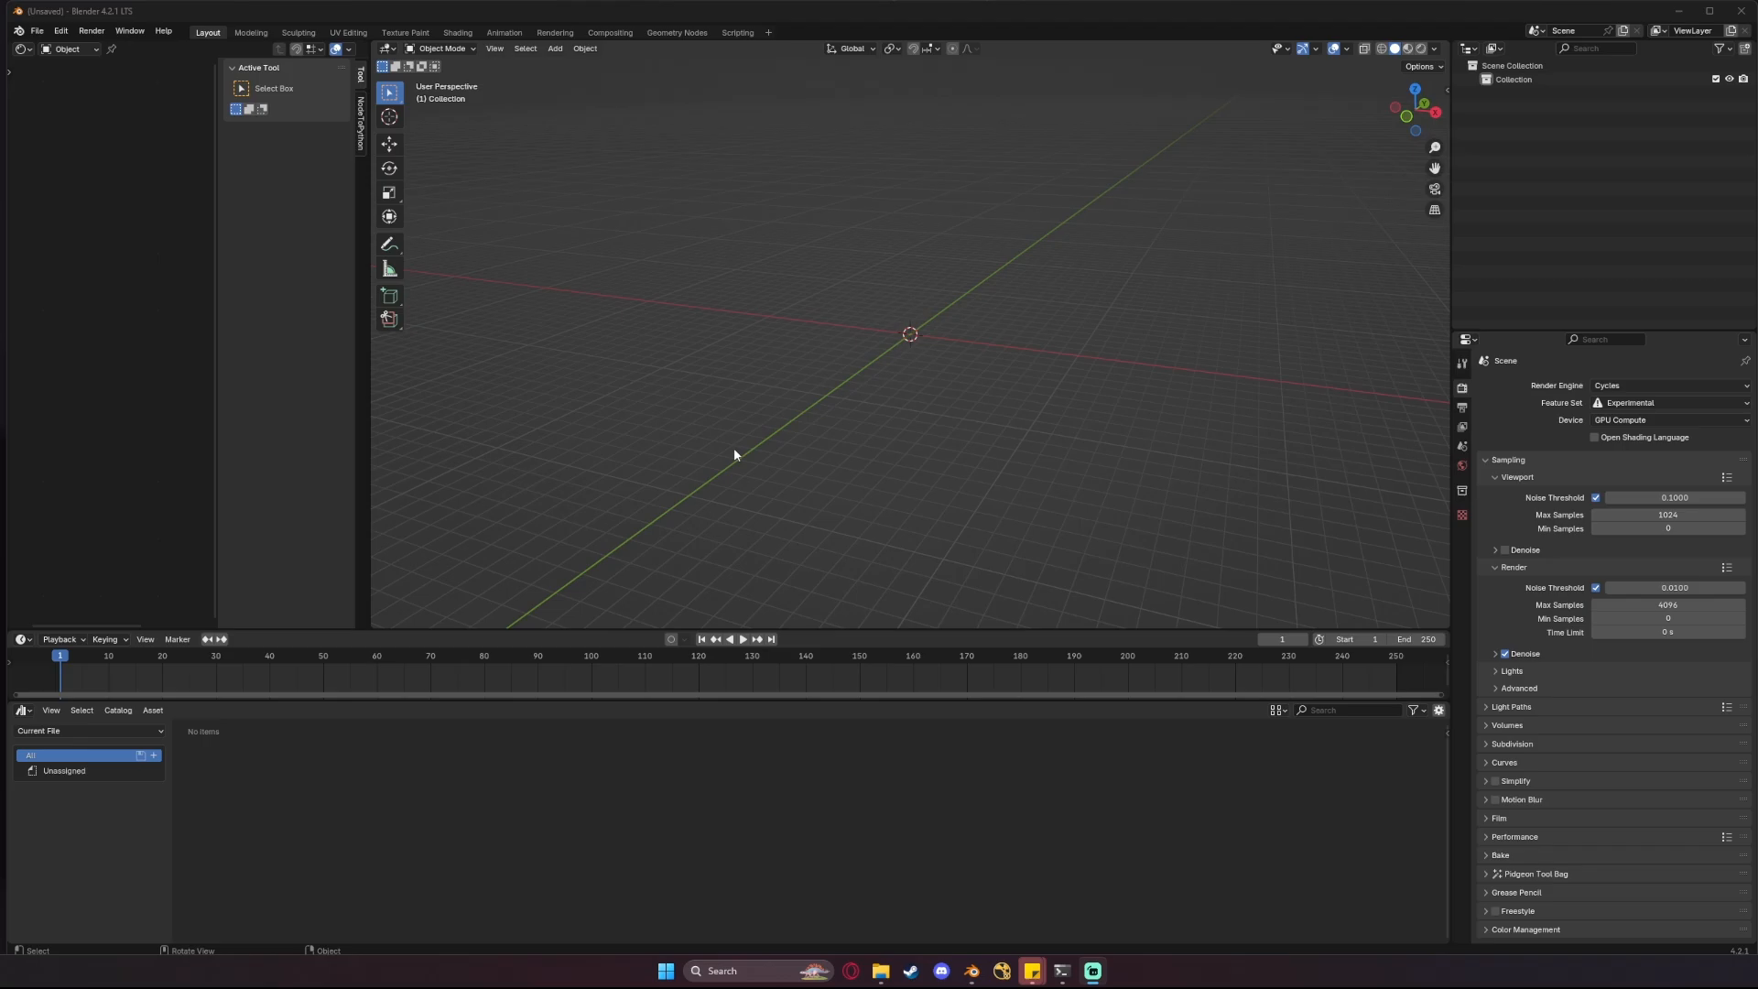
mouse_move(483, 260)
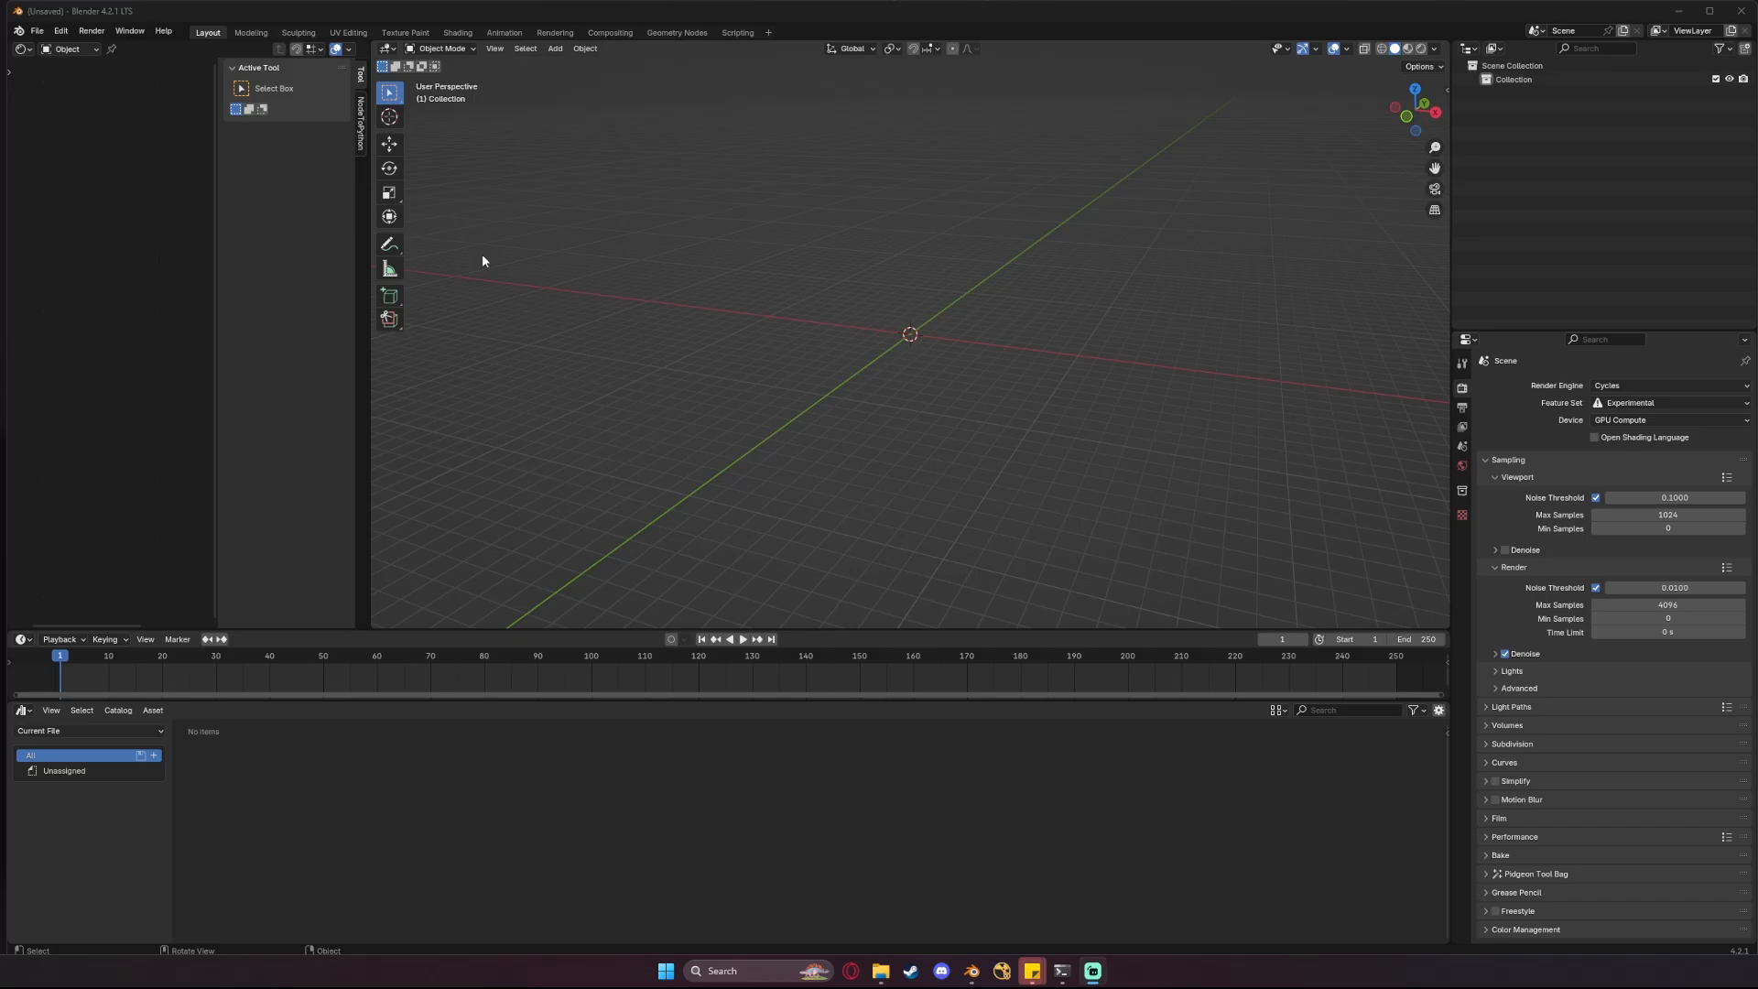
mouse_move(498, 221)
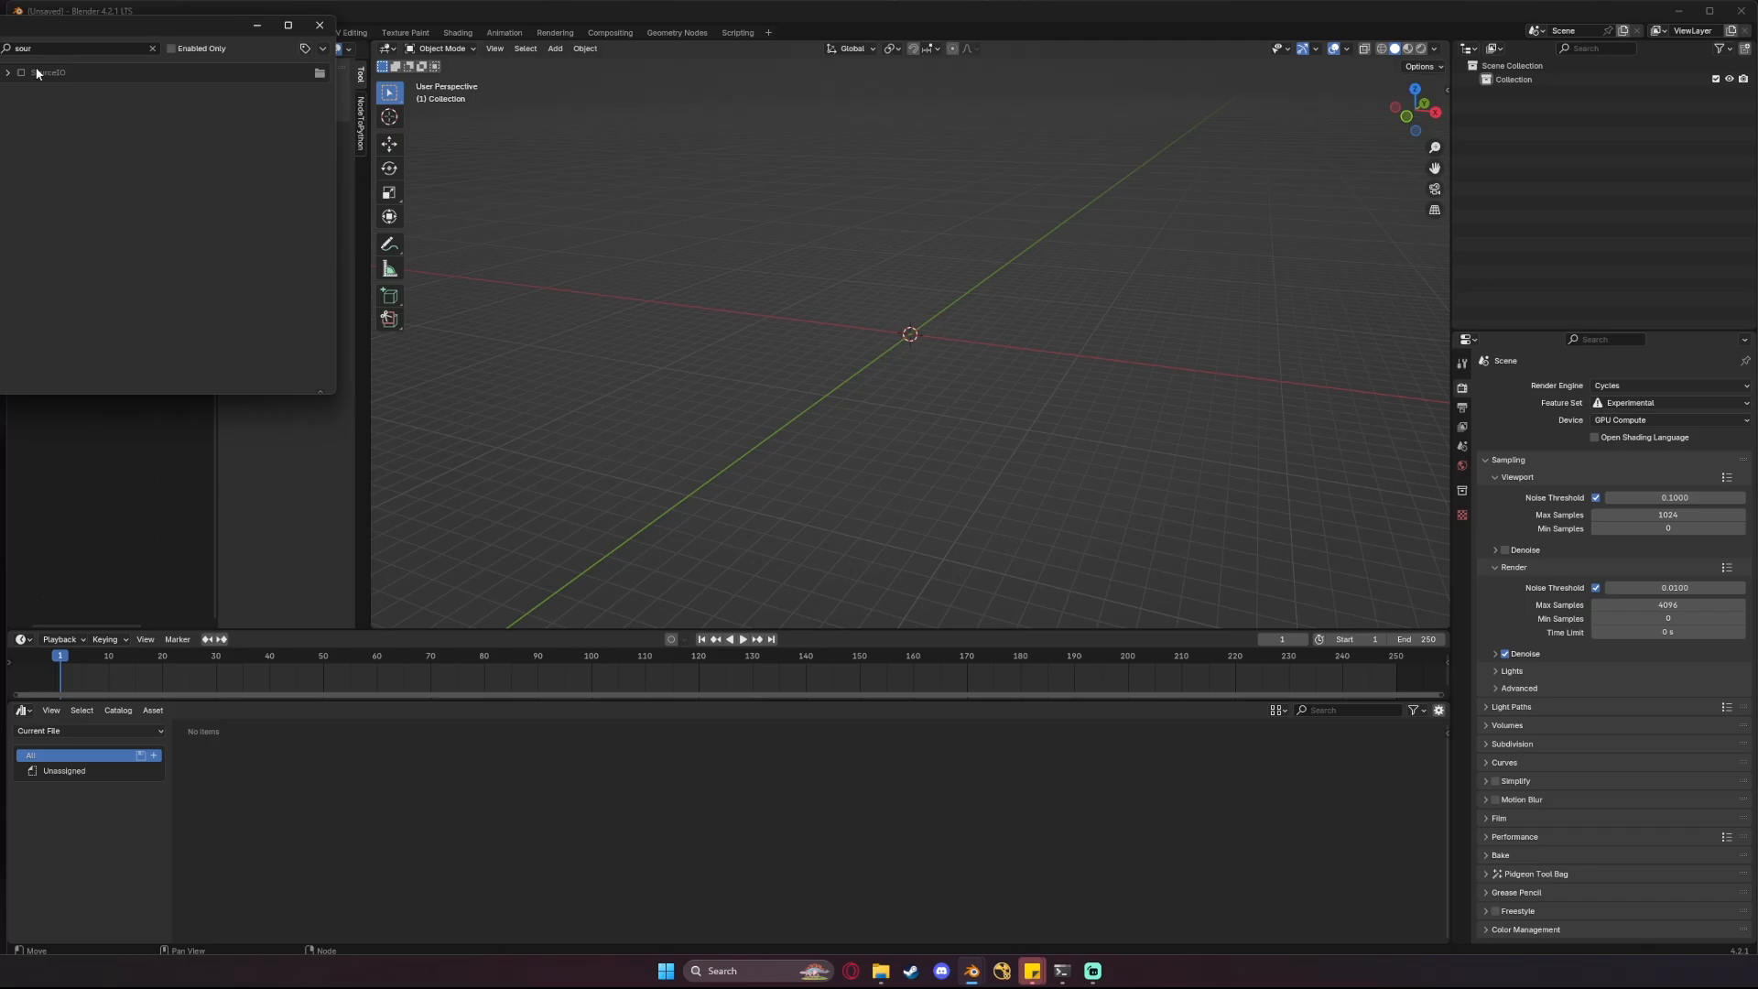
- Enable the SourceIO add-on in Preferences and return to the empty scene
left_click(9, 72)
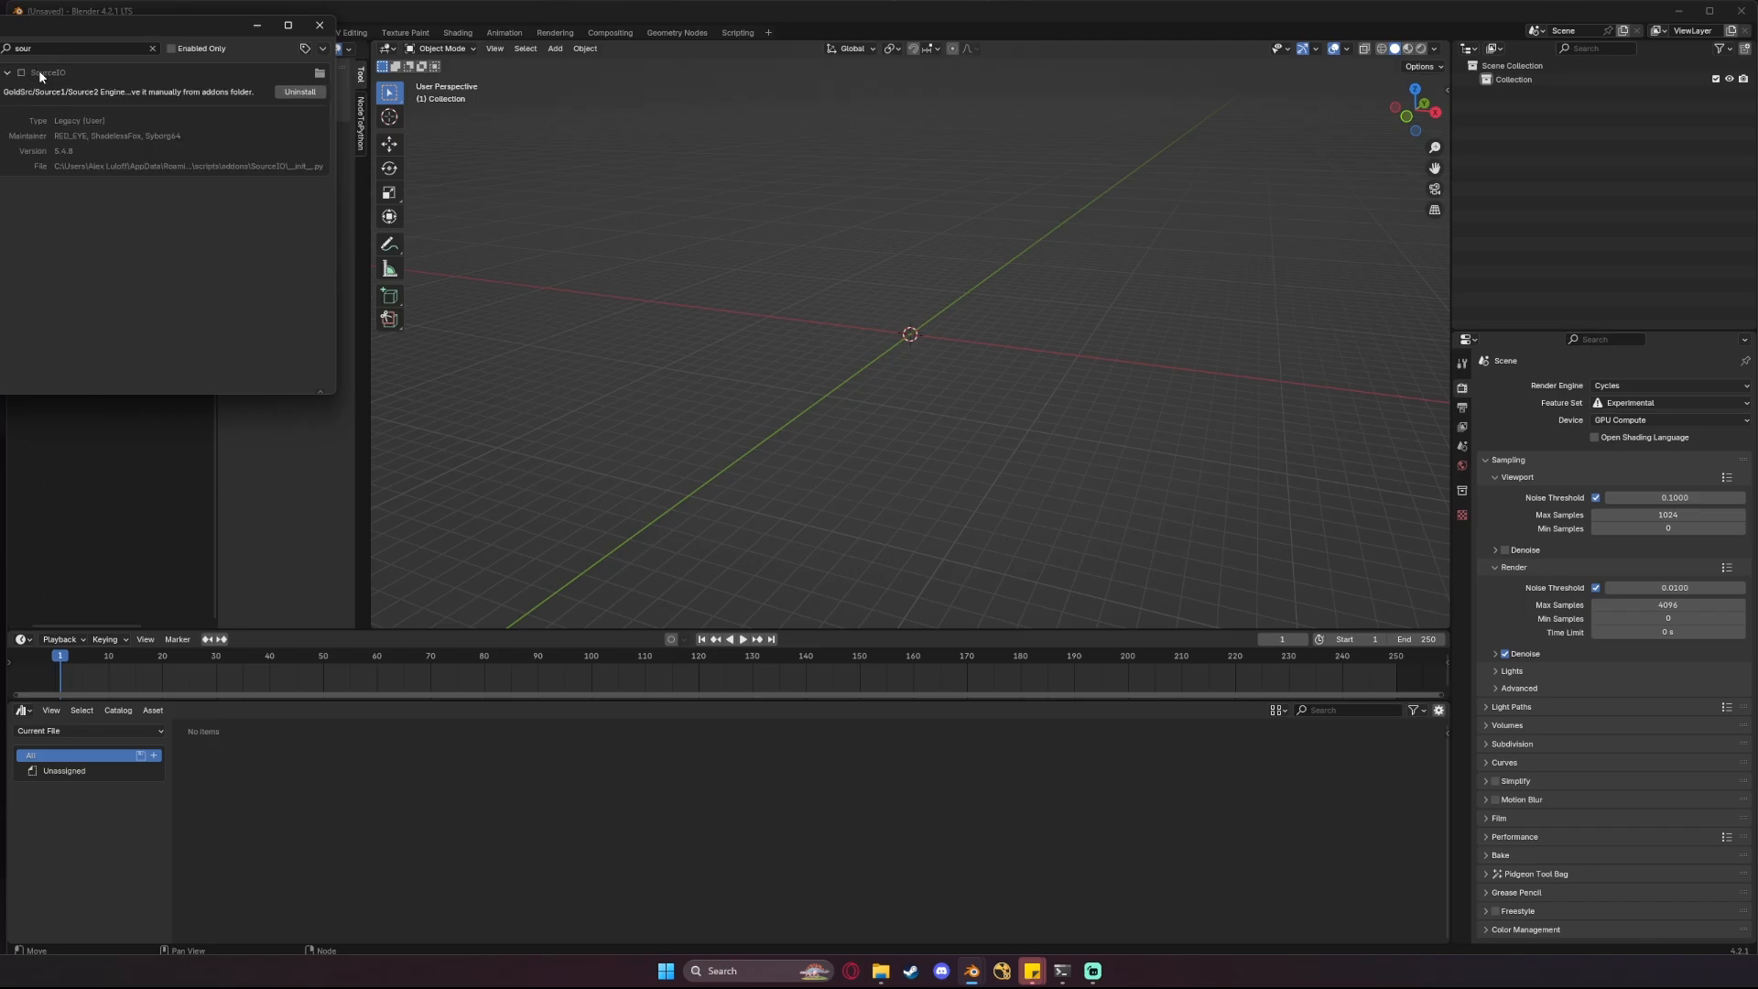
mouse_move(34, 78)
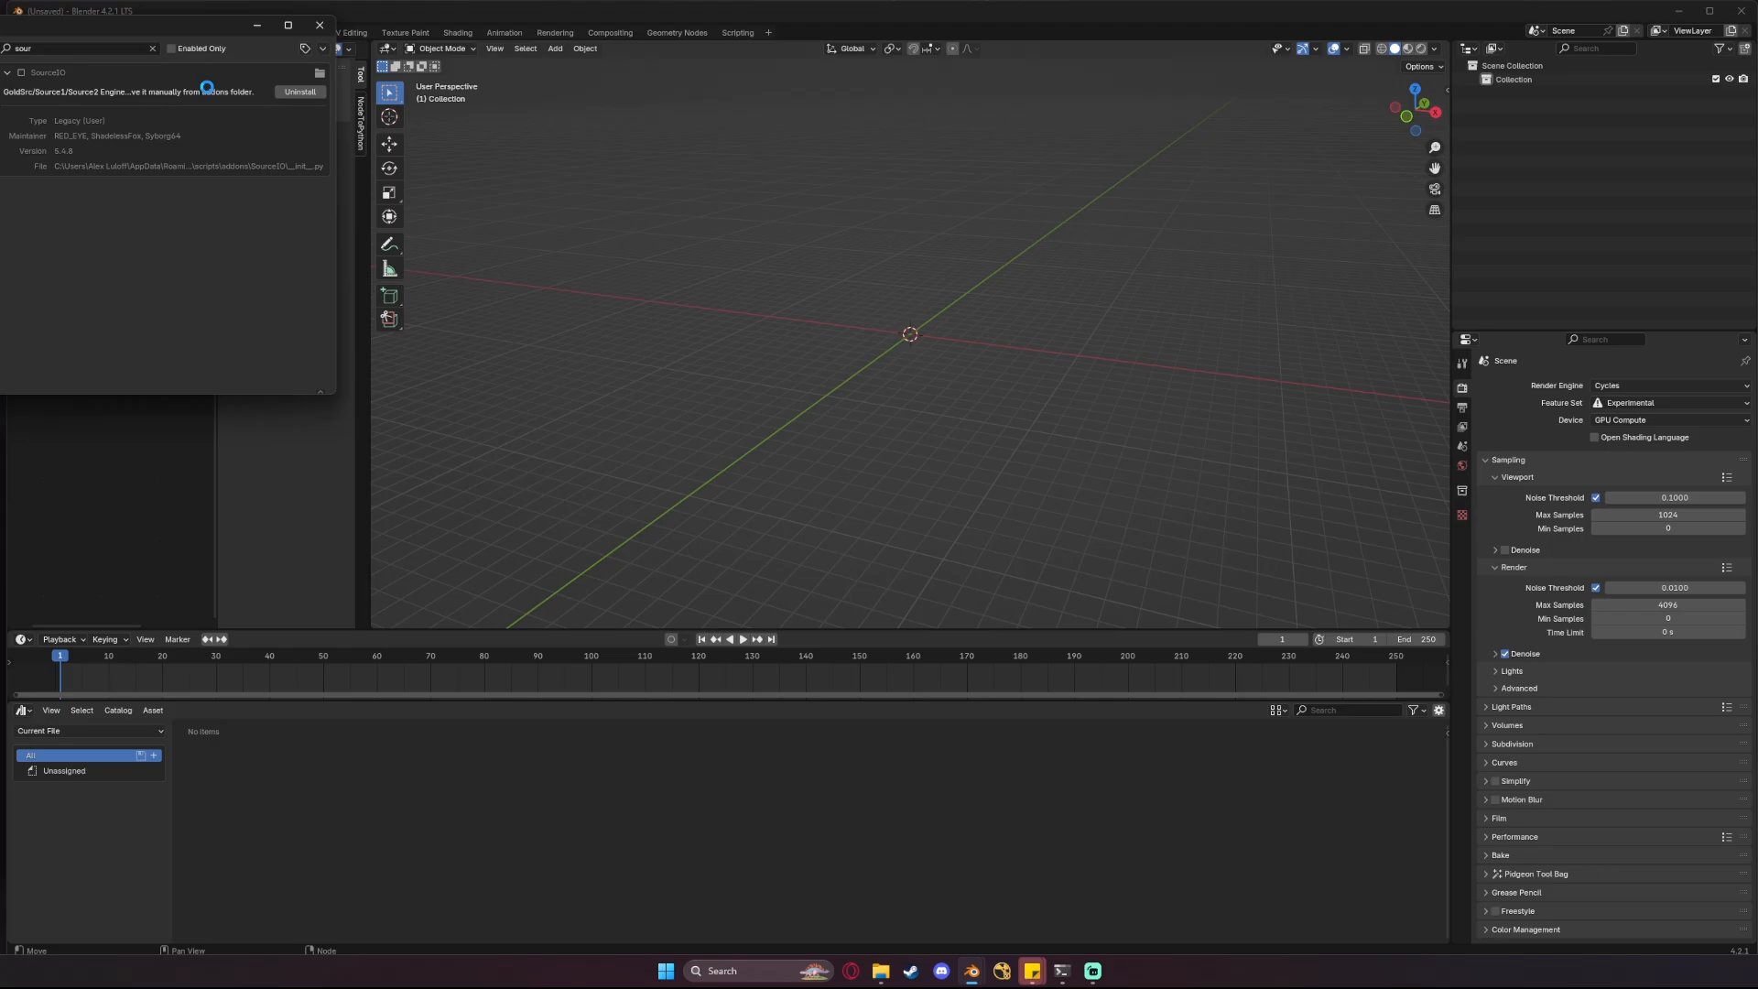
left_click(19, 71)
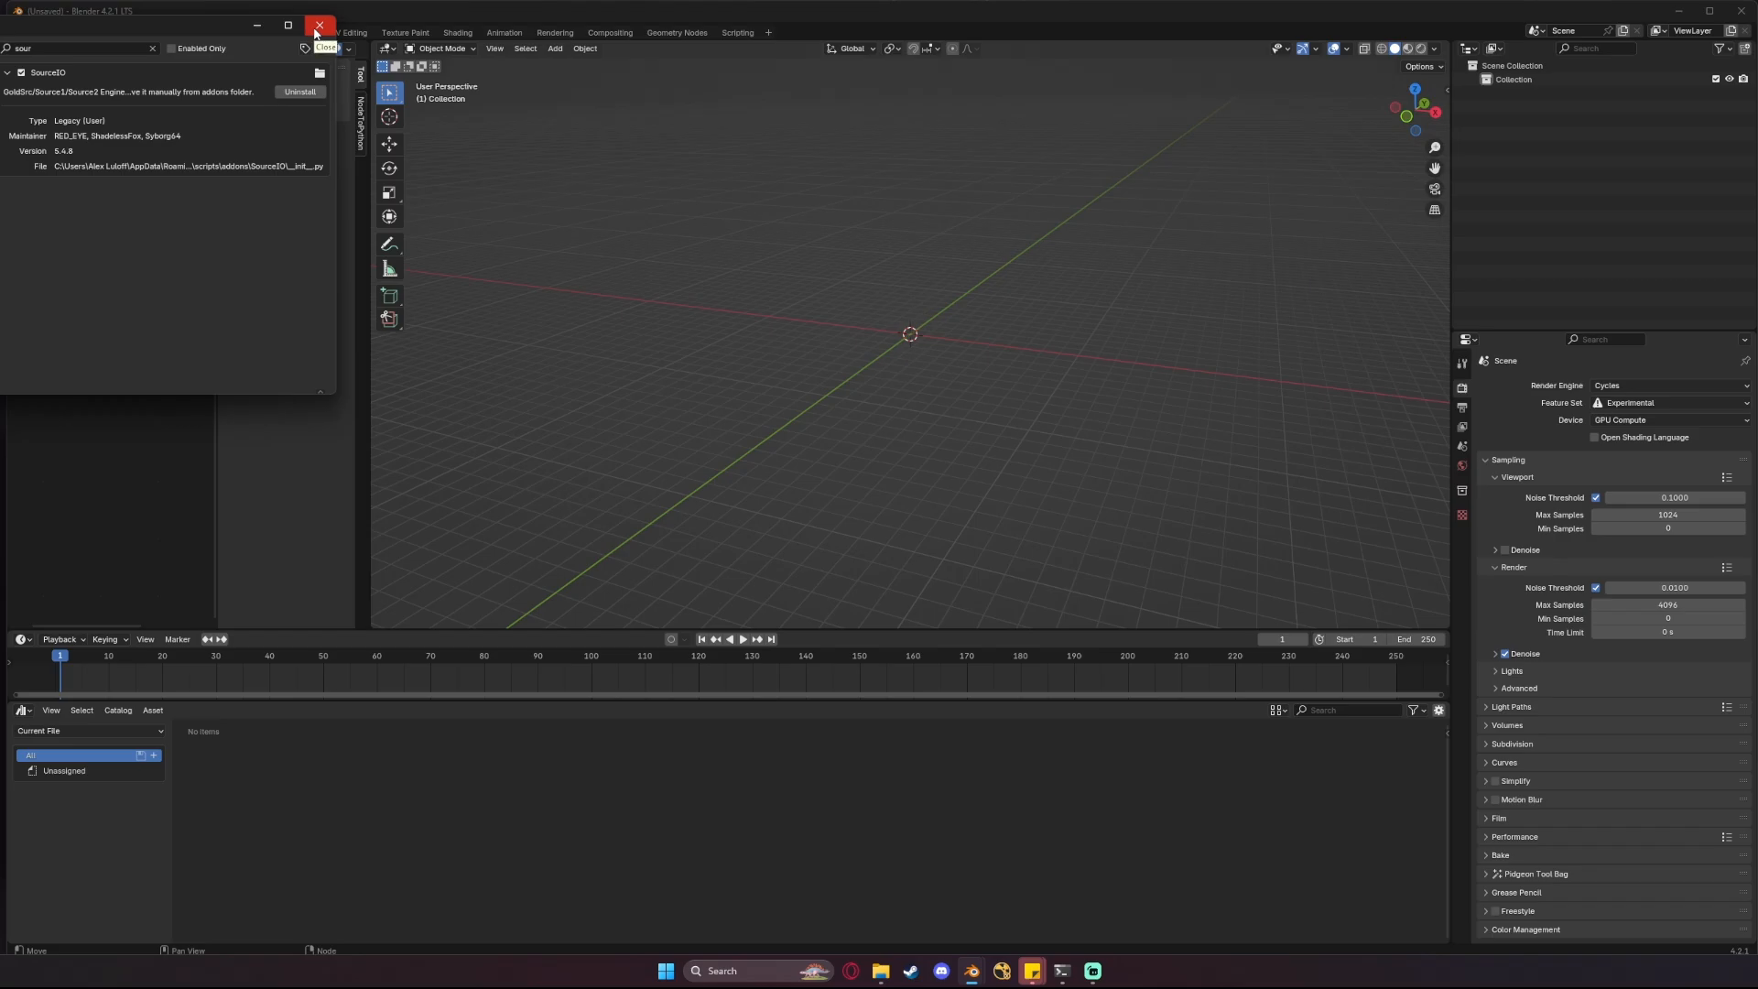
left_click(320, 26)
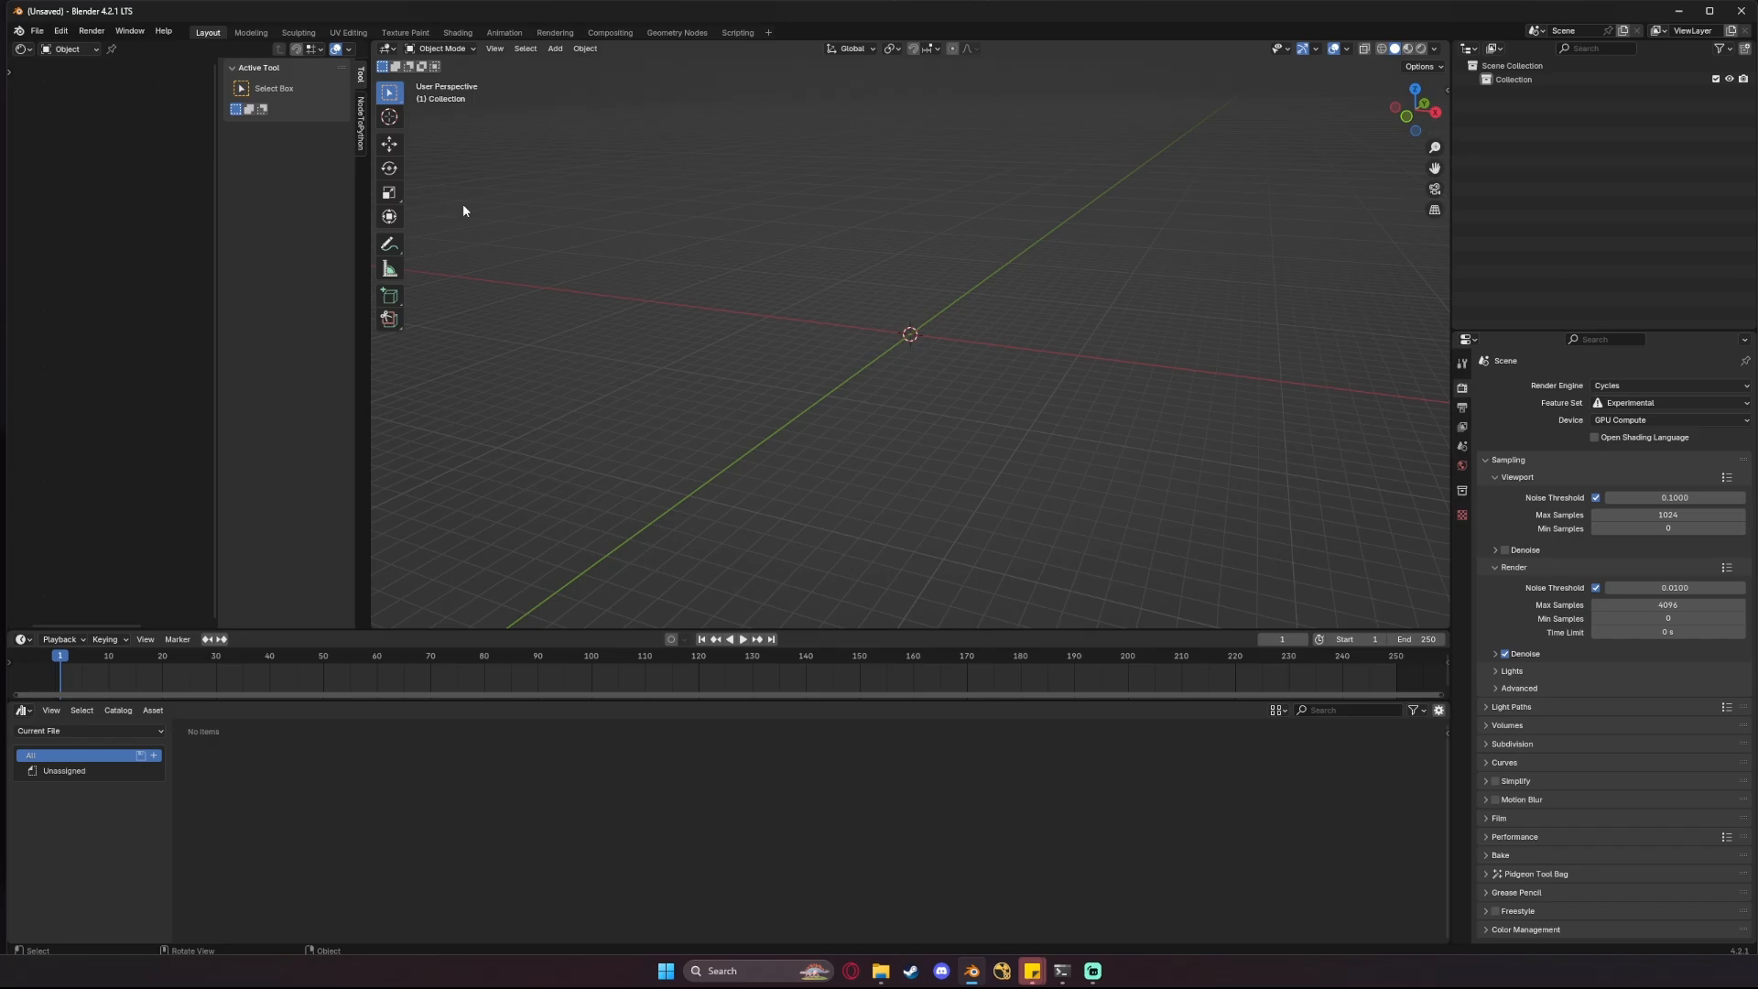
- Start a Source2 packed map (.vpk) import so the file browser shows the CS:GO folder
left_click(37, 30)
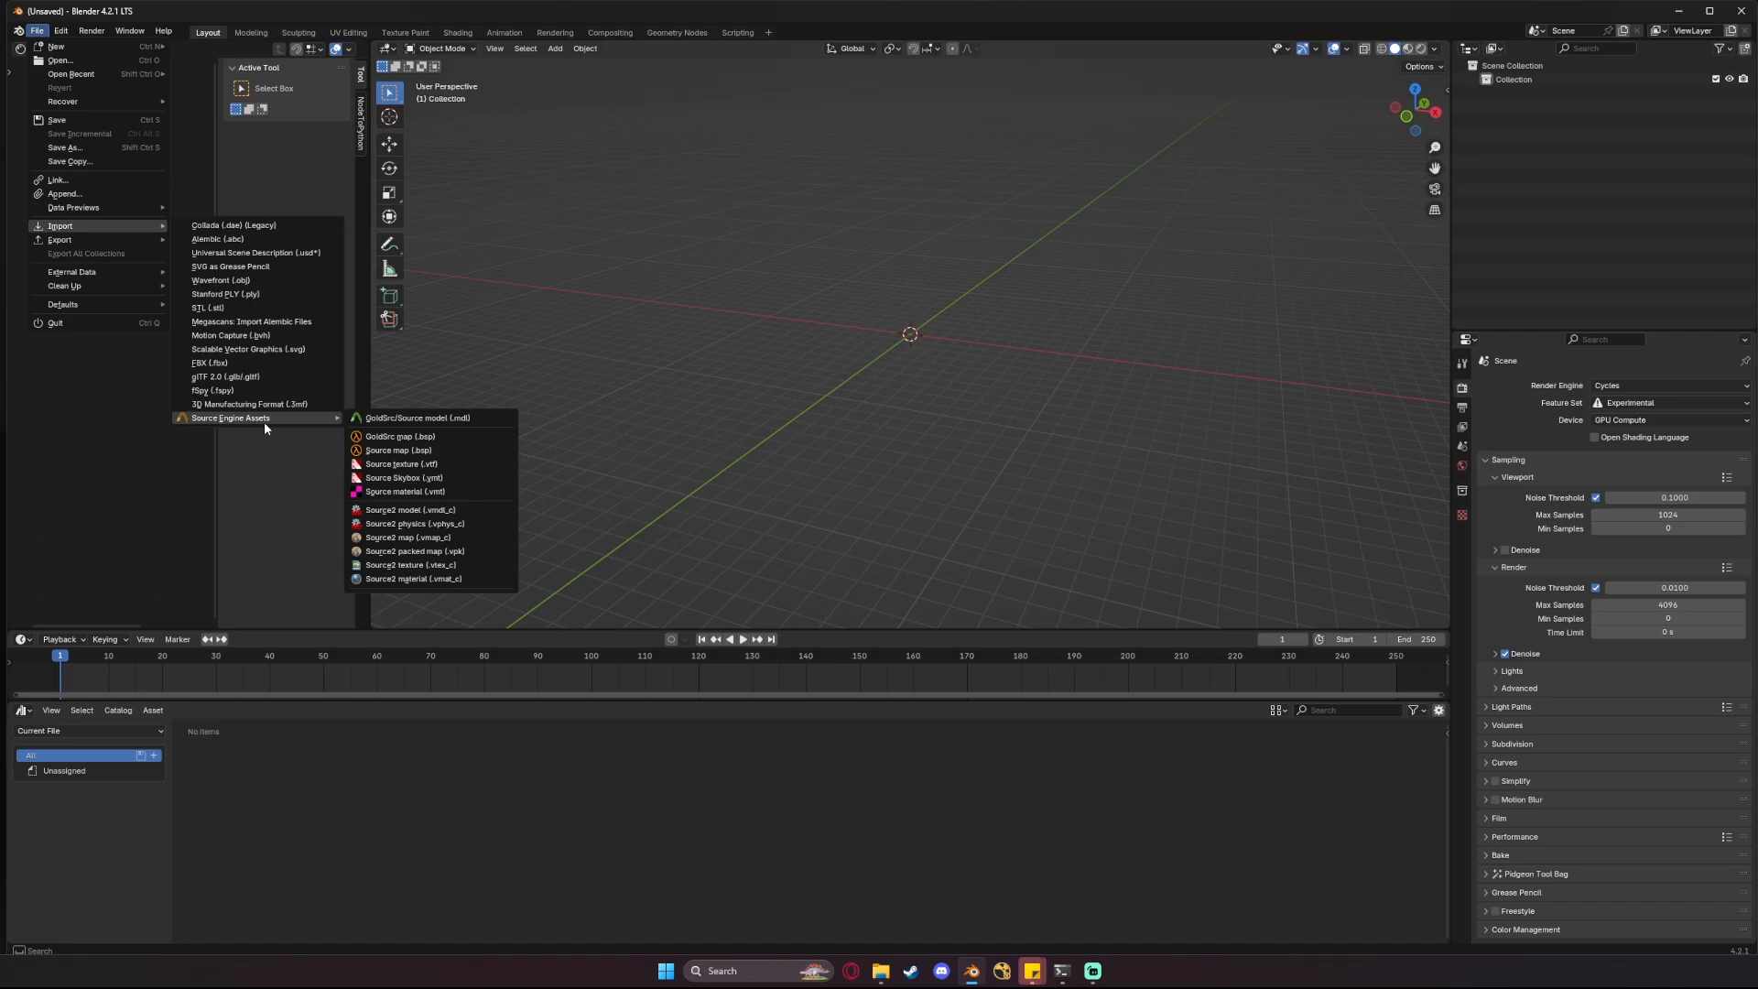
mouse_move(456, 476)
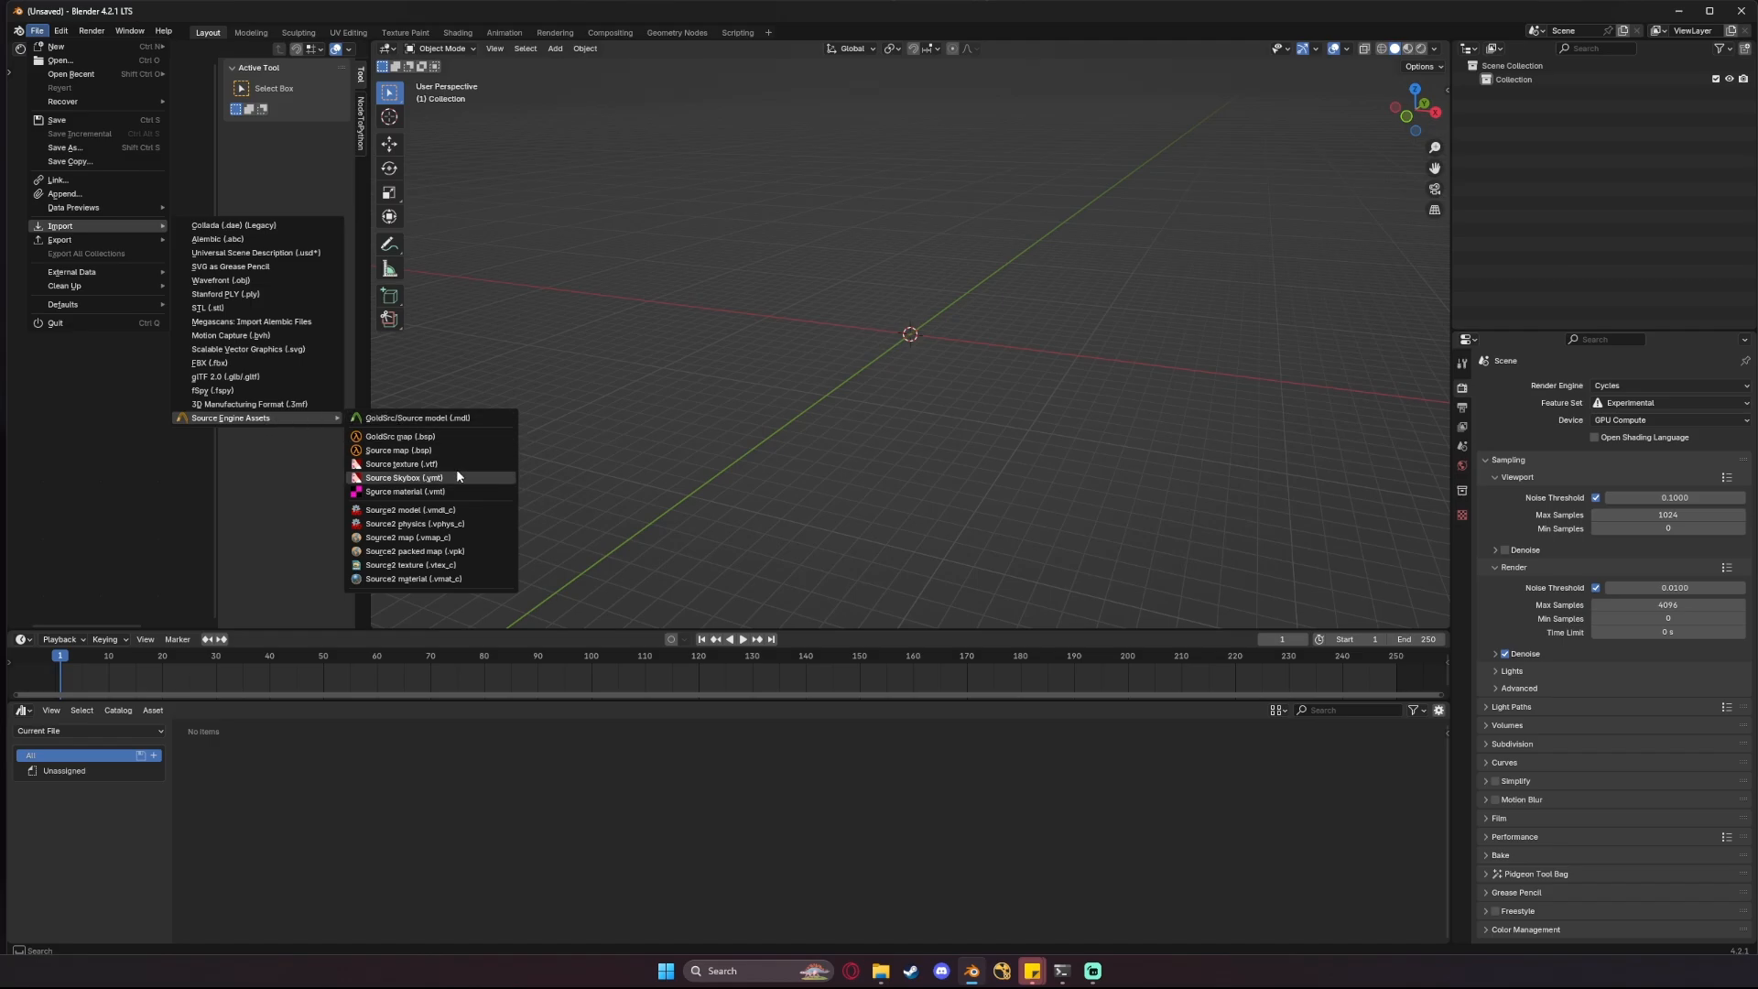
mouse_move(478, 551)
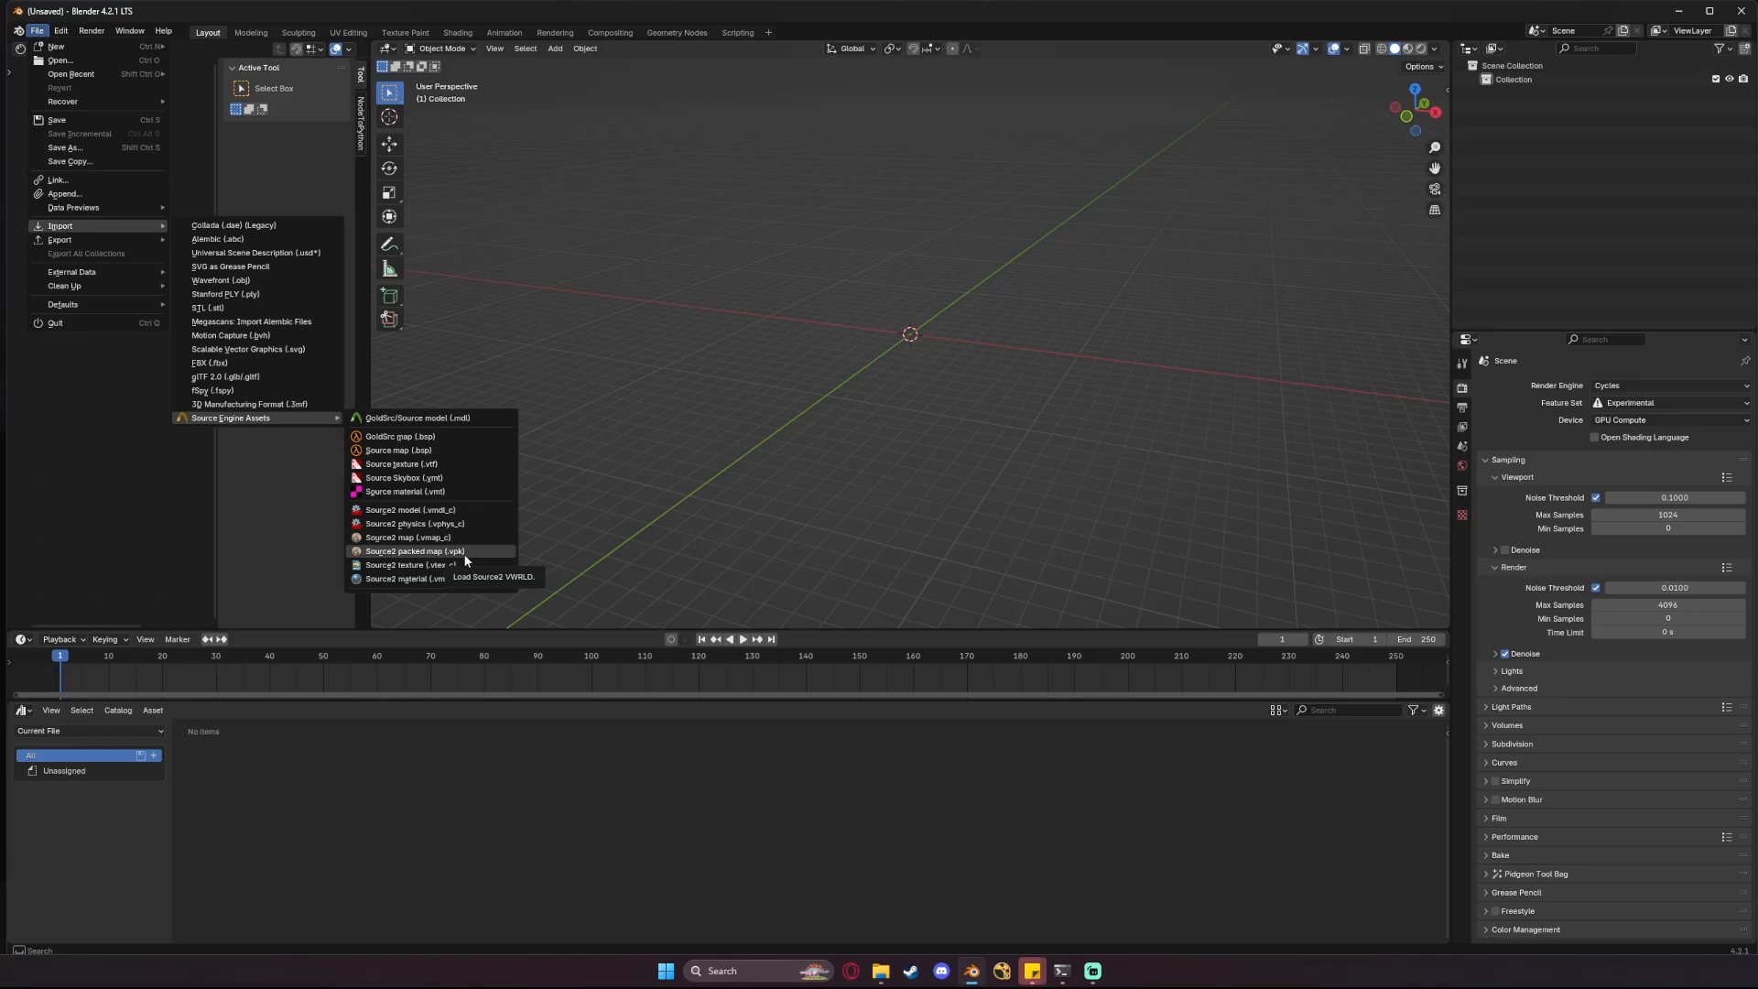
left_click(415, 551)
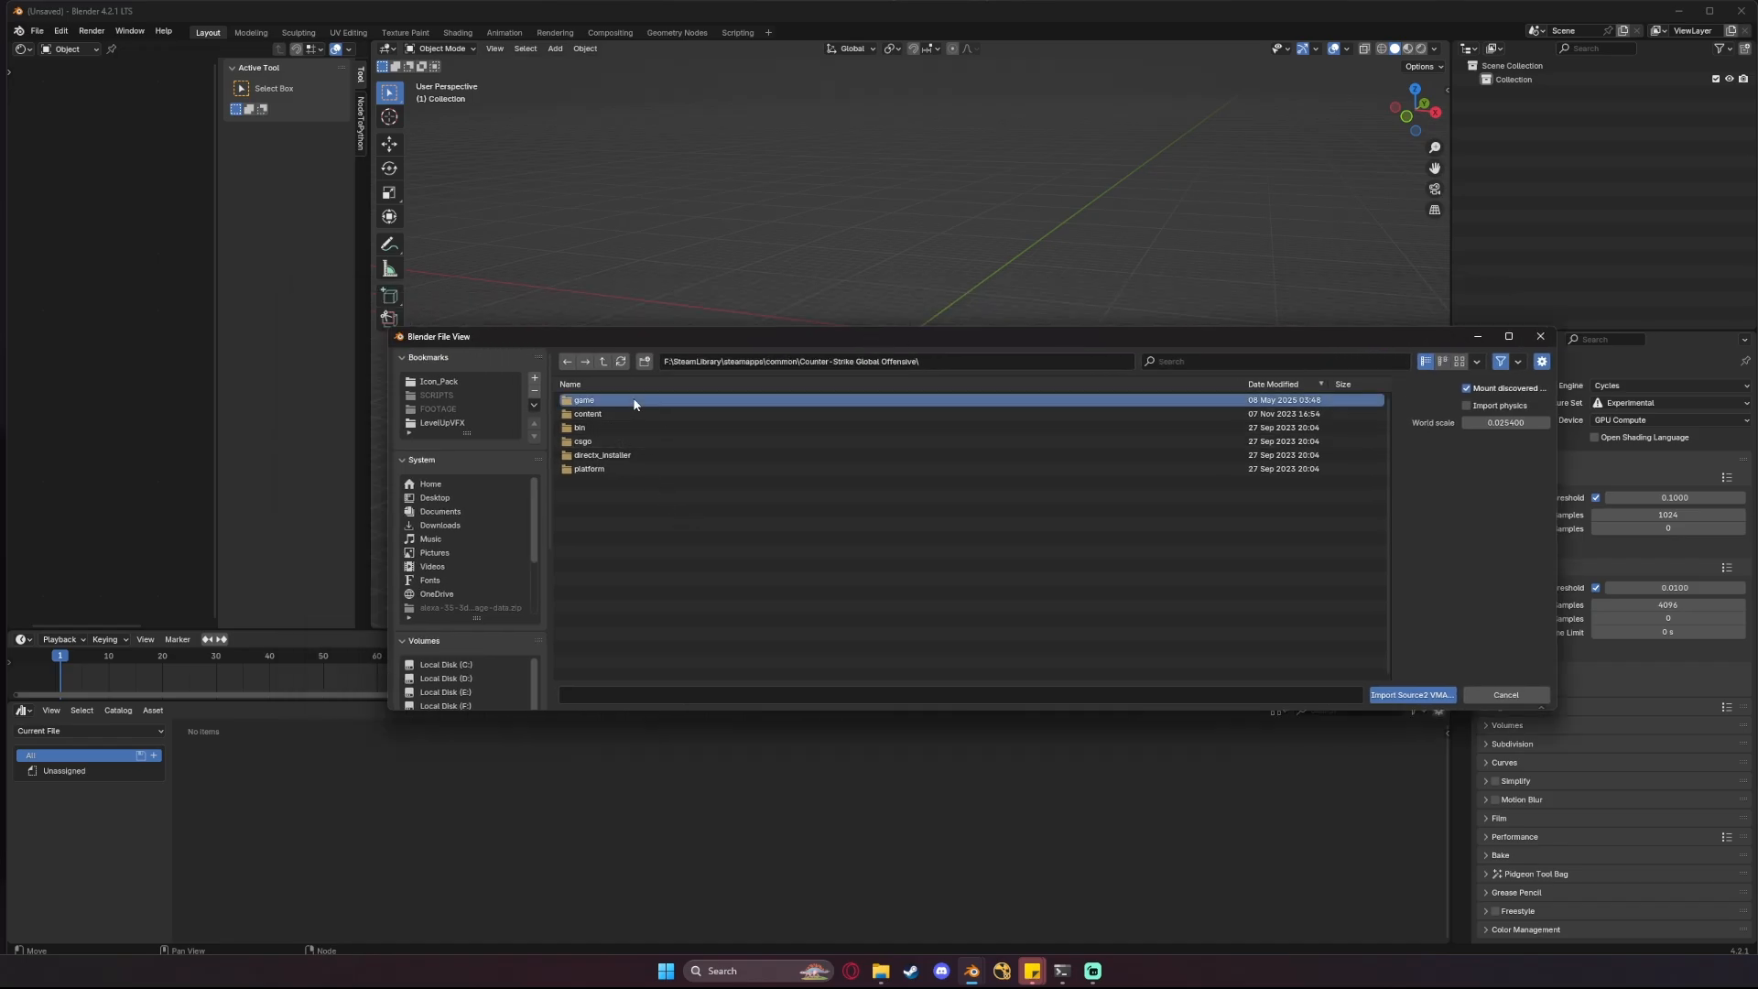
- Browse into the csgo maps folder, filter 'de_nu' and pick de_nuke_vanity.vpk
double_click(582, 399)
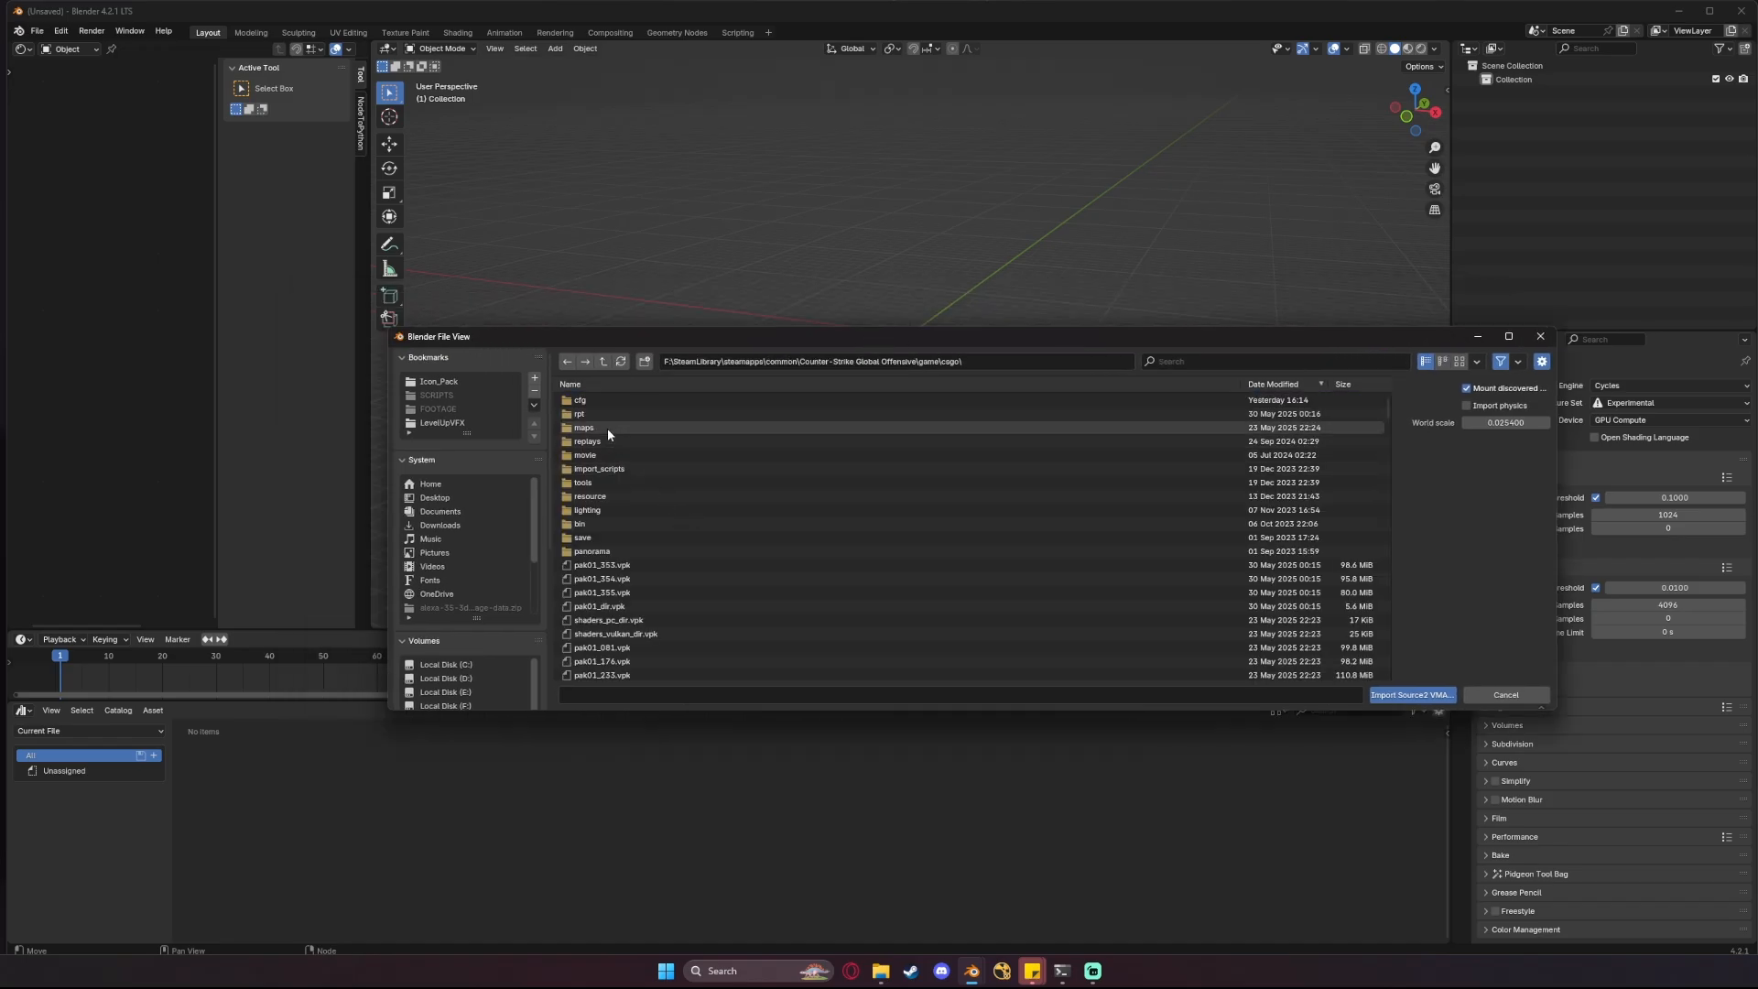
double_click(583, 427)
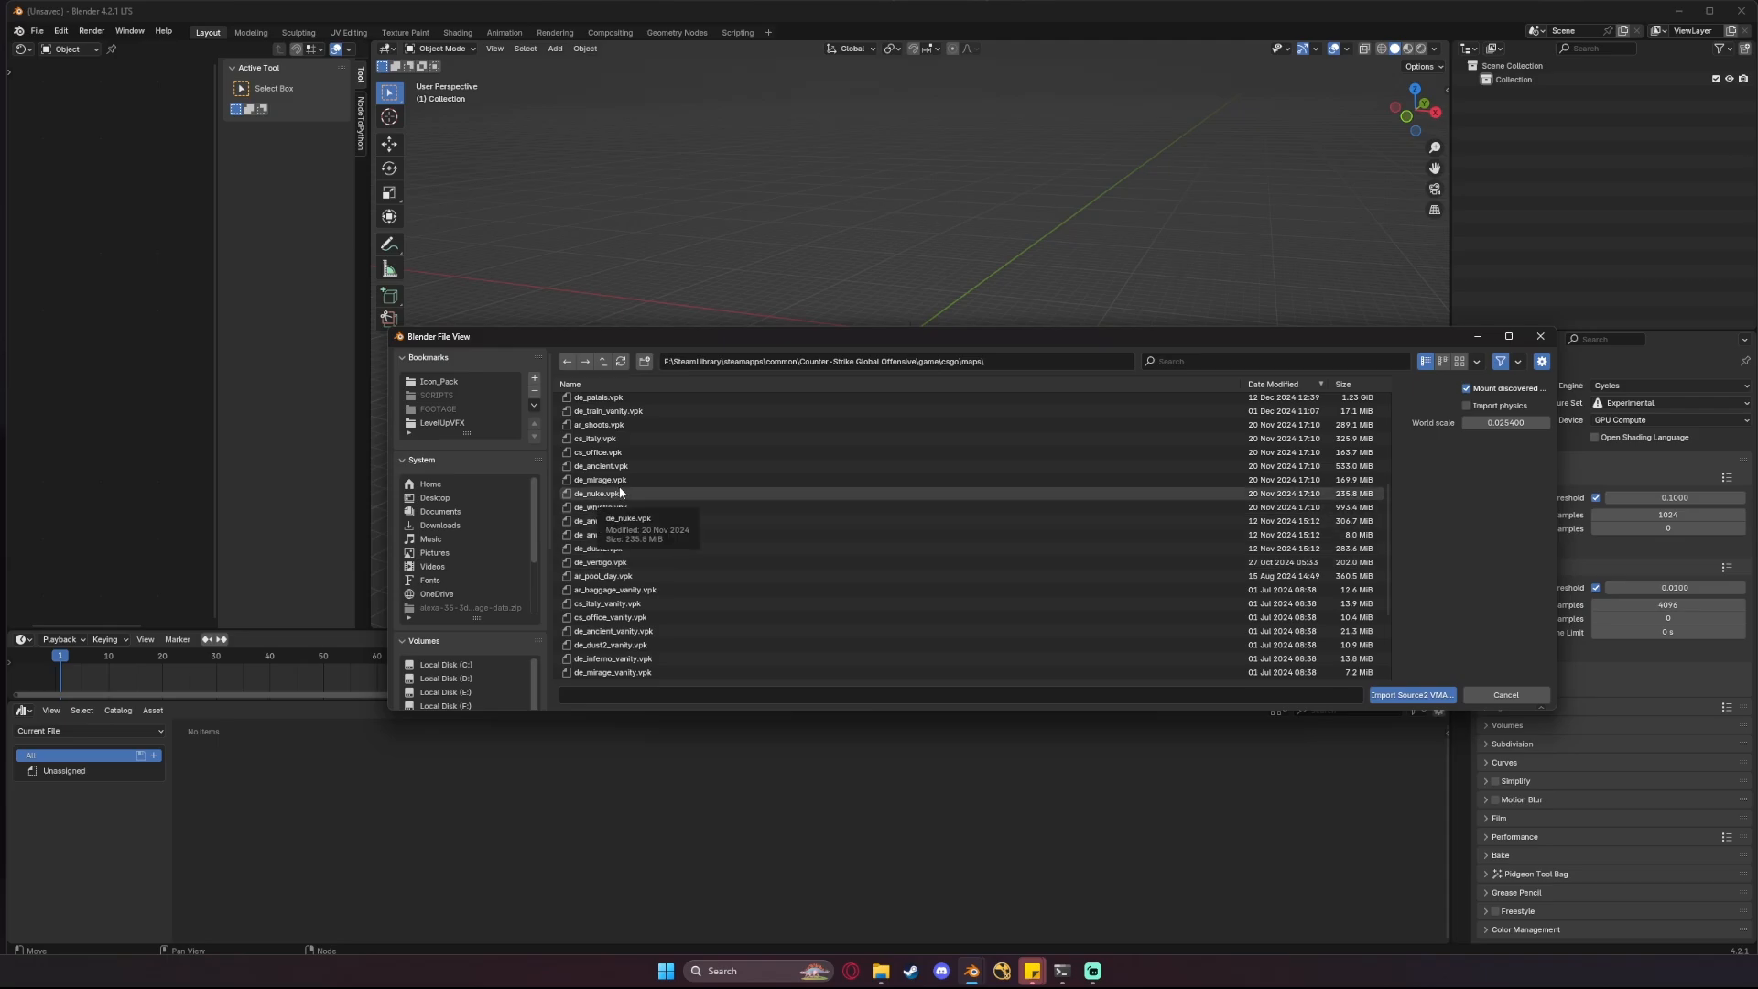
mouse_move(630, 501)
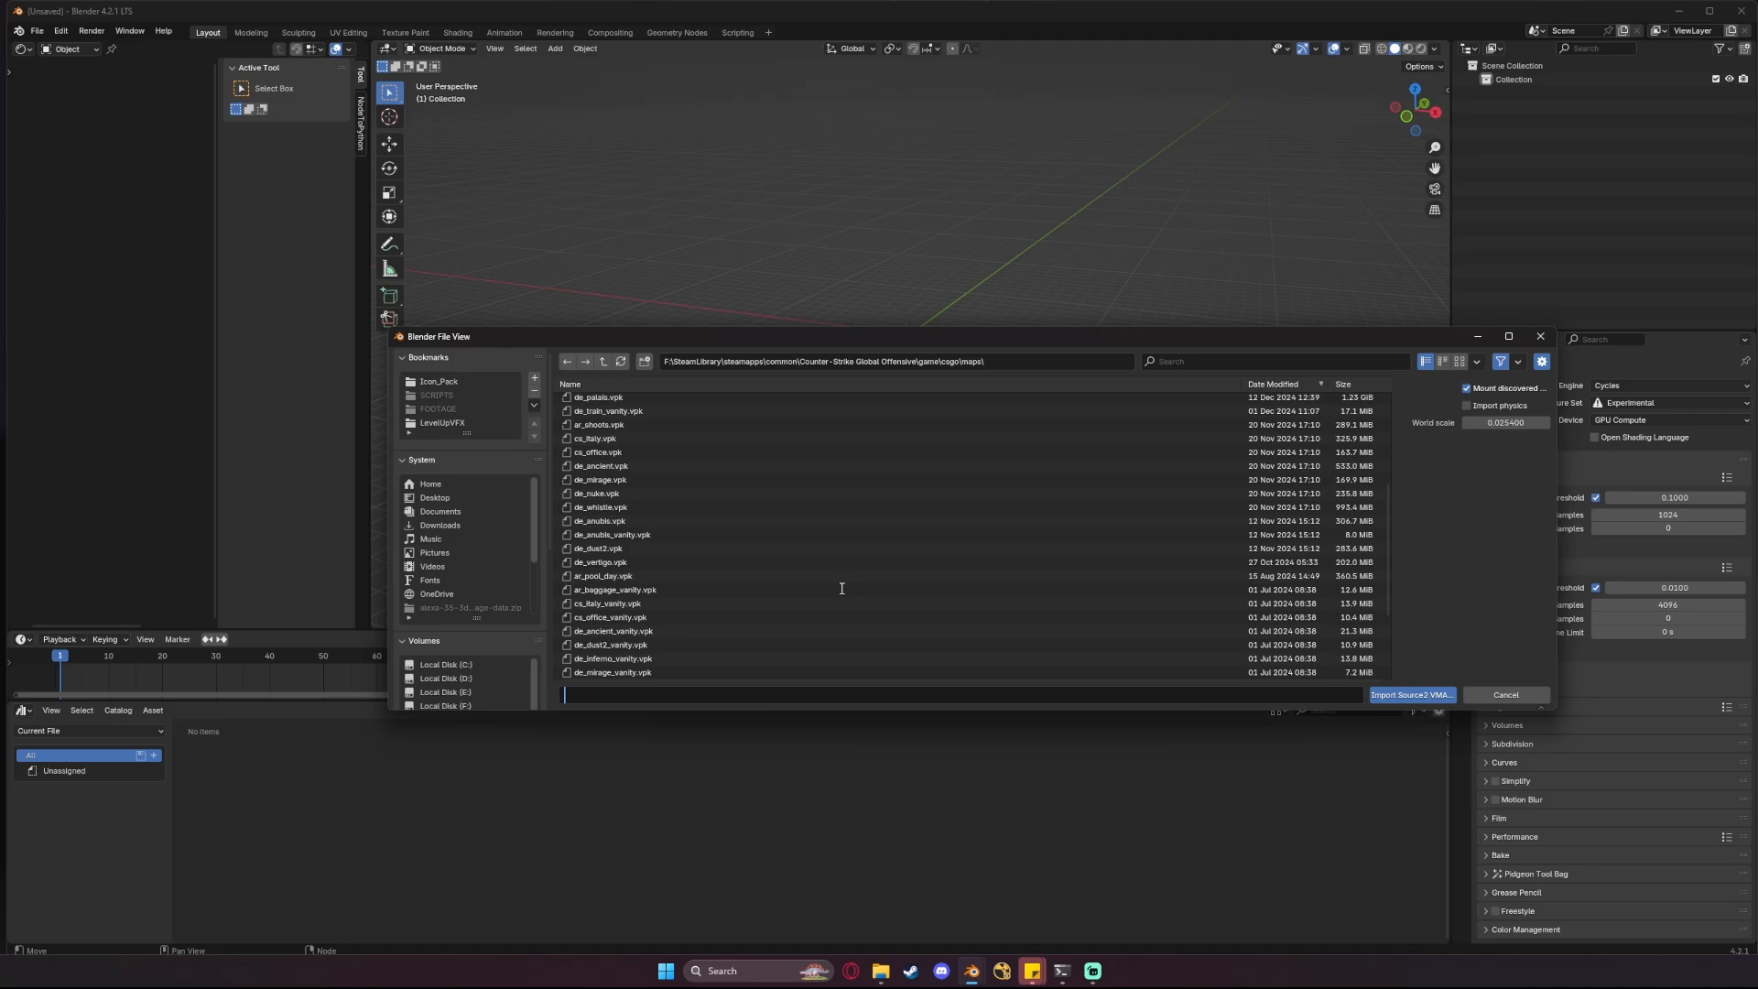
type("de_nu")
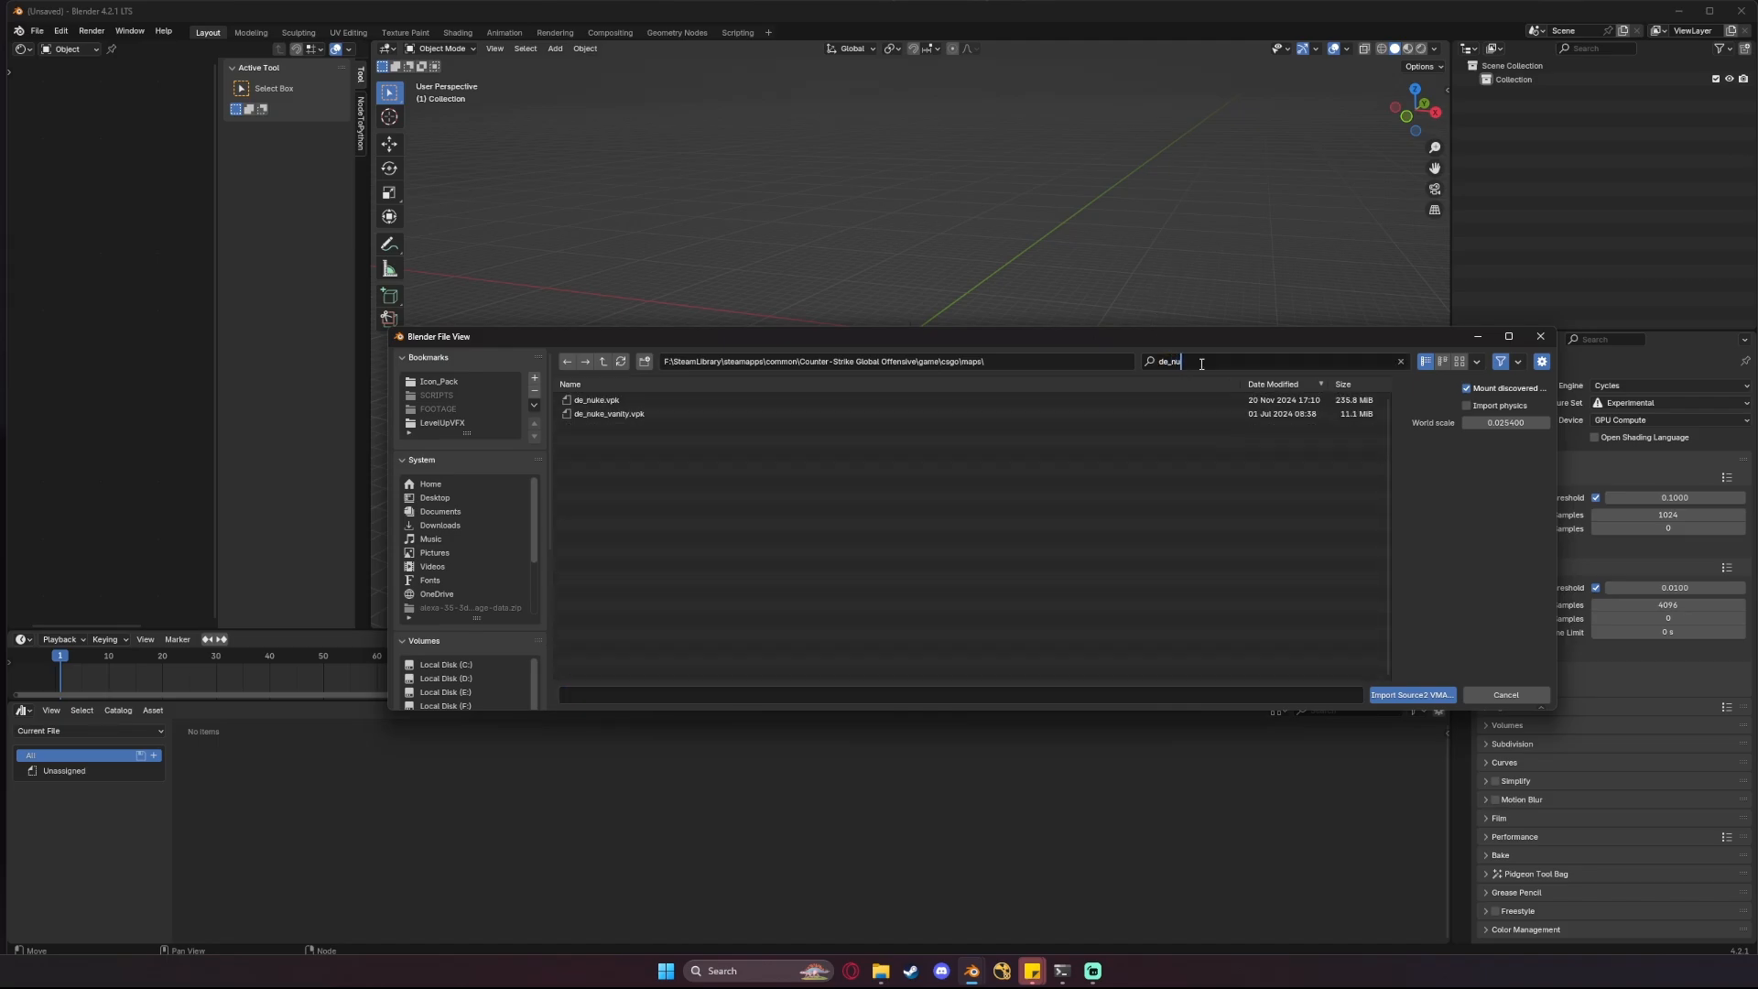
left_click(608, 414)
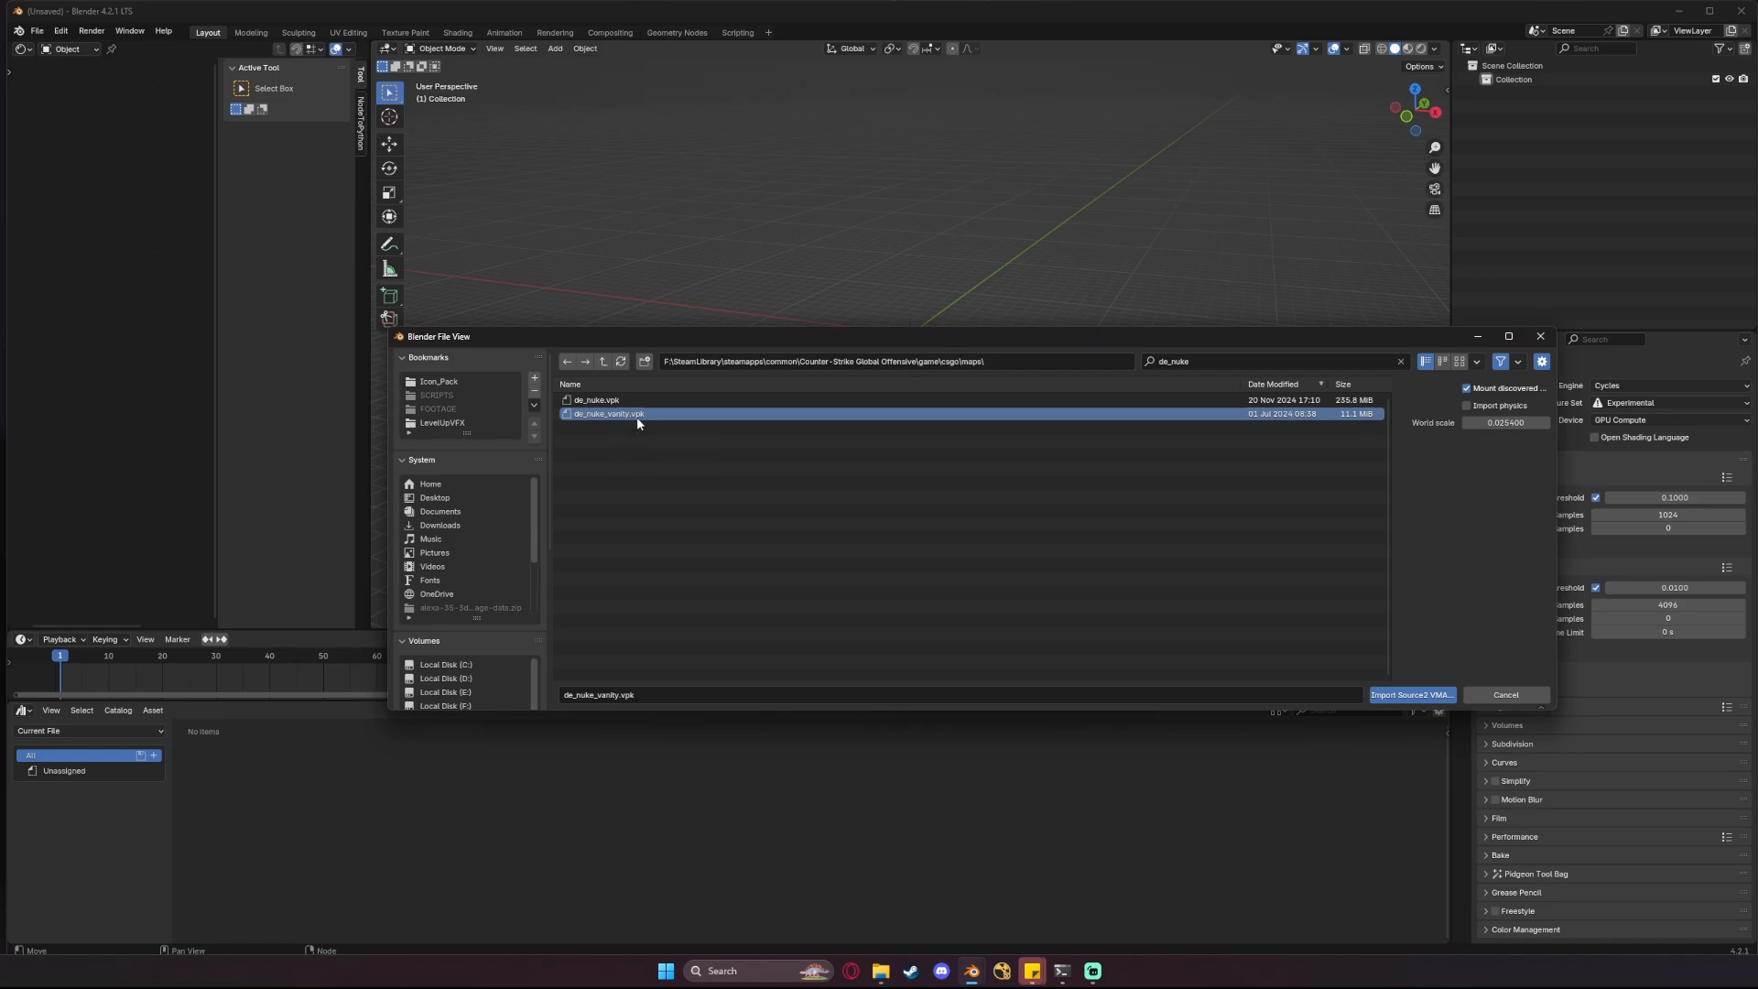
- Import the de_nuke_vanity VMAP and orbit over its entity collection
left_click(1410, 694)
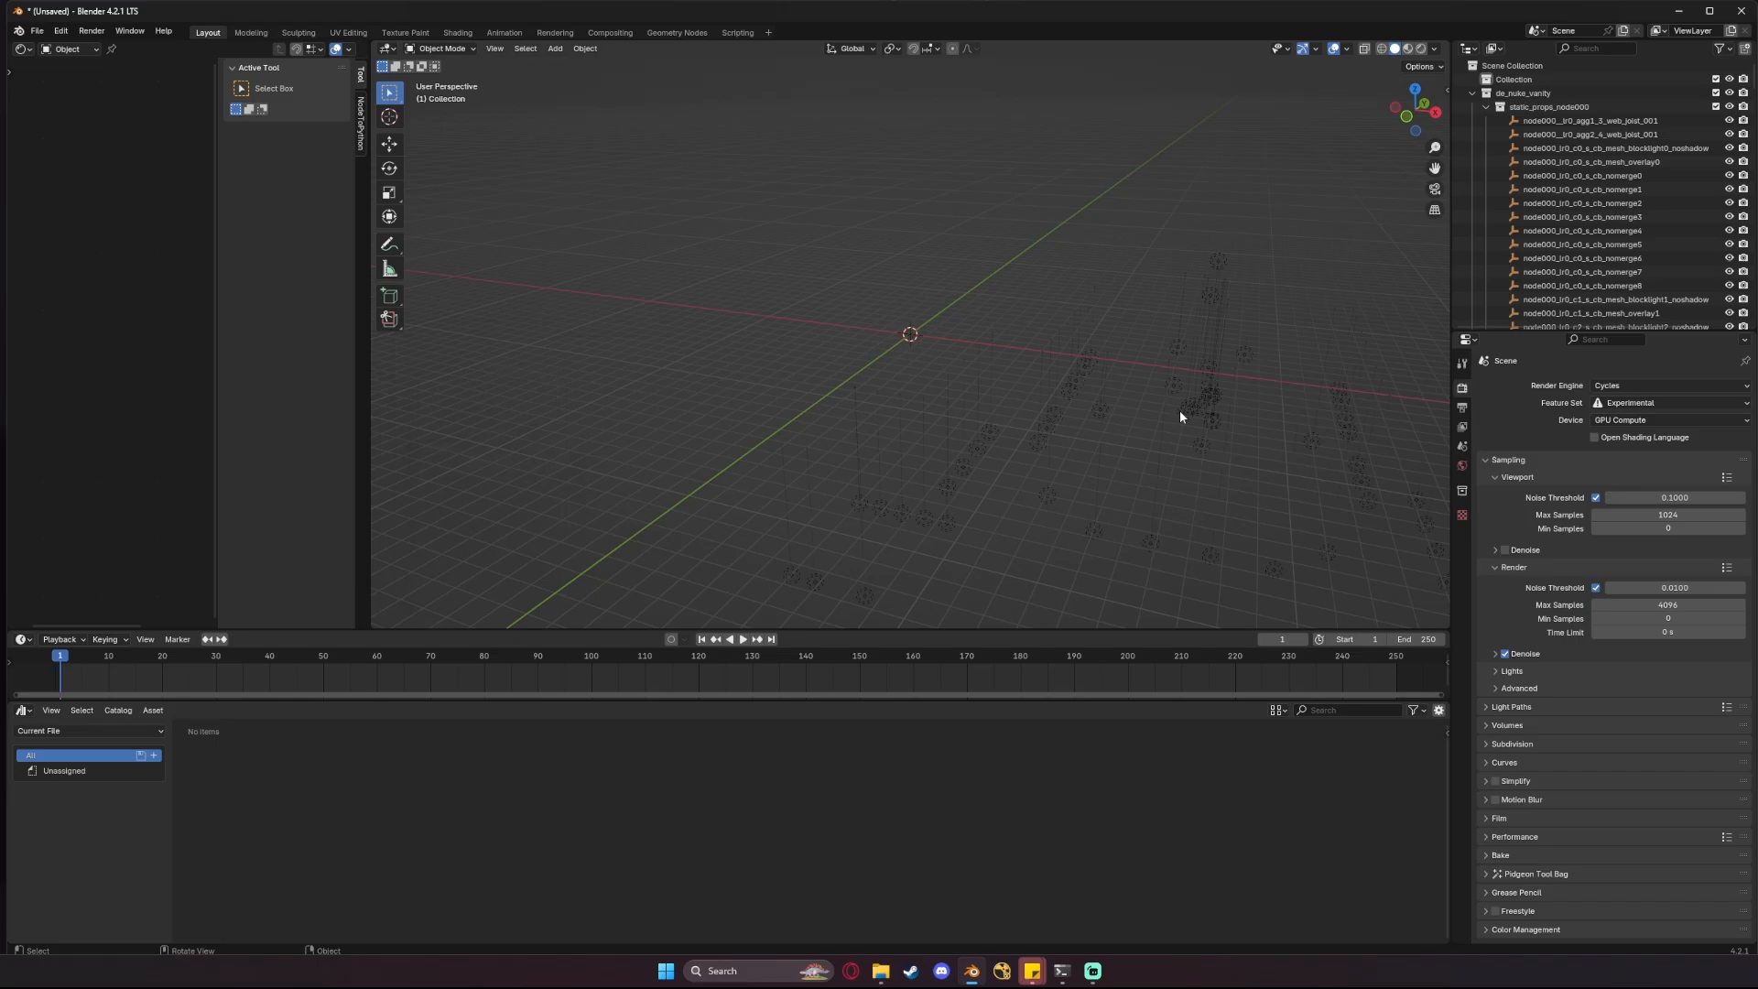
left_click_drag(1181, 415, 1066, 356)
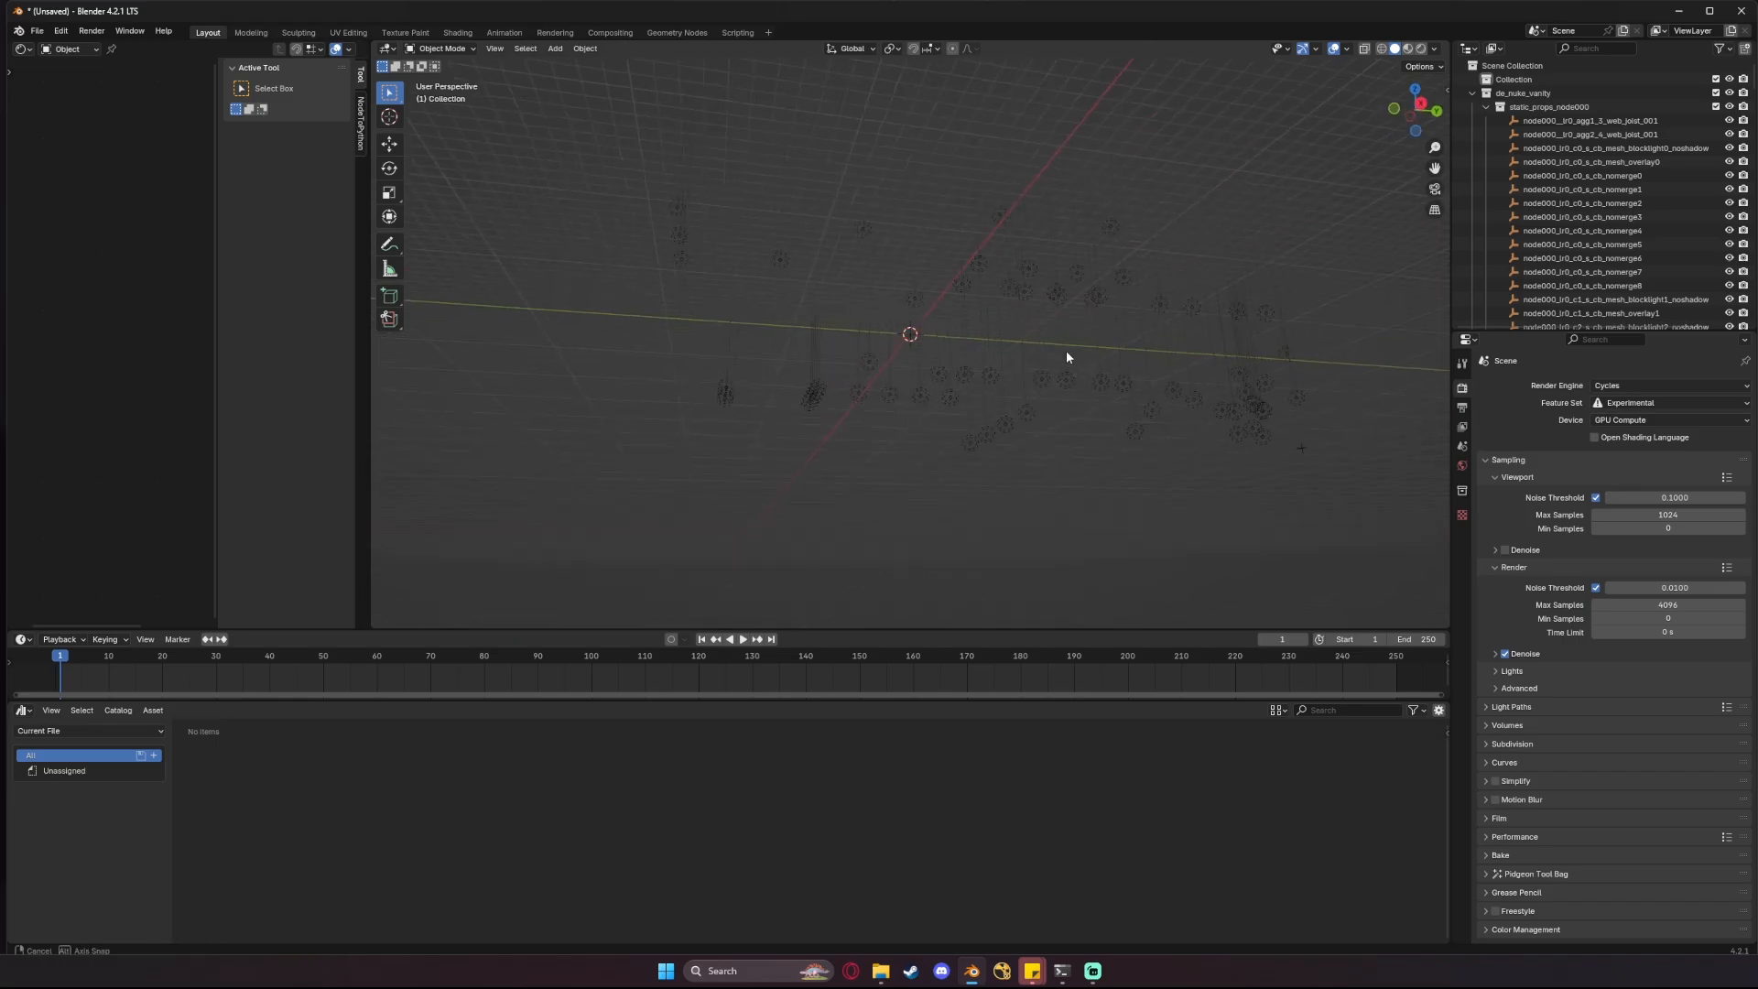
left_click_drag(1066, 357, 1264, 280)
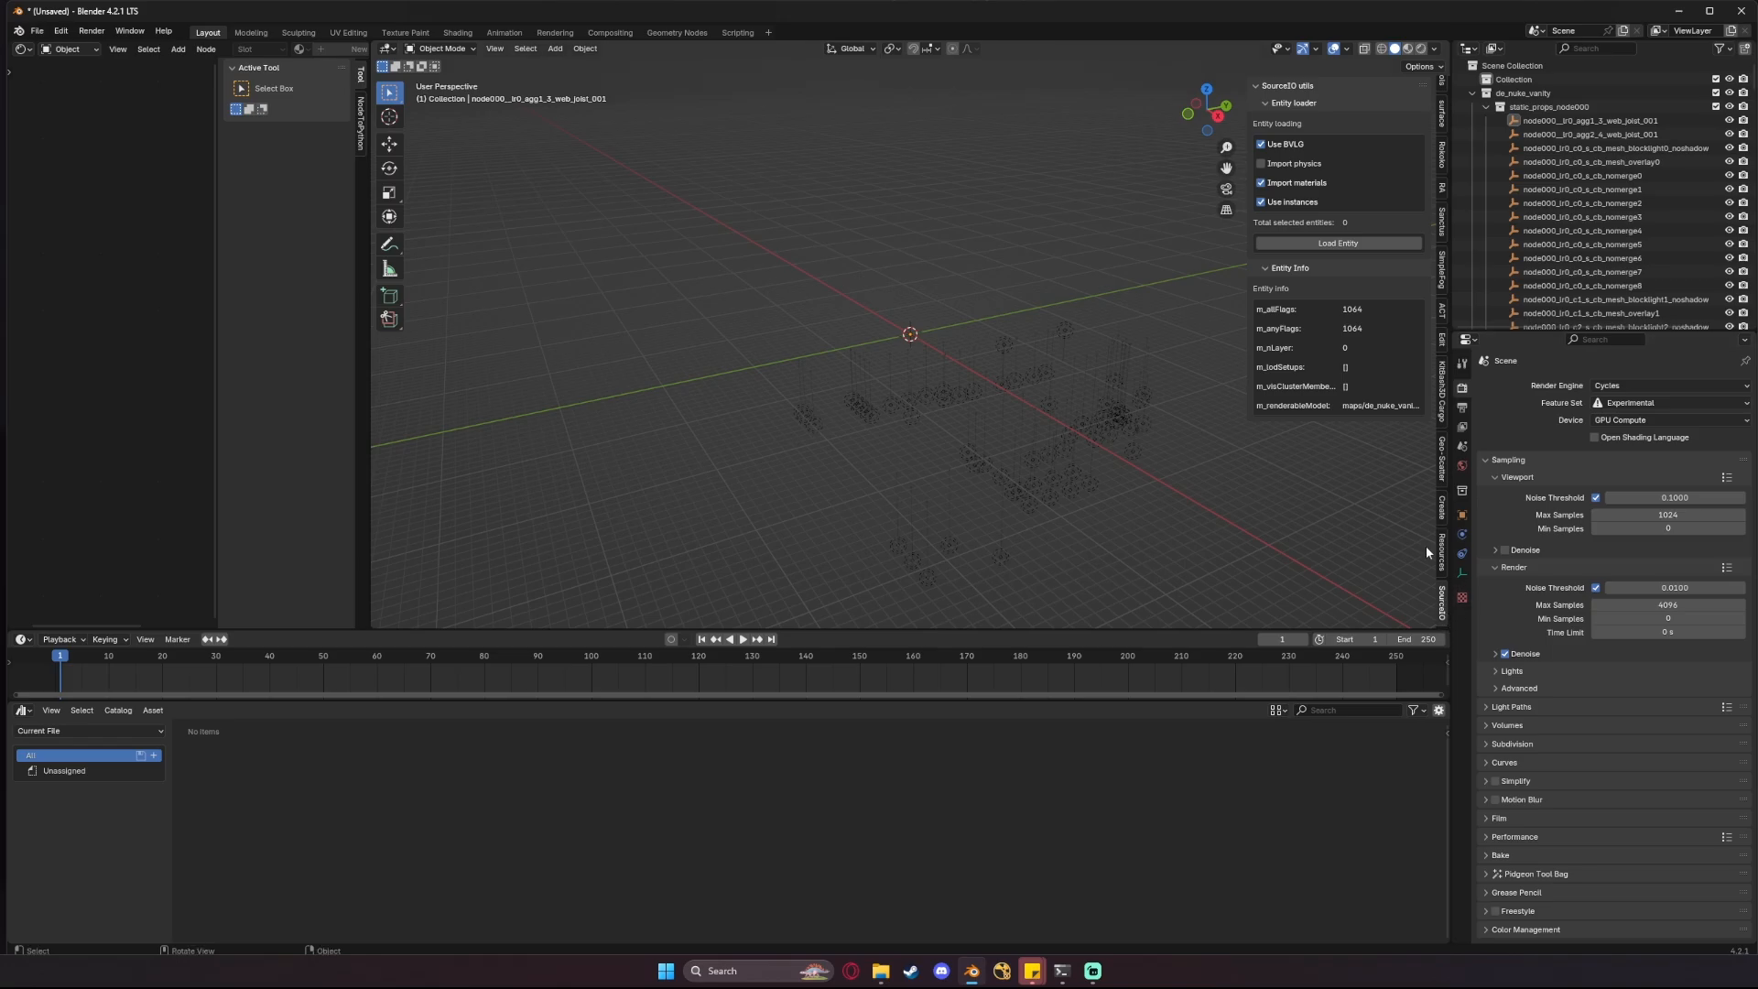
- Select the first static prop entities, untick Use BVLO and load their geometry
left_click(1592, 133)
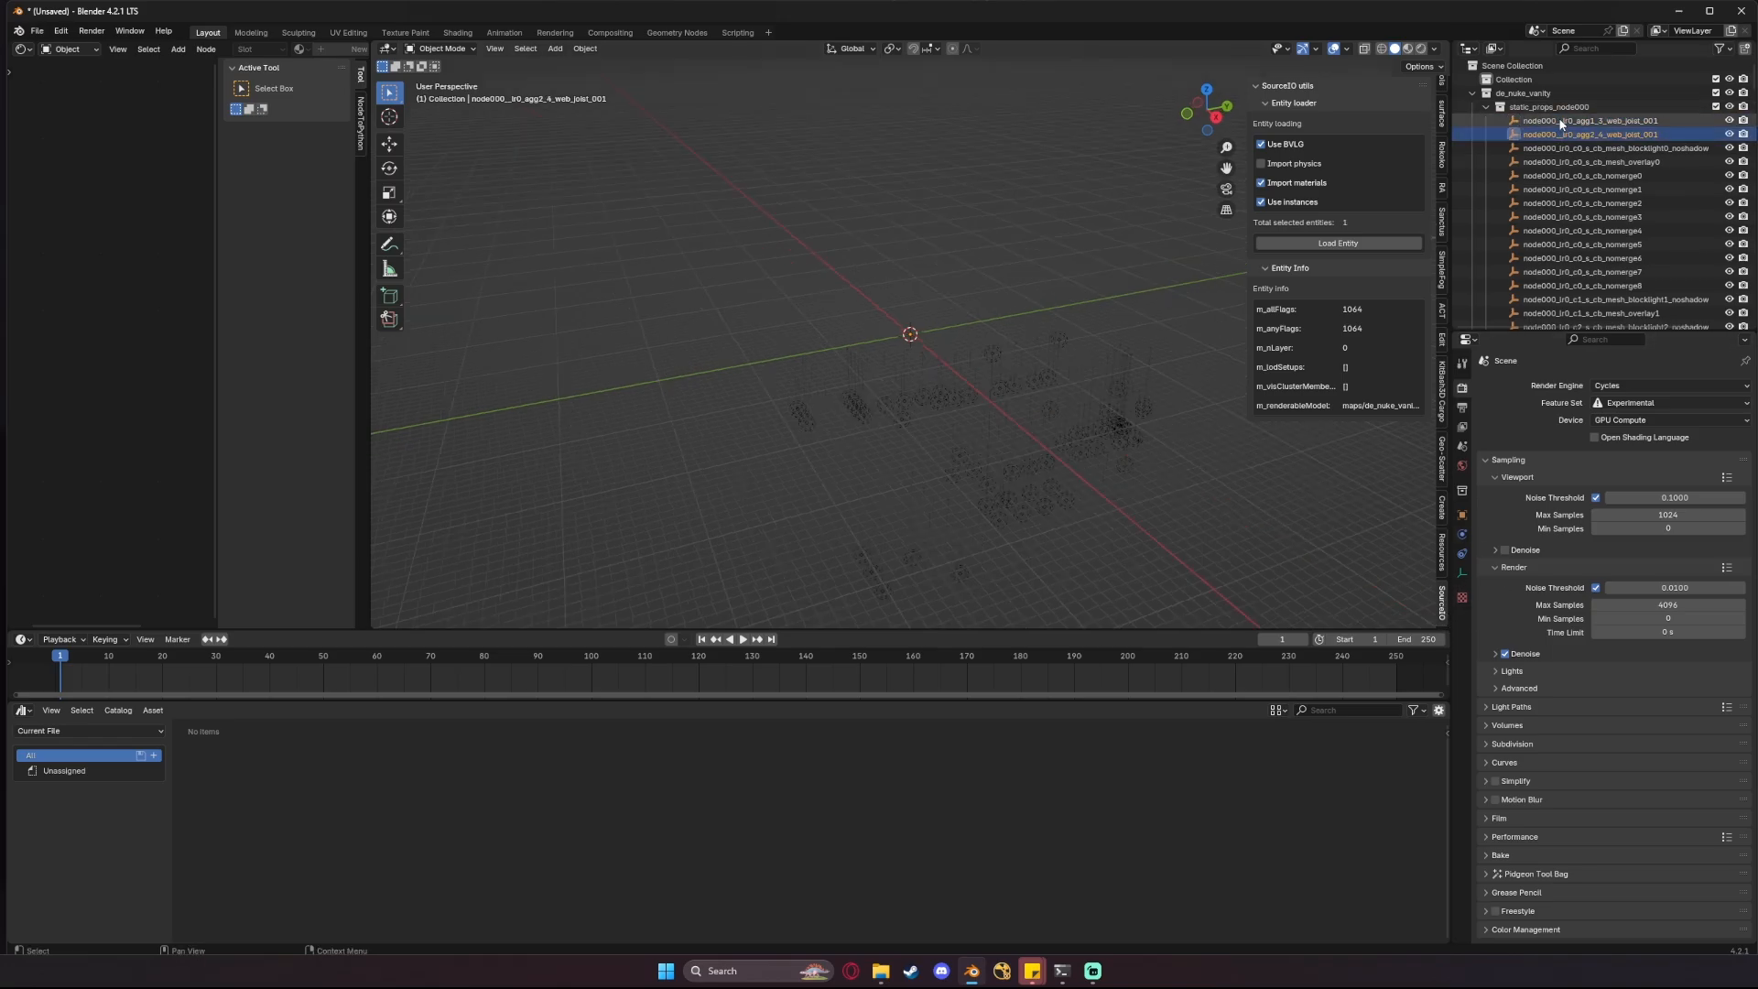
left_click(1592, 120)
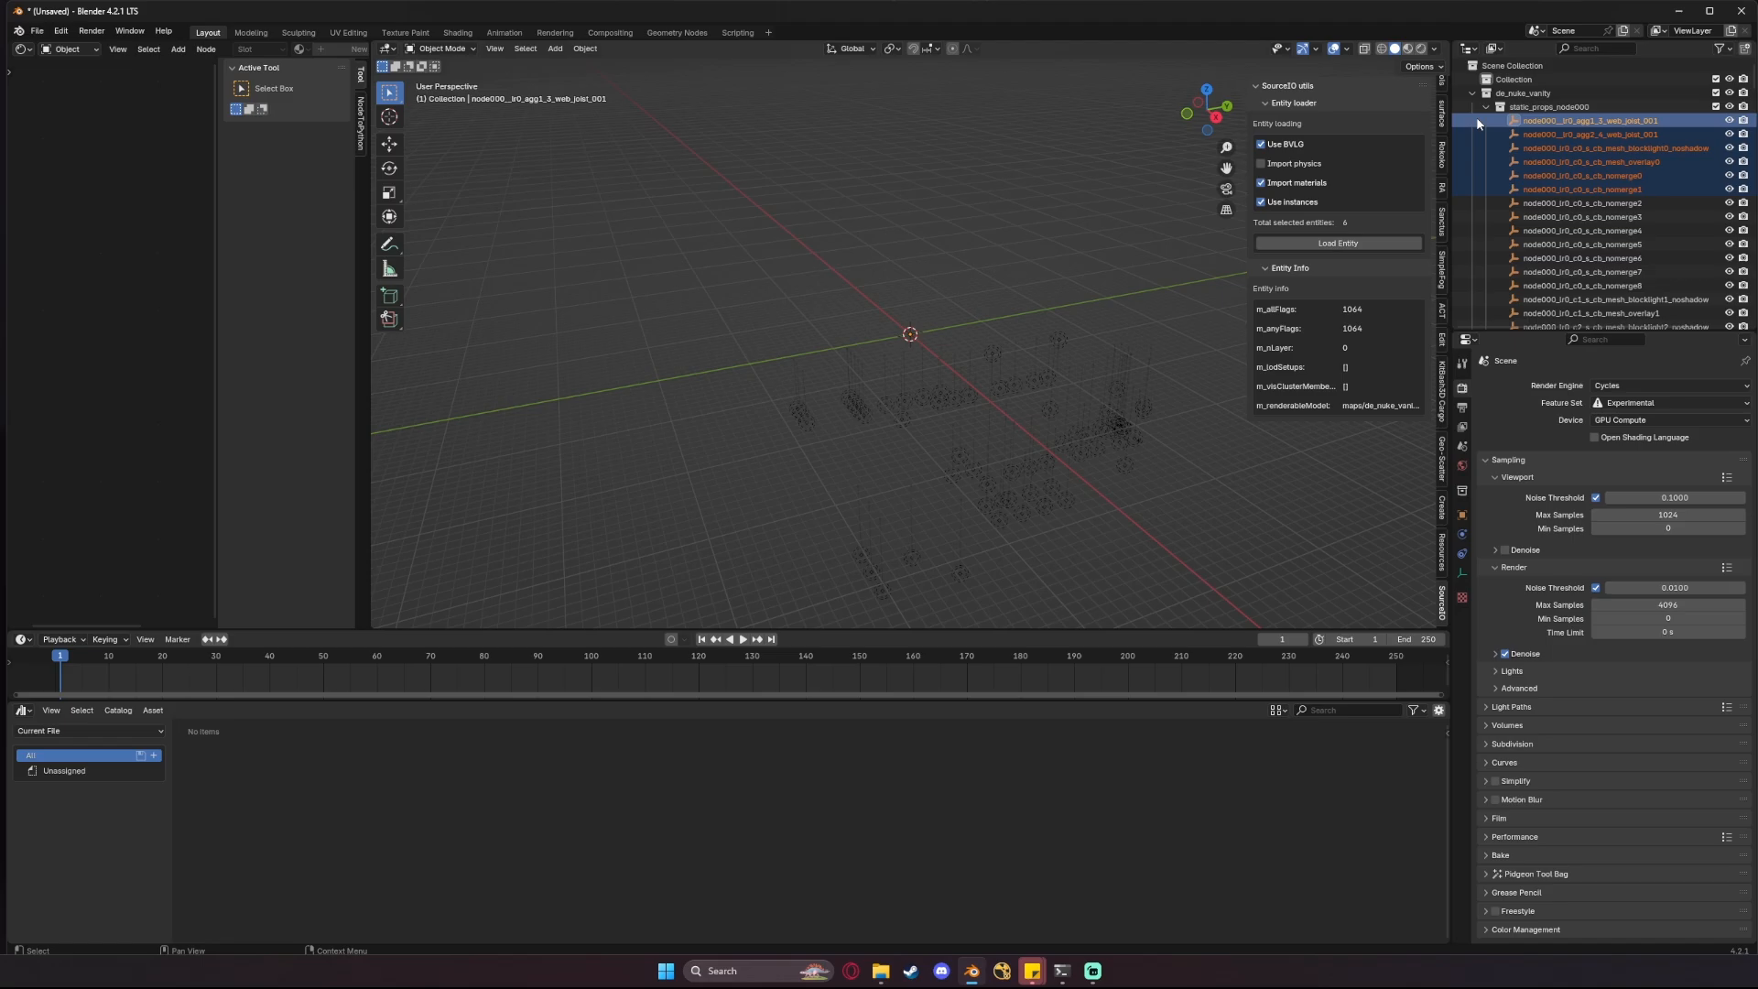
scroll("down", 3)
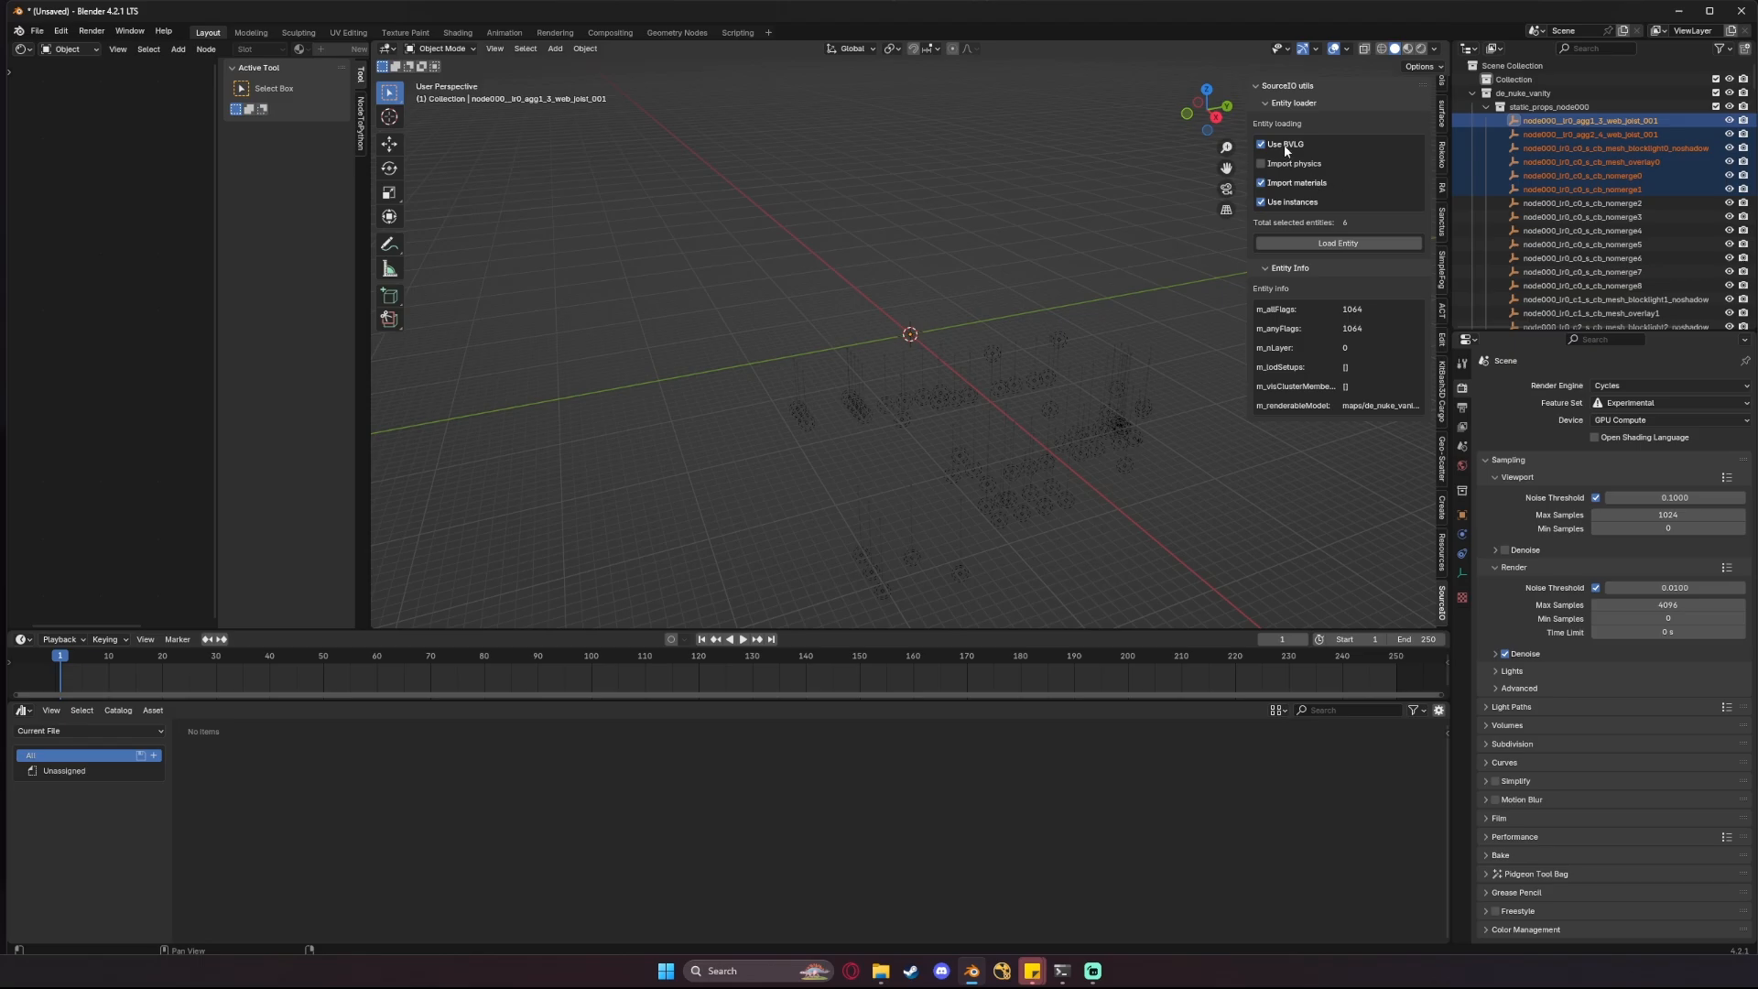
left_click(1262, 143)
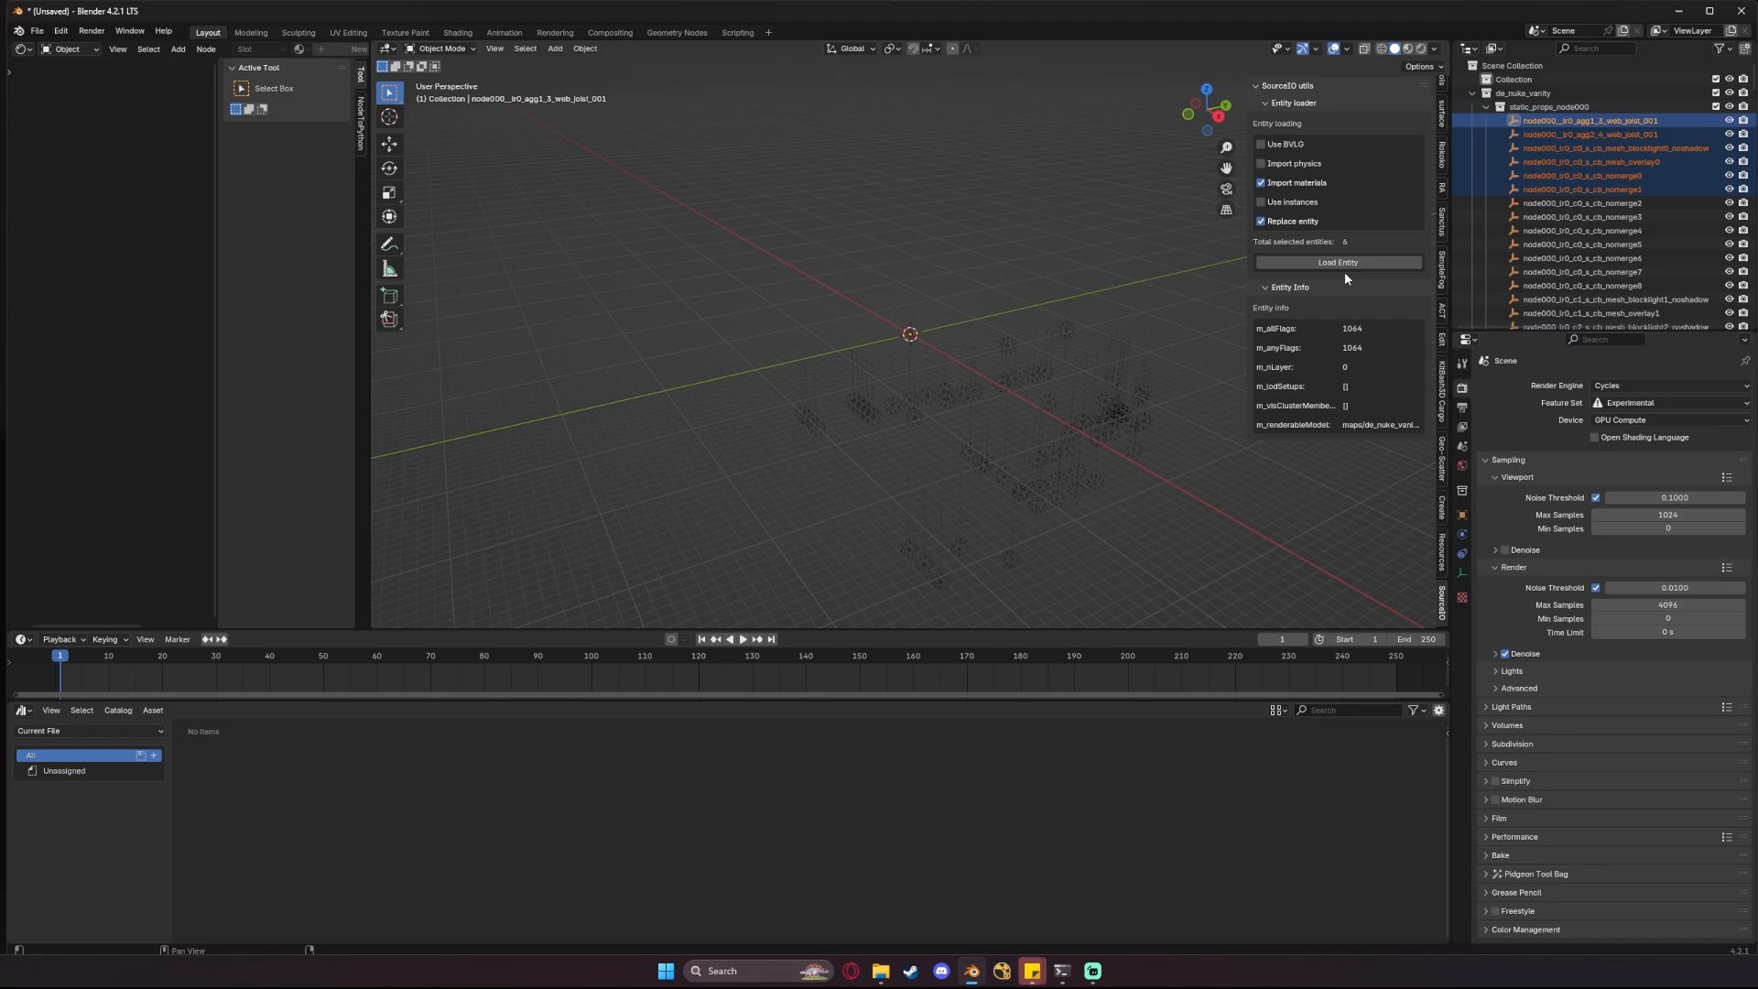
left_click(1337, 261)
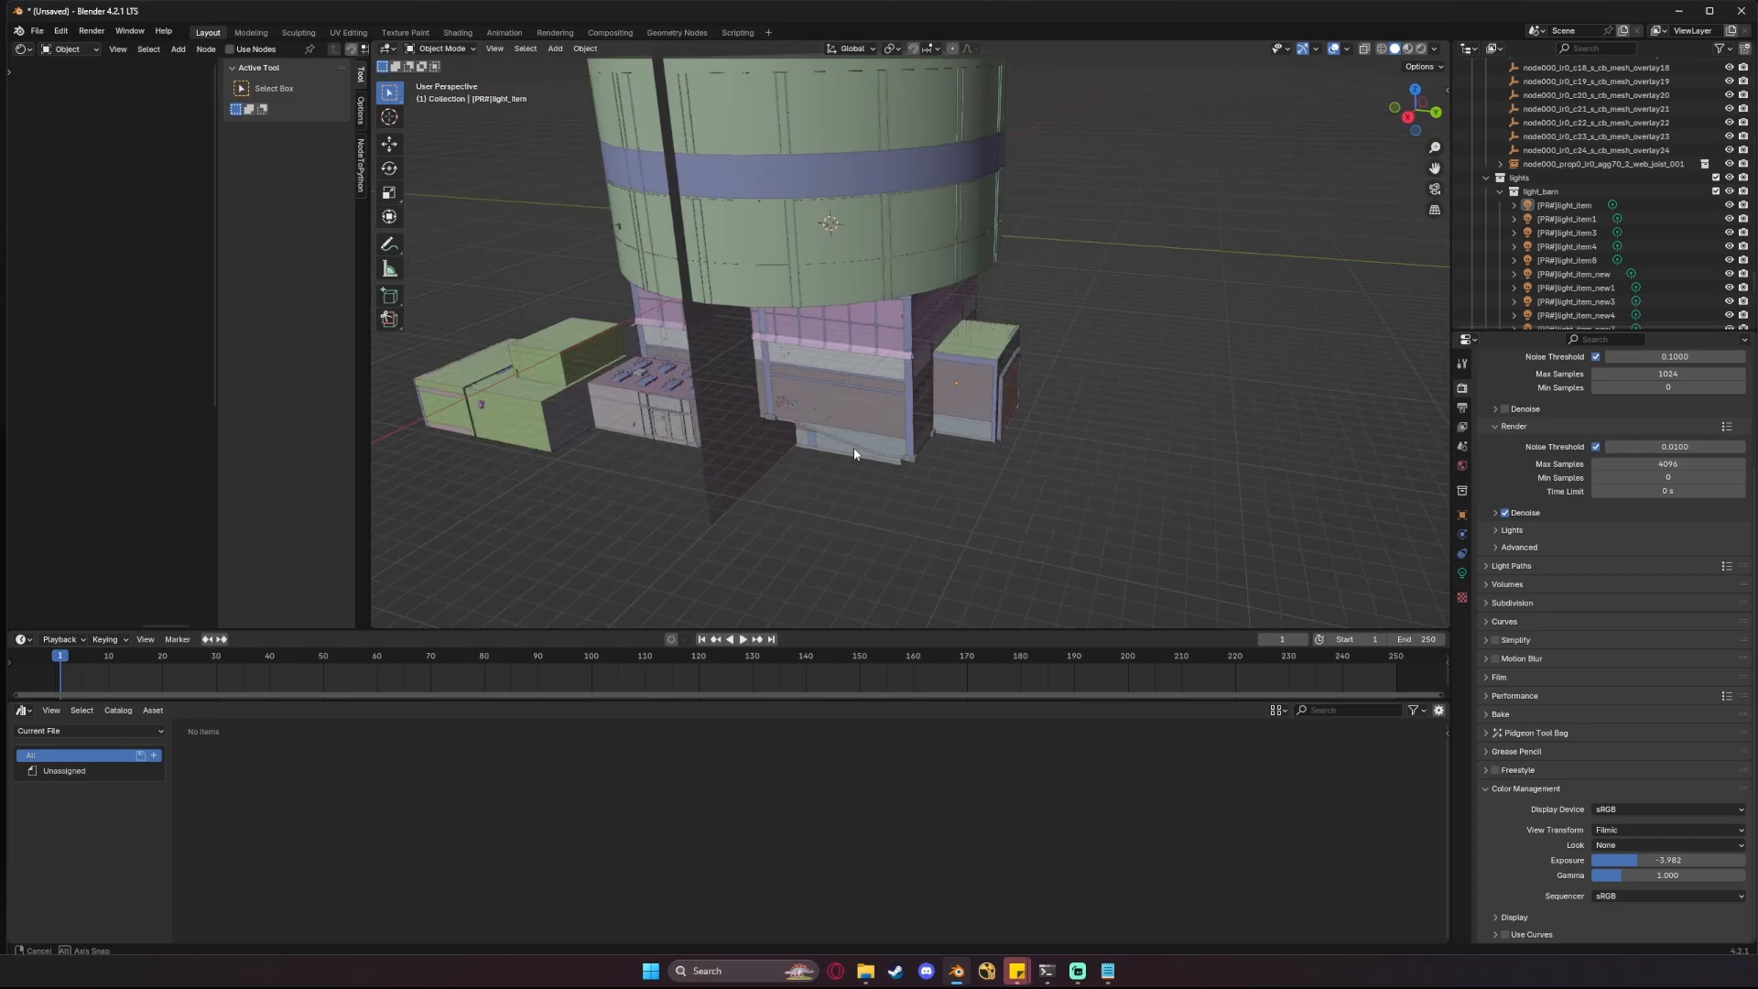
left_click_drag(854, 454, 1130, 454)
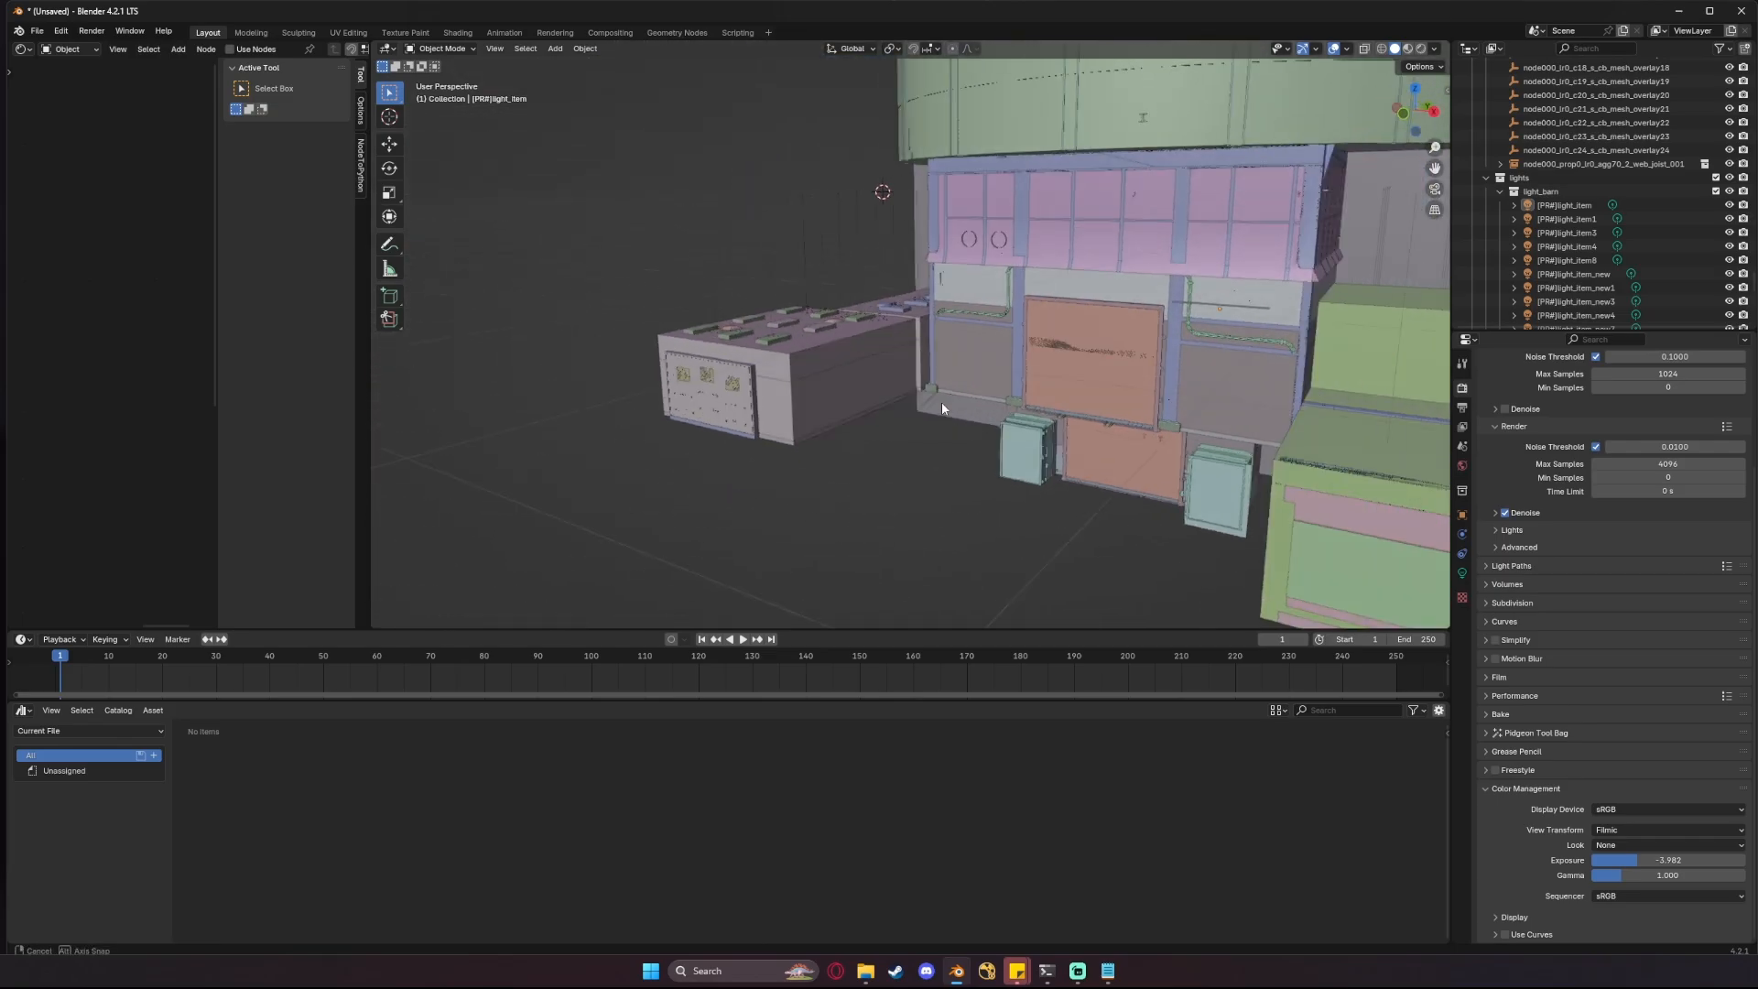
left_click_drag(942, 409, 900, 450)
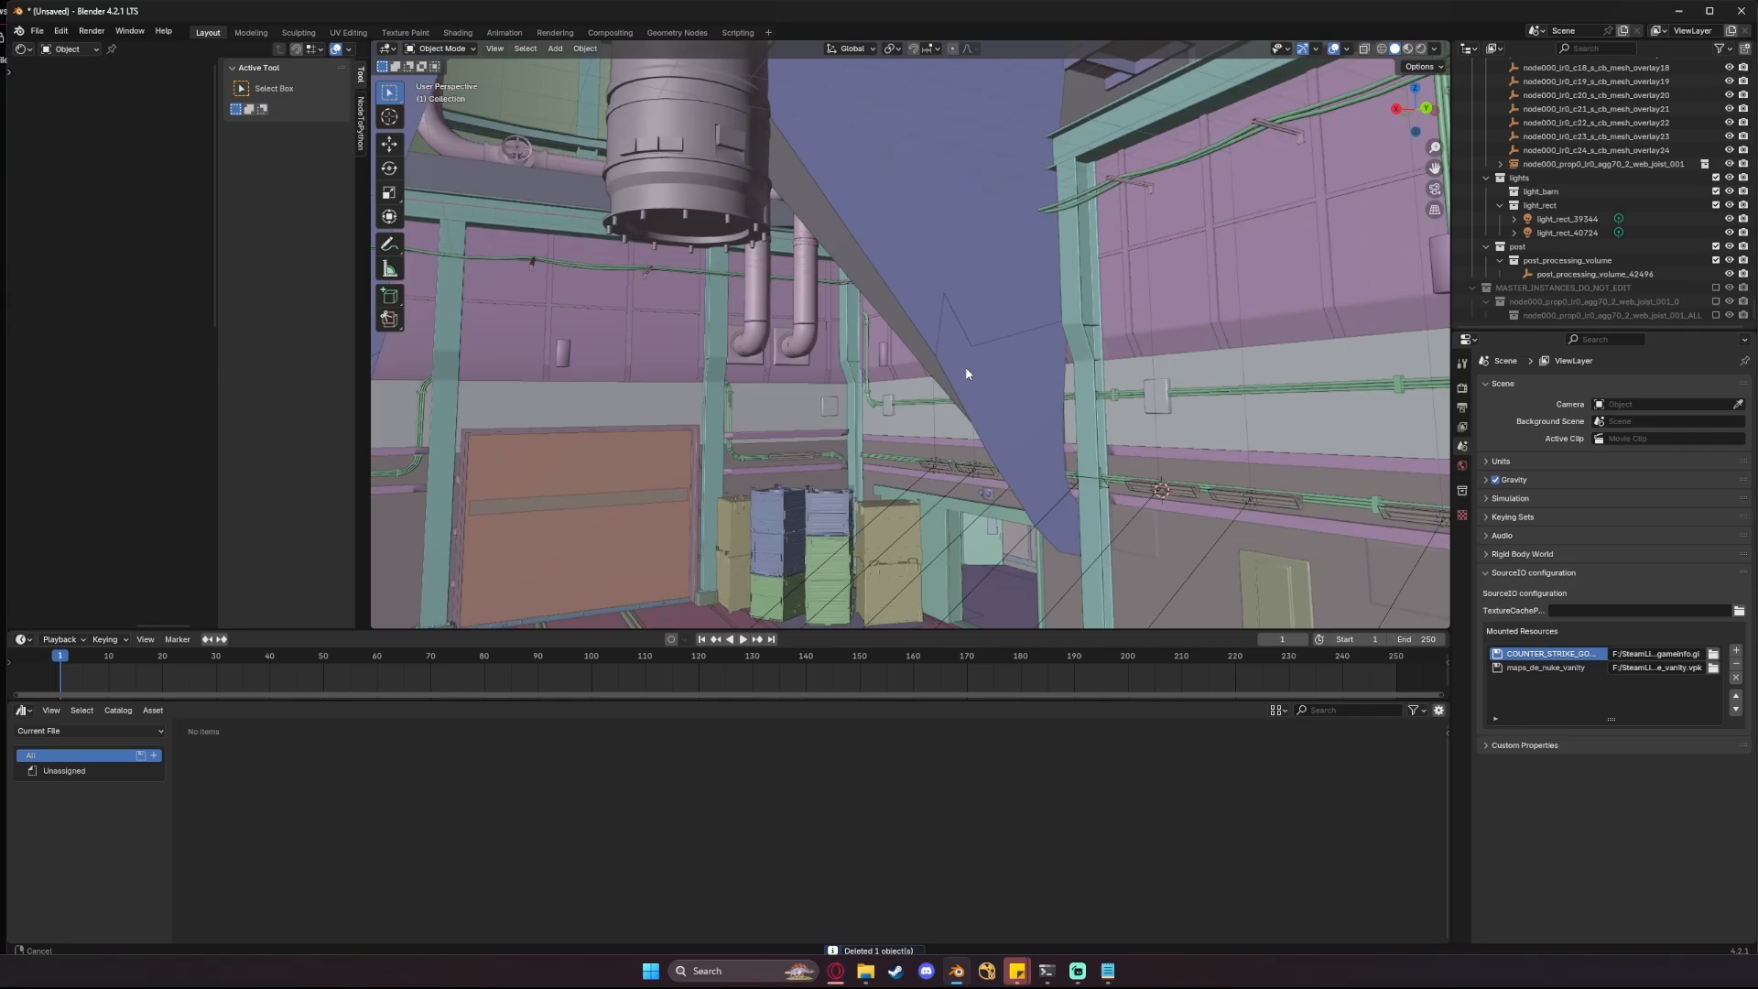
left_click_drag(967, 374, 819, 370)
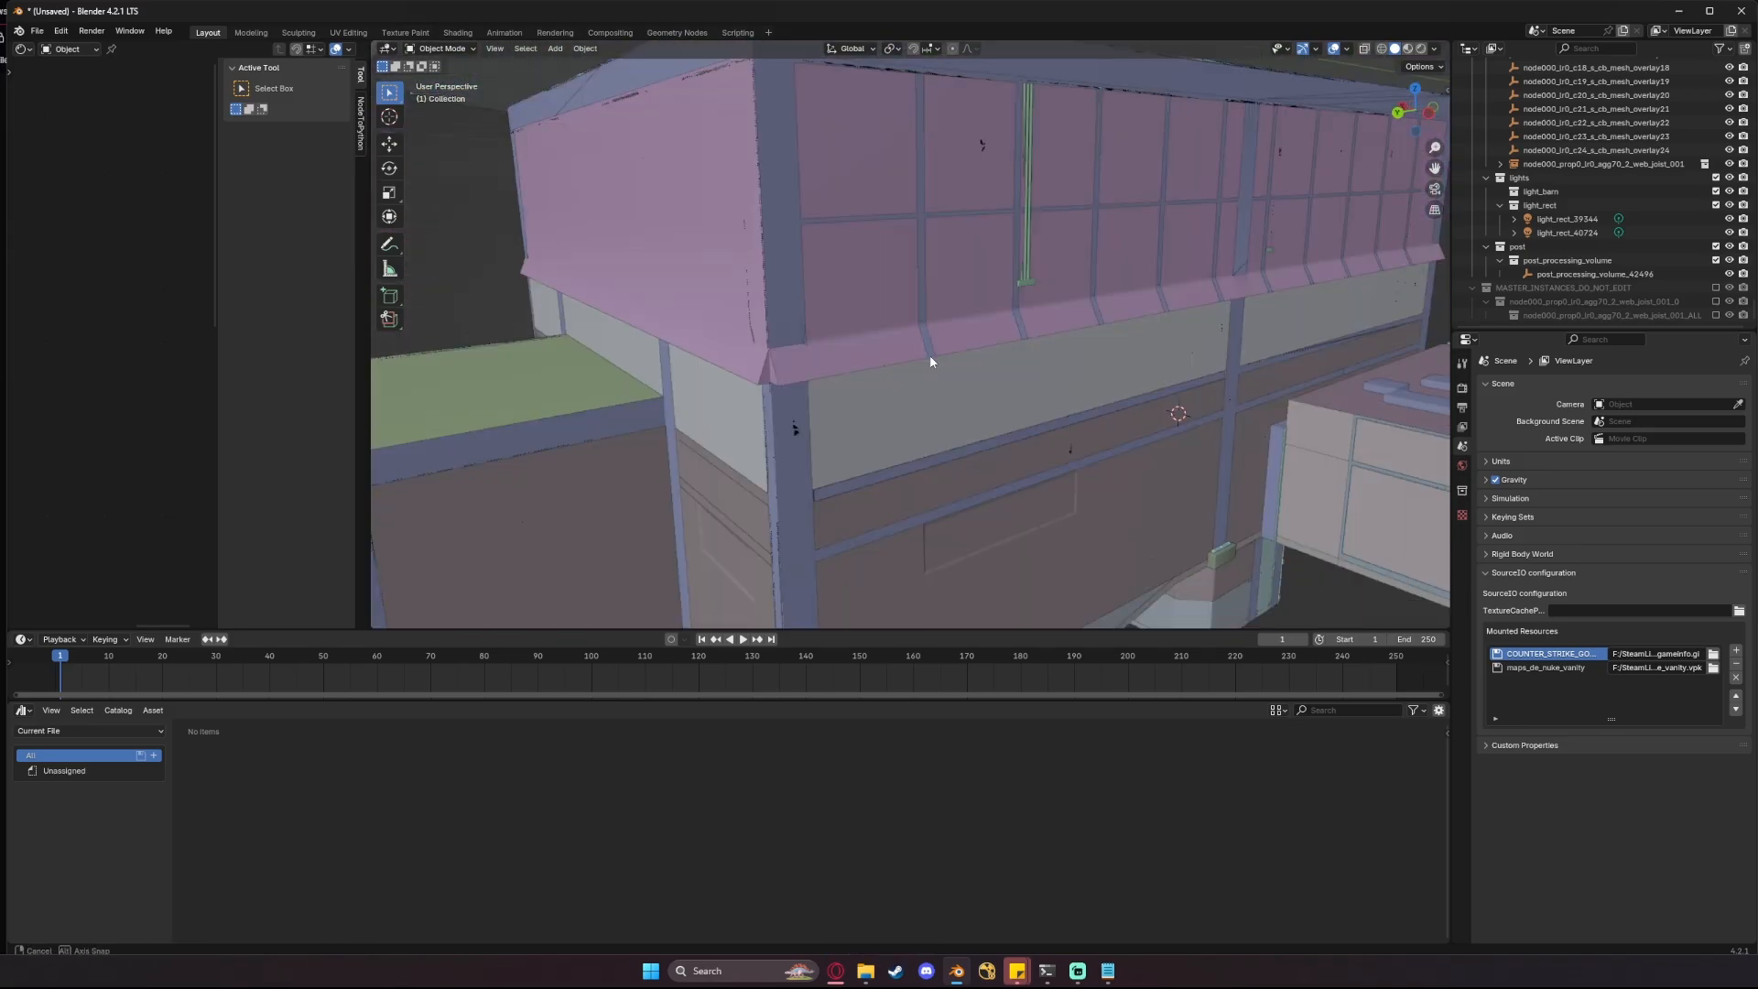
left_click_drag(930, 361, 1020, 381)
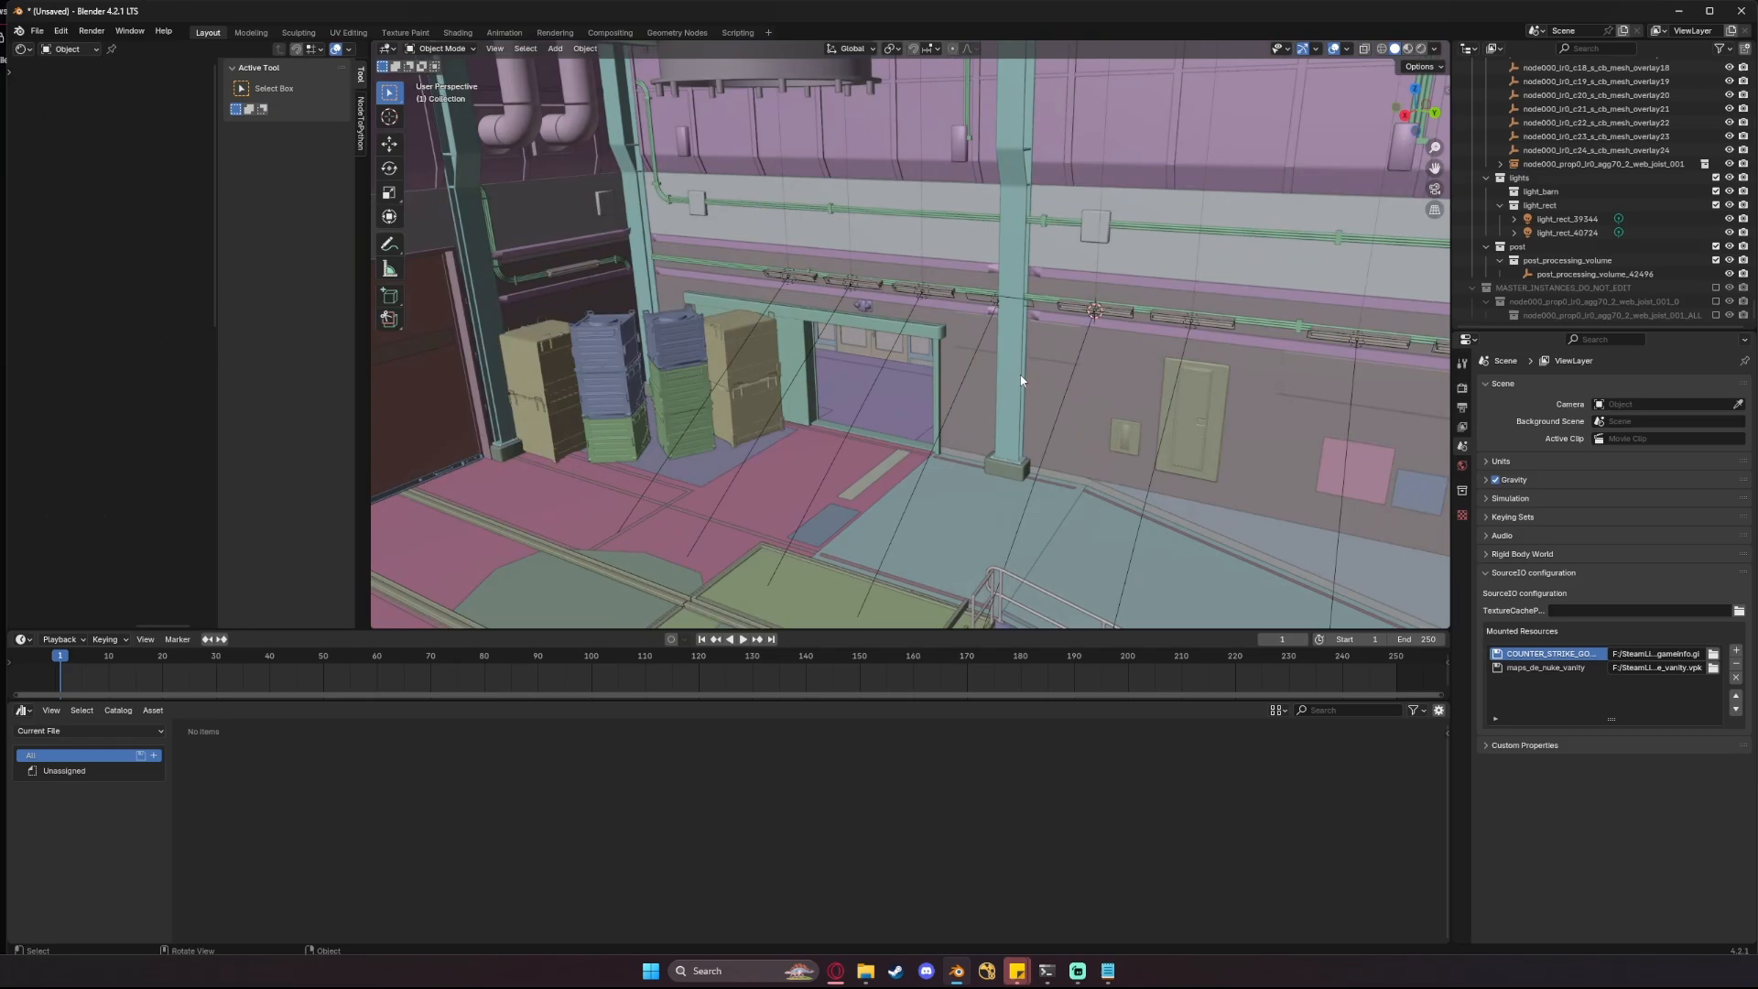
left_click_drag(1020, 381, 1054, 404)
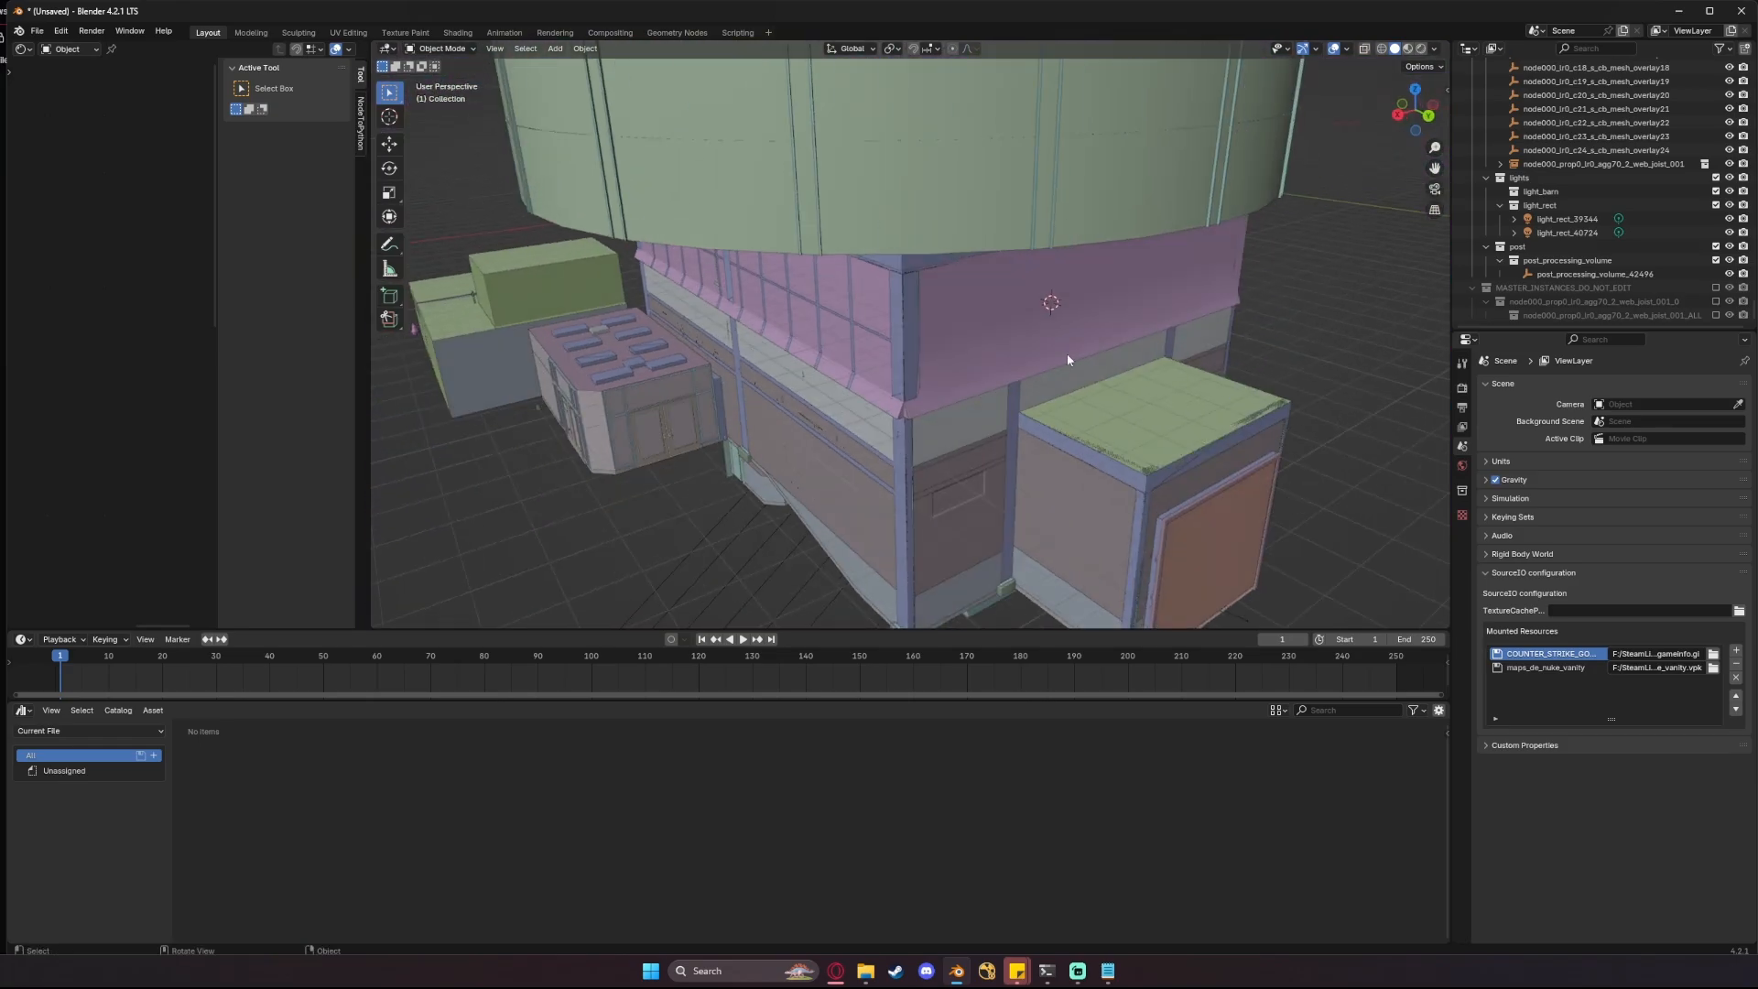
left_click(1435, 49)
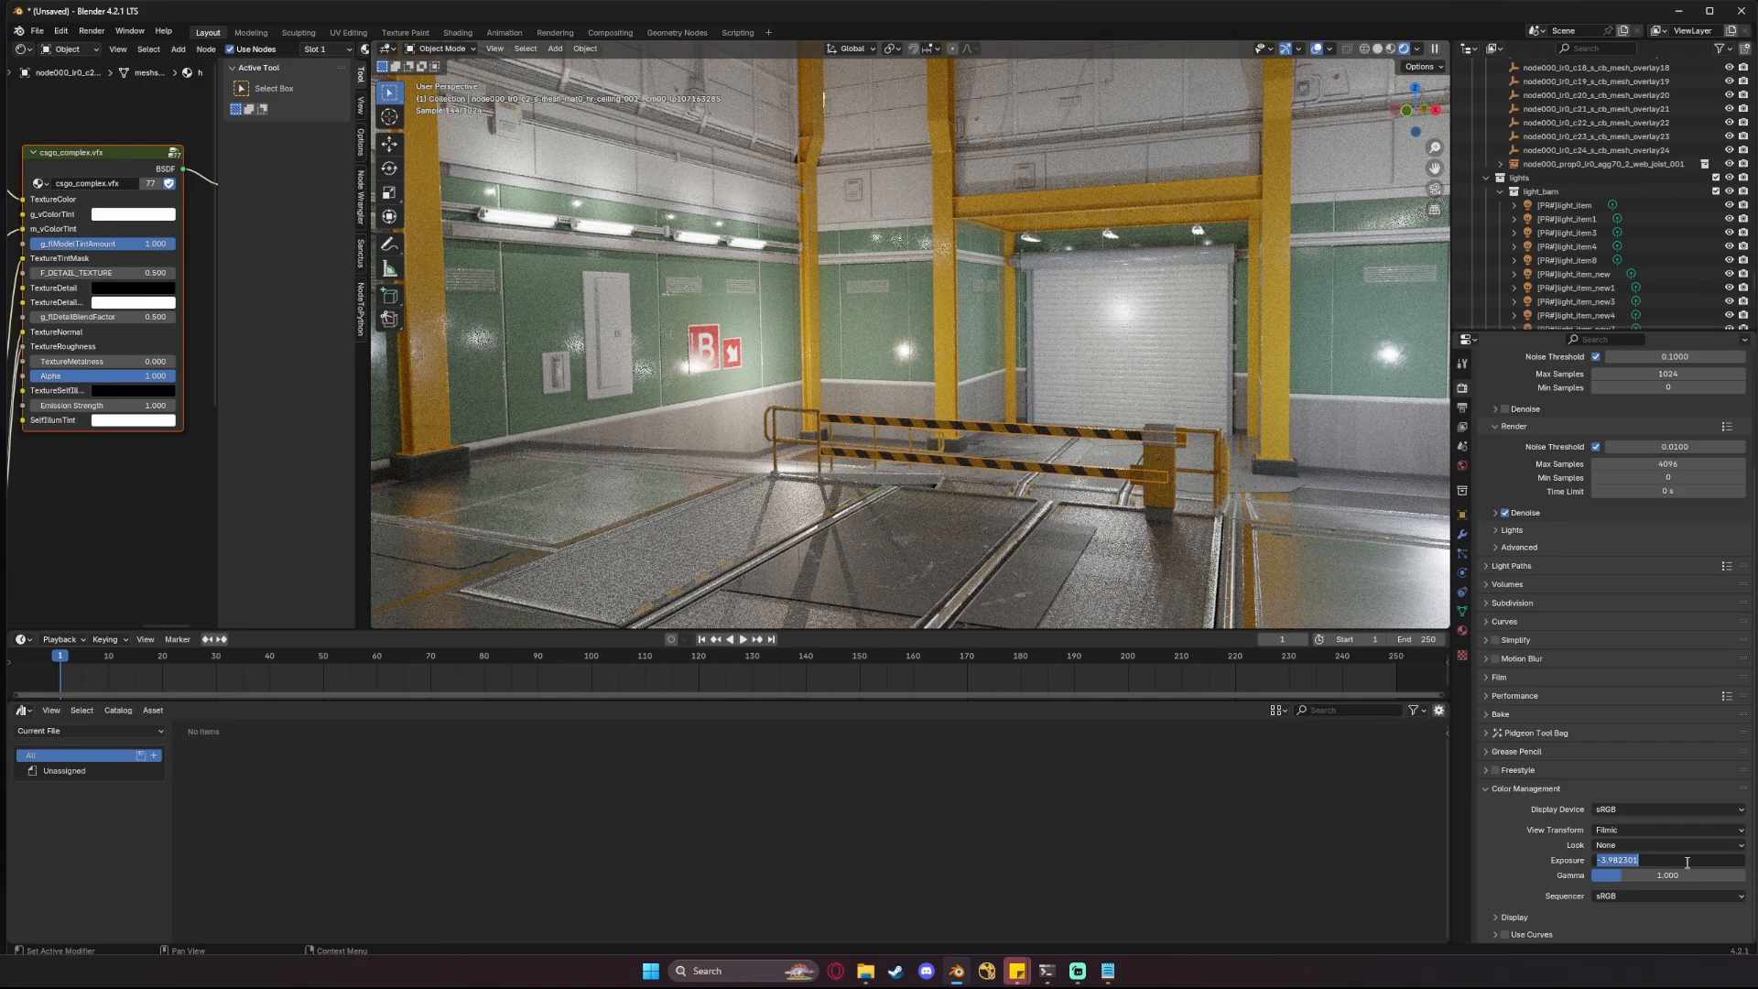
- Reset Color Management exposure to 0 and raise the light material's emission strength
left_click(1649, 860)
type("0.000")
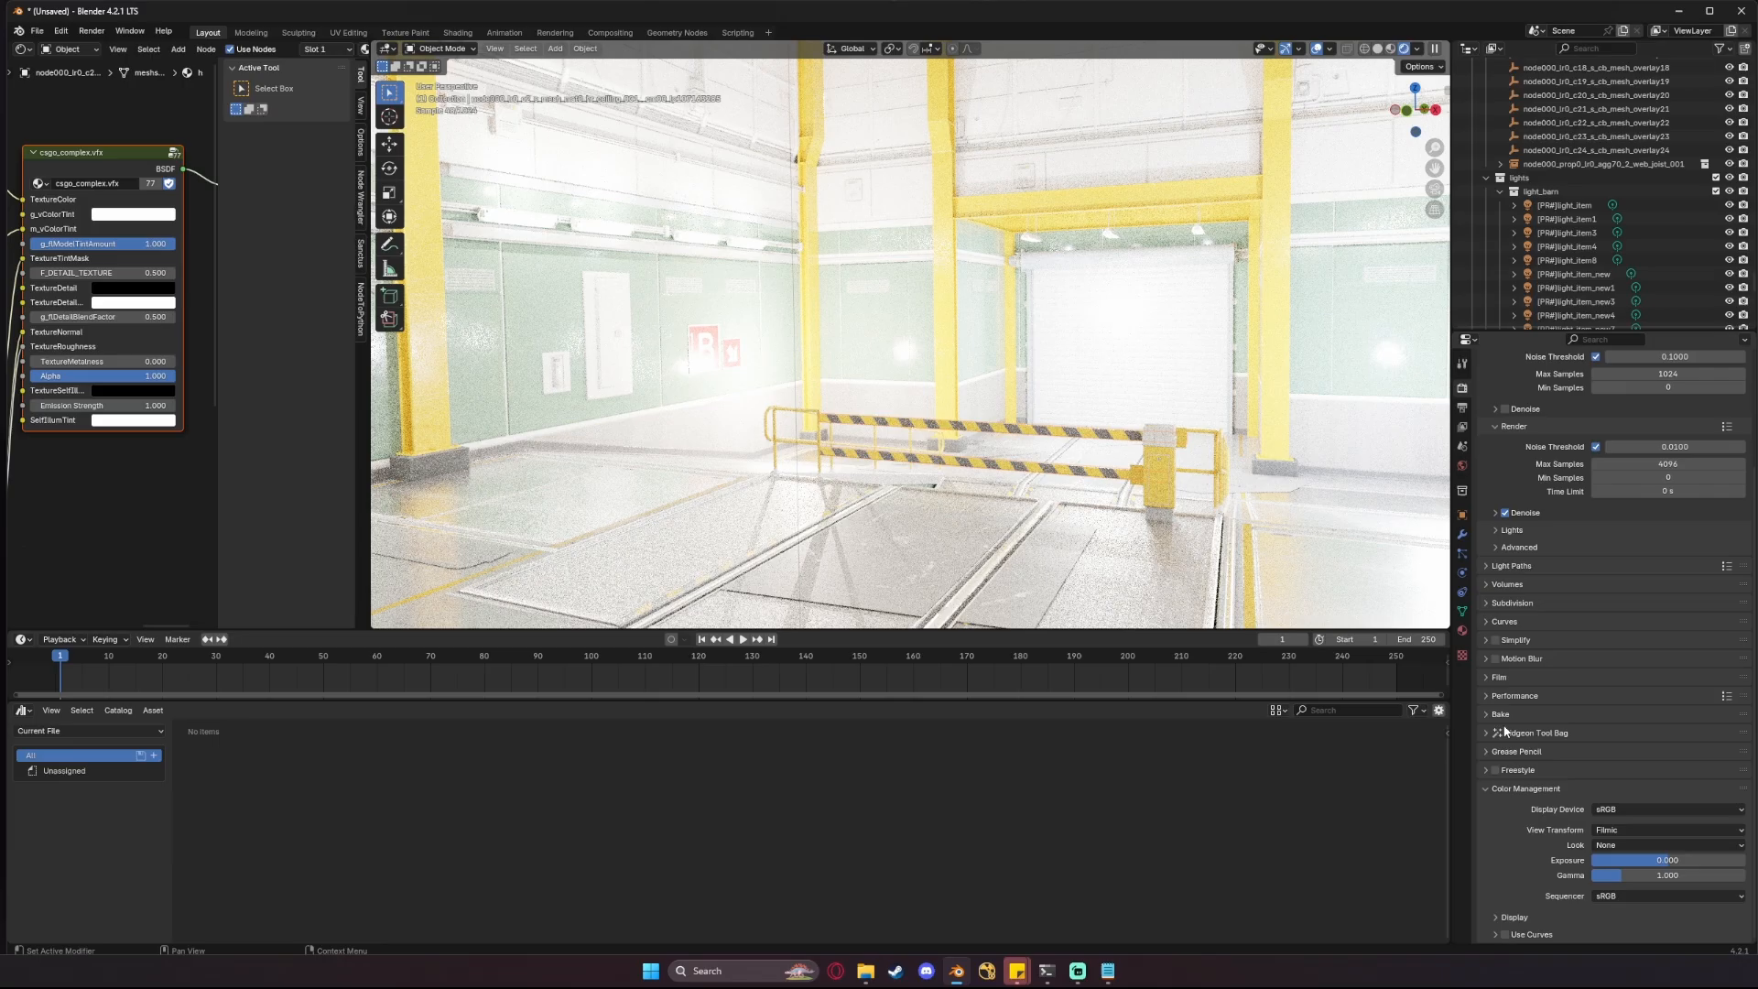
left_click_drag(1671, 860, 1620, 860)
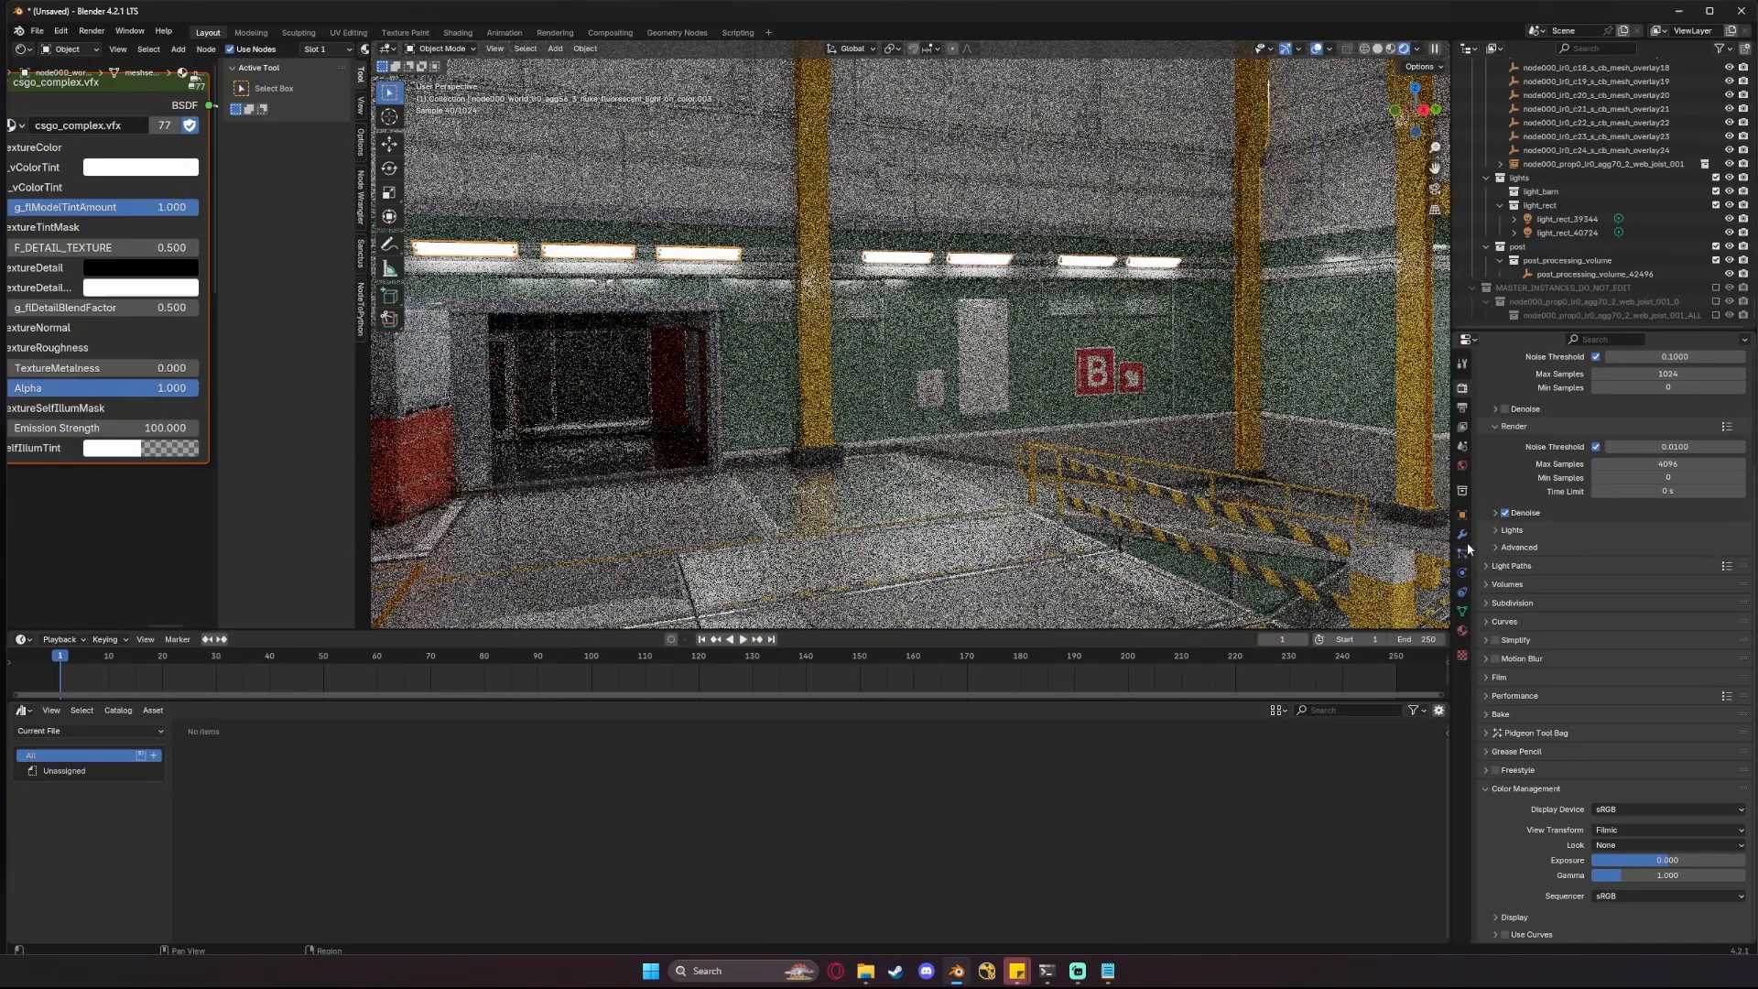
double_click(90, 428)
type("500.000")
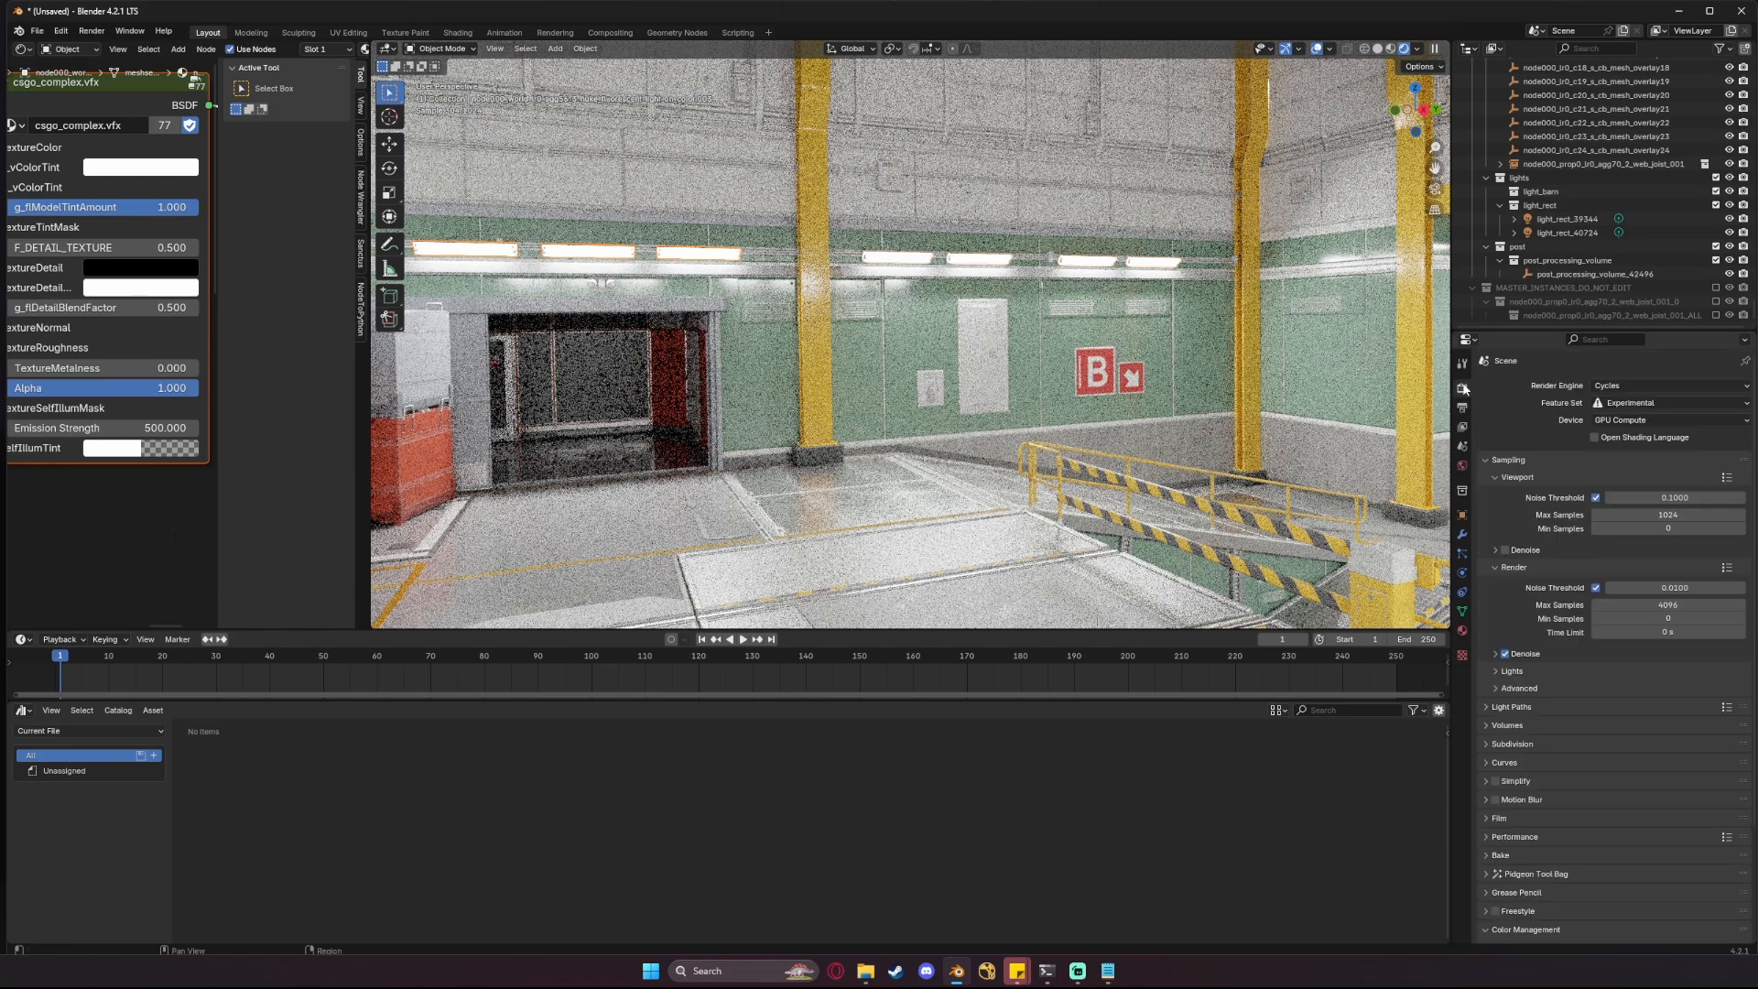
left_click(1462, 390)
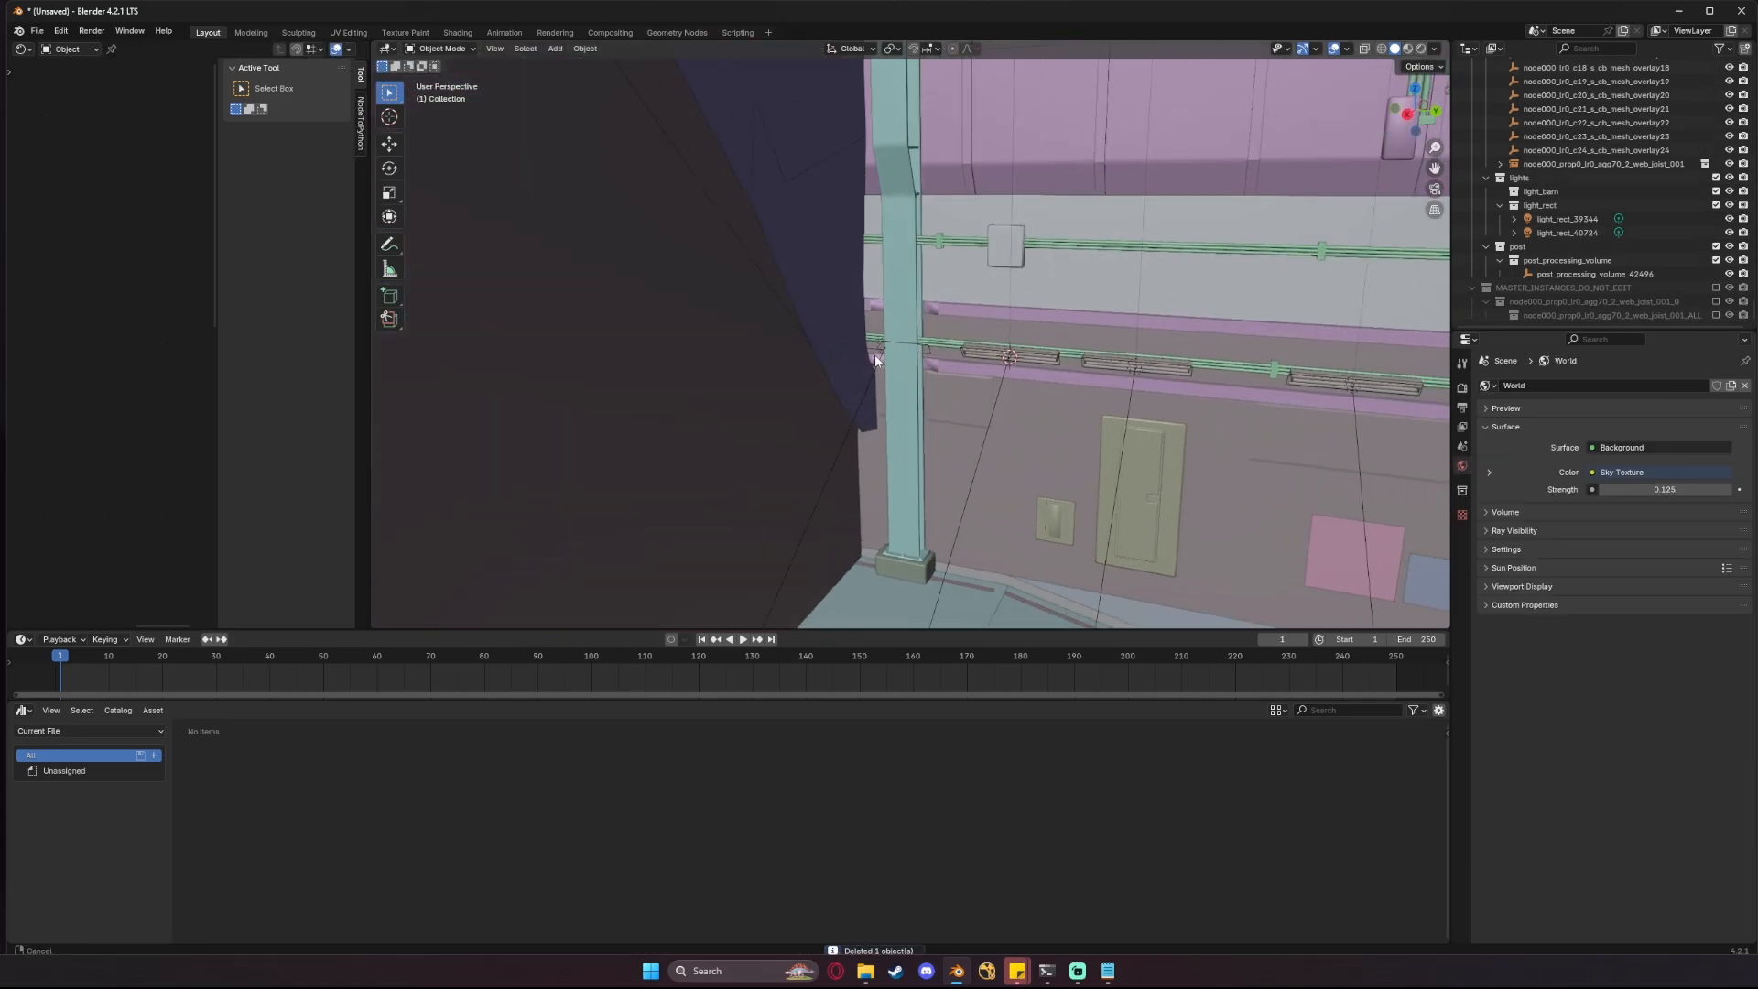
- Box-select the fluorescent ceiling light strips and preview the hangar rendered
left_click_drag(875, 359, 1004, 423)
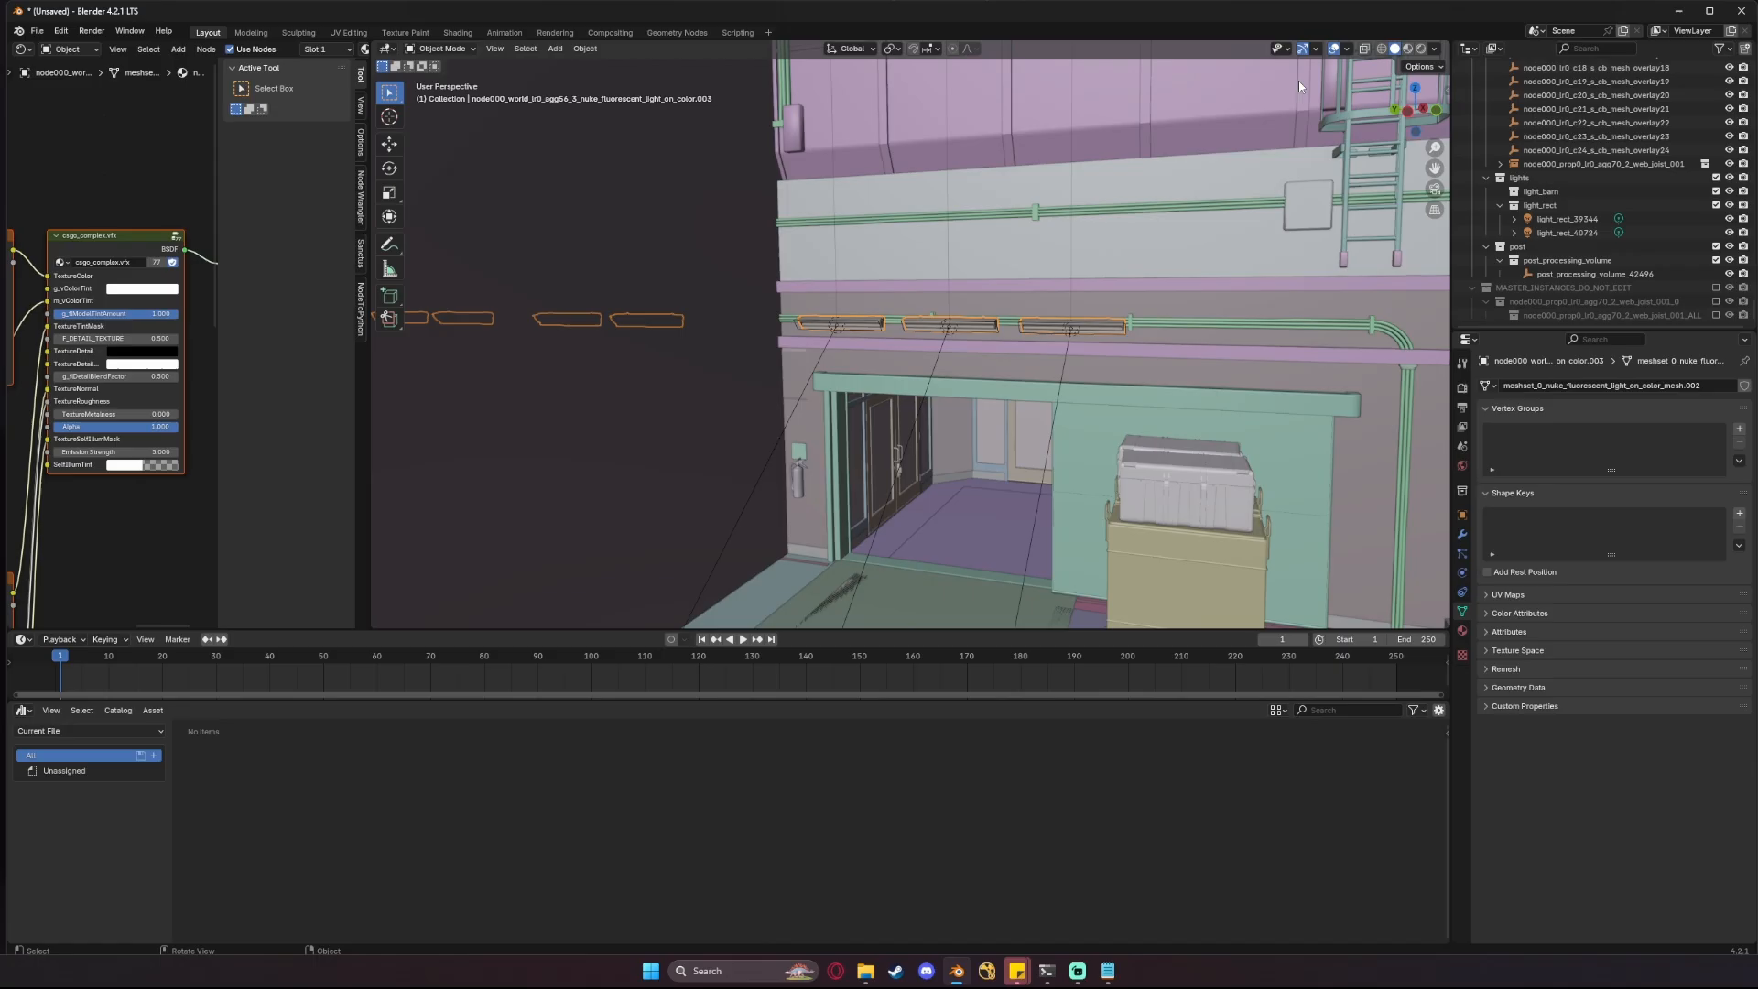
left_click(1404, 48)
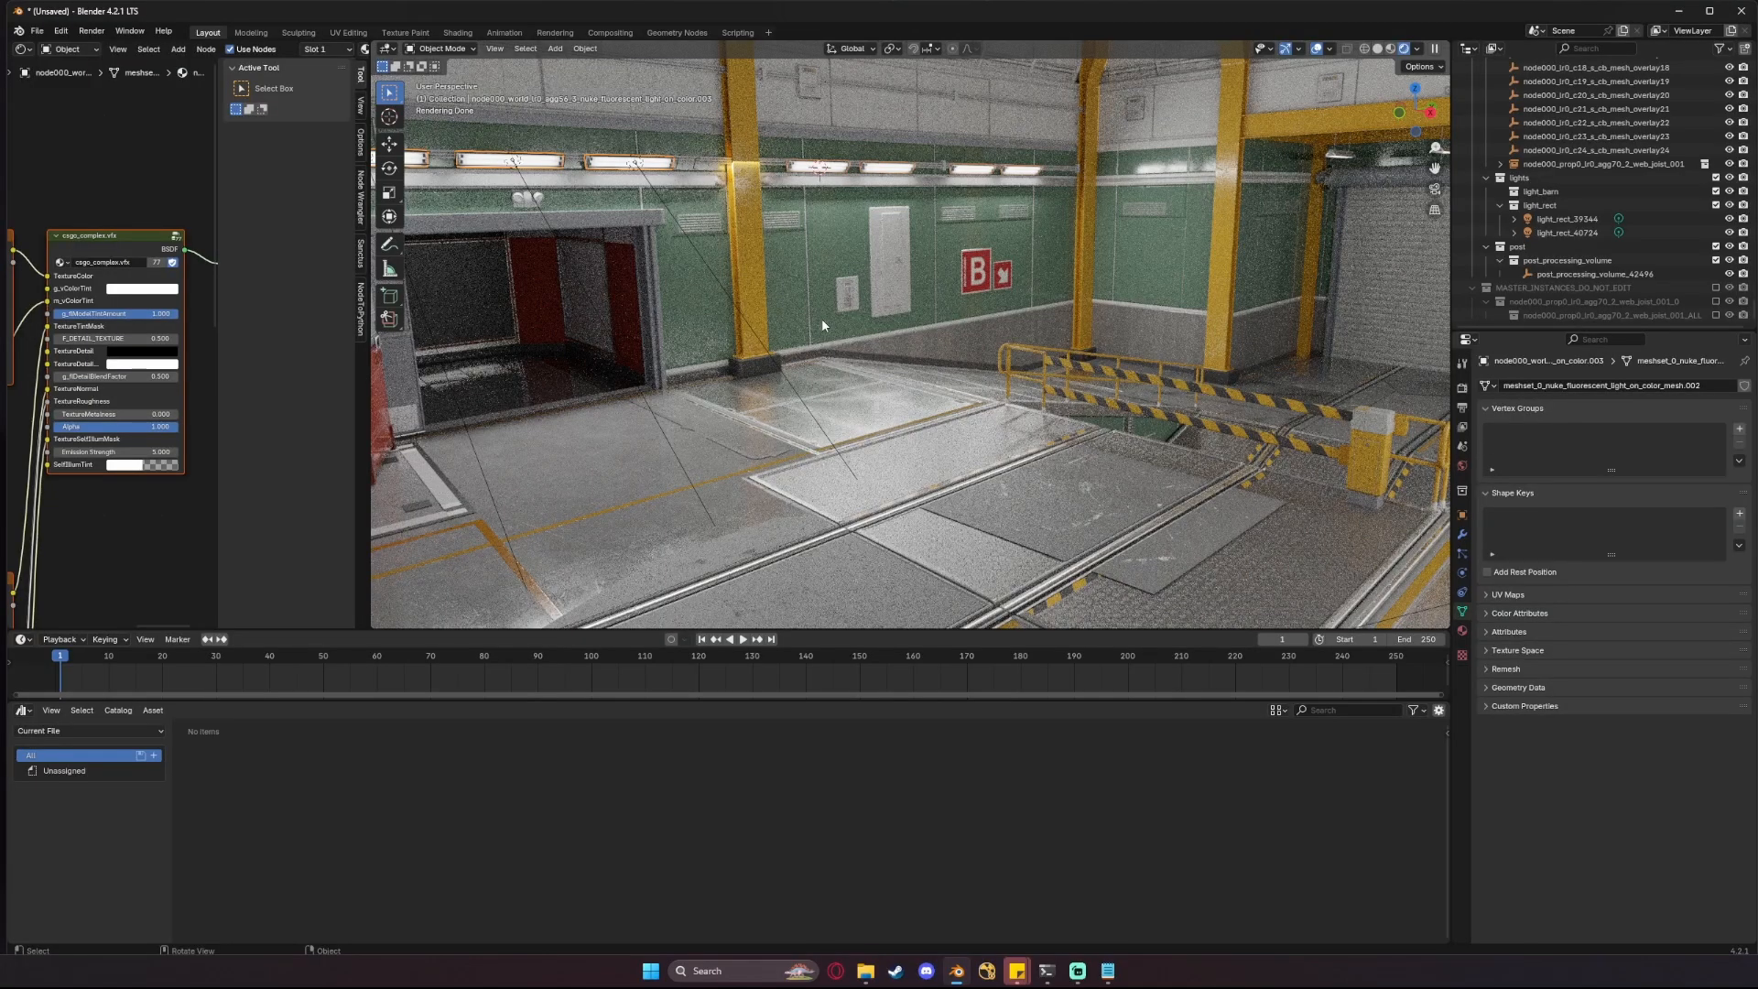
mouse_move(1297, 69)
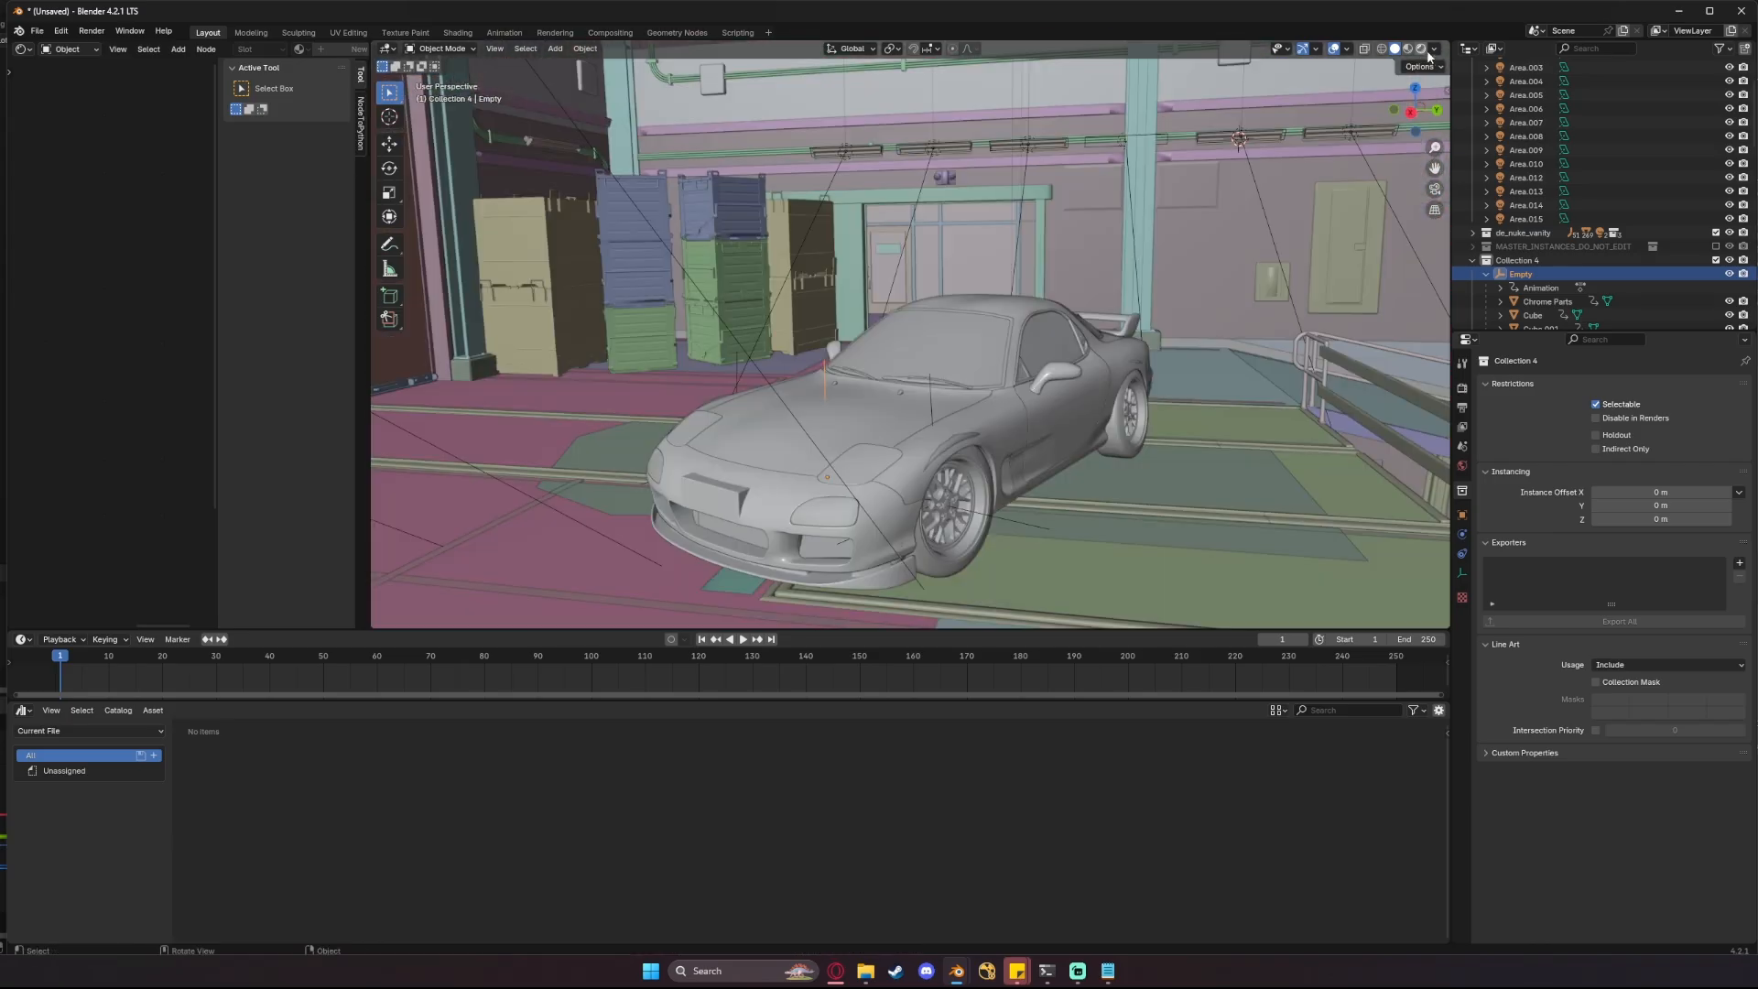
- Preview the red sports car in Rendered shading and orbit to its front
left_click(1415, 49)
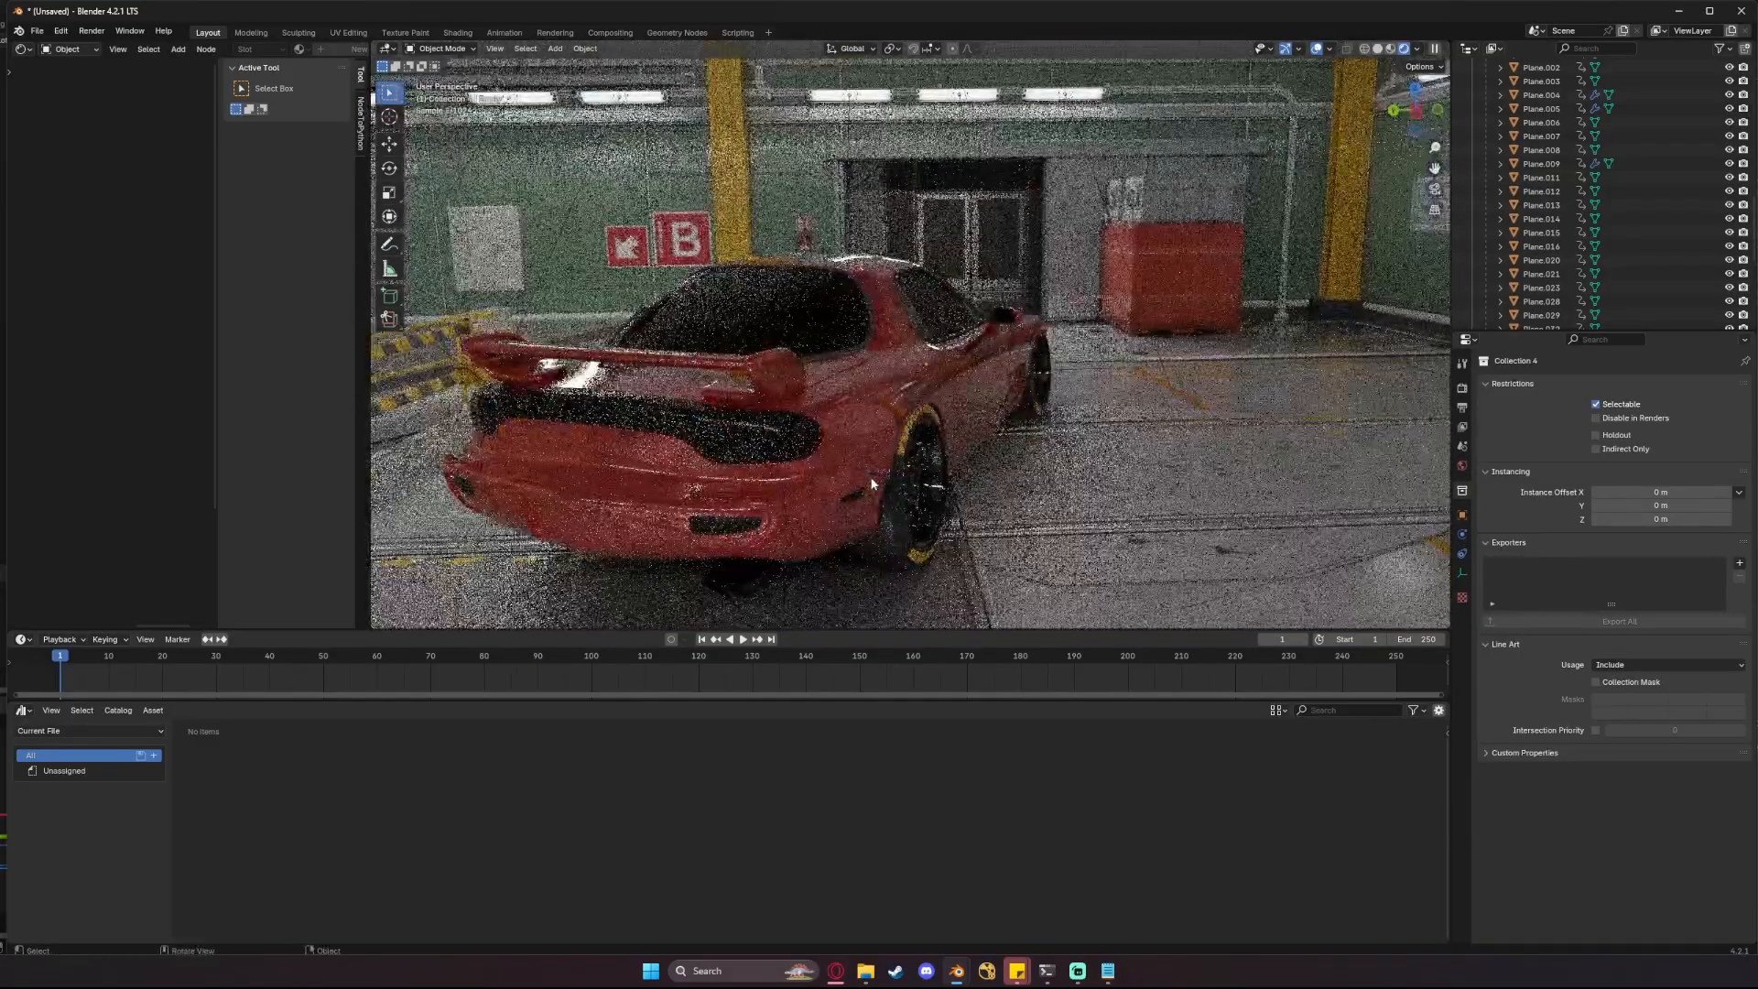
left_click_drag(898, 482, 898, 505)
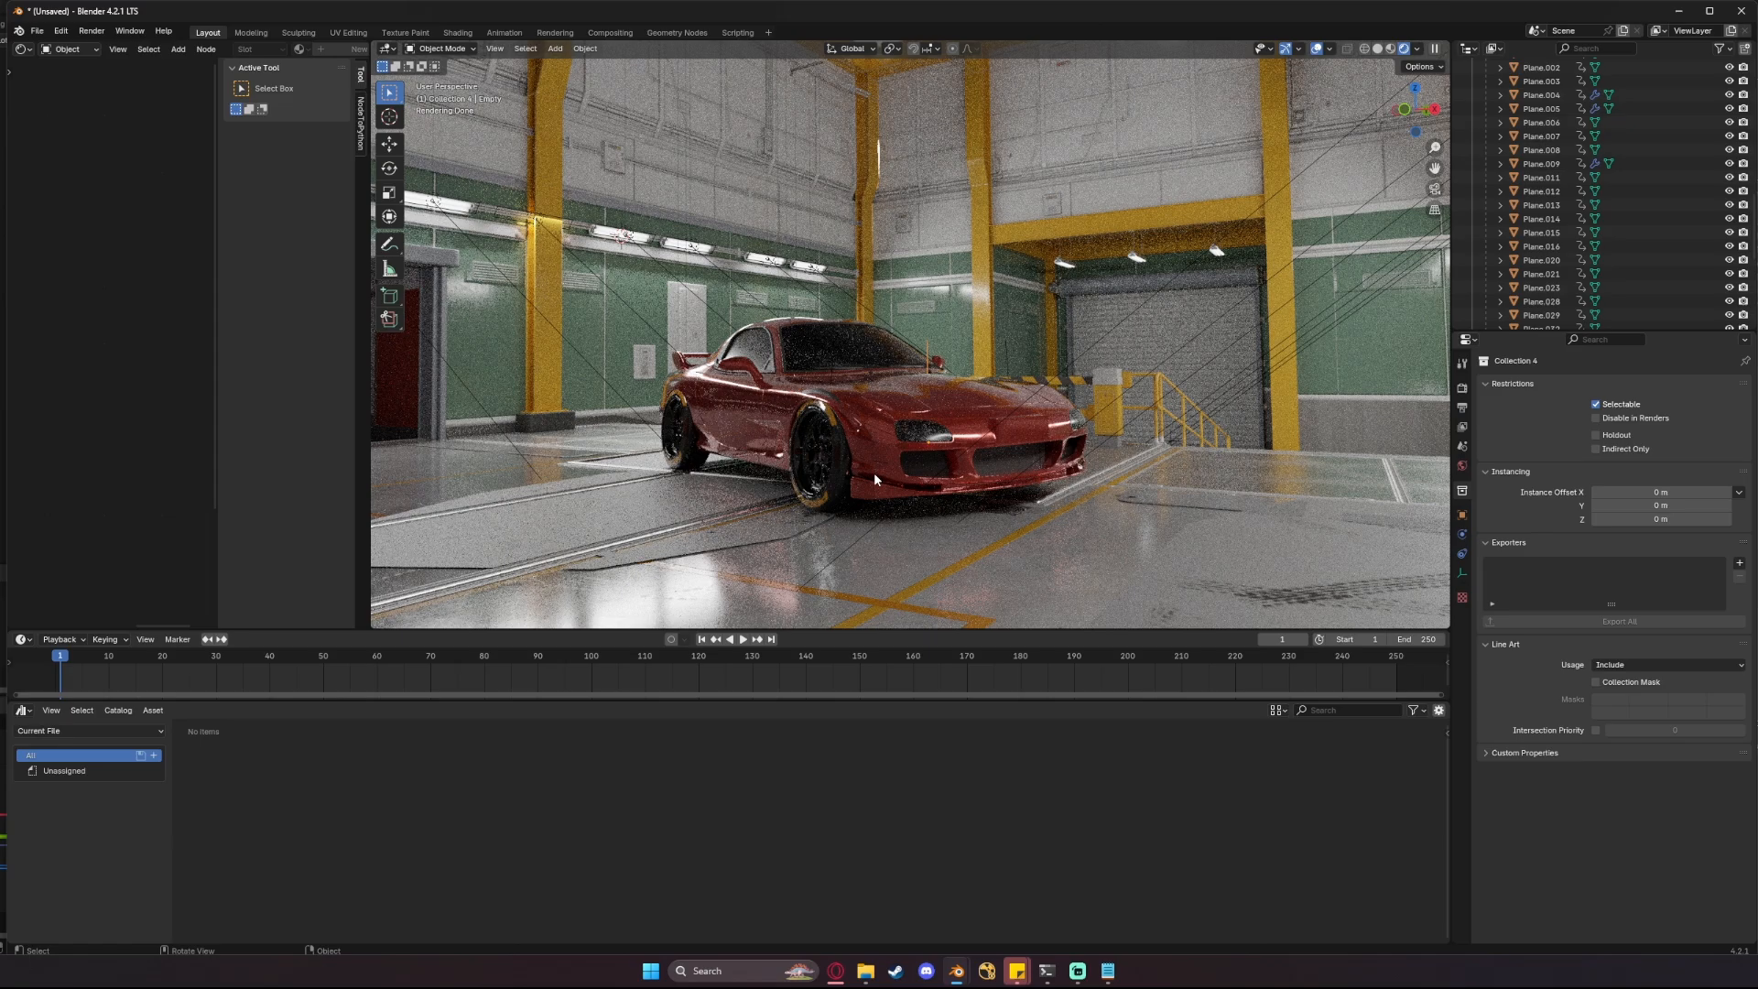
mouse_move(1308, 161)
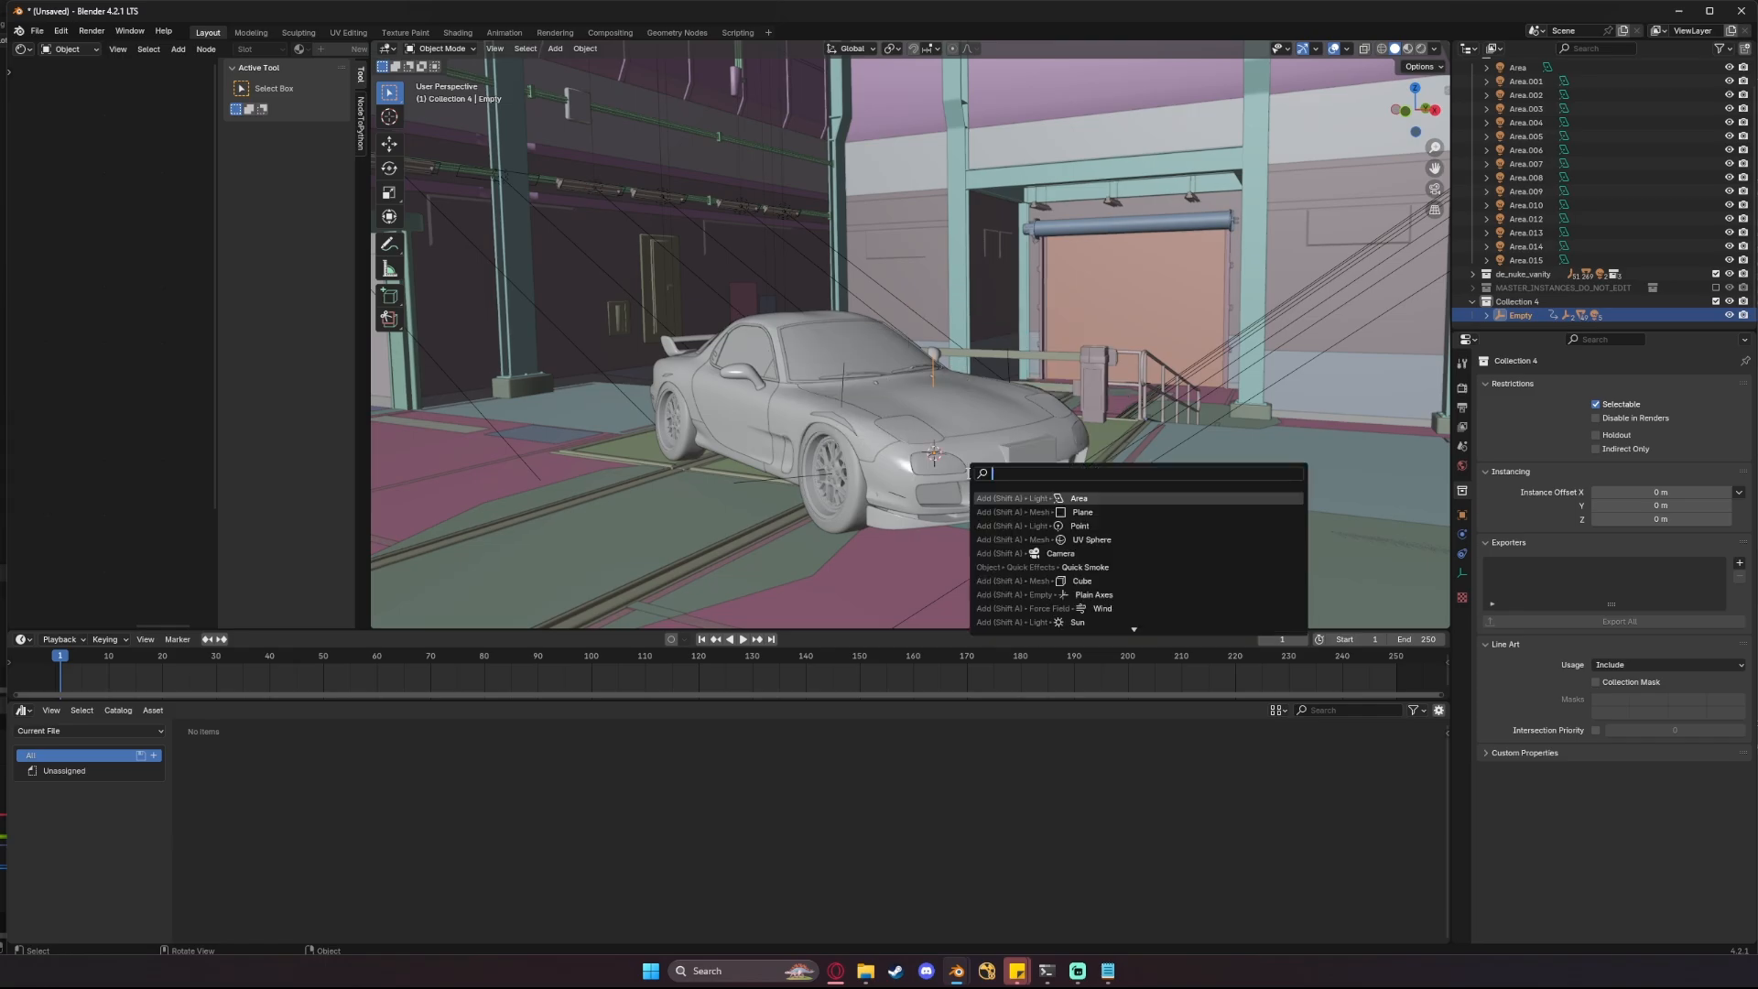
- Add a camera, look through it and lock it to the view in a 1080×1920 portrait frame
left_click(1060, 553)
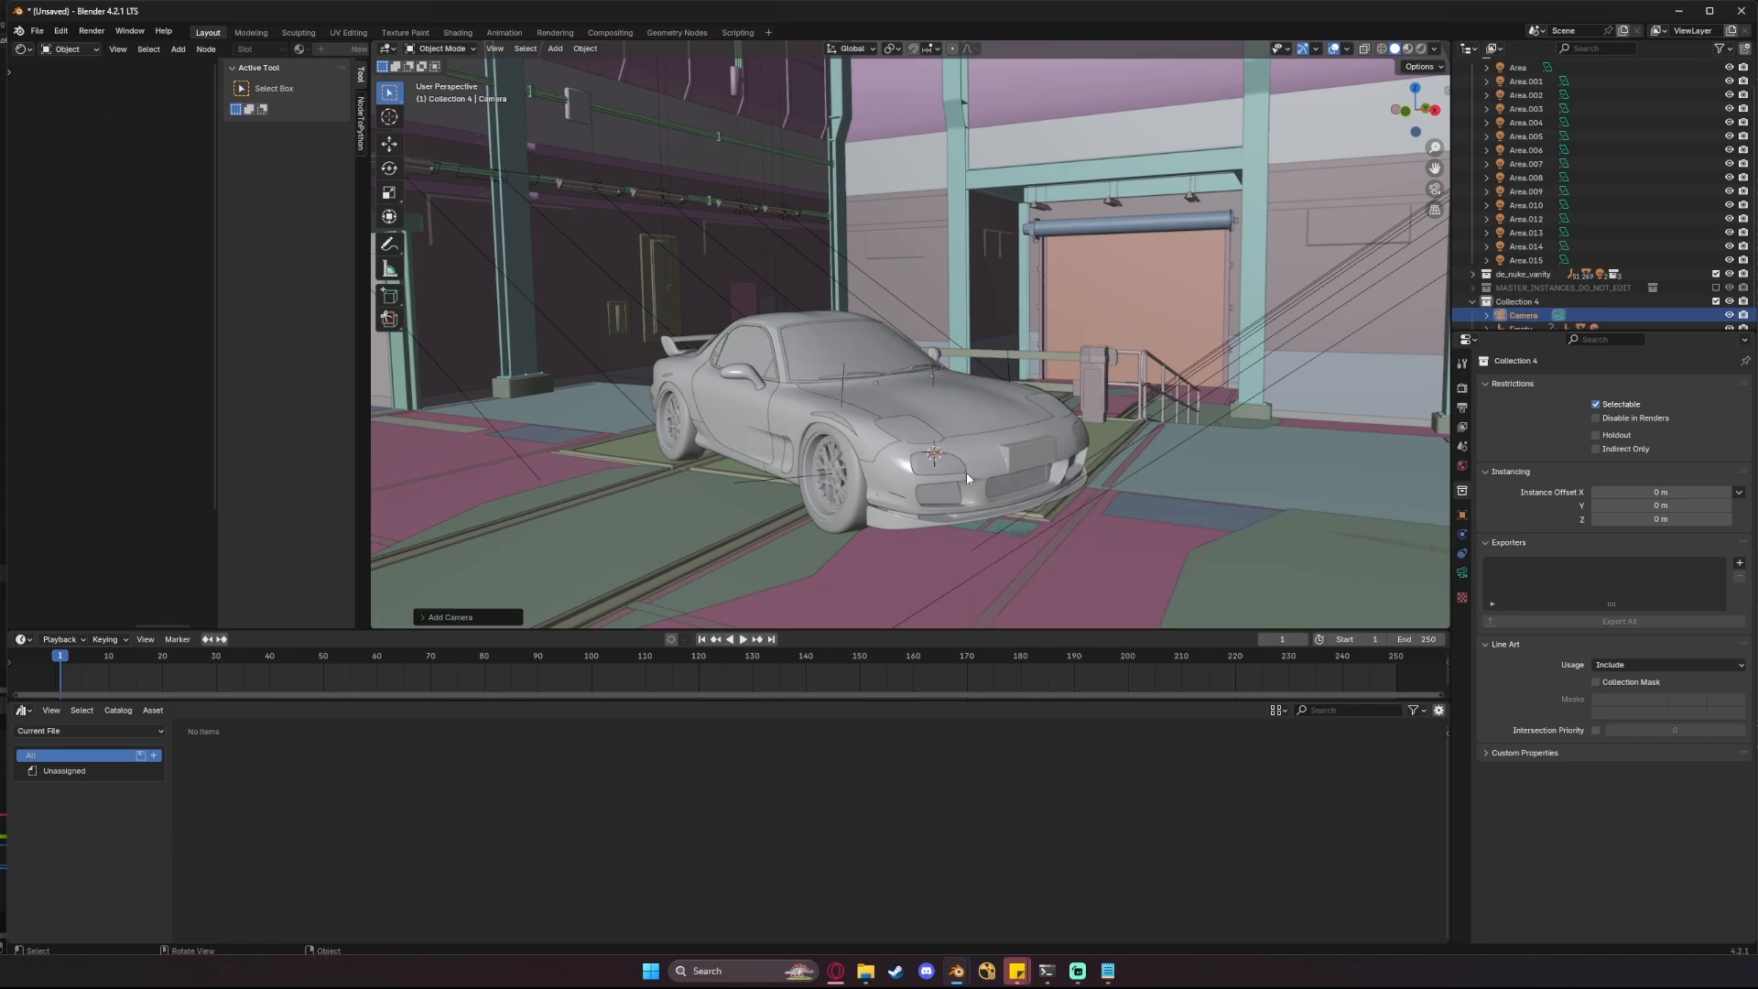
key("g")
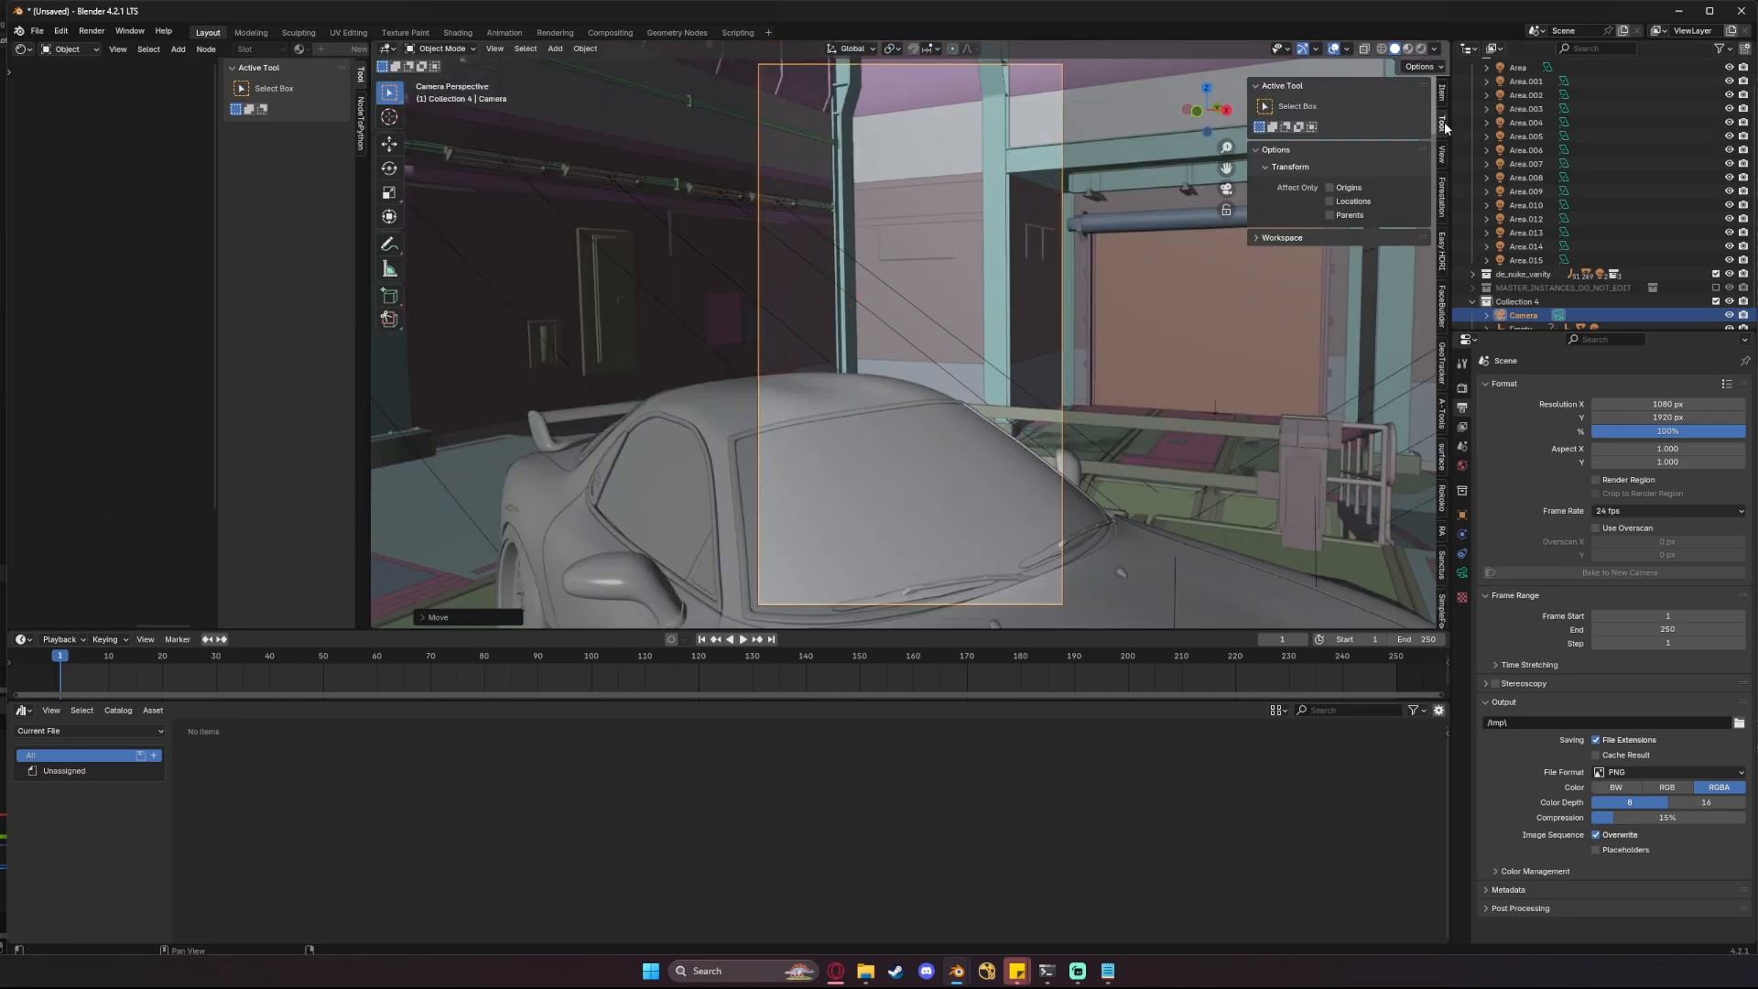
left_click(1446, 87)
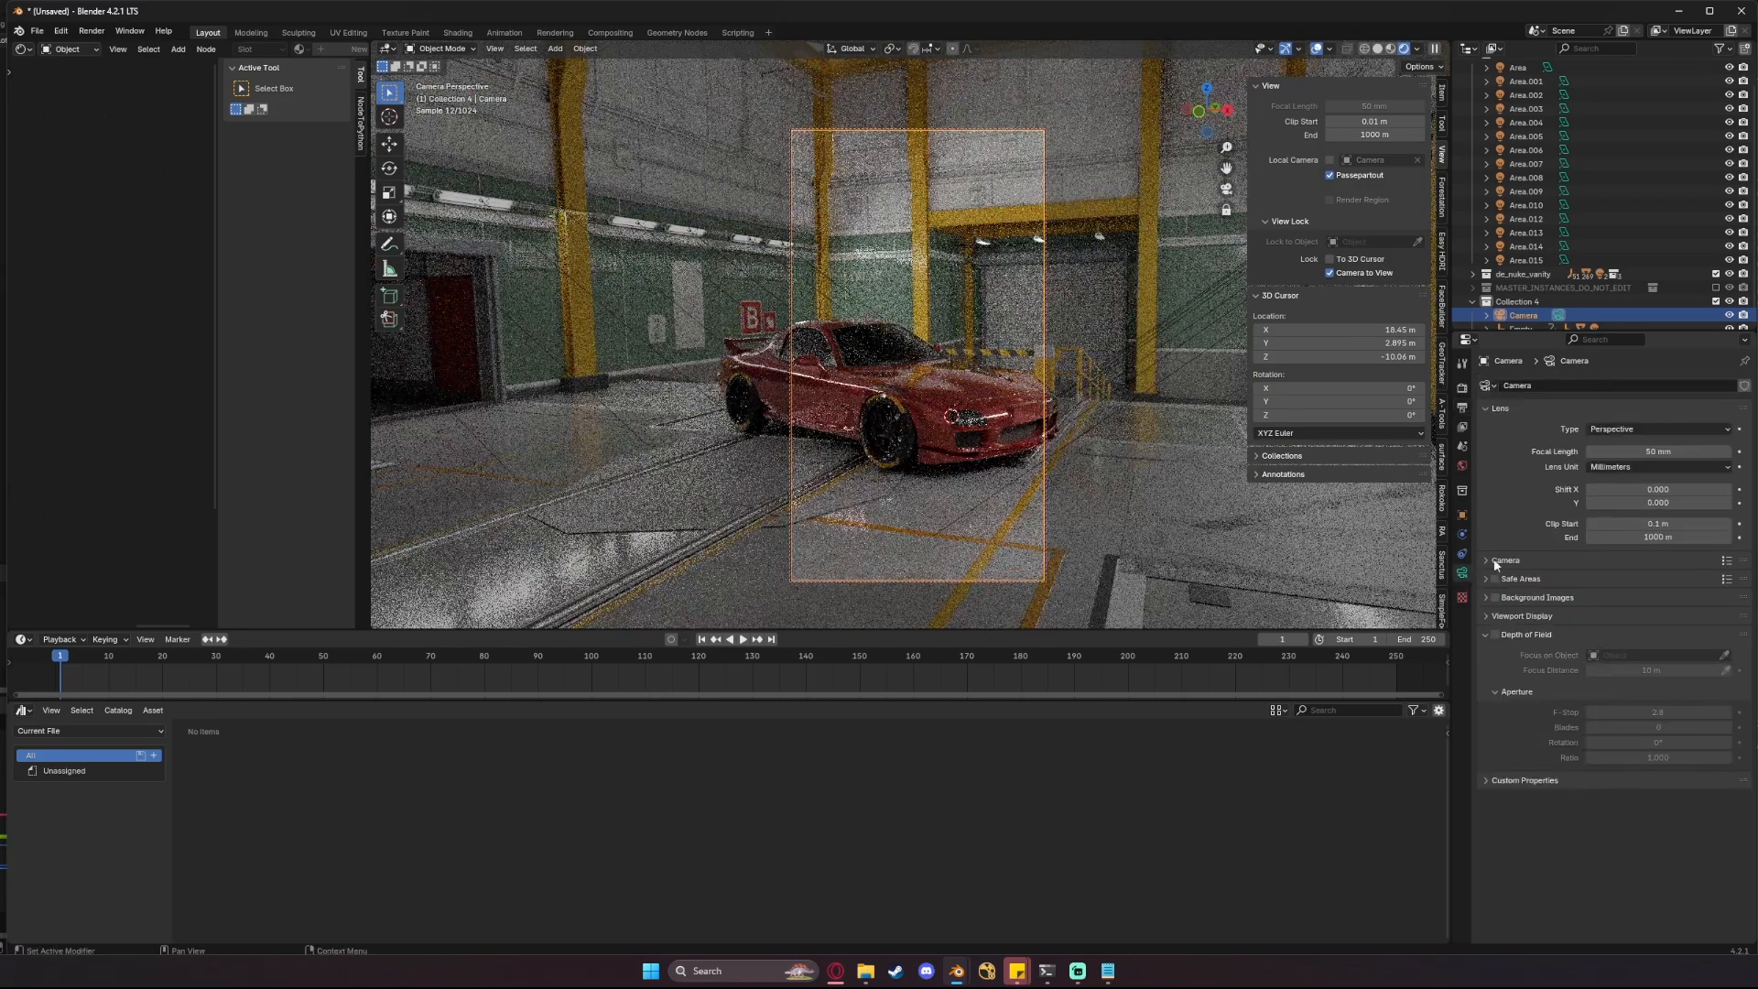
left_click(1524, 616)
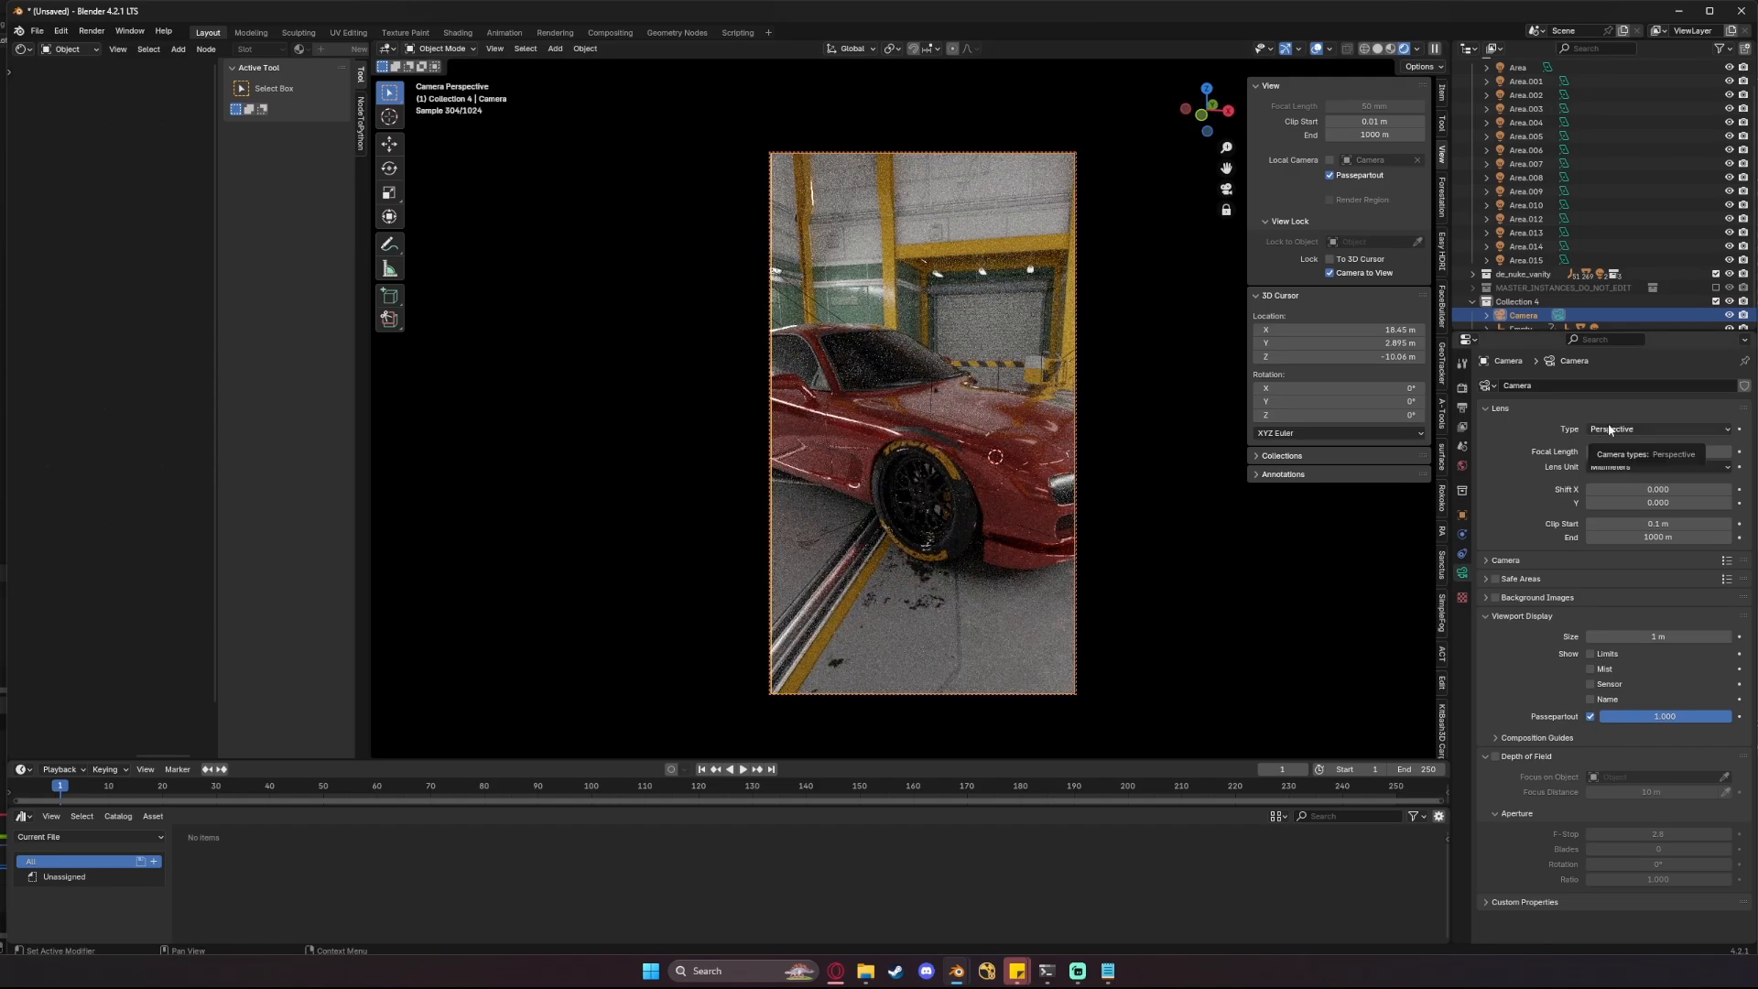
- Make the camera Panoramic Fisheye Equisolid with a 20 mm lens
left_click(1658, 428)
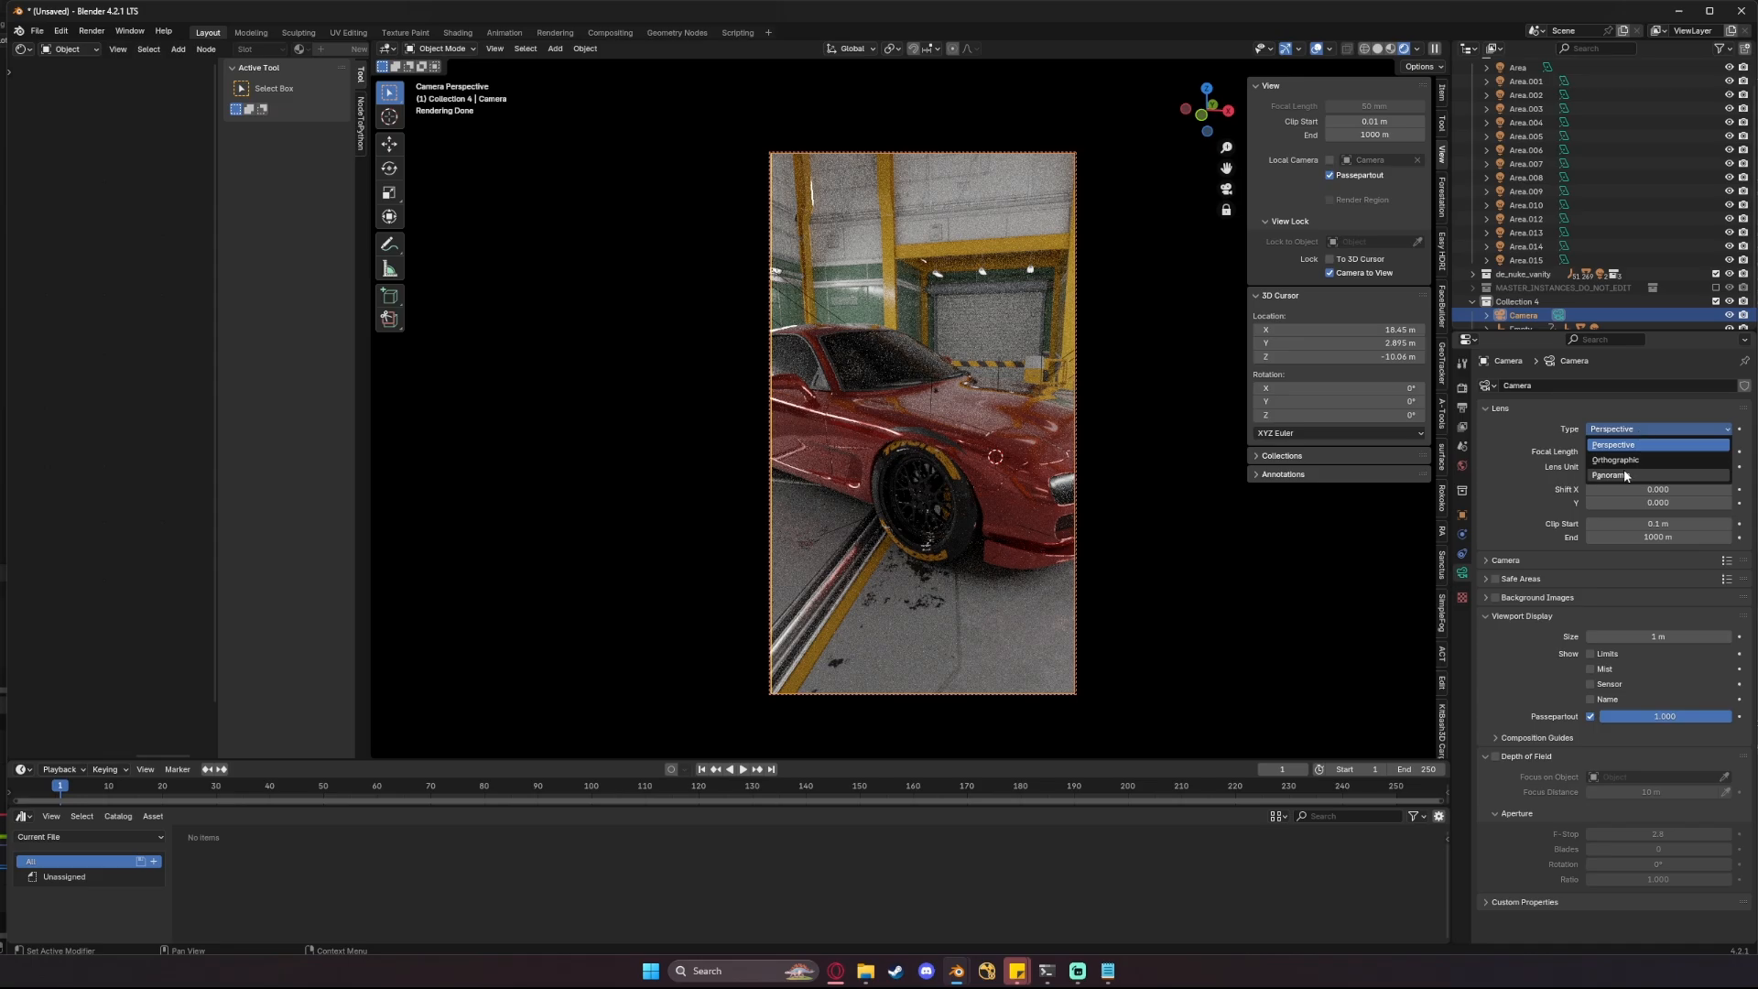
left_click(1623, 475)
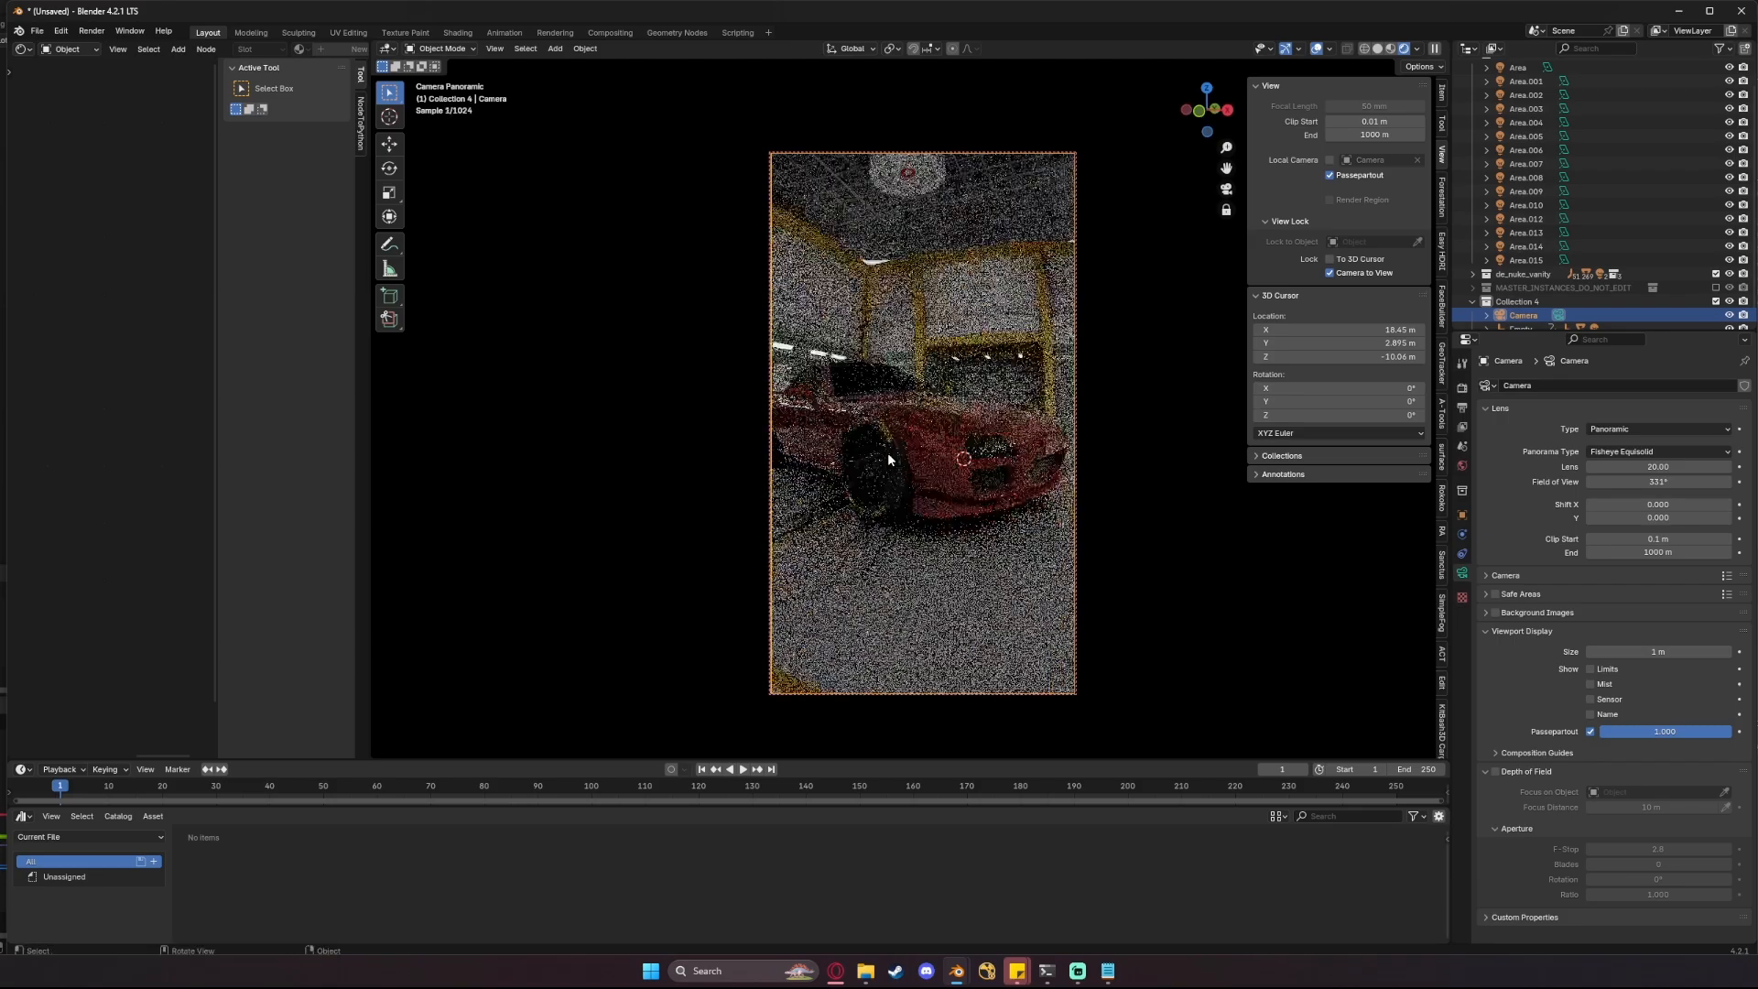
left_click(1660, 466)
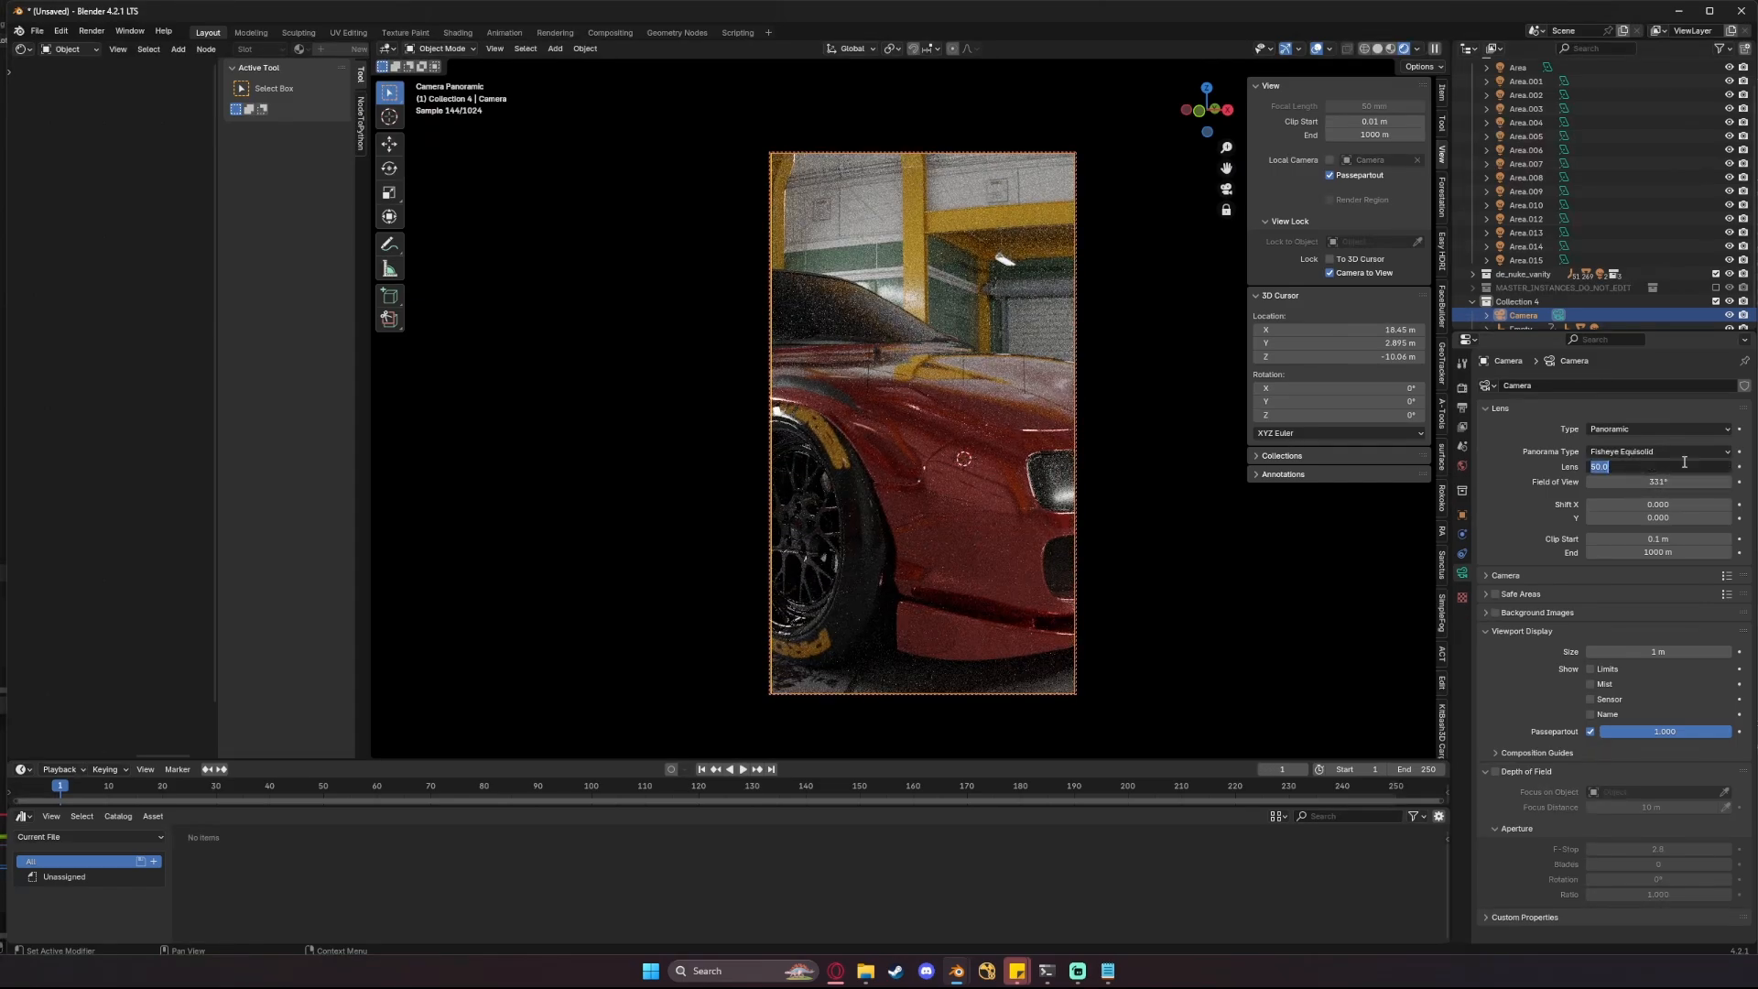
type("20.00")
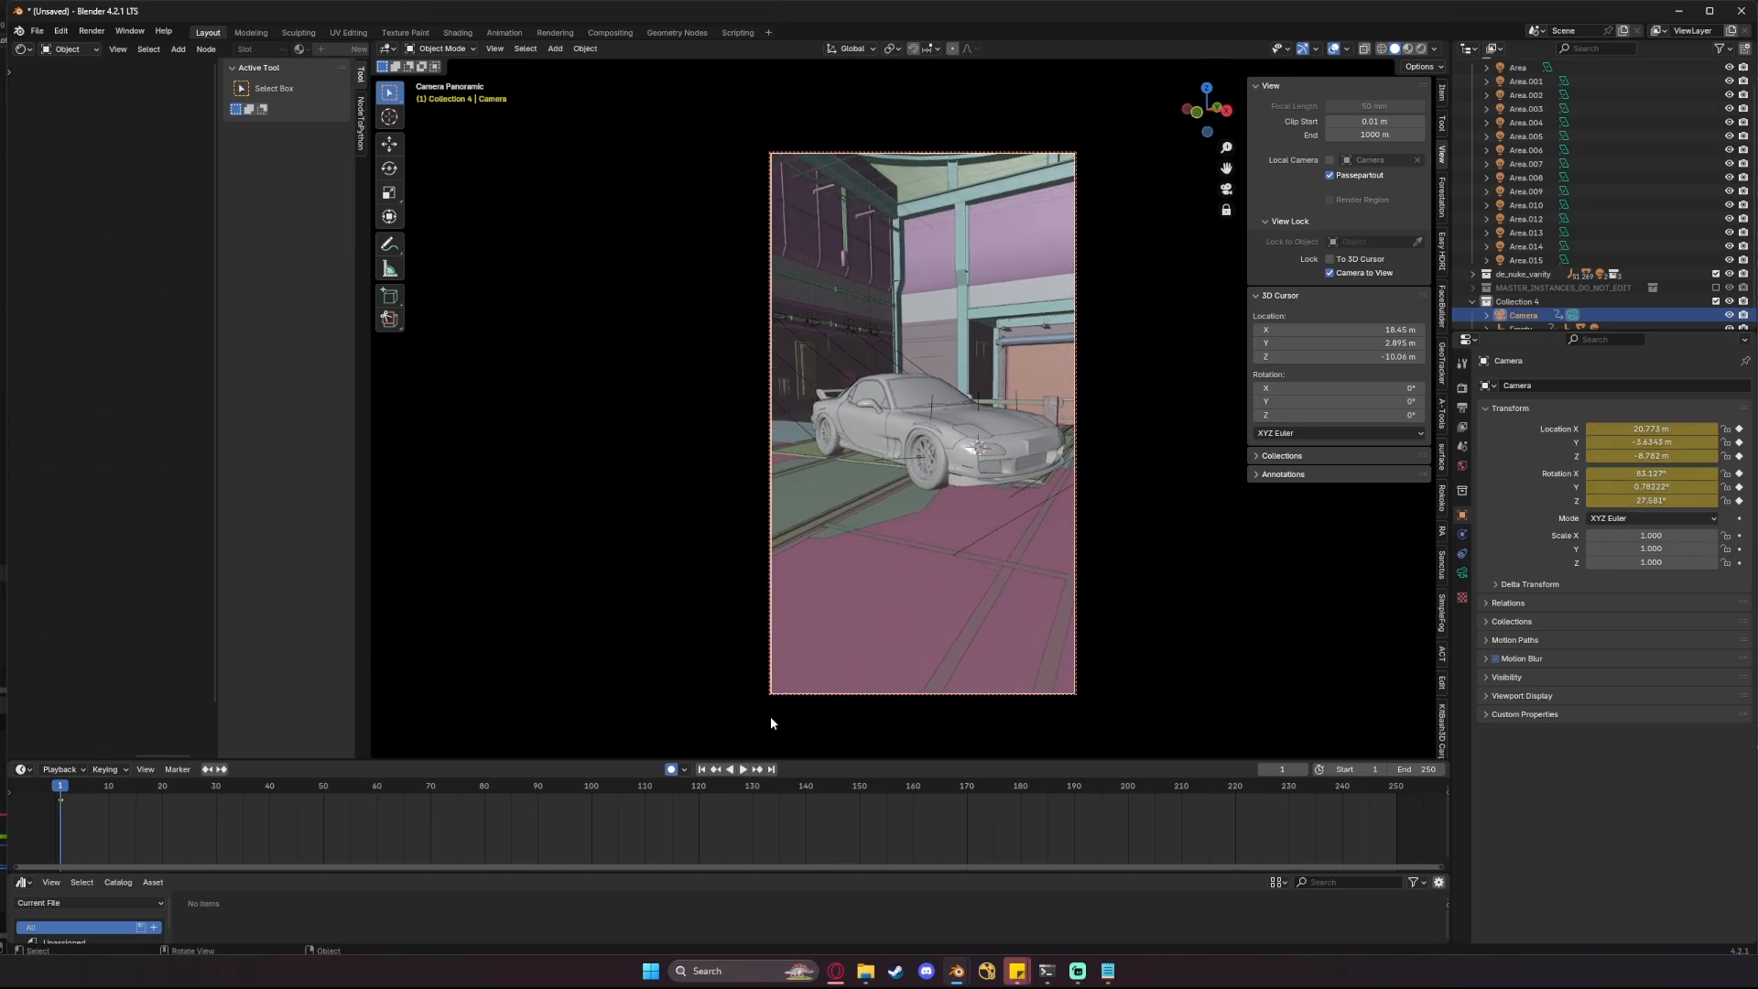
left_click(742, 770)
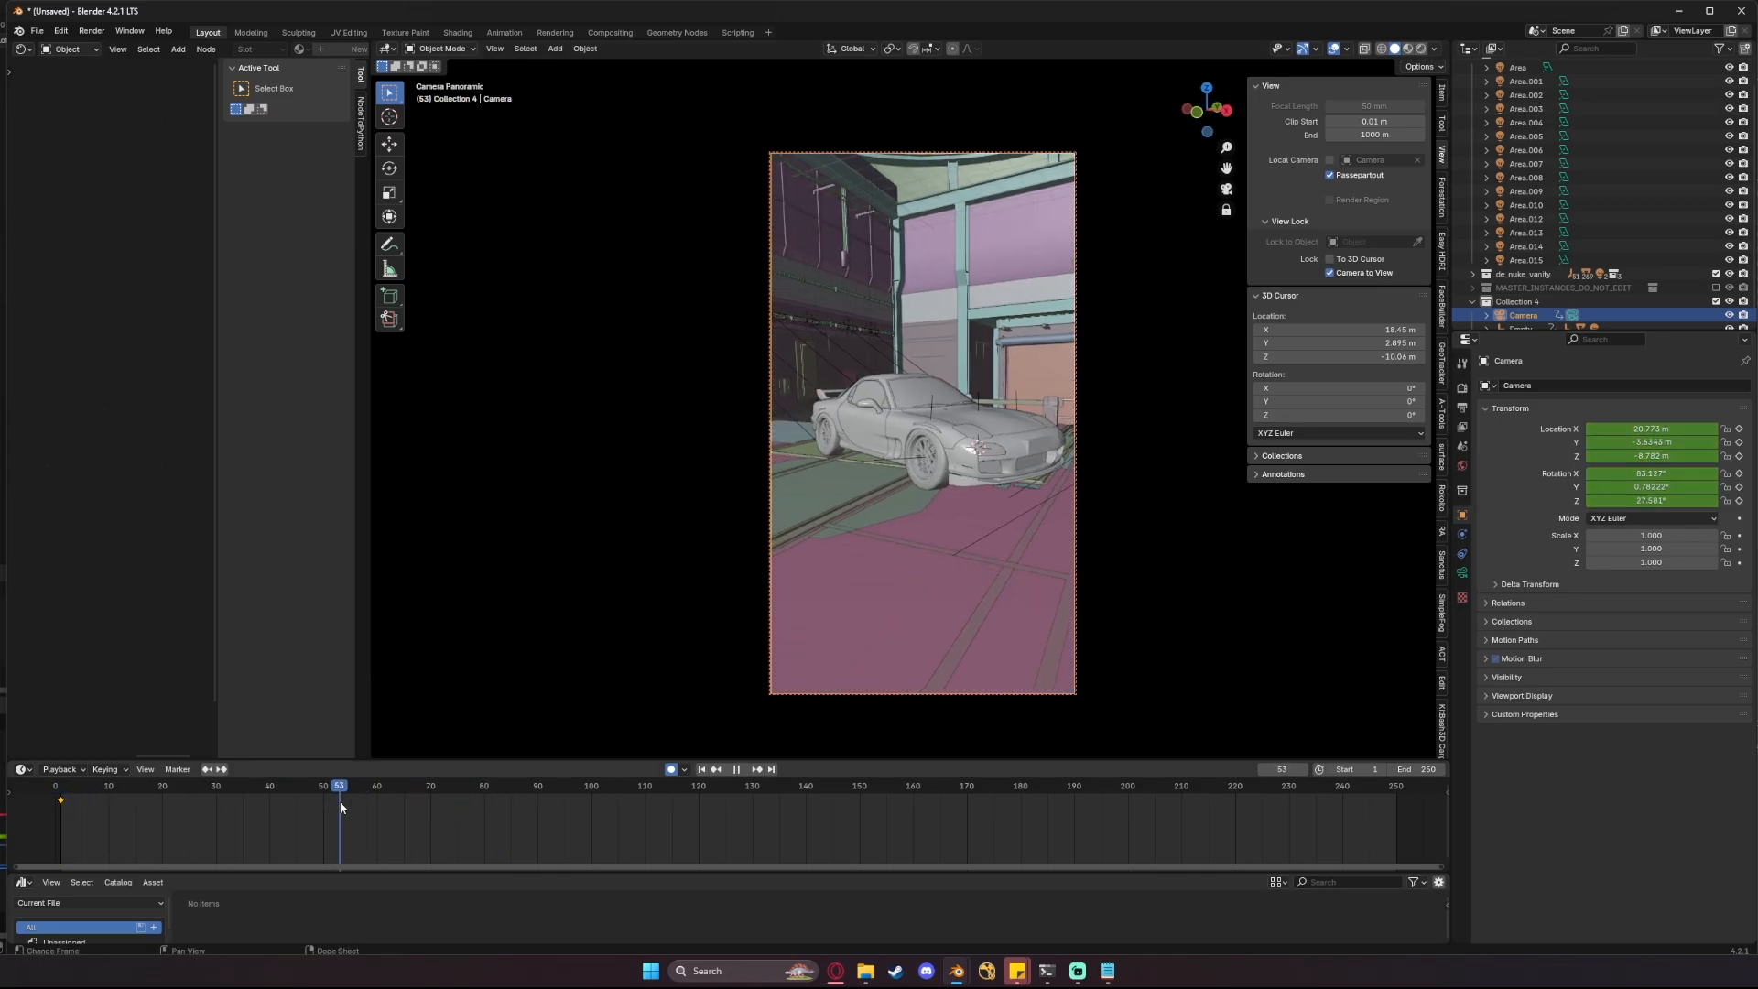
left_click_drag(340, 785, 324, 785)
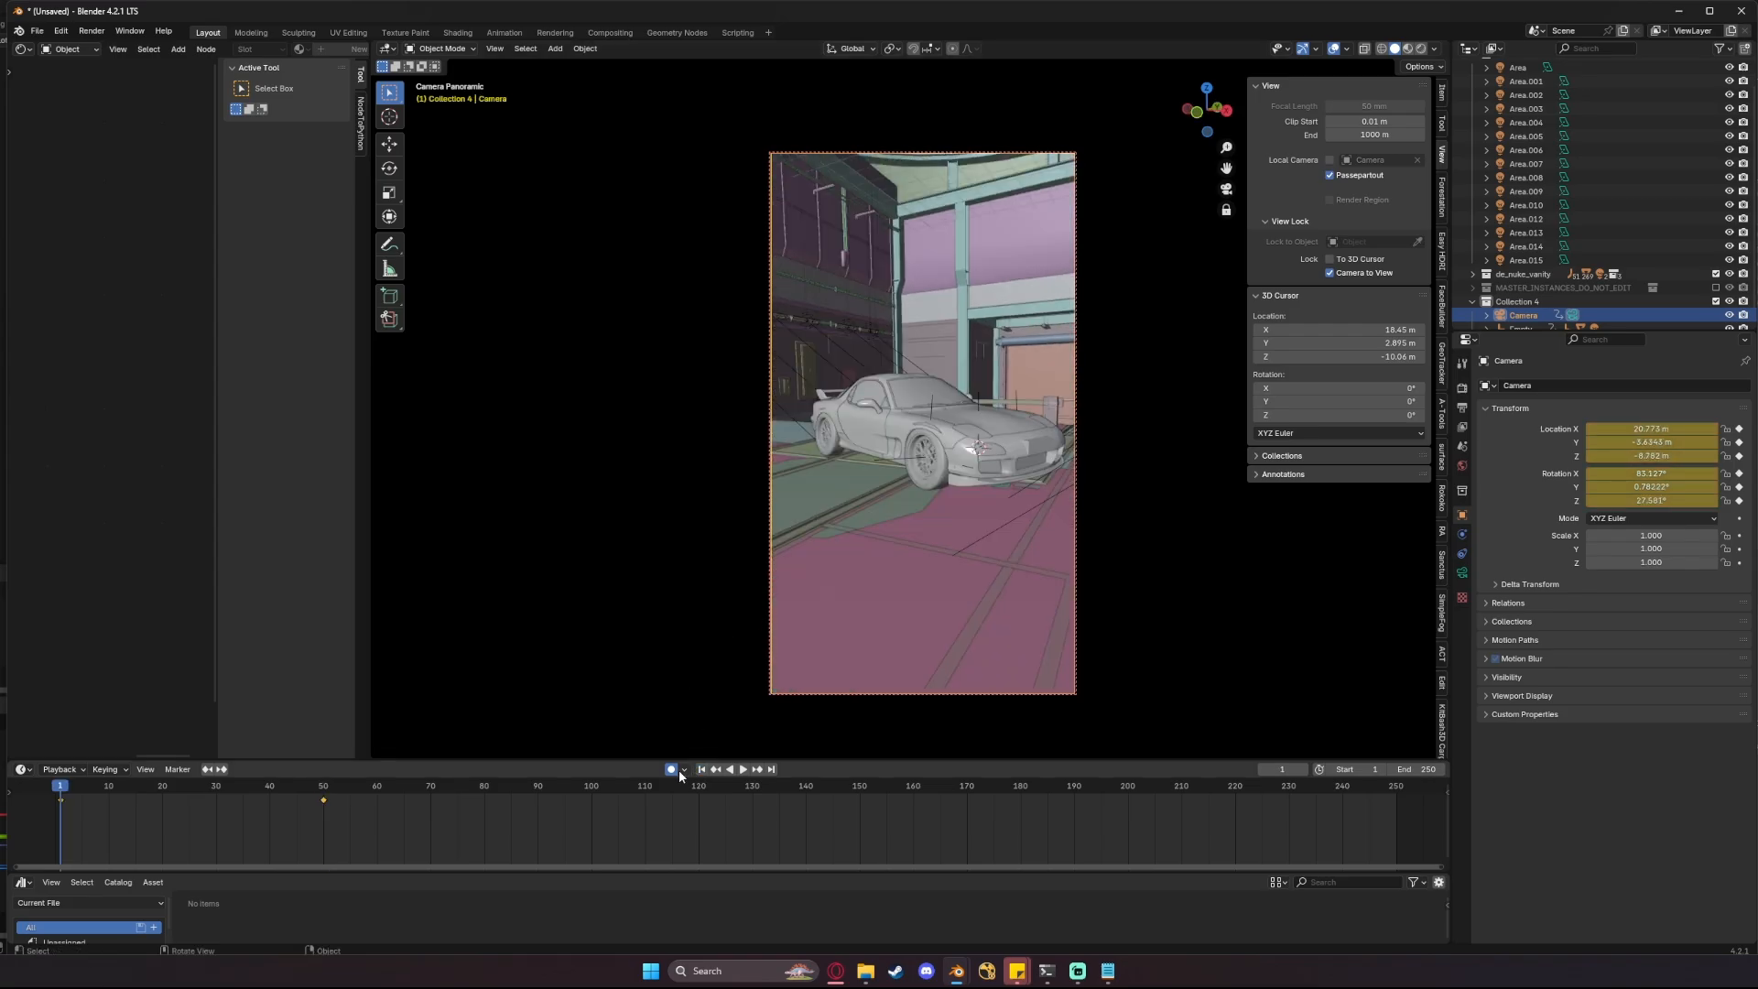
left_click(729, 770)
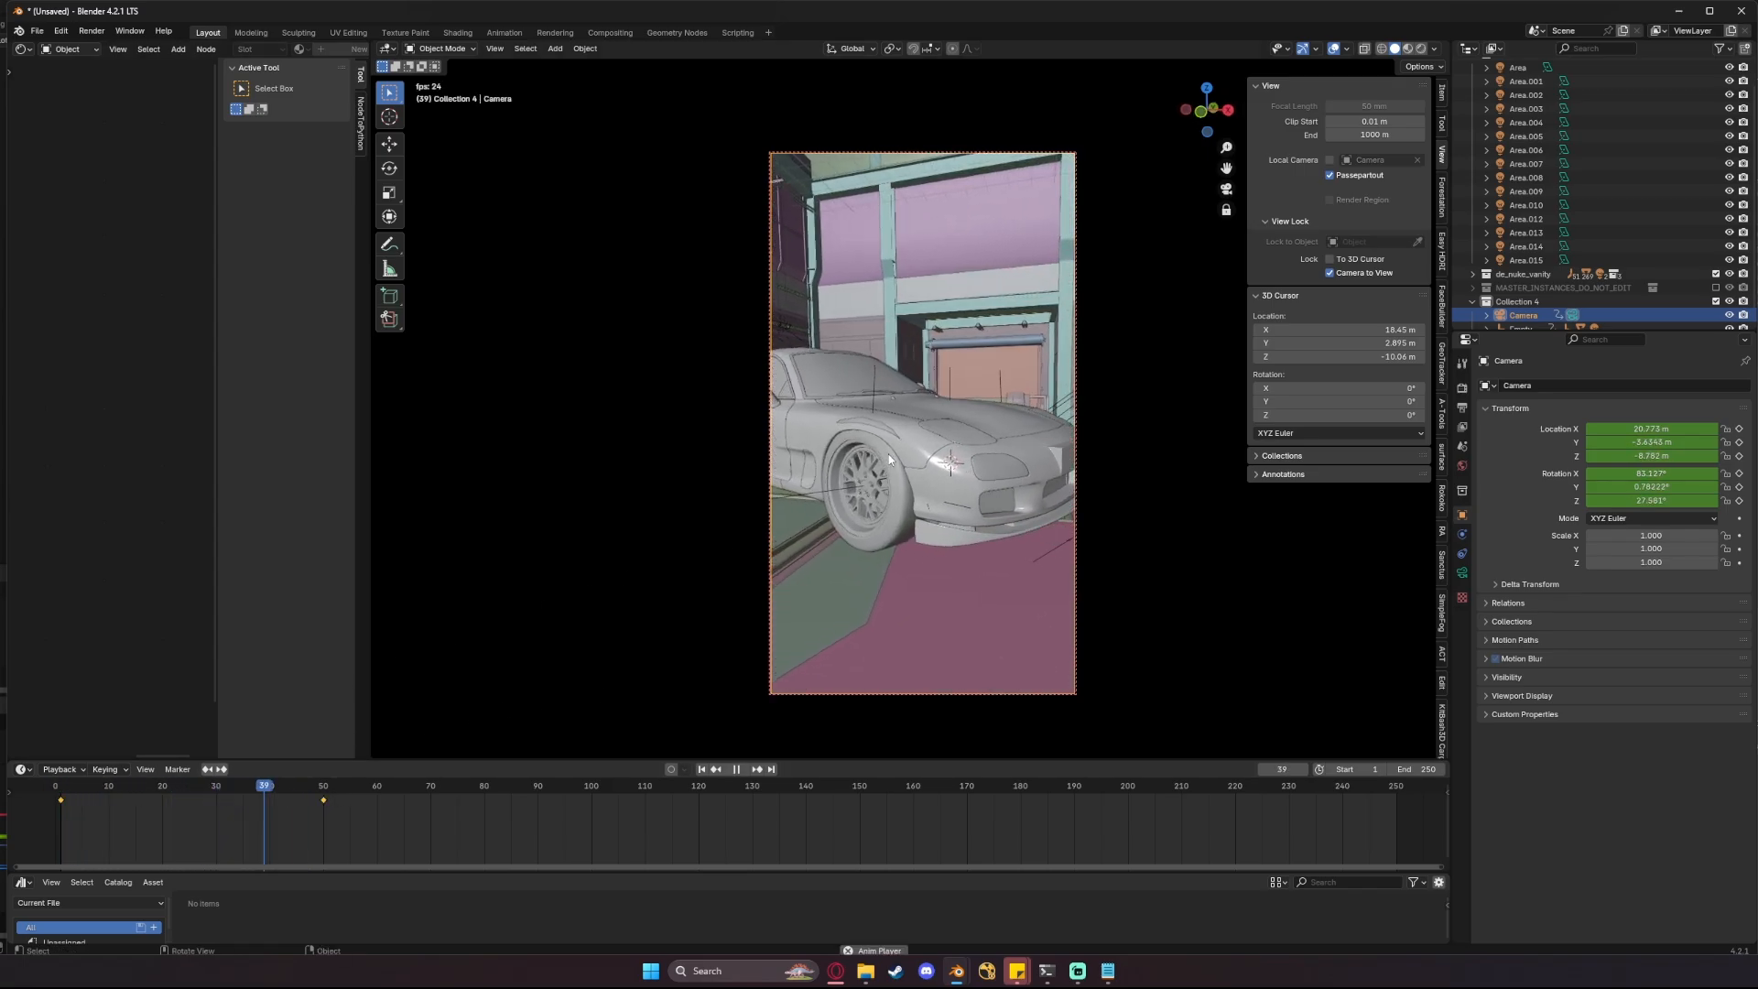
left_click(60, 785)
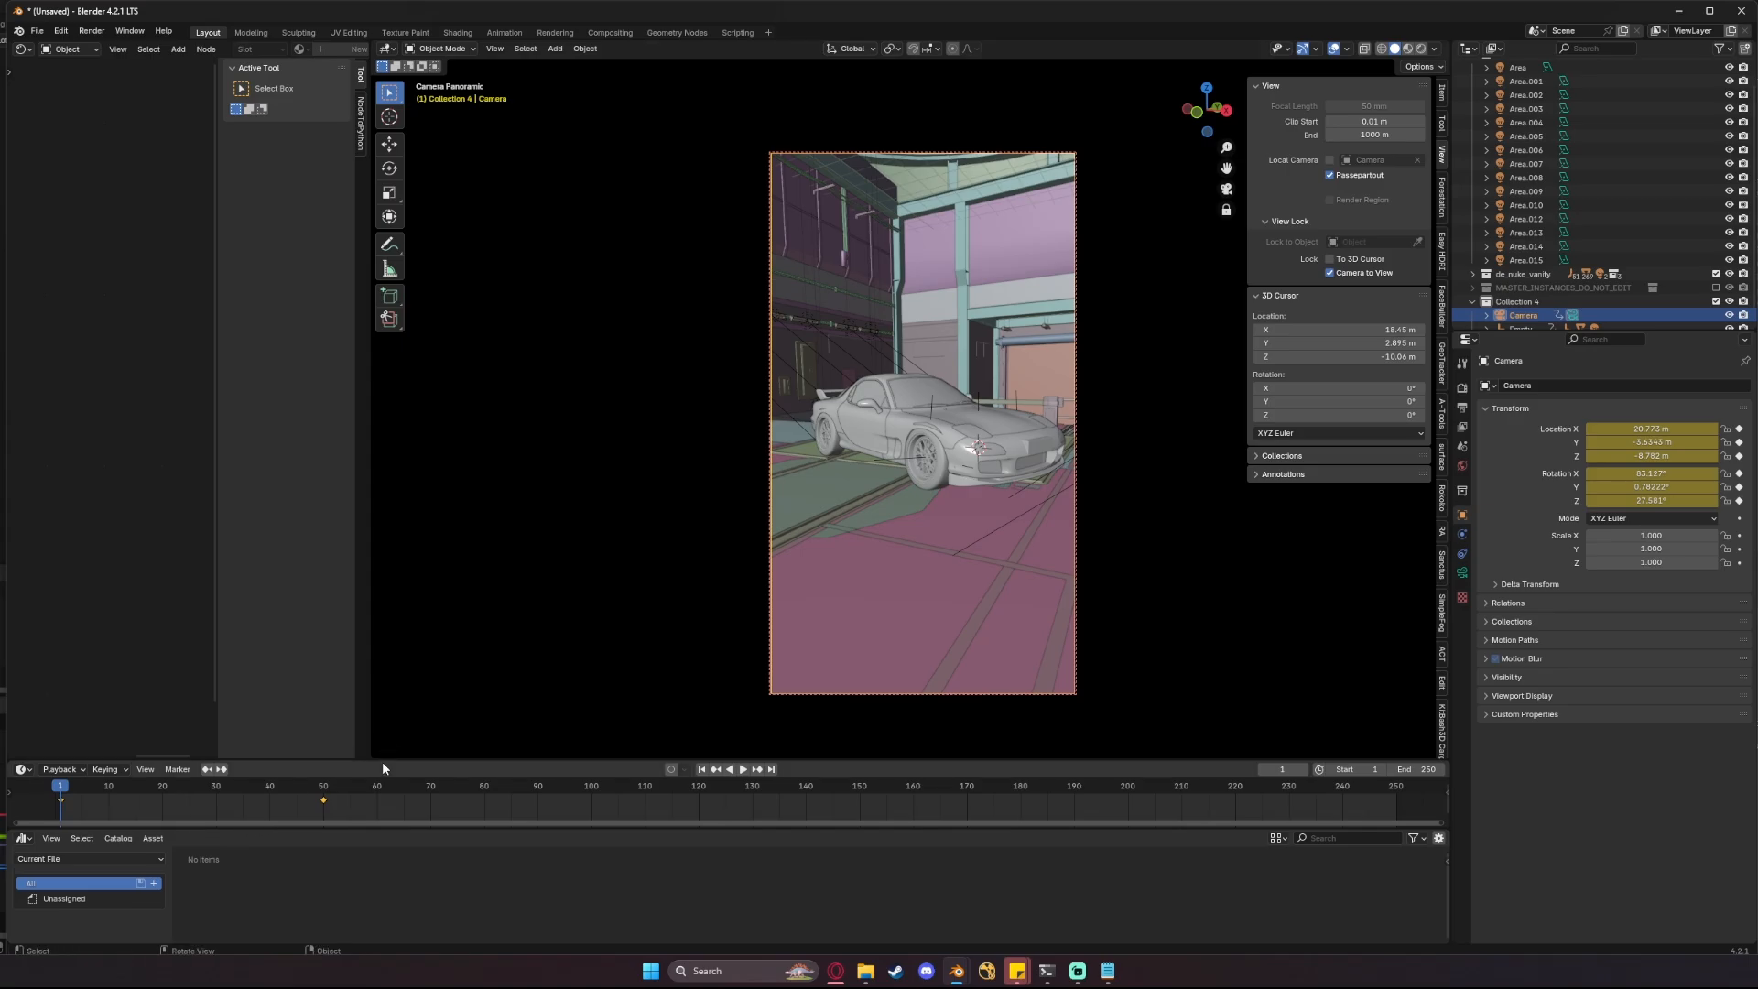
left_click(743, 769)
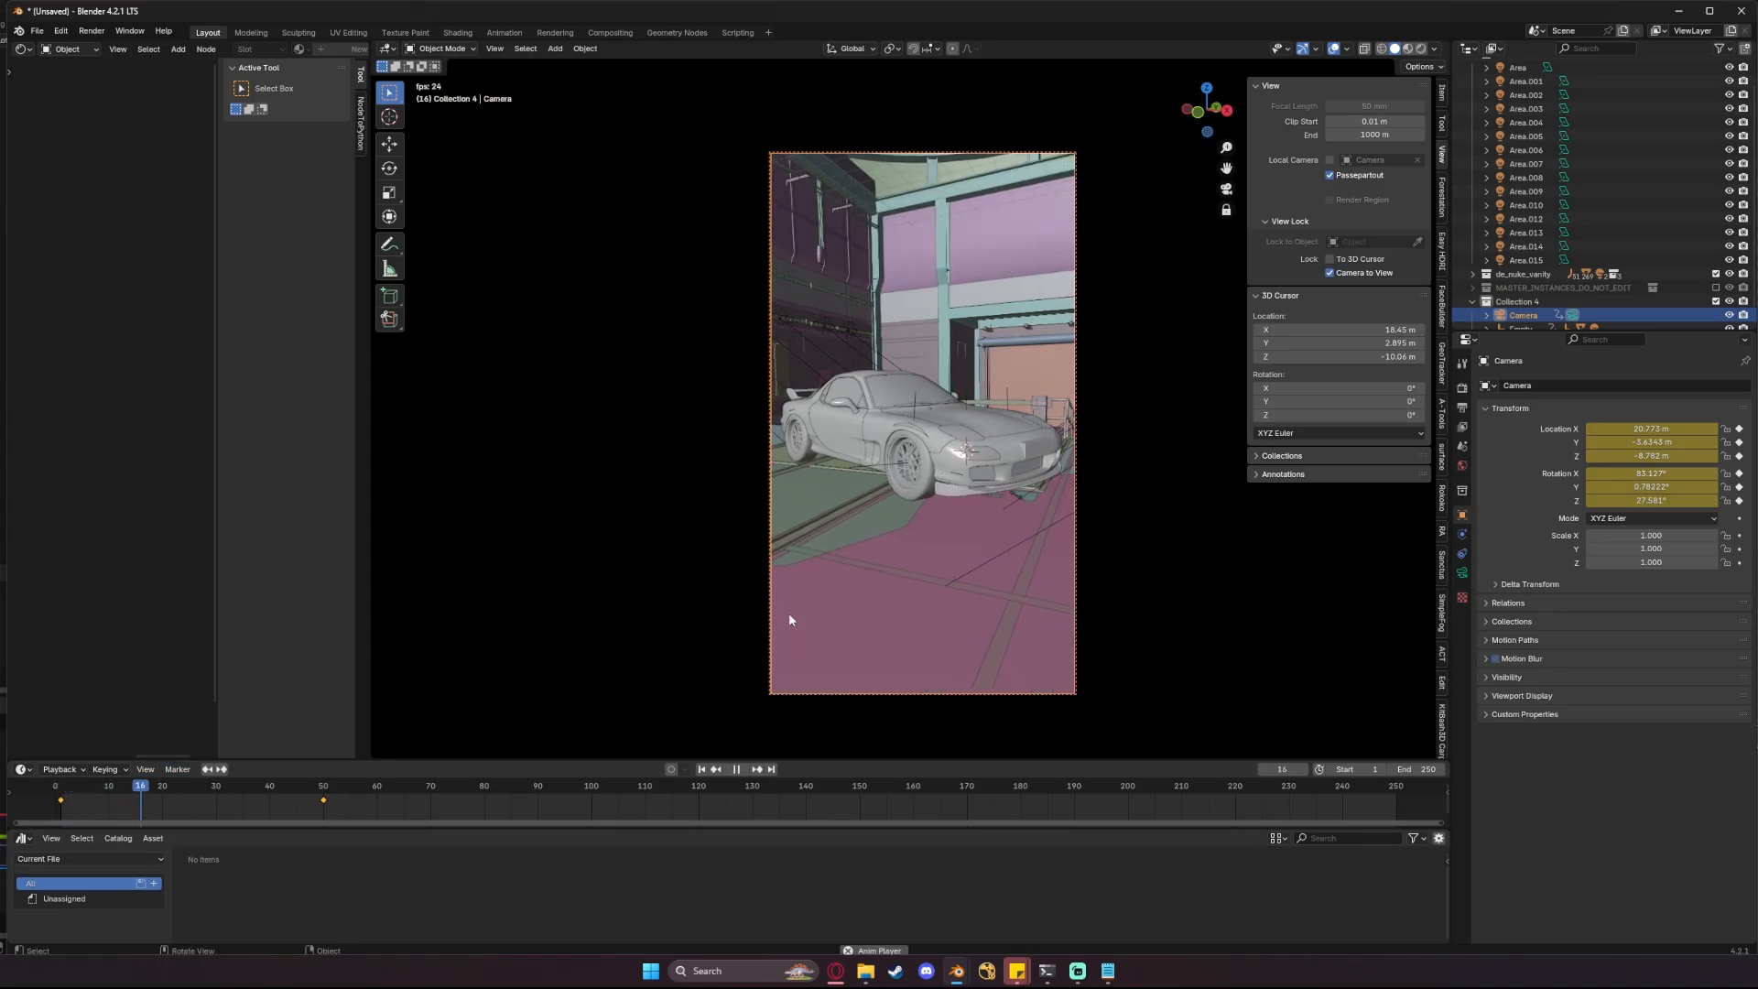
left_click(735, 769)
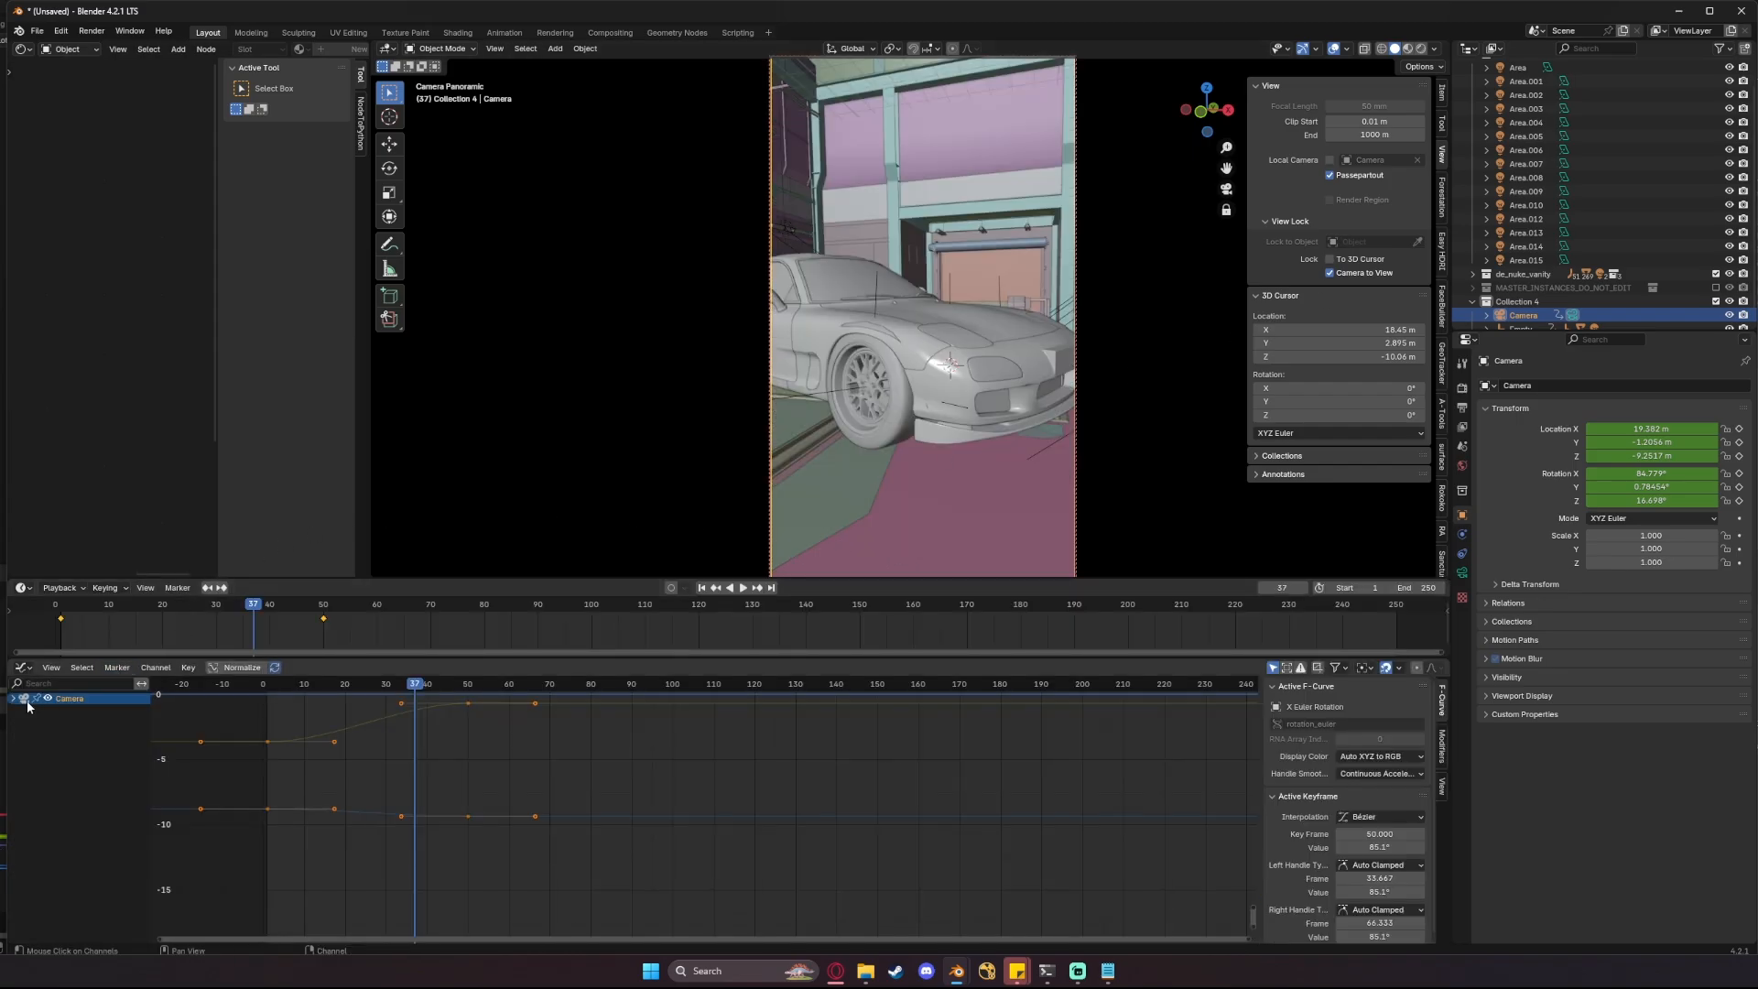
- Select the camera's X Euler Rotation curve and add a Noise modifier to it
left_click(12, 698)
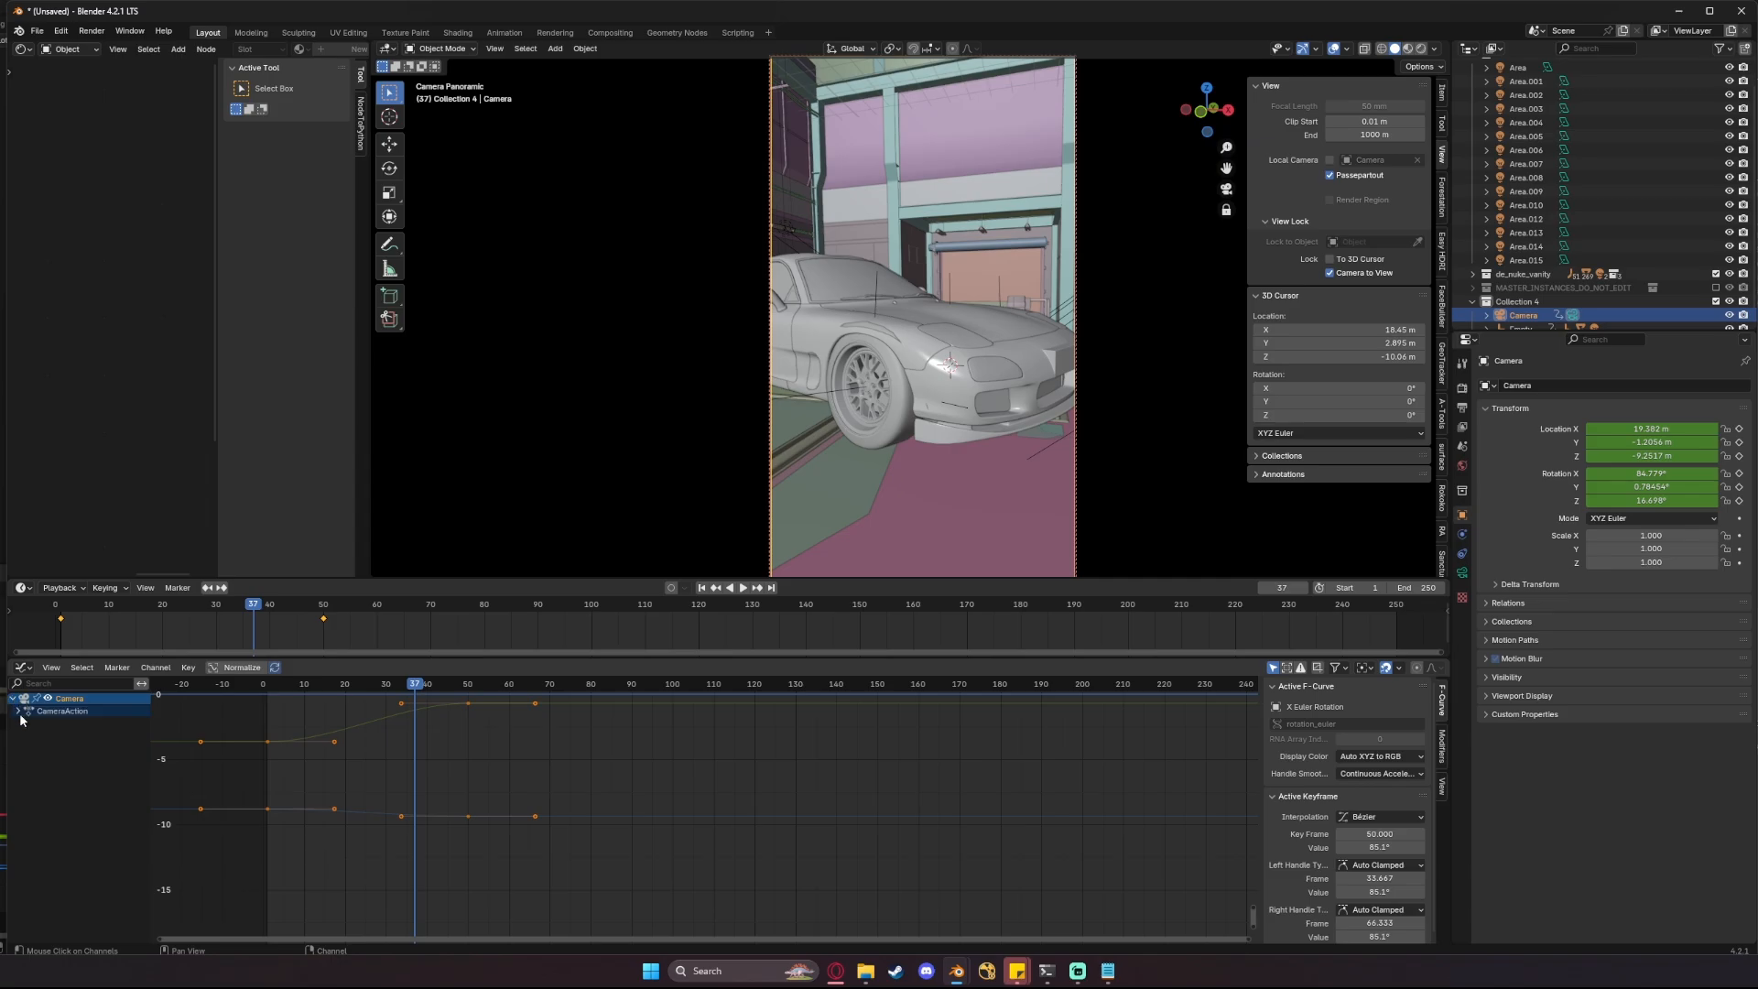
left_click(19, 711)
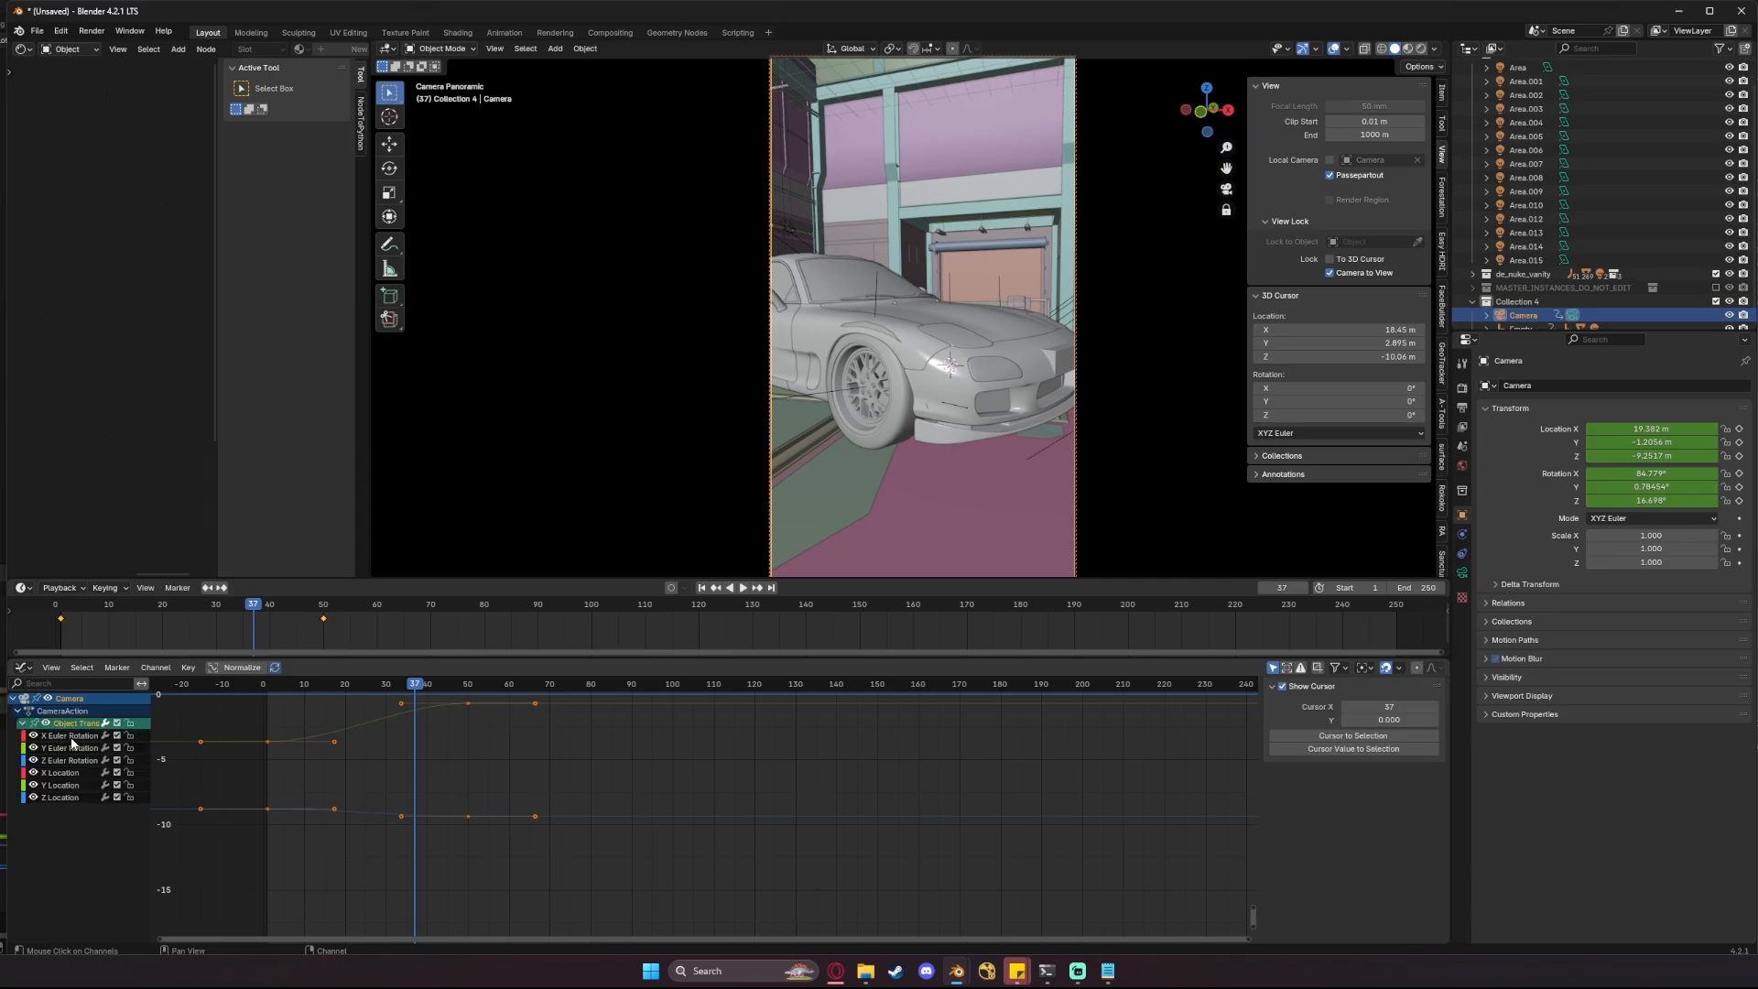
left_click(70, 735)
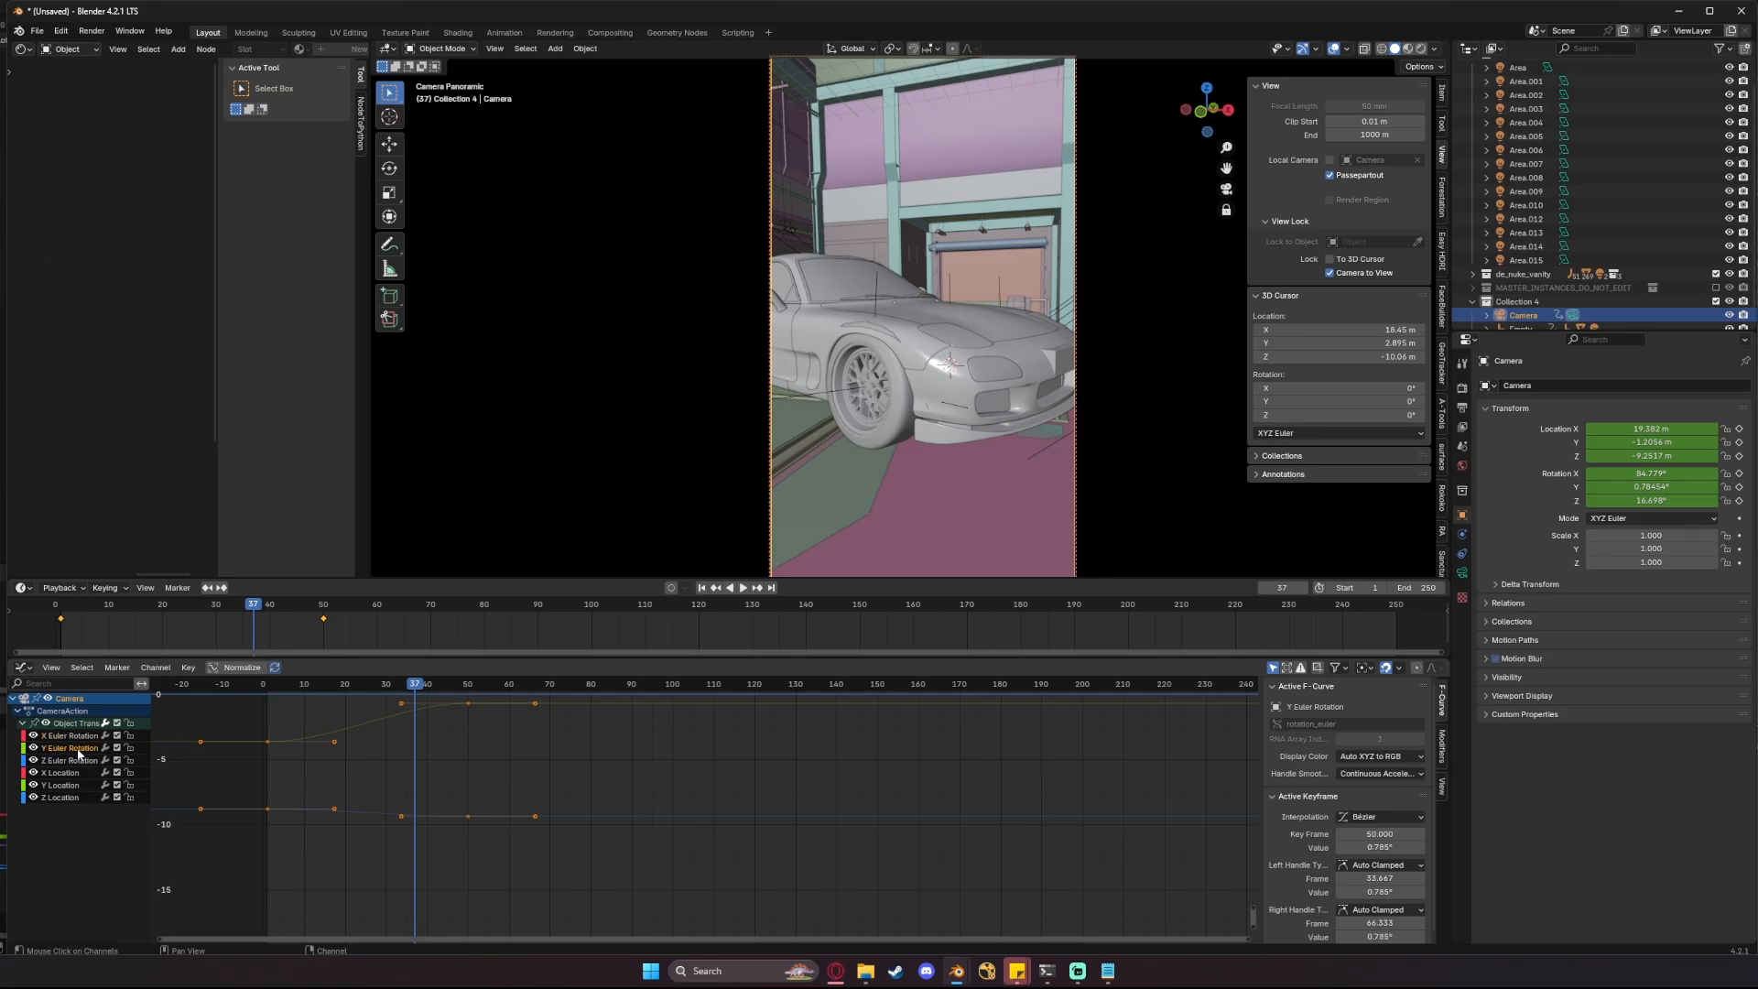
left_click(69, 735)
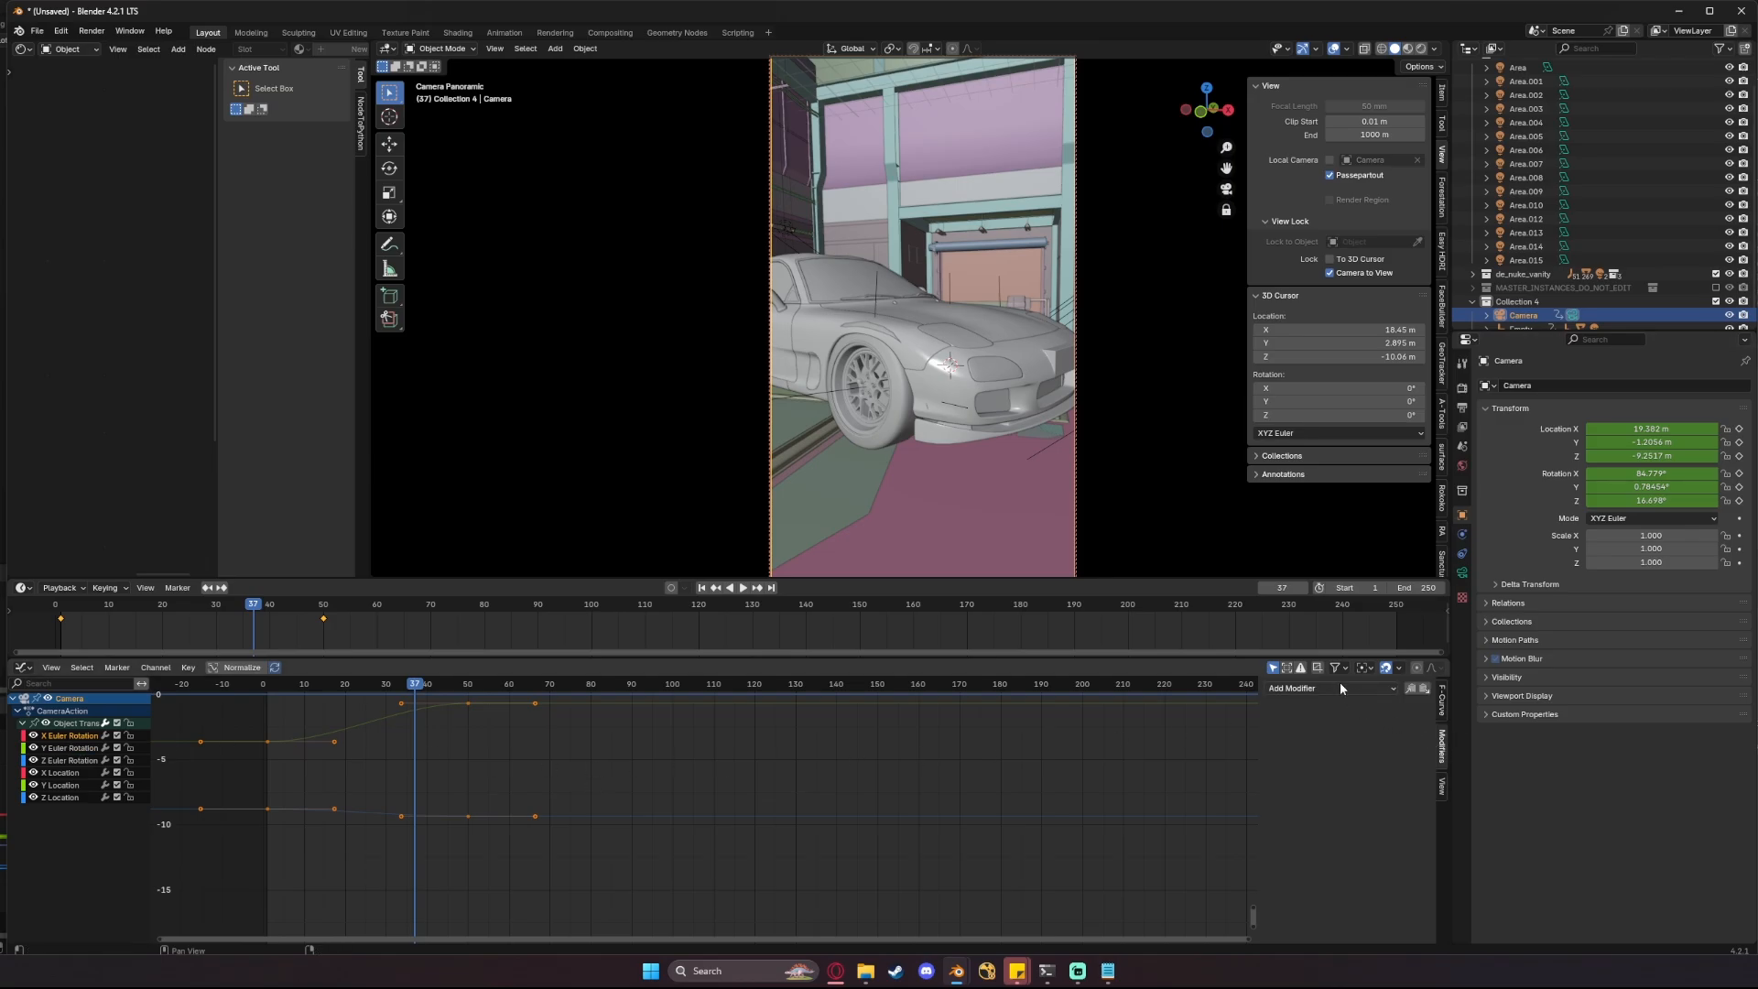
left_click(1335, 687)
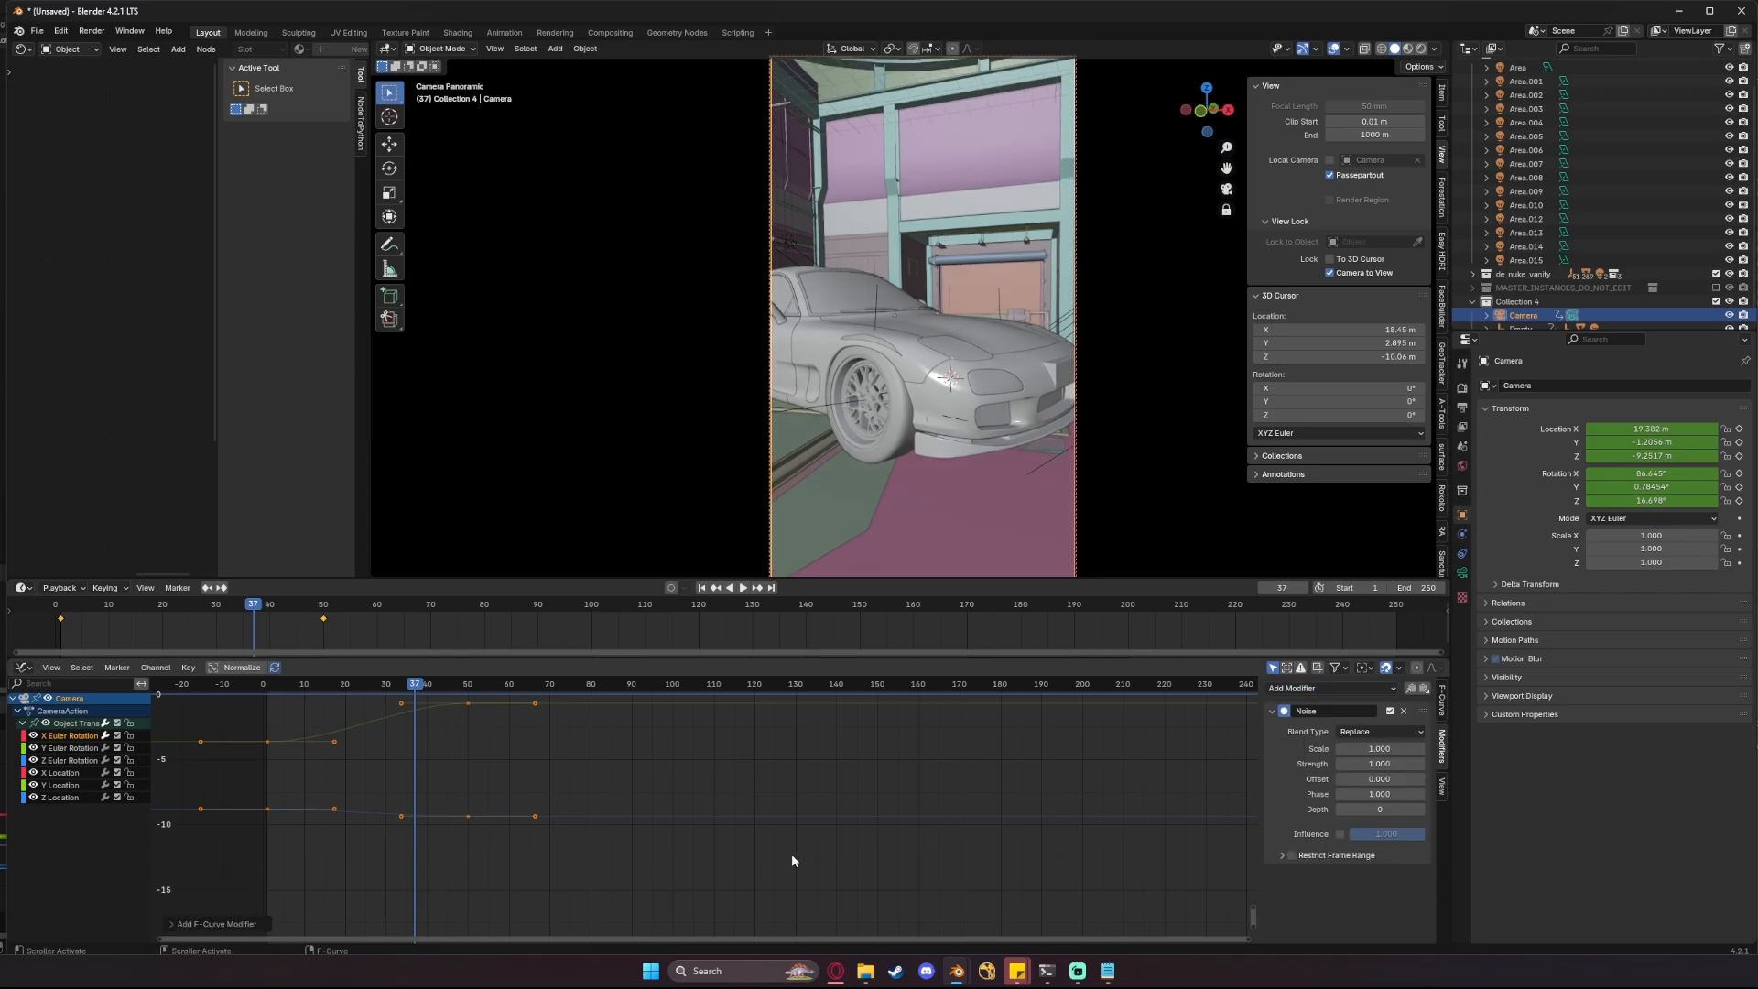
scroll("down", 3)
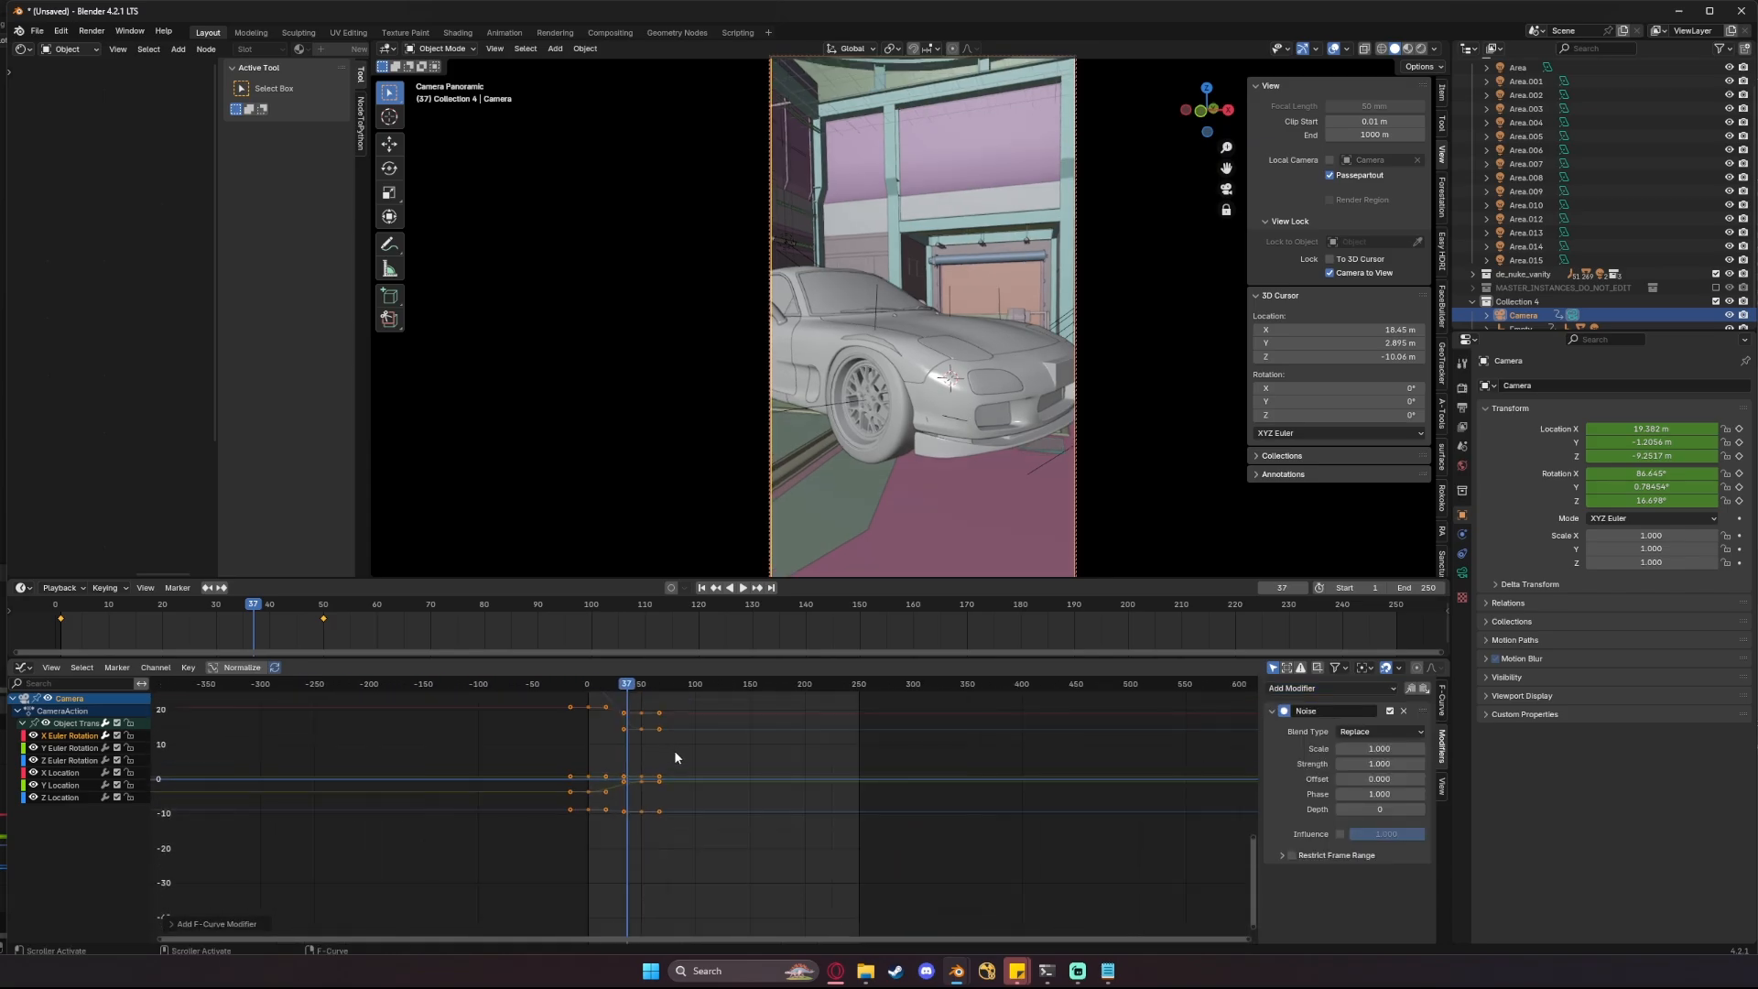
- Set the noise scale to 12 and strength to 0.1 from the first frame
left_click(740, 586)
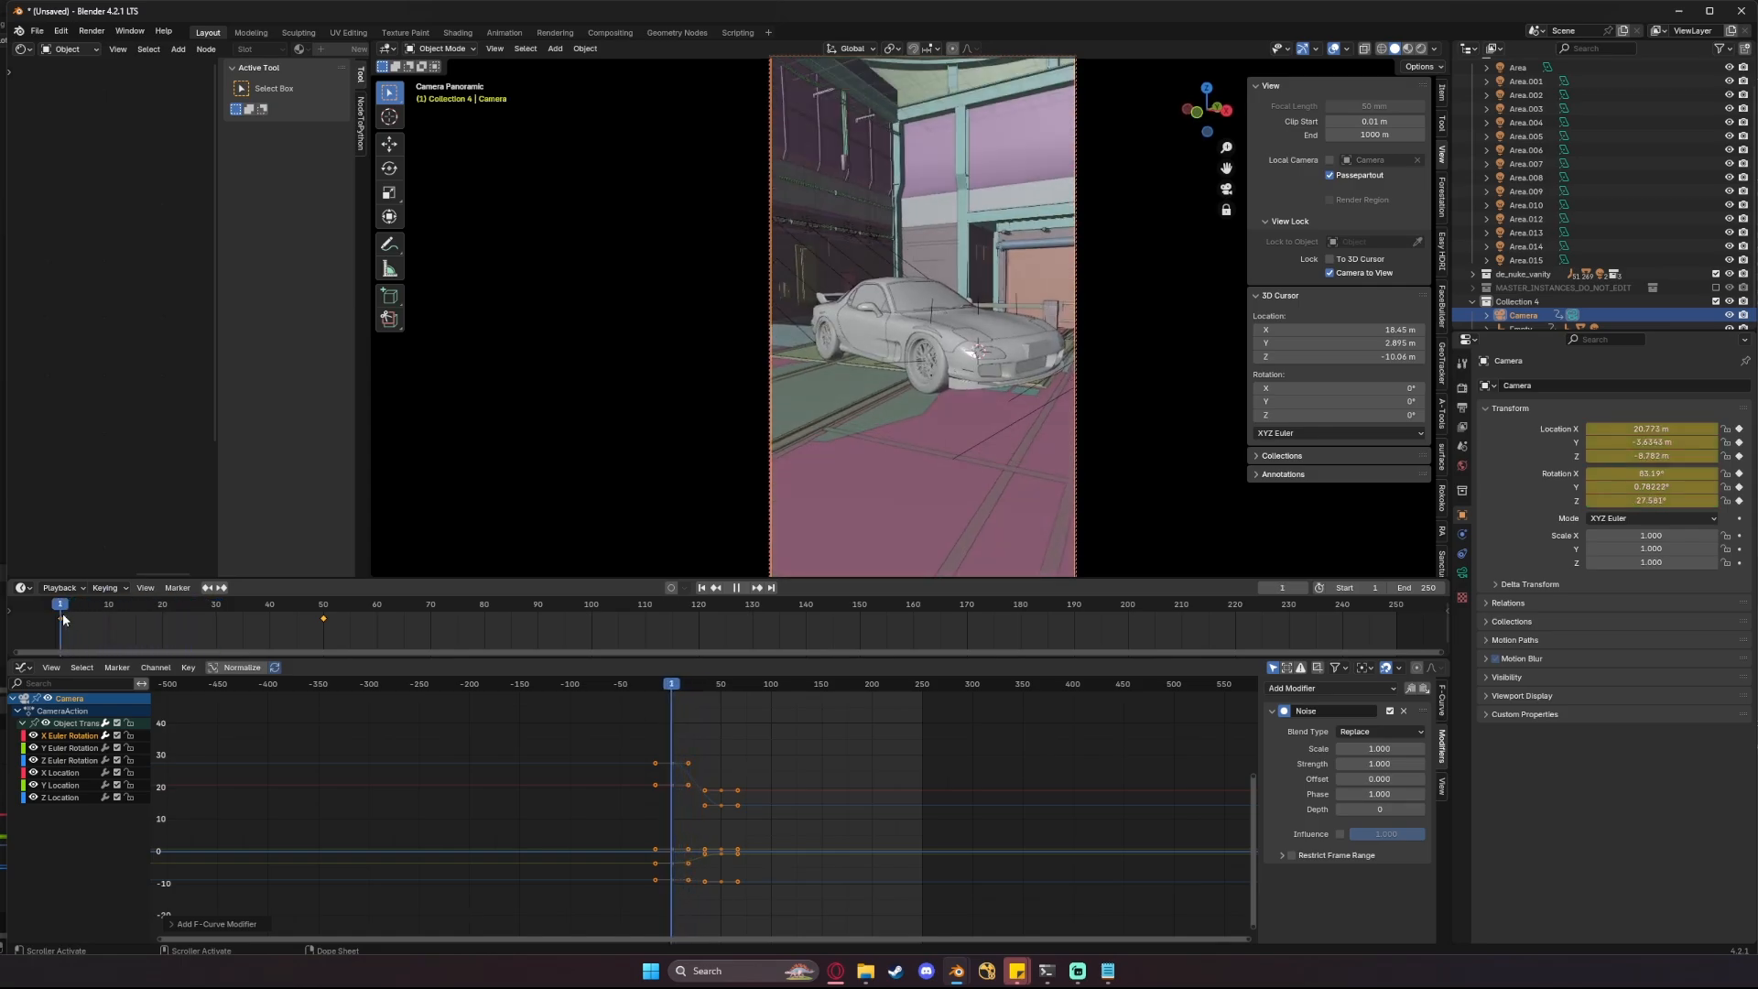
left_click(735, 588)
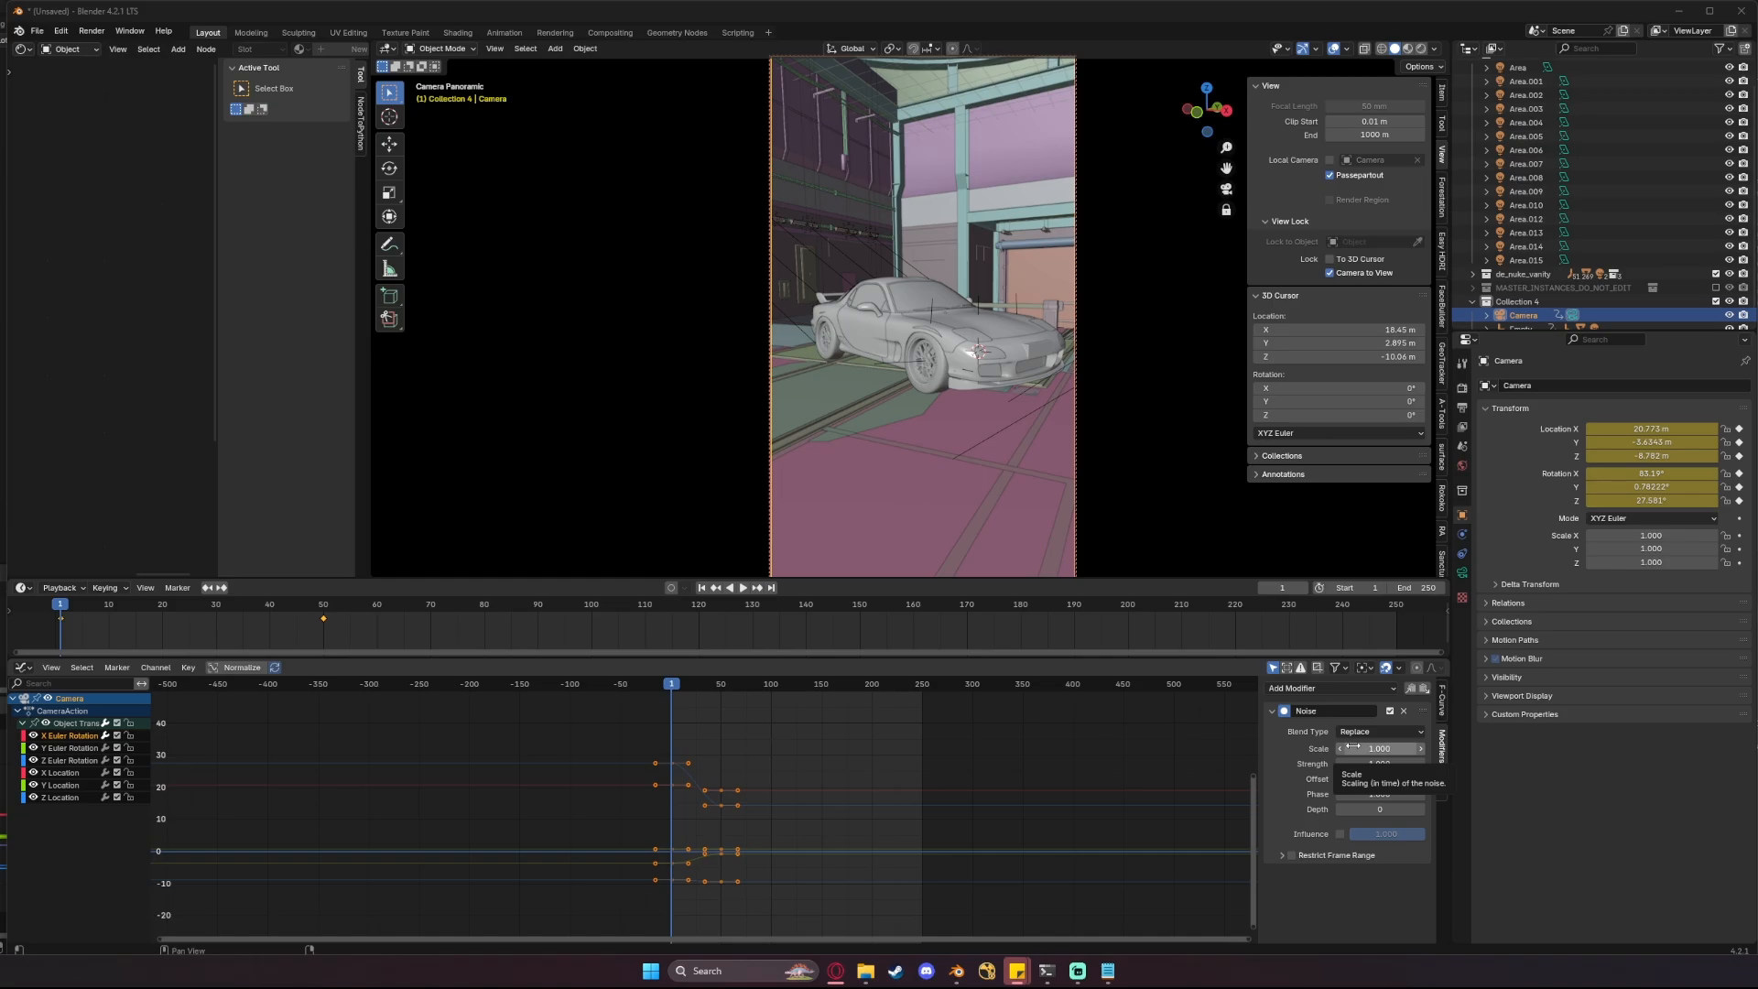
left_click(1380, 748)
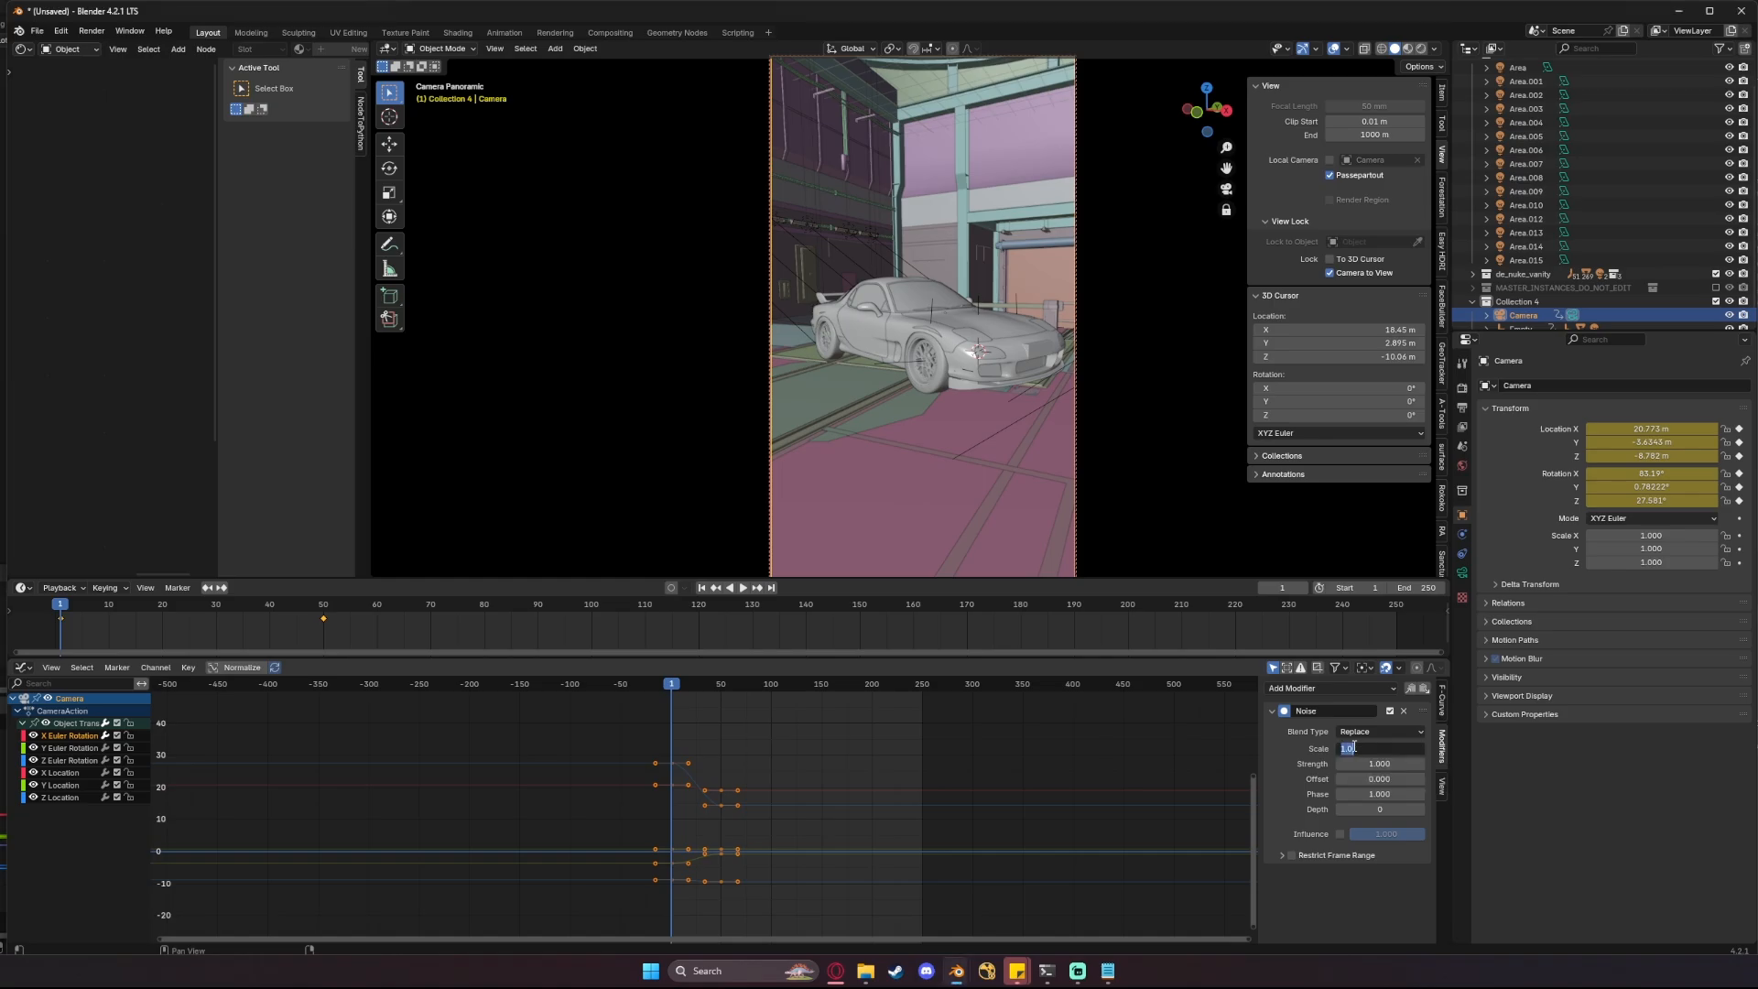
type("12.000")
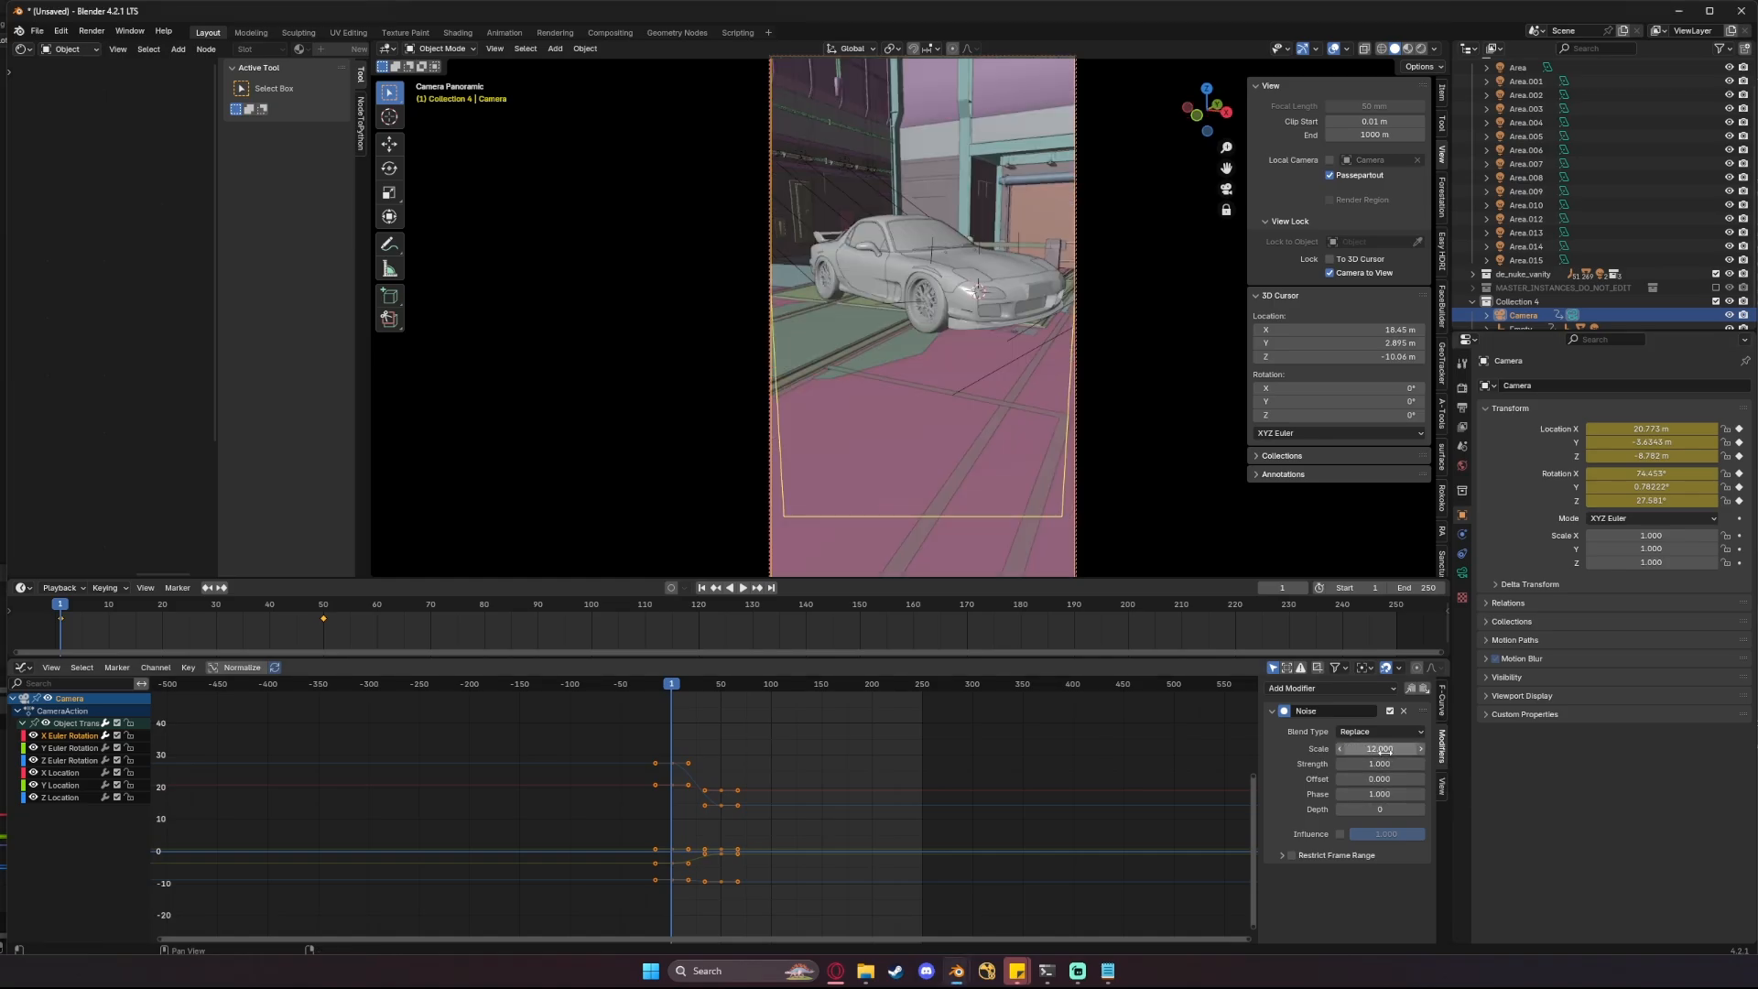
double_click(1379, 764)
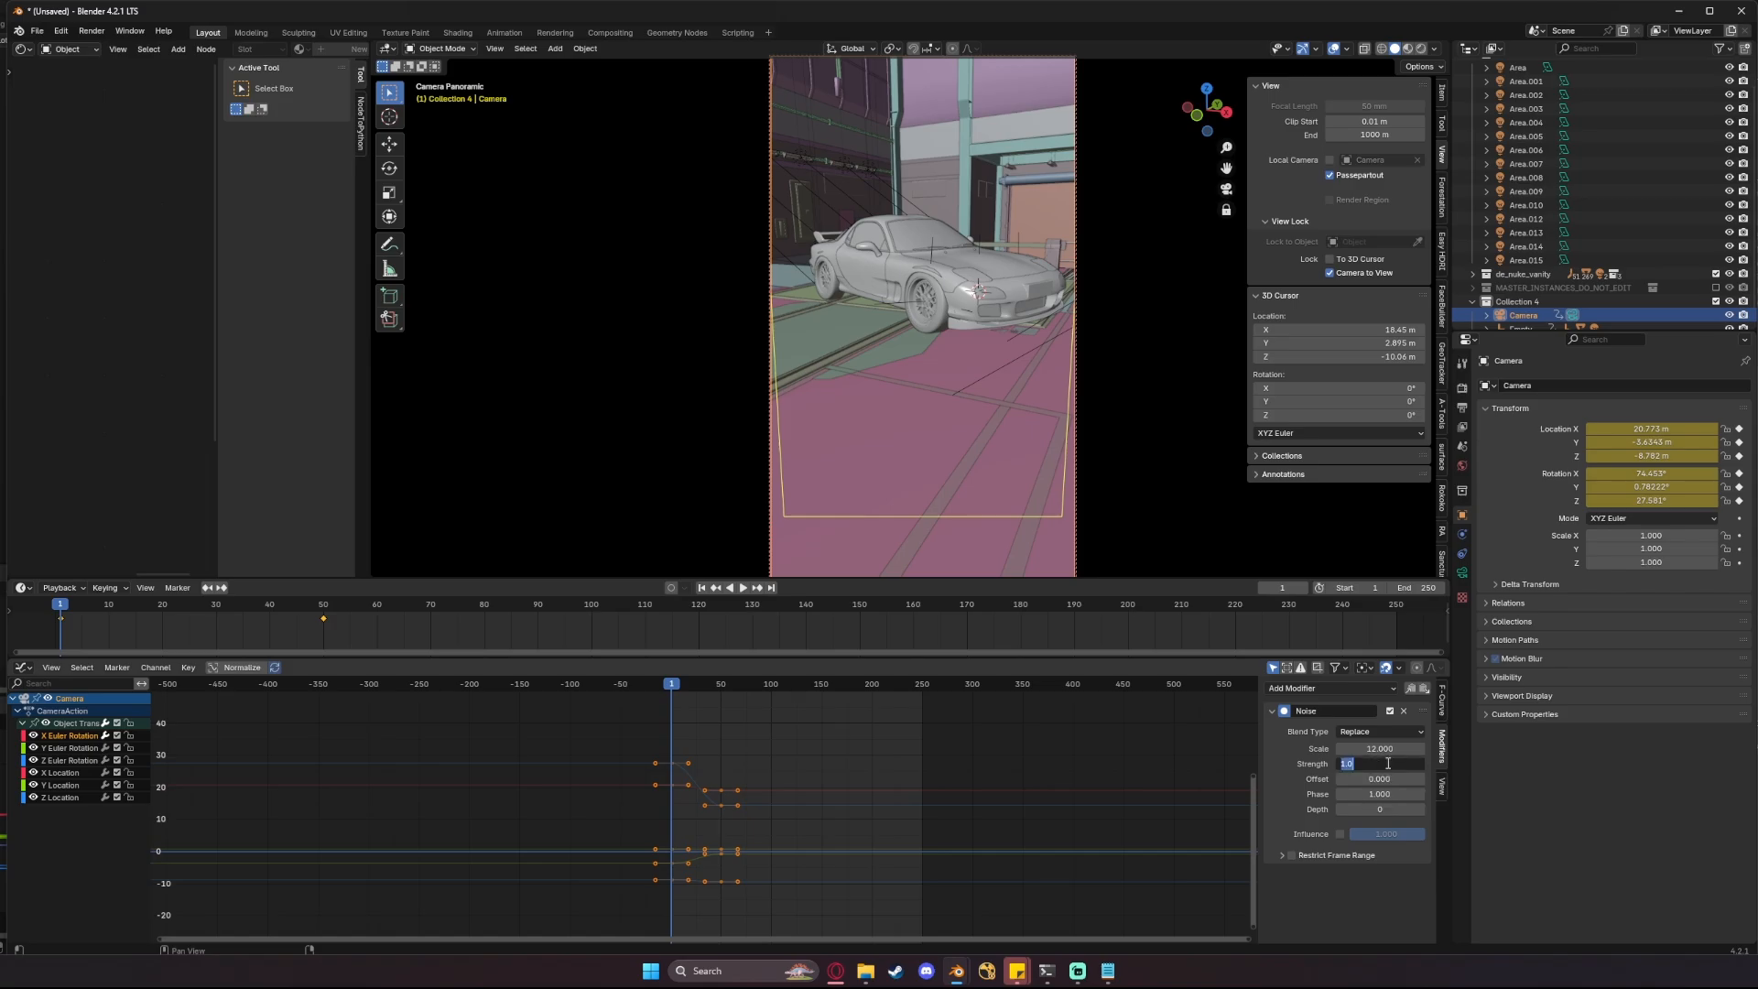
type("0.100")
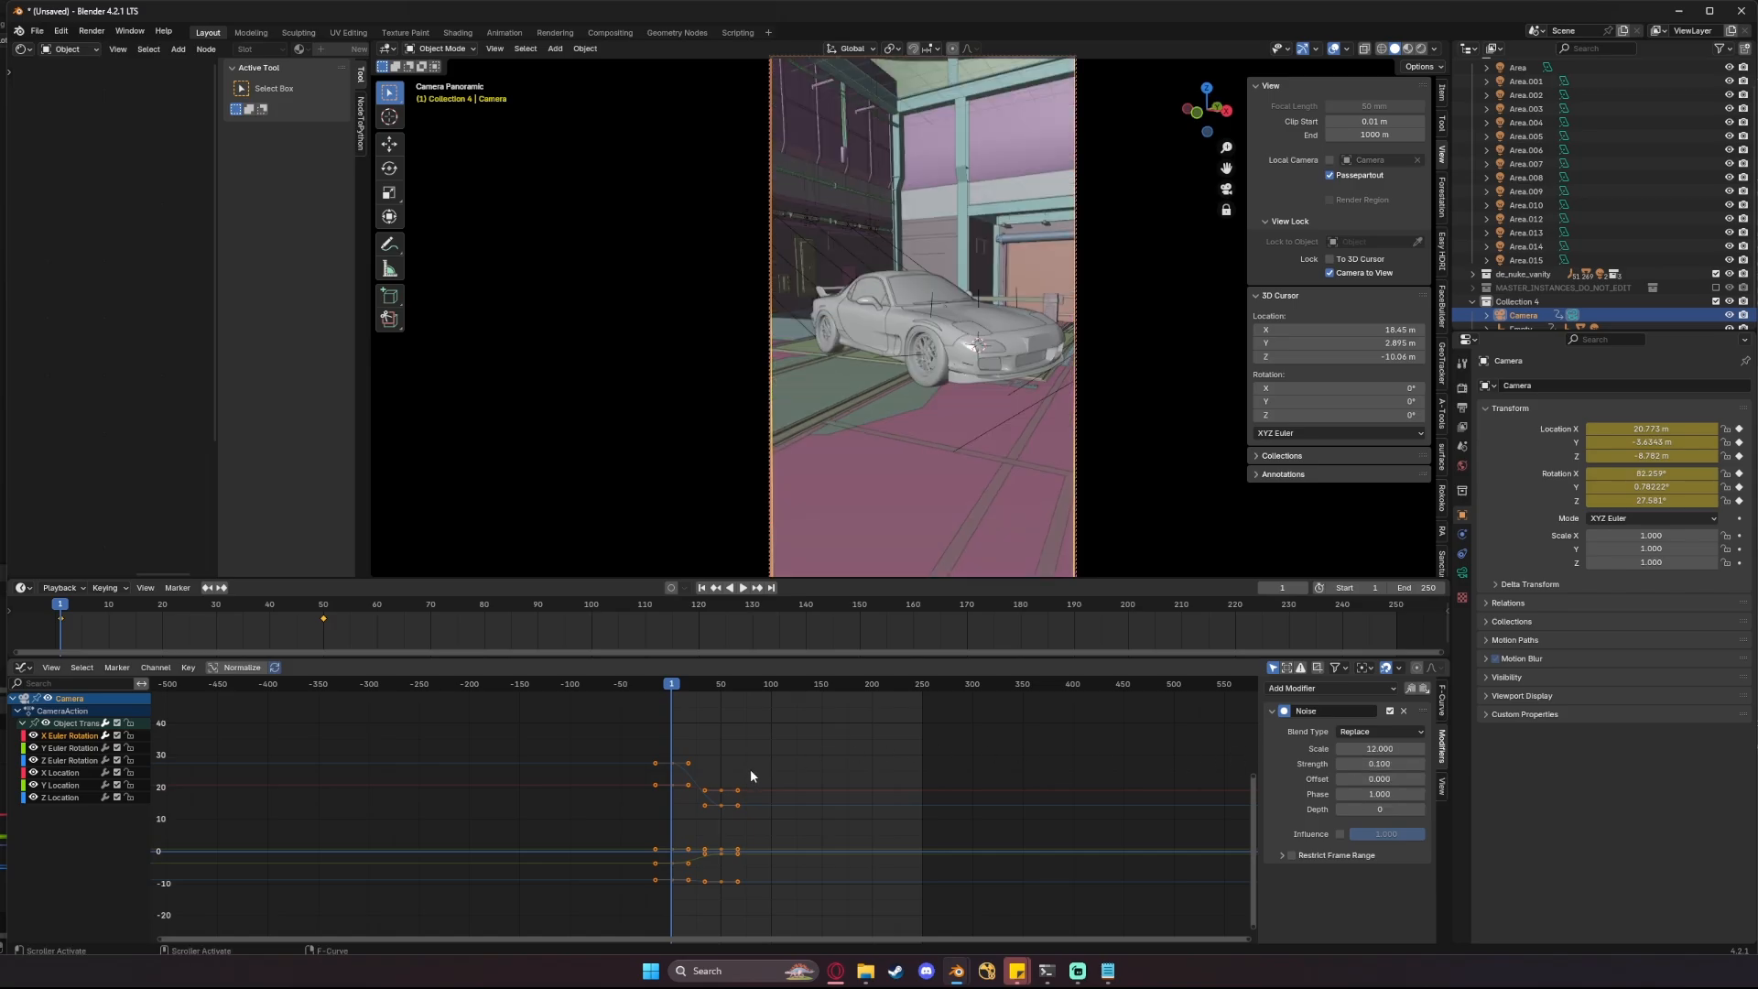
- Preview the shake, then refine the noise to scale -12 and strength .04
left_click(729, 588)
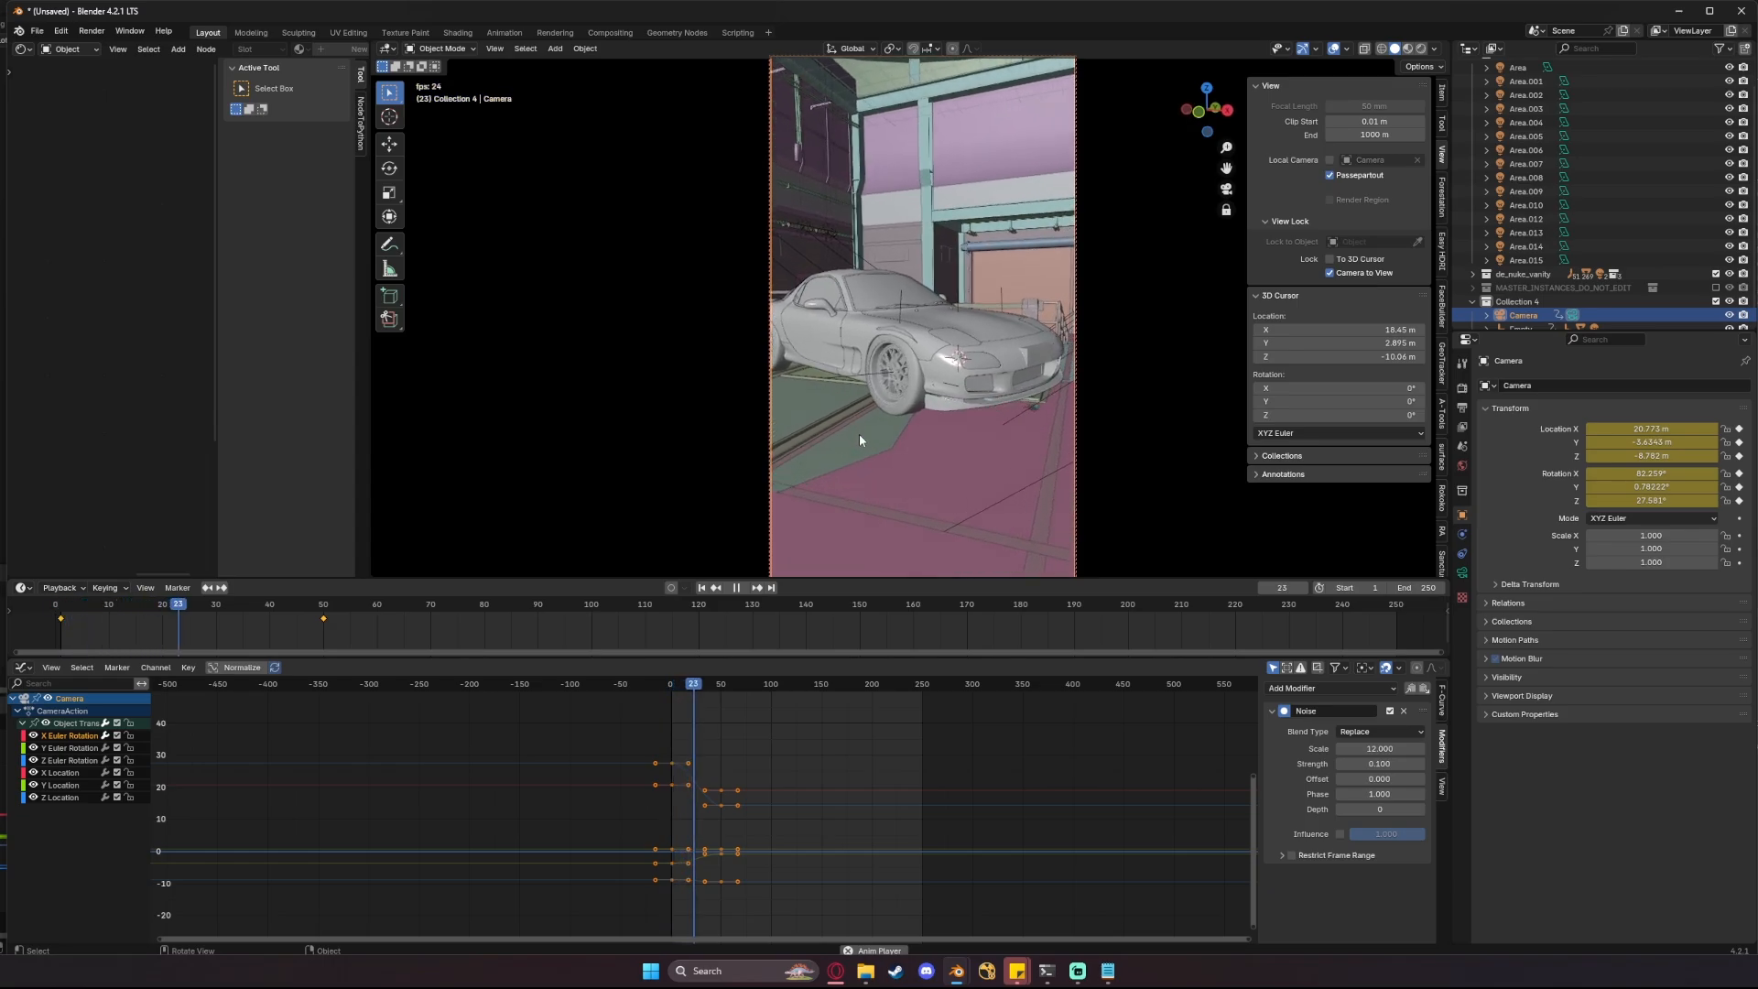
left_click(290, 605)
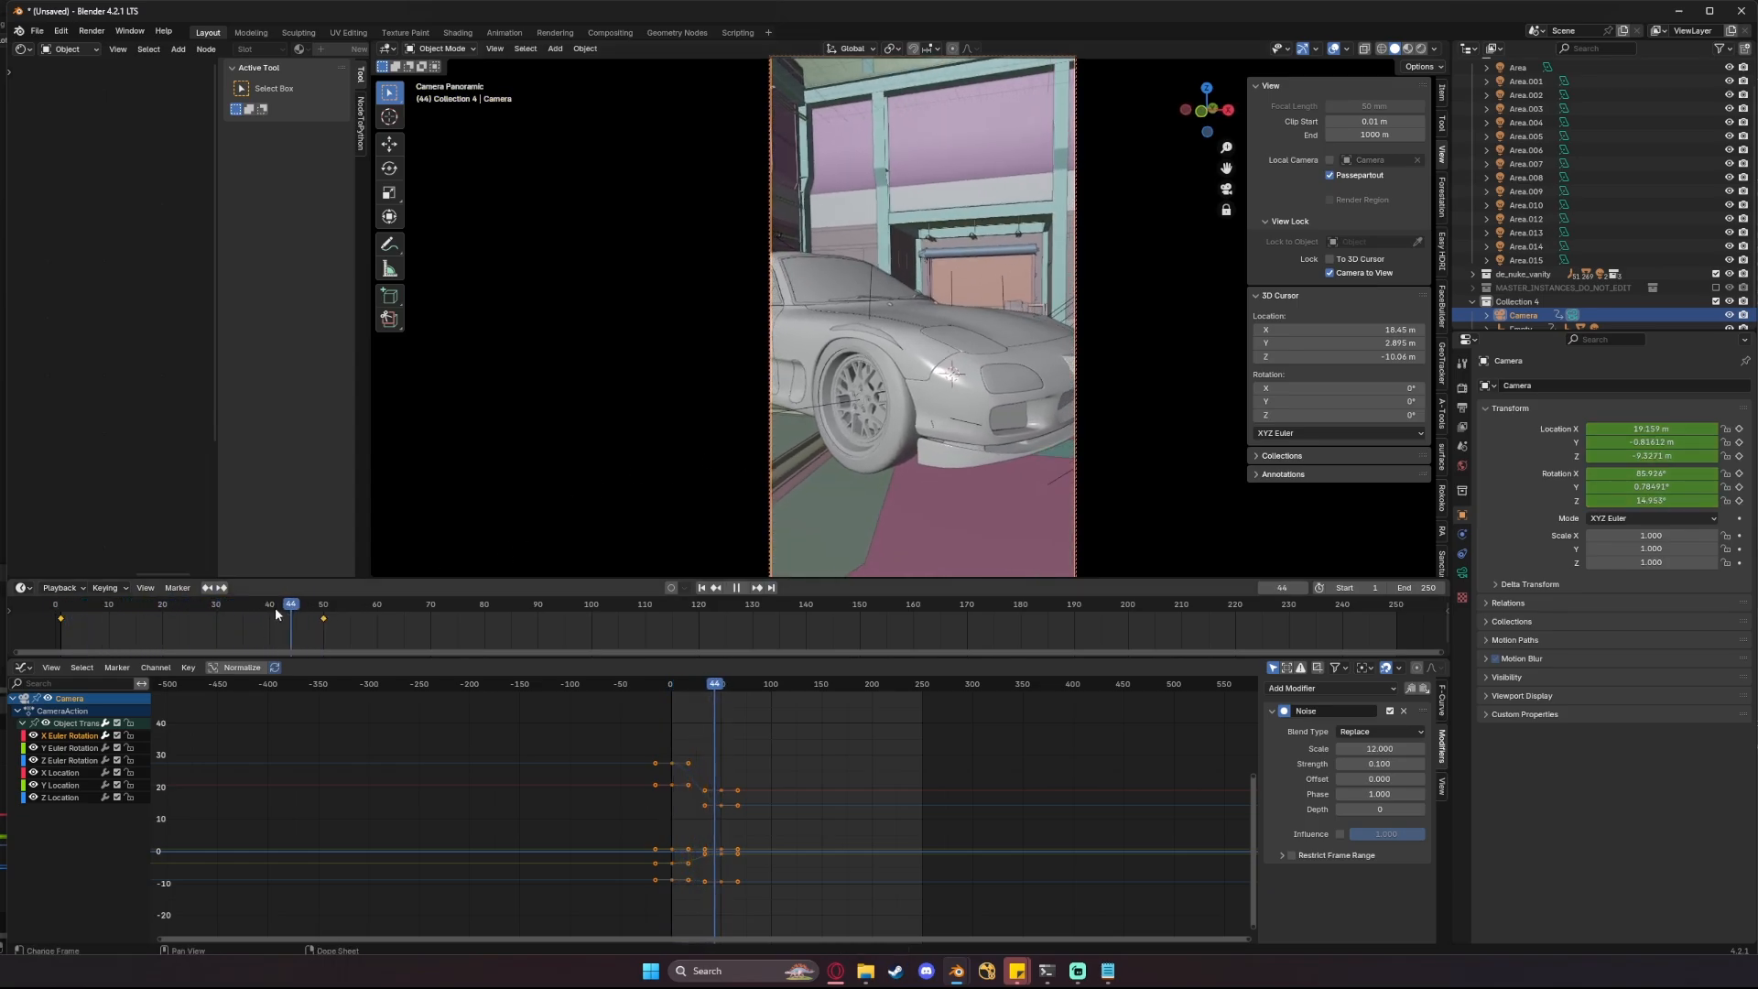
left_click(245, 603)
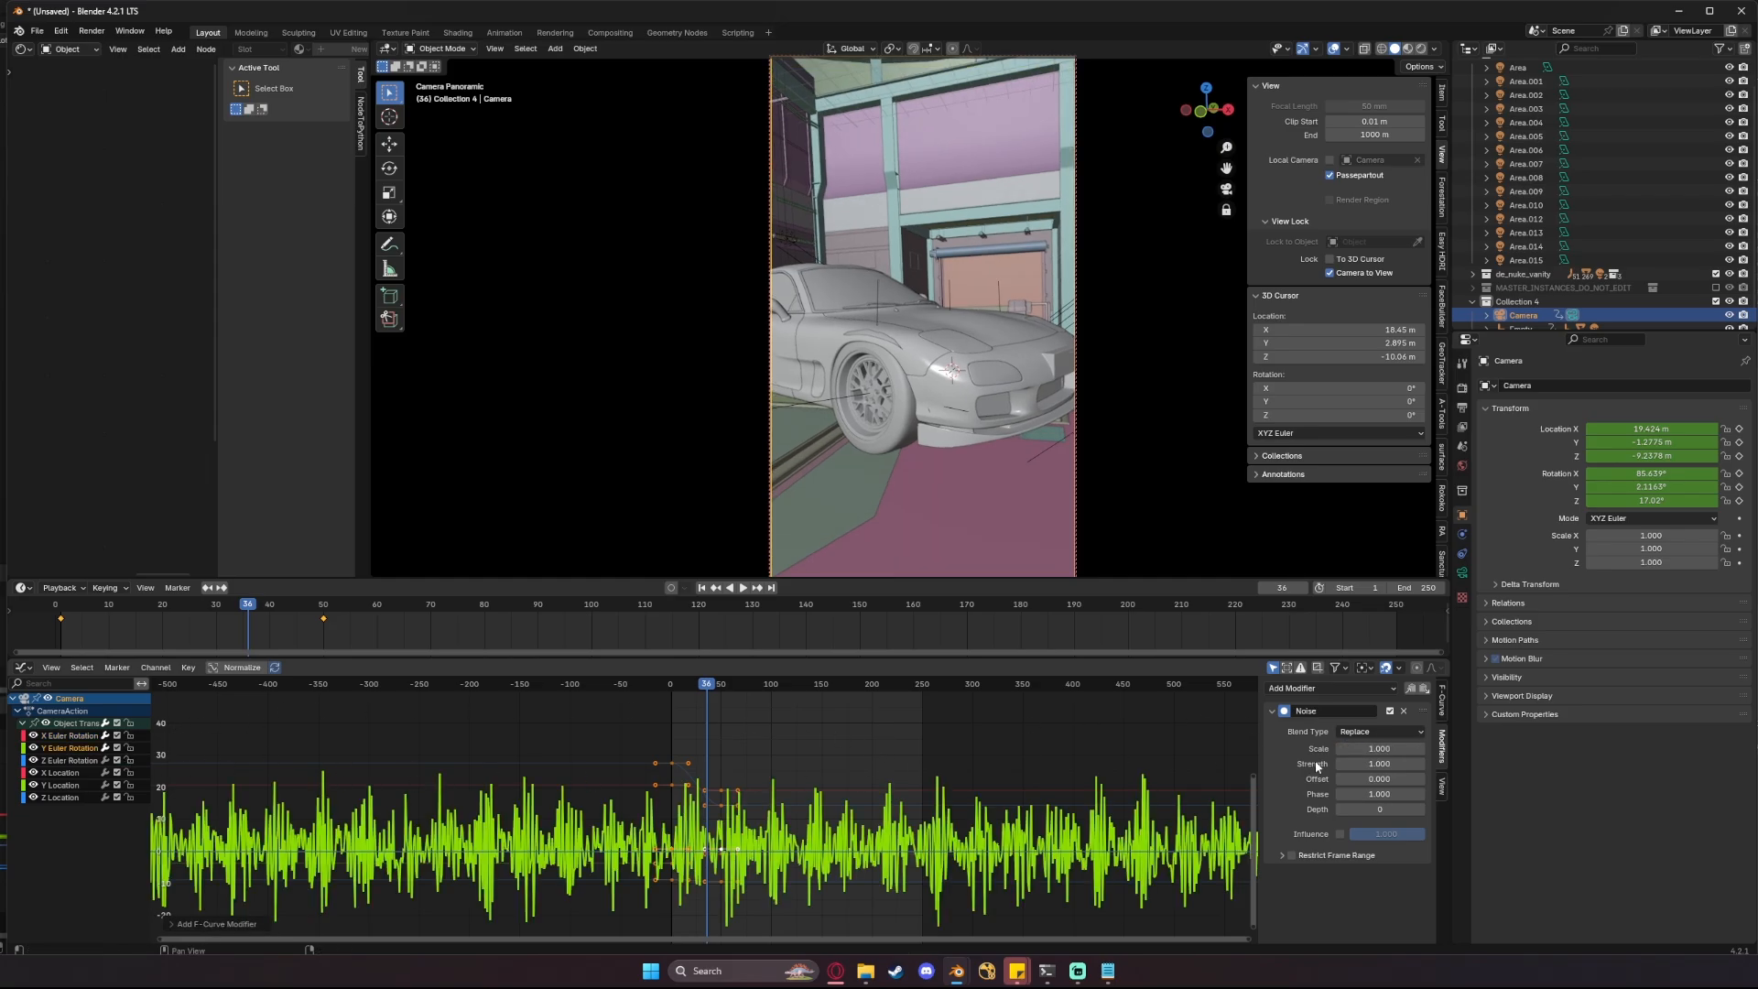
type("-12")
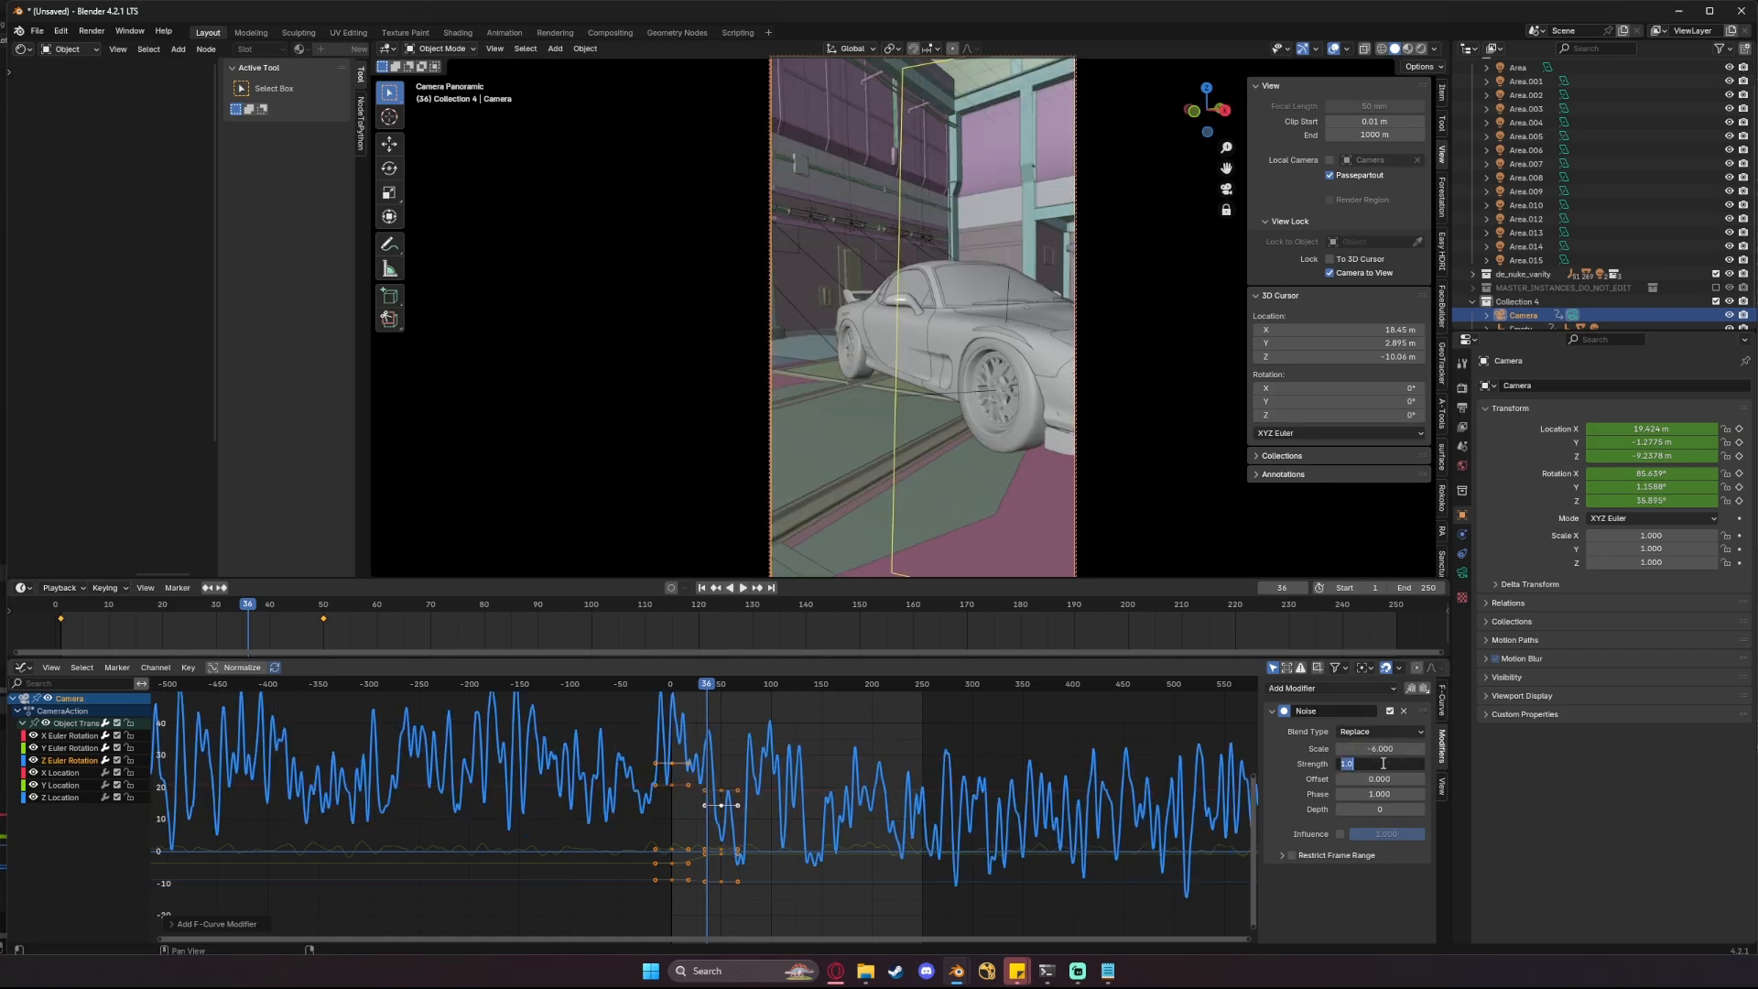
type(".040")
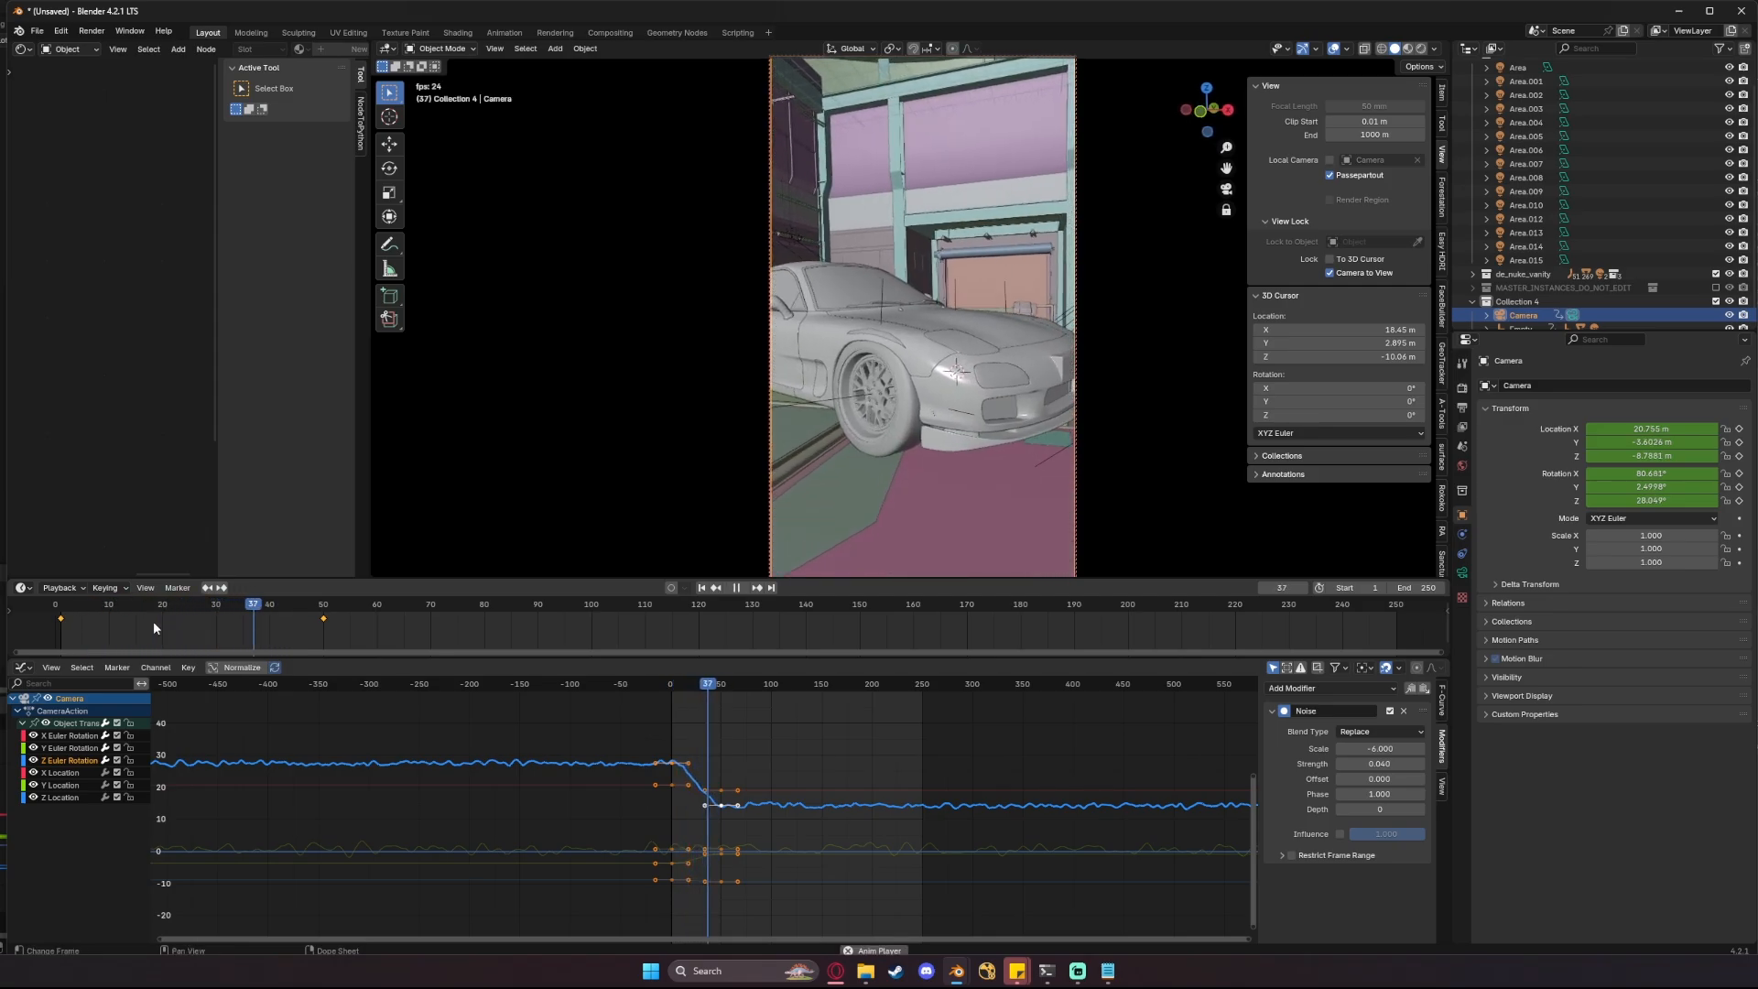
- Give the camera Noise modifier scale 10 and strength 0.1 with linear keyframe interpolation, then stop playback
left_click(321, 604)
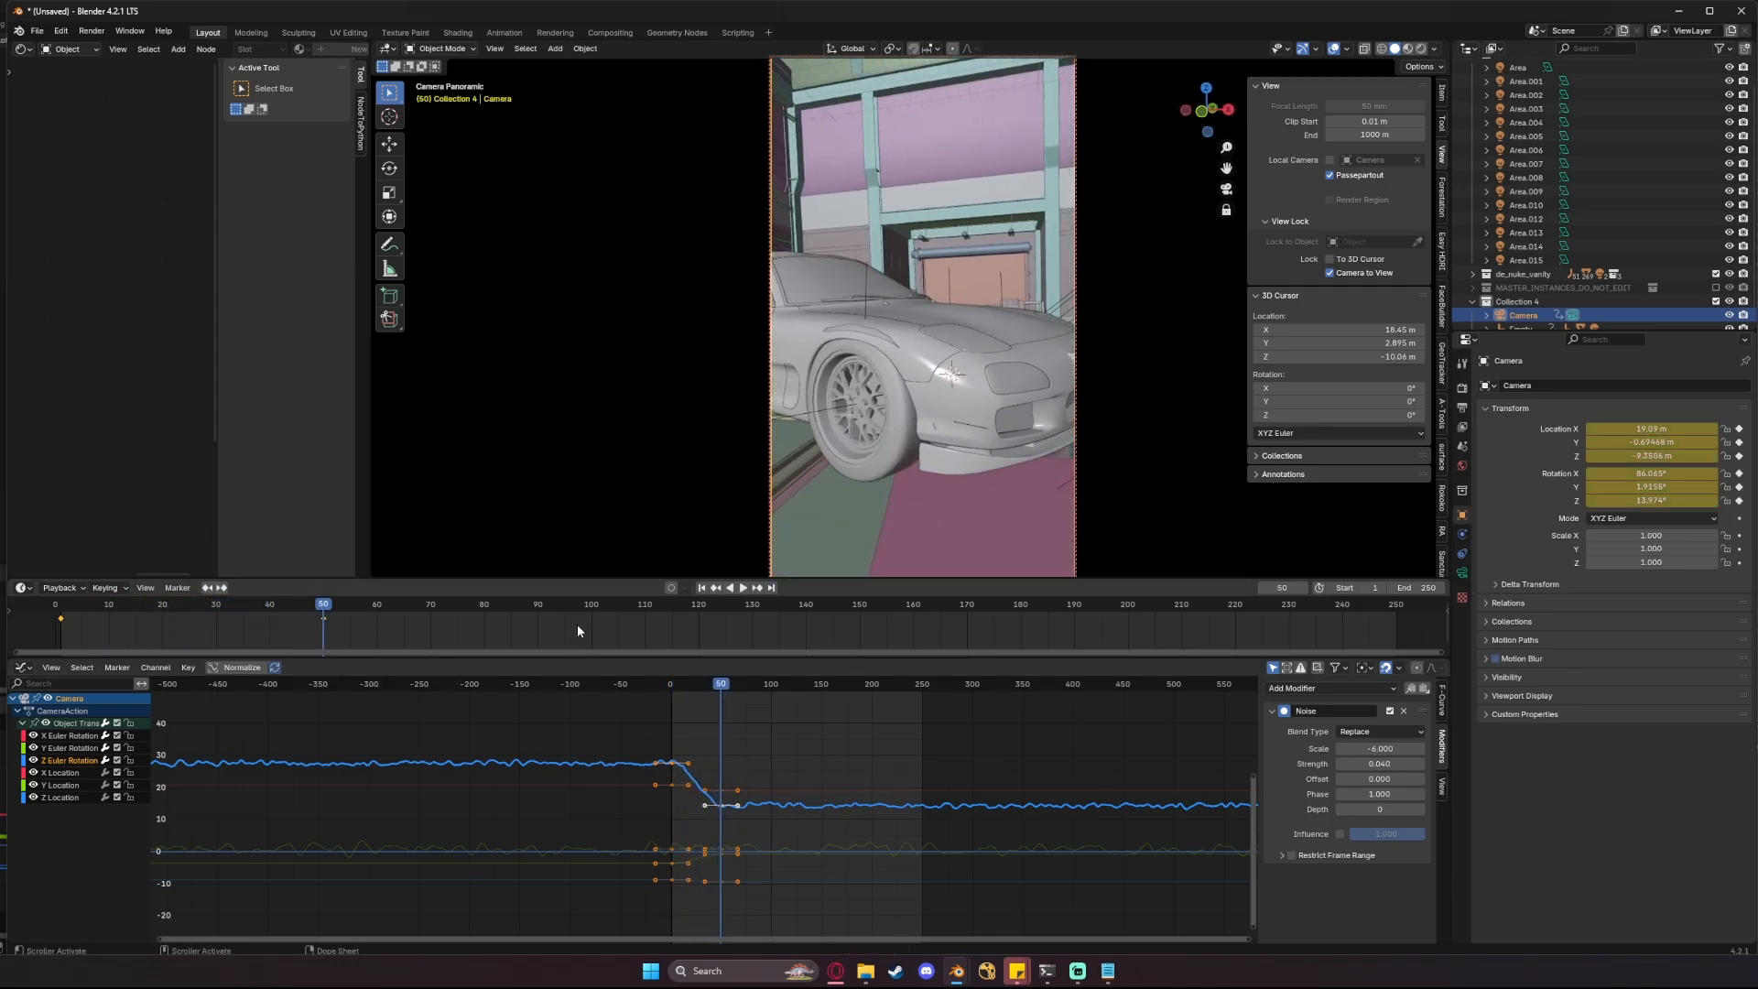
left_click(730, 586)
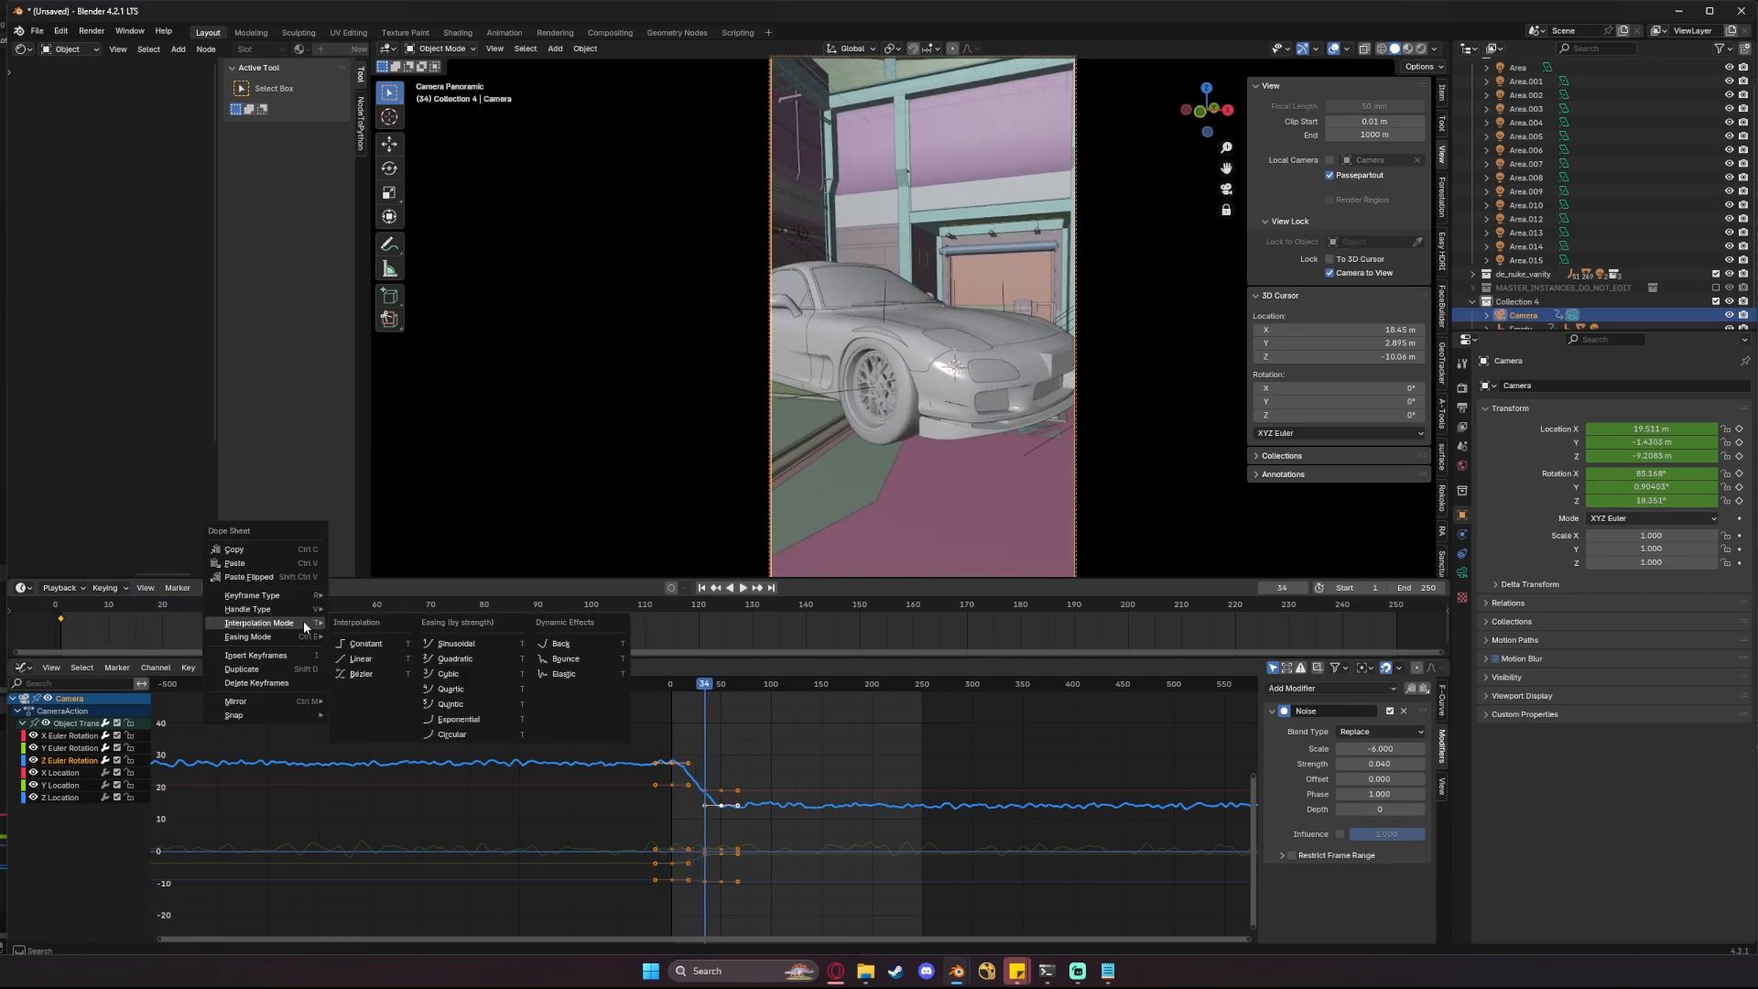
mouse_move(361, 659)
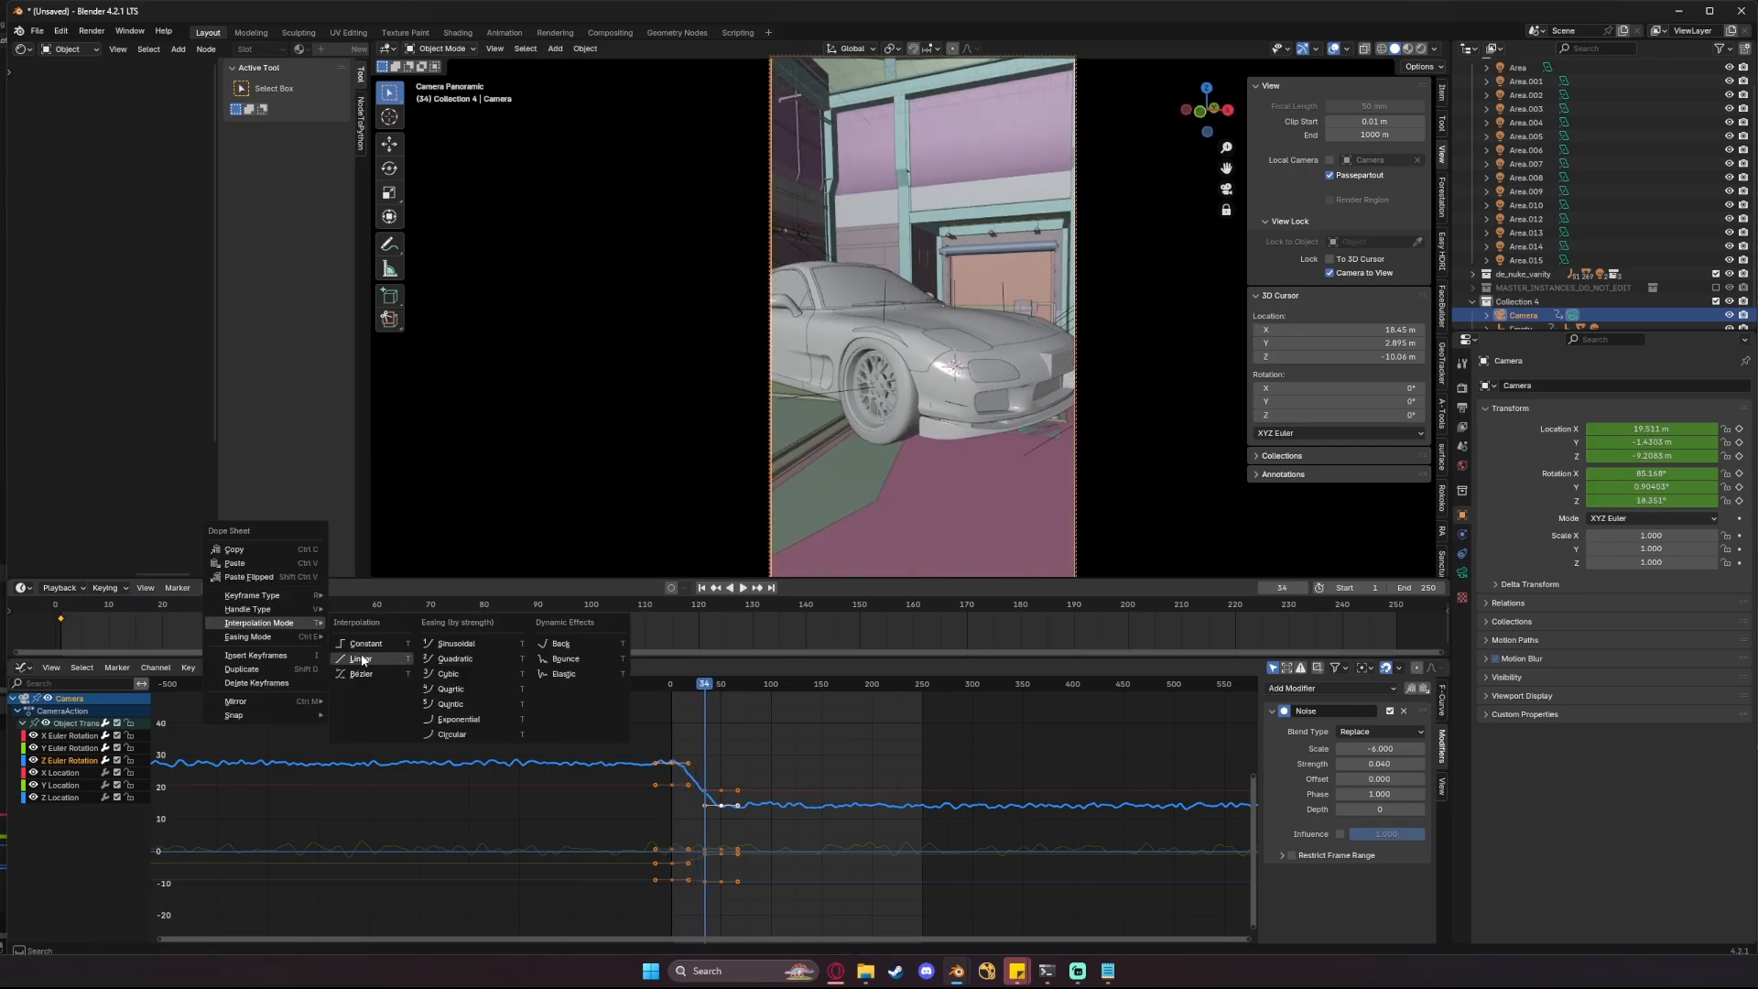
left_click(361, 658)
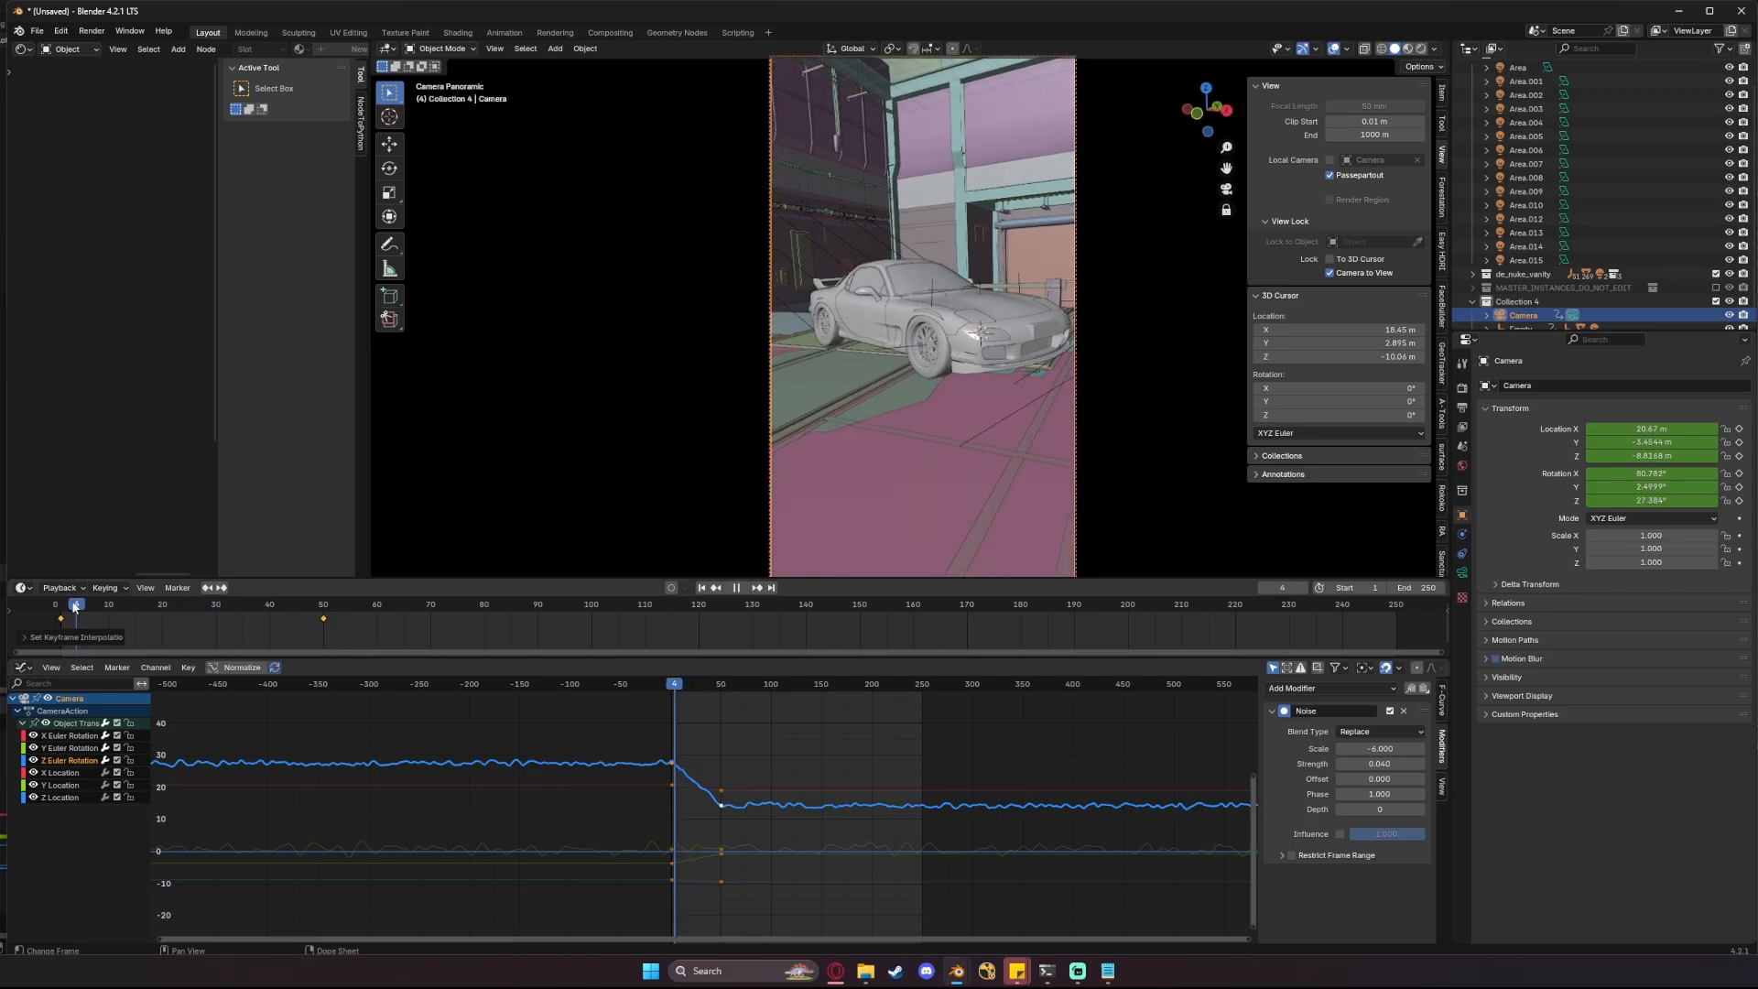
left_click(734, 586)
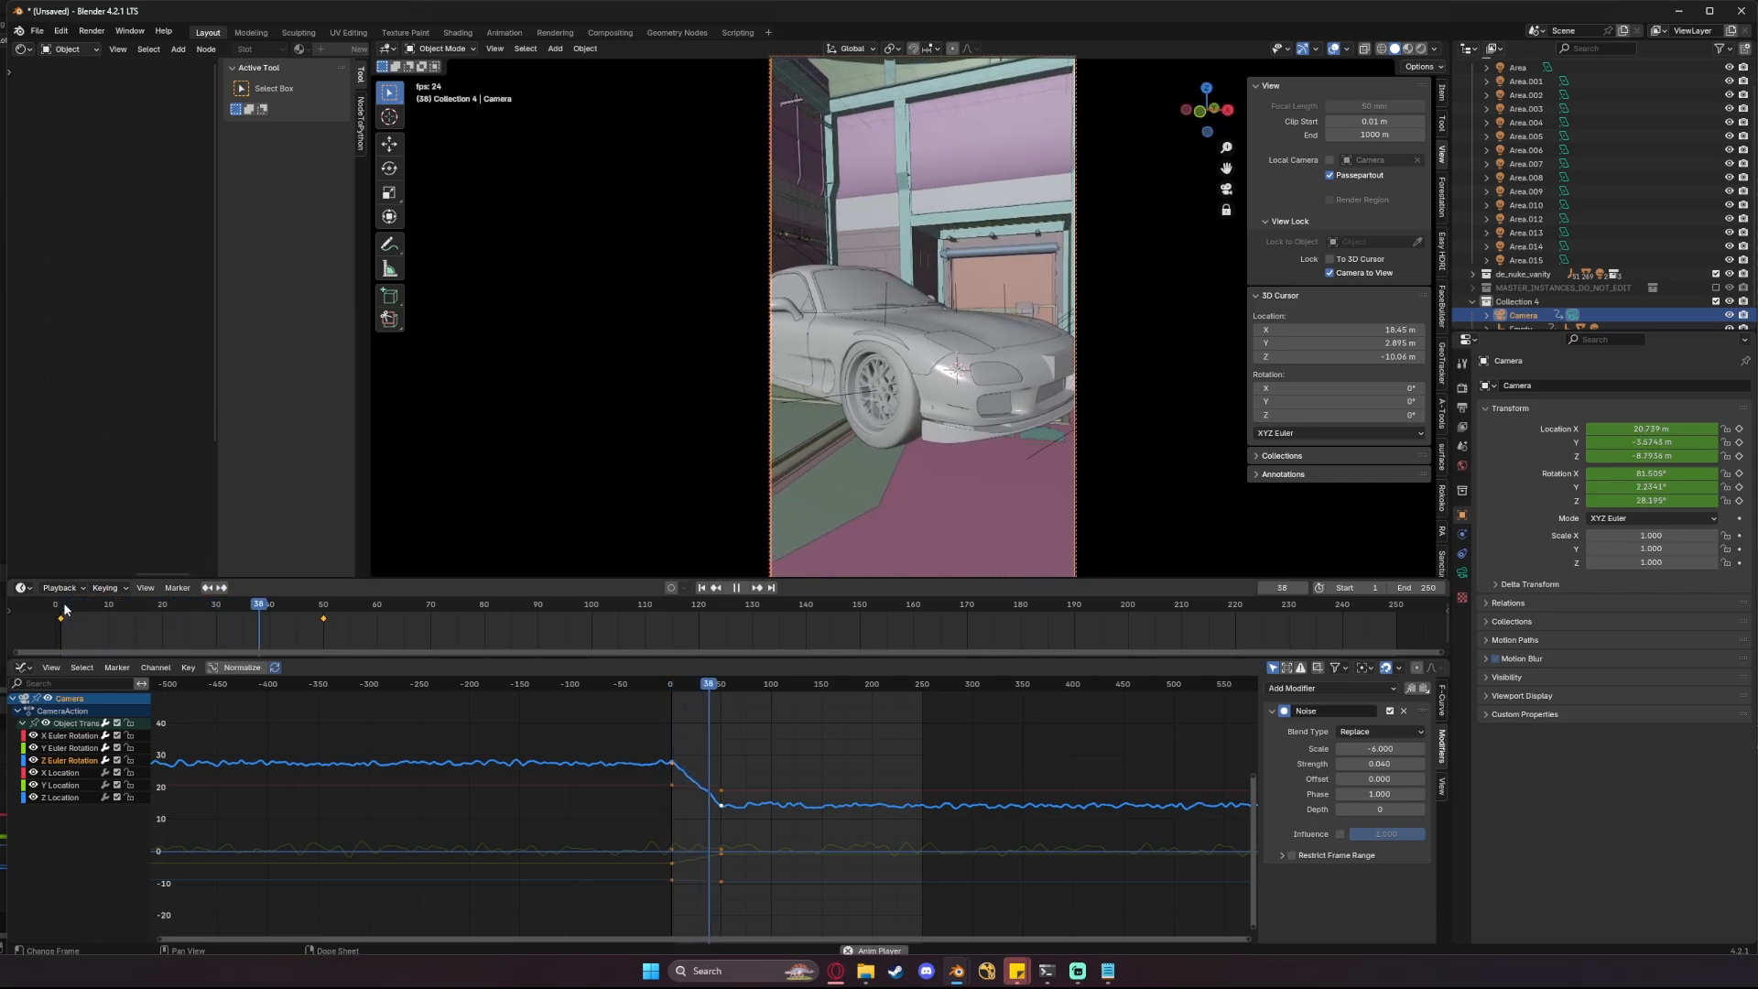
left_click(183, 605)
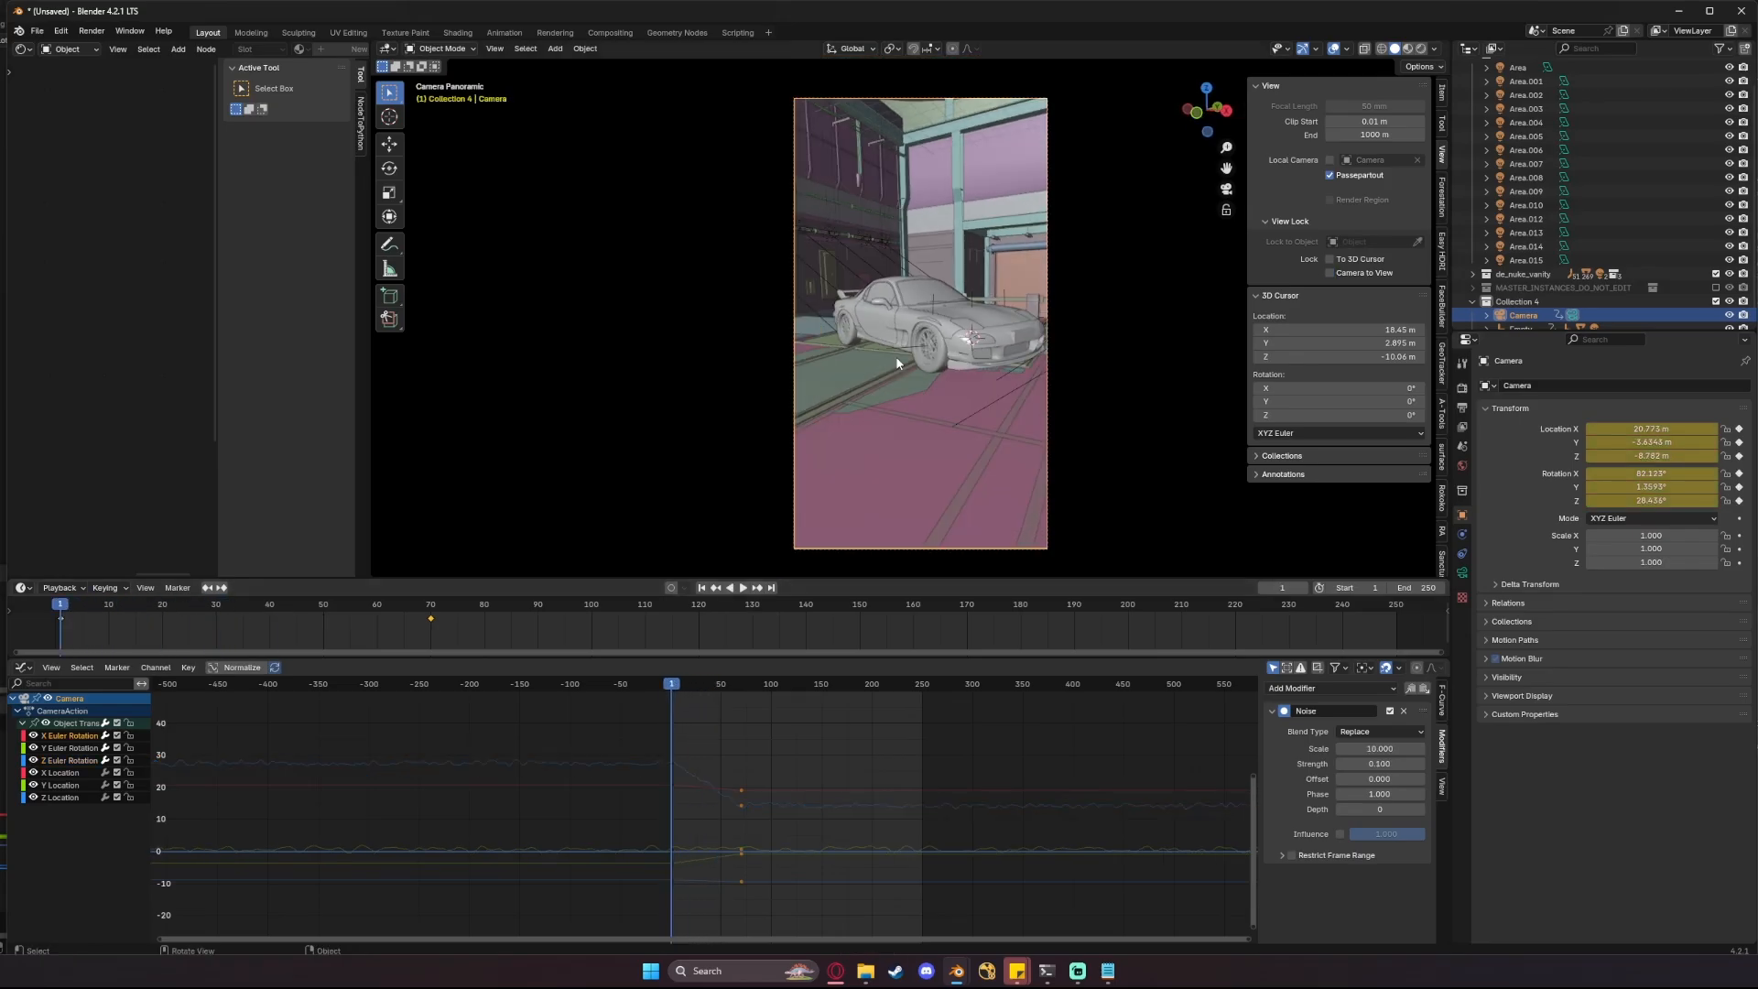
mouse_move(930, 405)
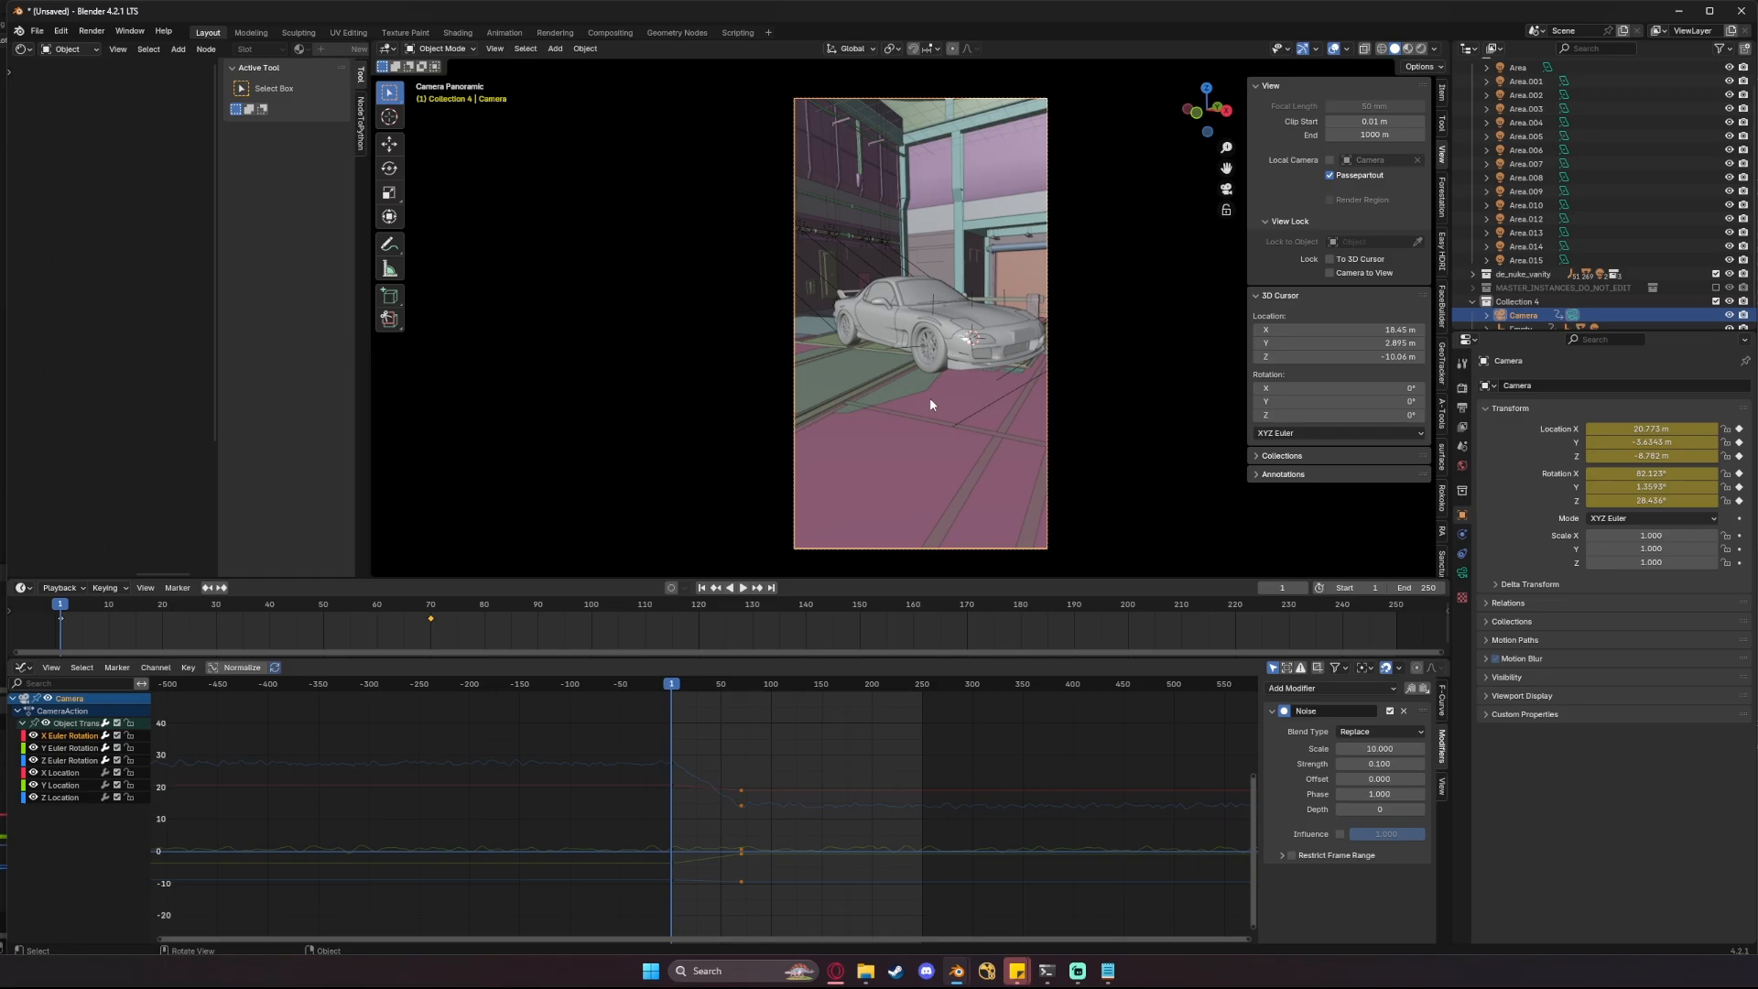
- Show the Render Properties with Cycles sampling at 0.01 noise threshold and 256 max samples
left_click(1463, 389)
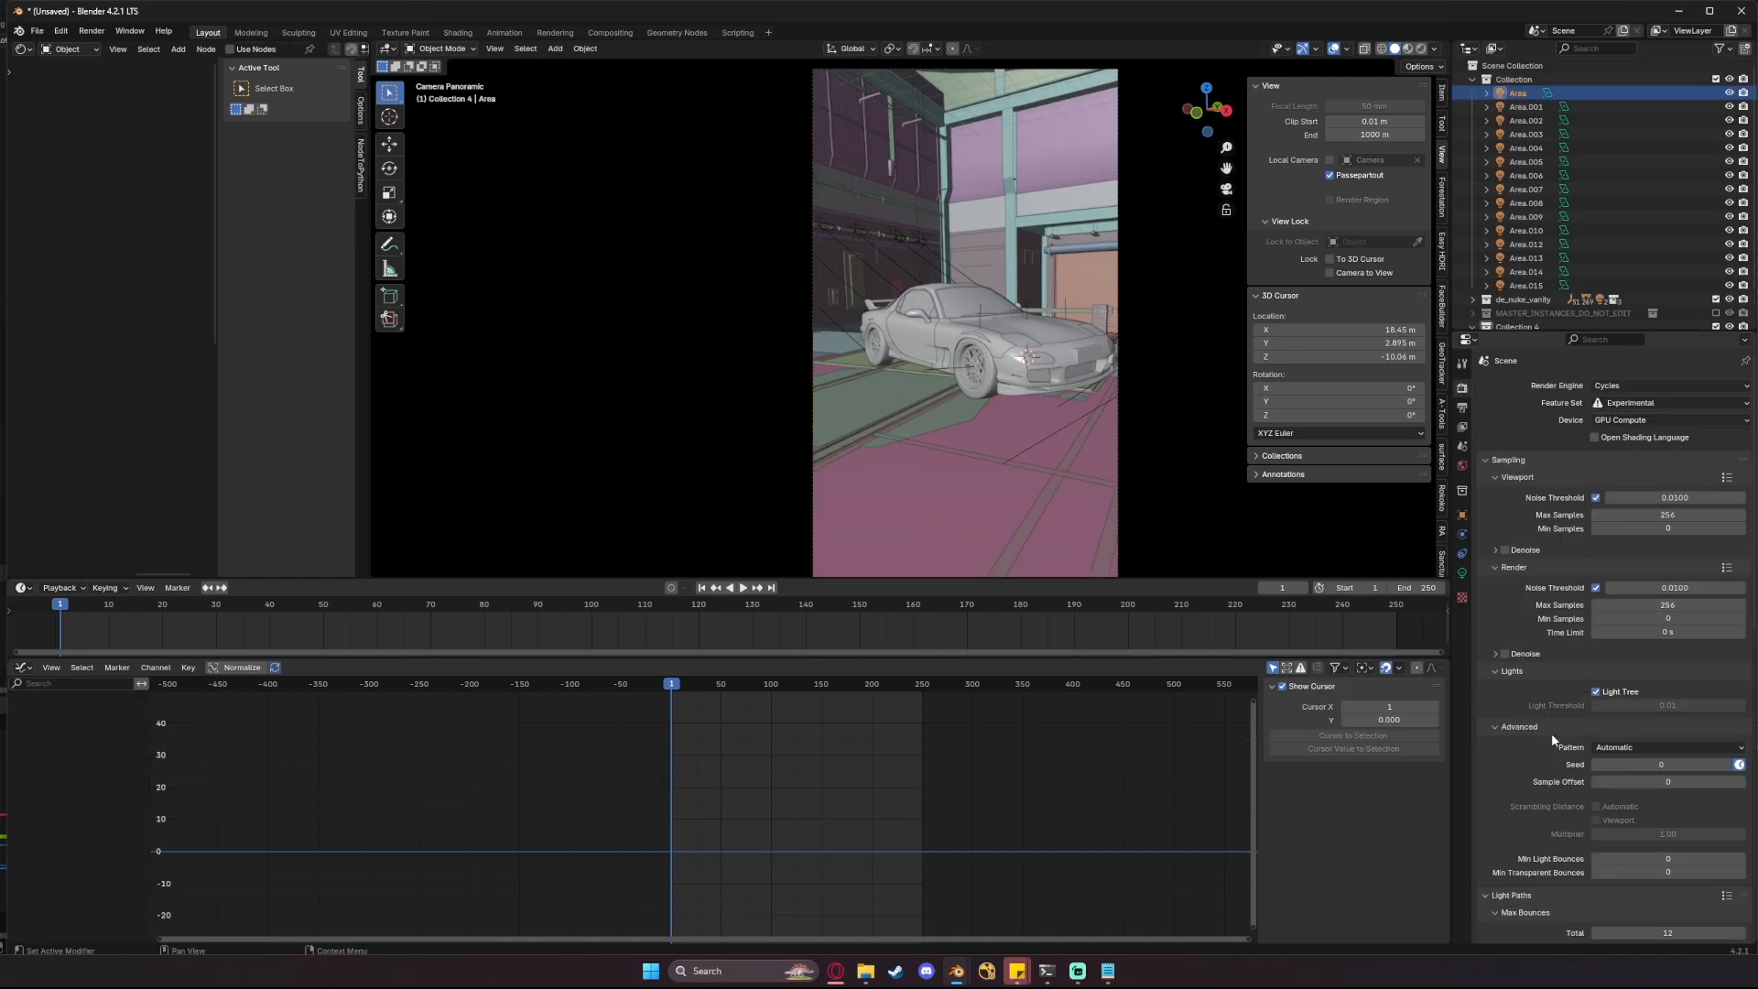
mouse_move(1740, 764)
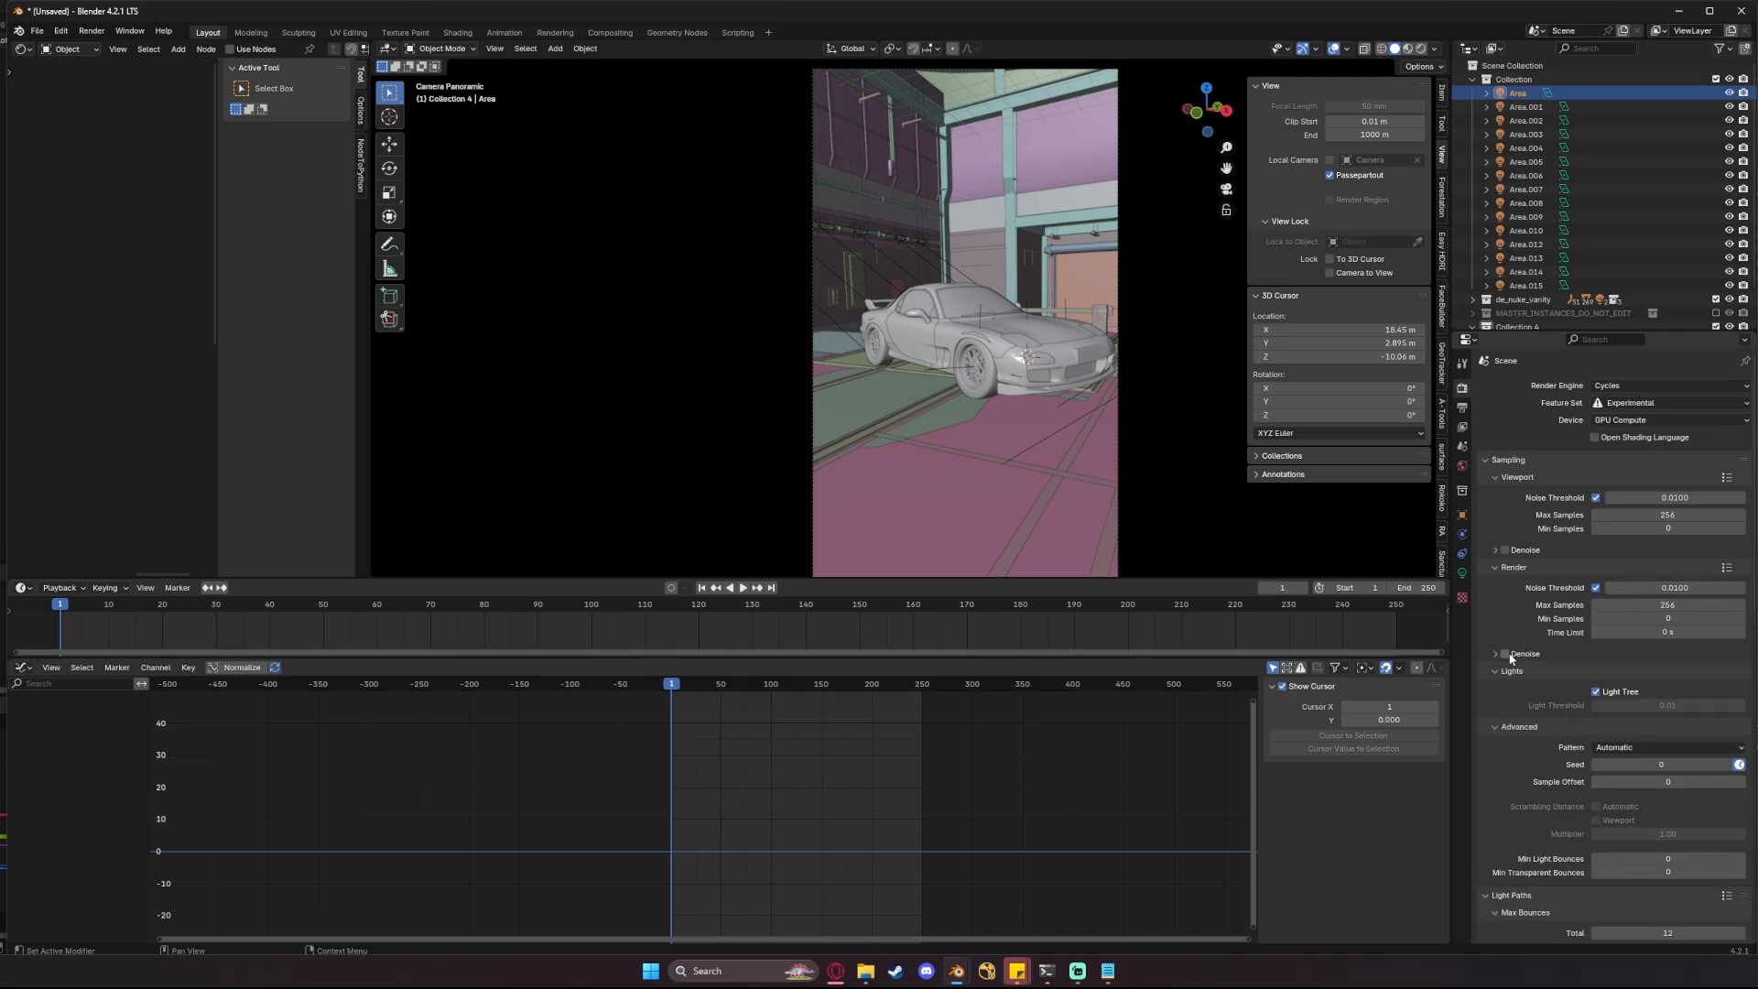
mouse_move(1510, 654)
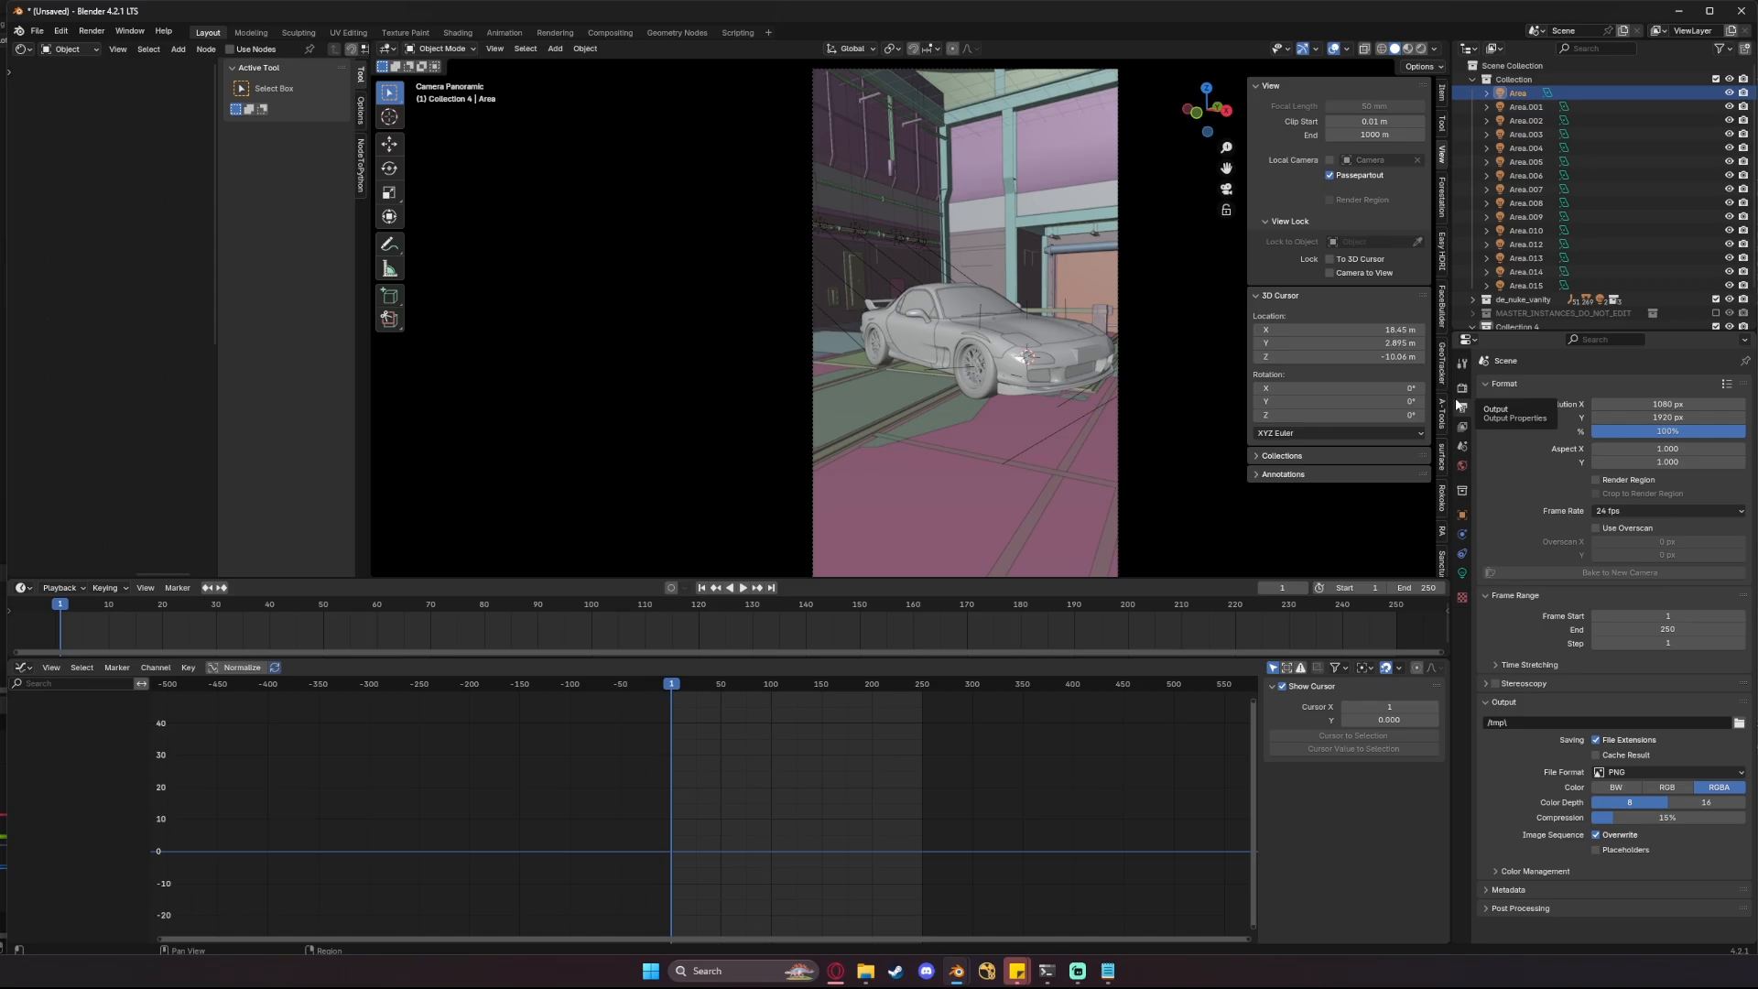
- Switch the output file format from PNG to JPEG and lower its quality to 20%
left_click(1671, 771)
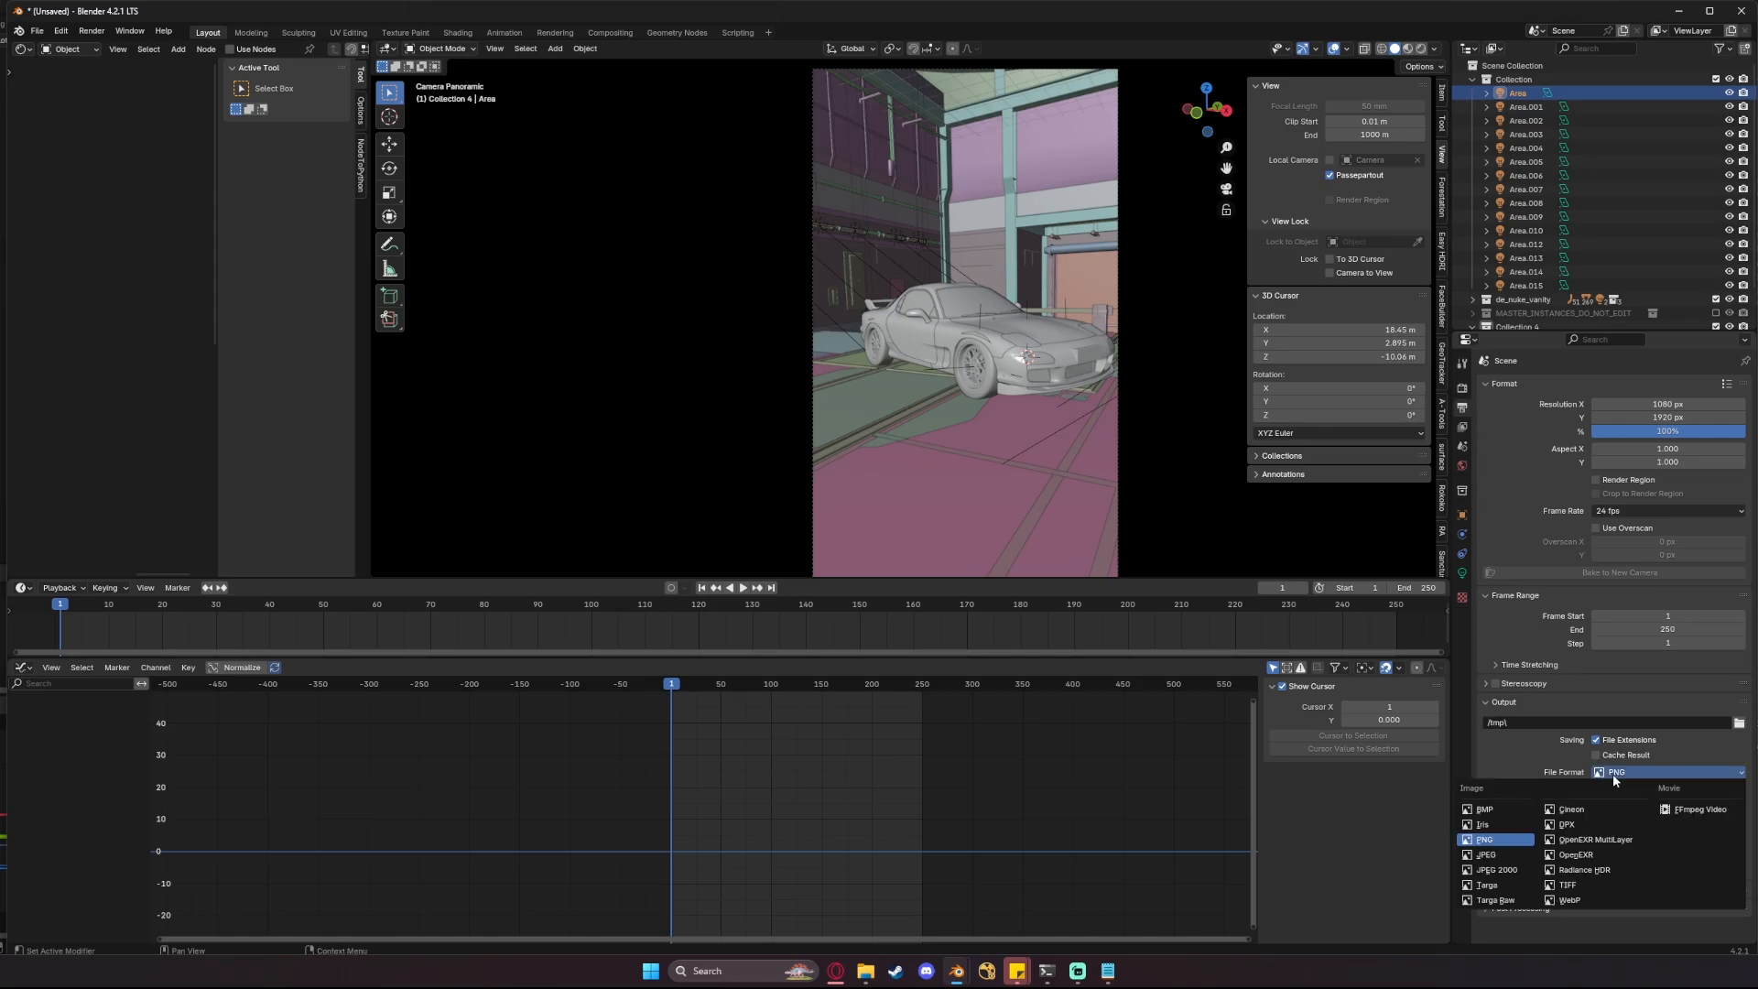
left_click(1486, 853)
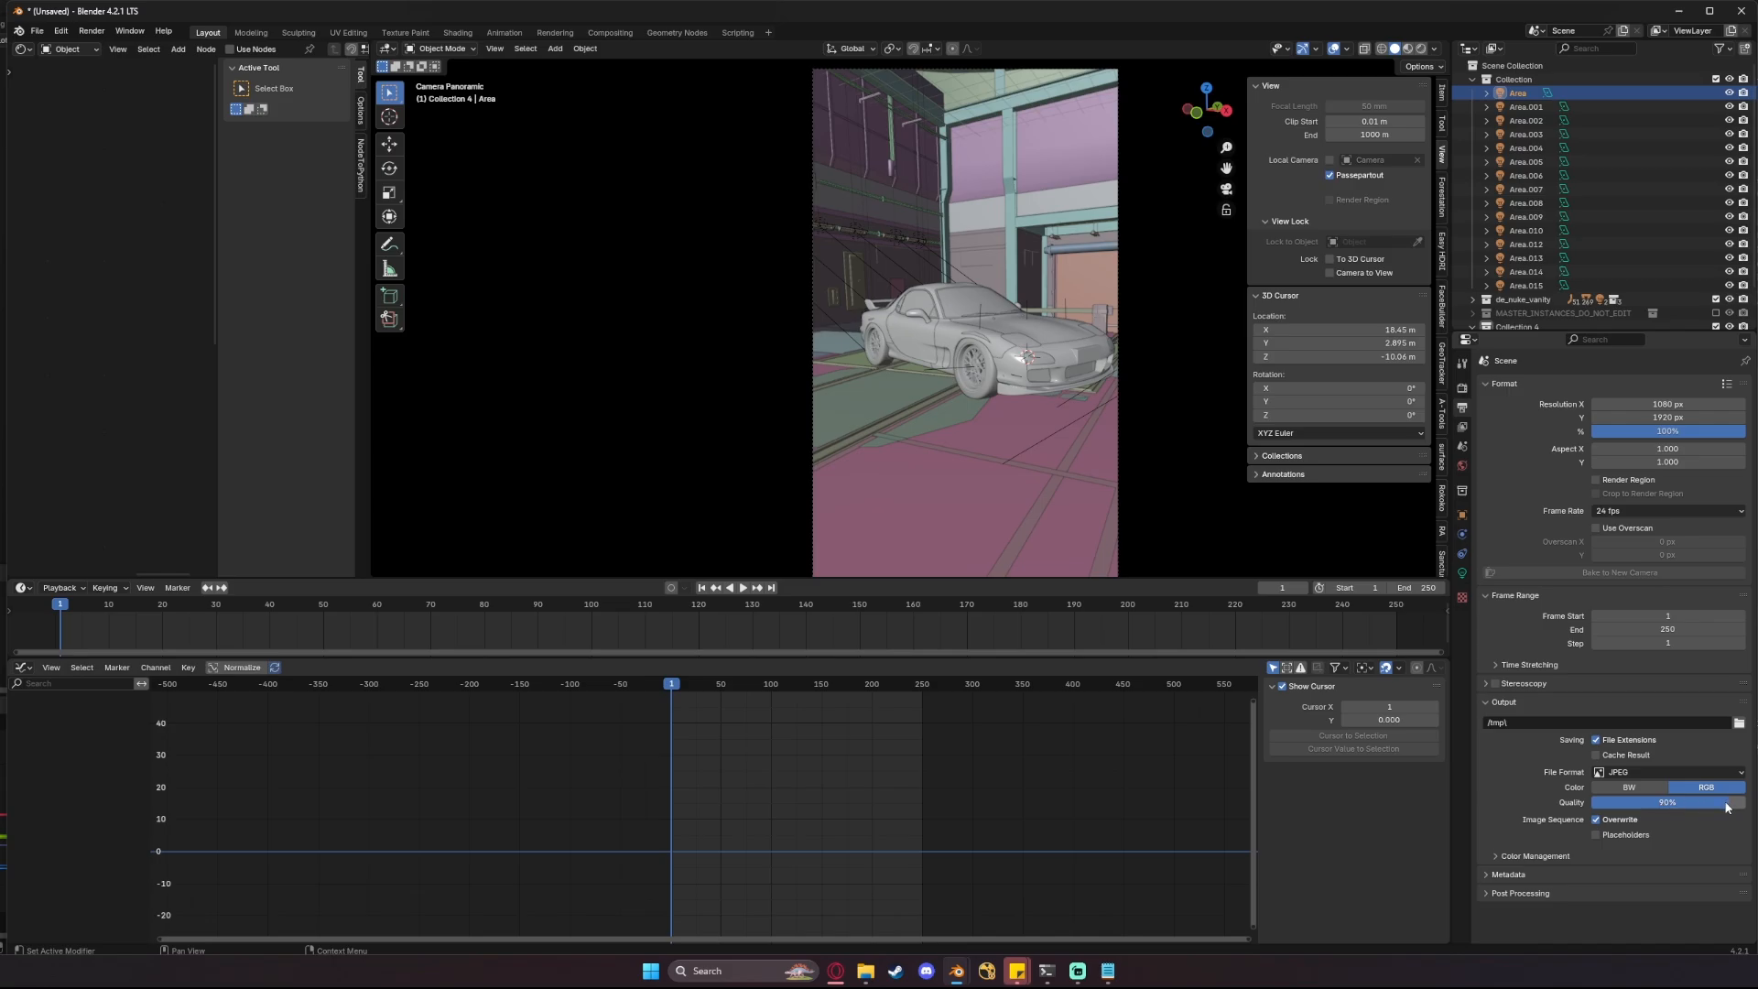
left_click_drag(1725, 804, 1624, 804)
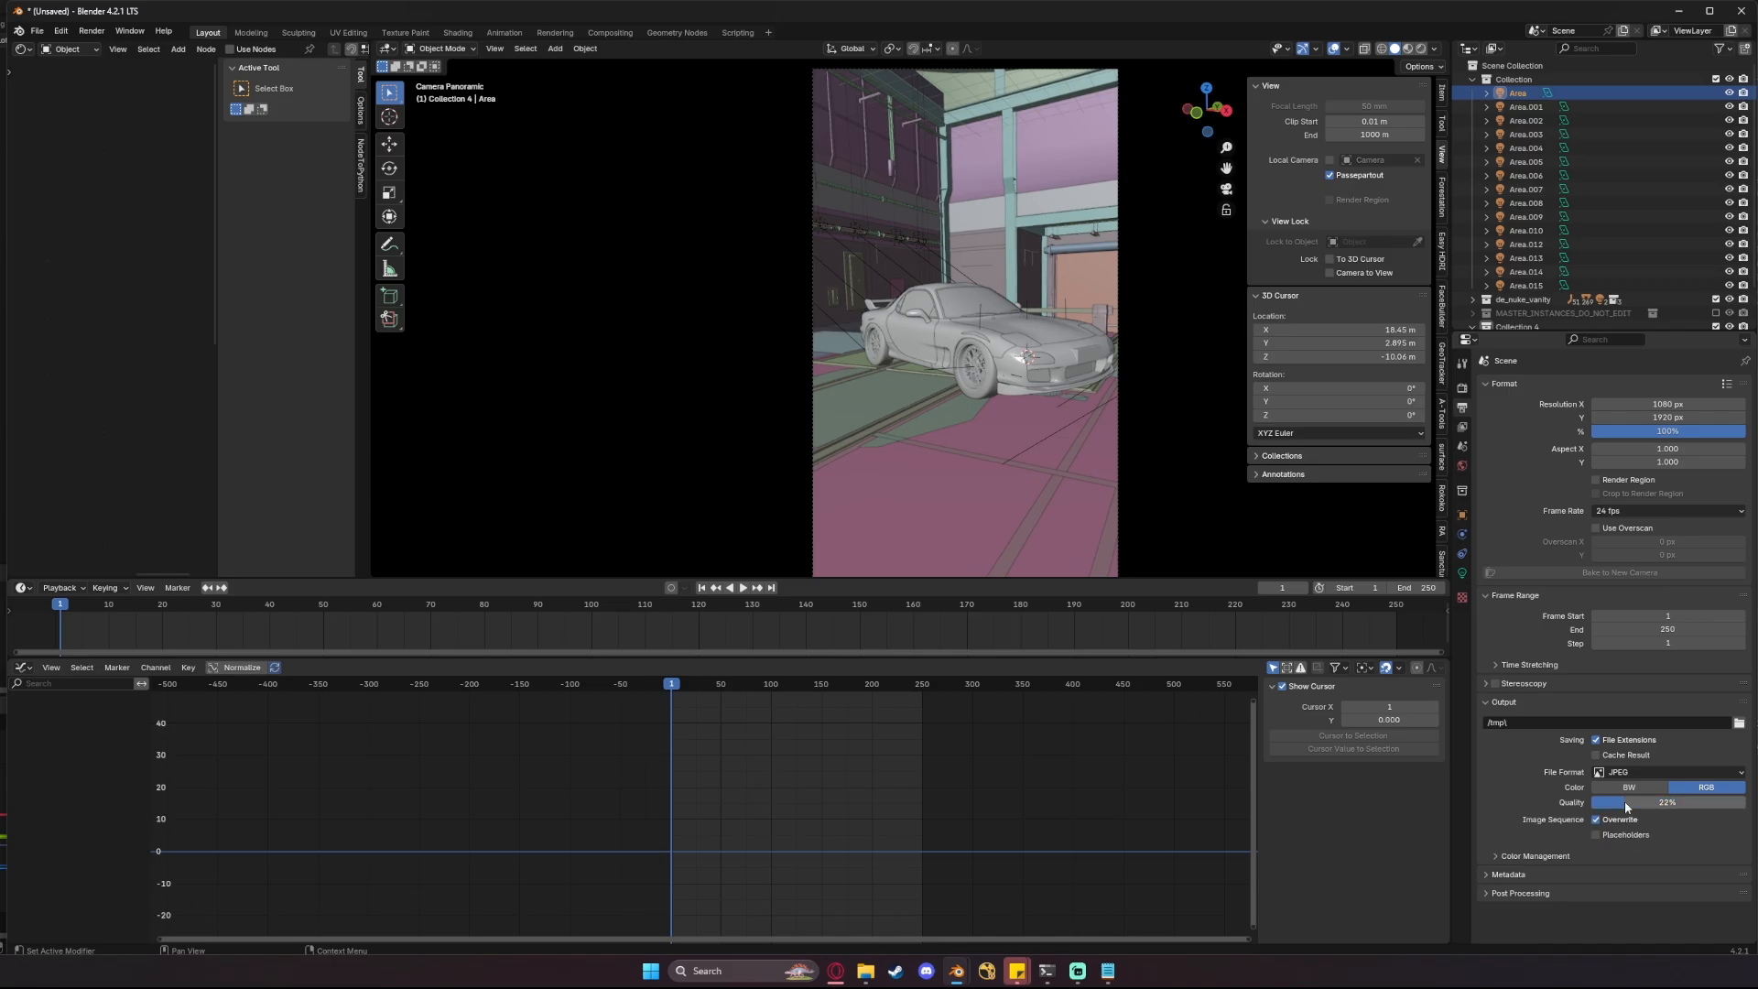
left_click_drag(1626, 802, 1670, 803)
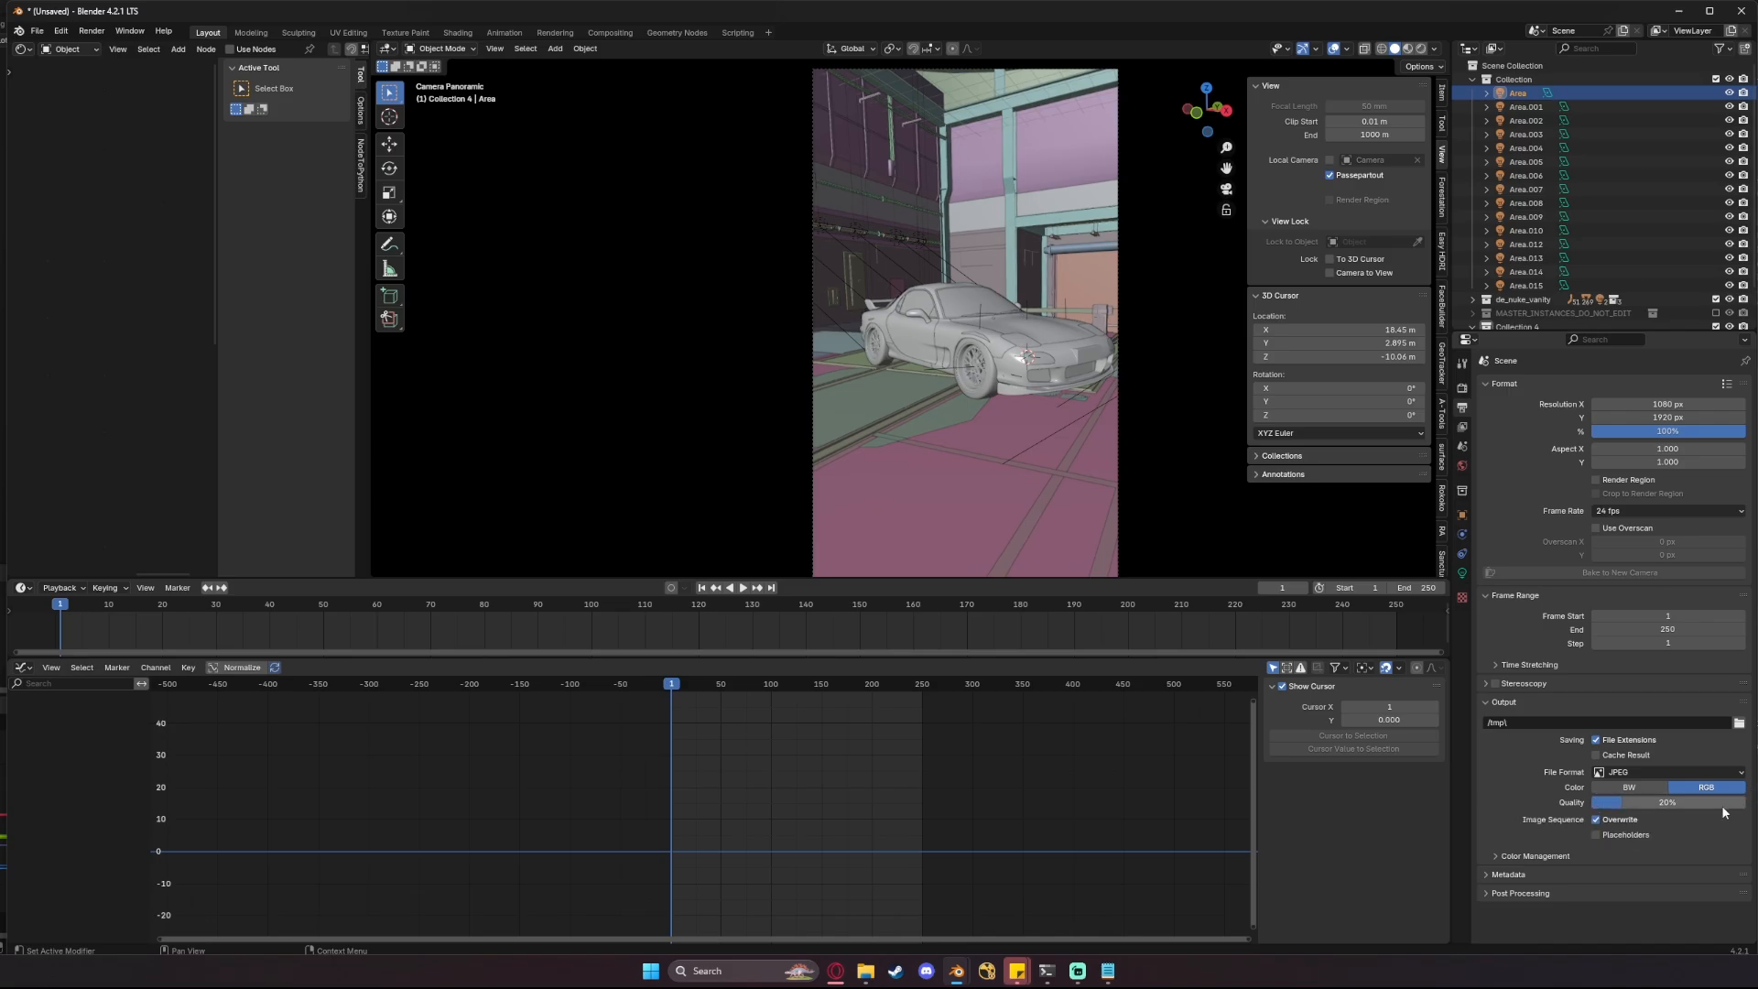
left_click(1667, 802)
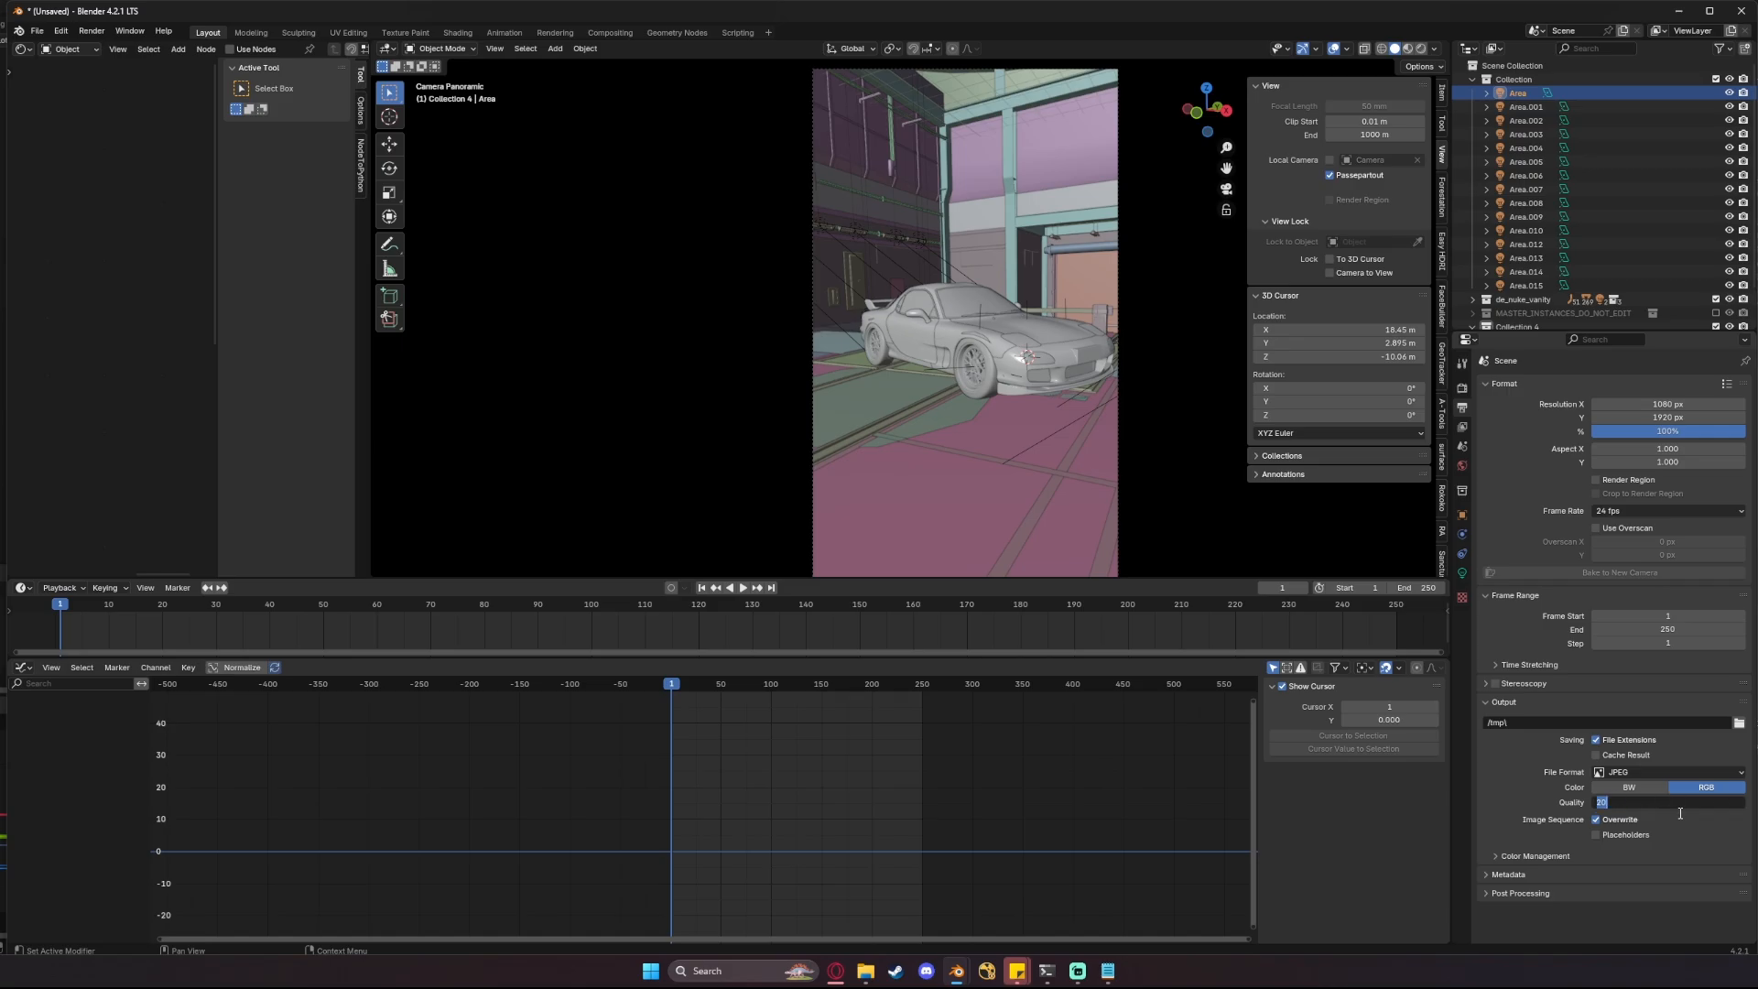
left_click(1668, 431)
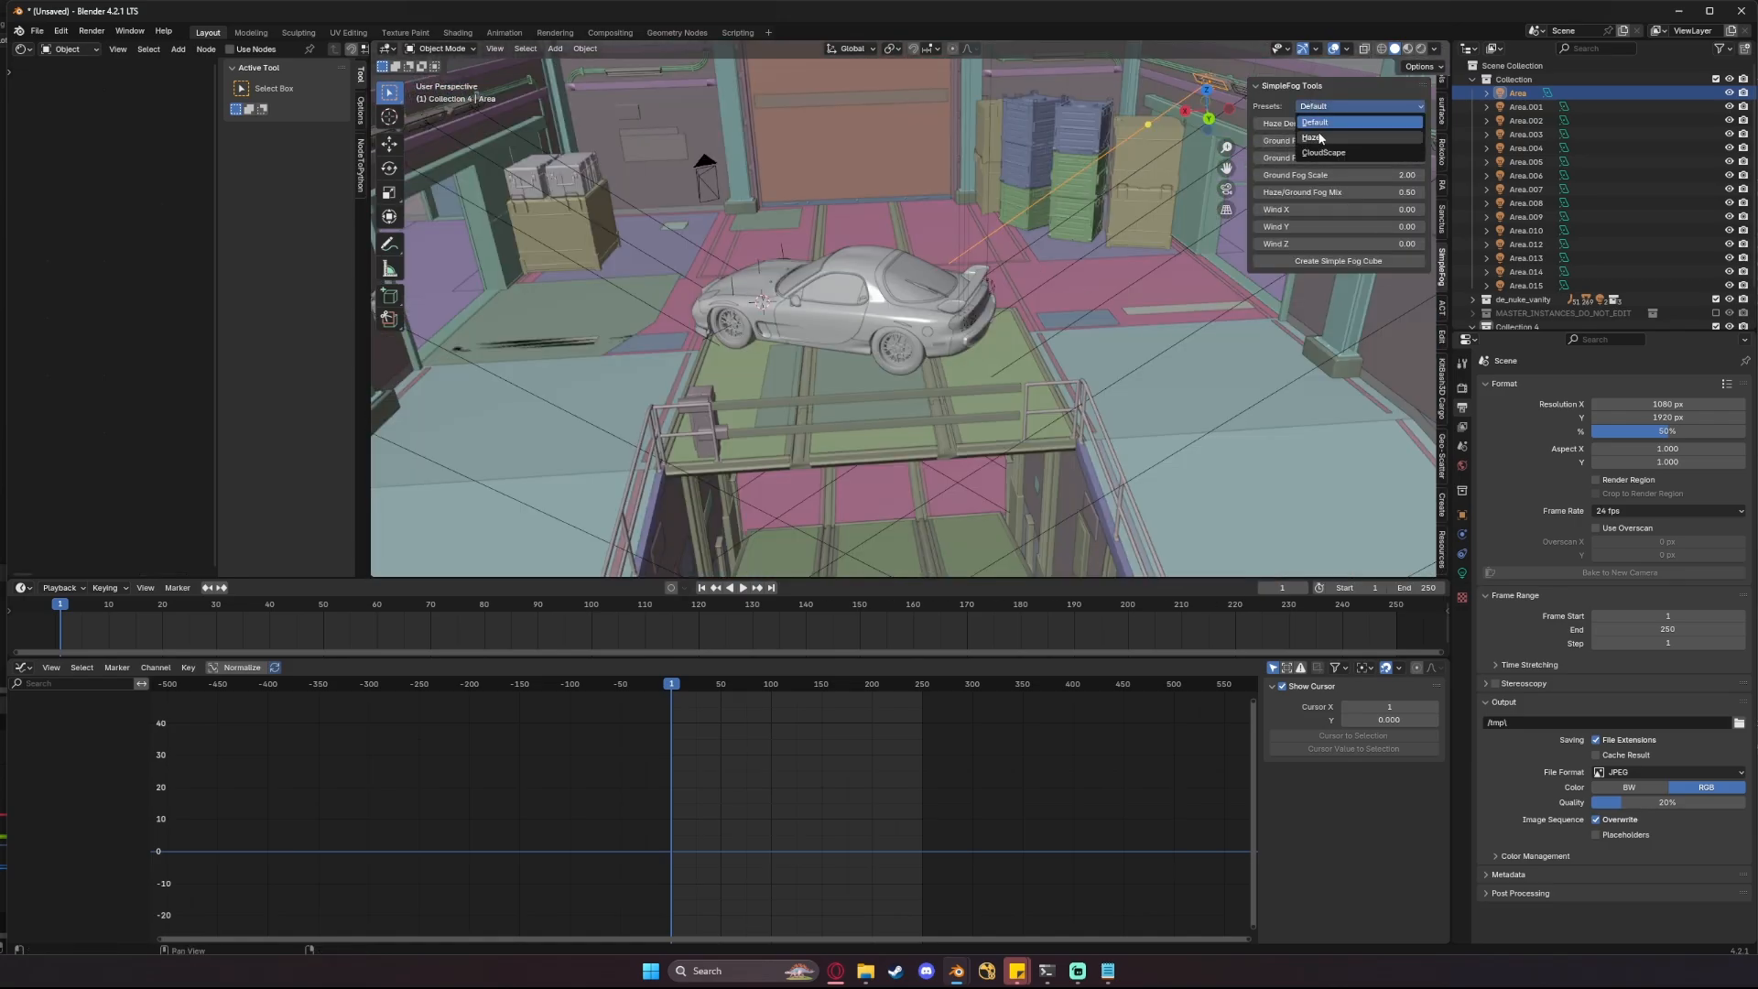
- Create a SimpleFog haze domain around the garage and select it to thin the haze density to 0.025
left_click(1319, 136)
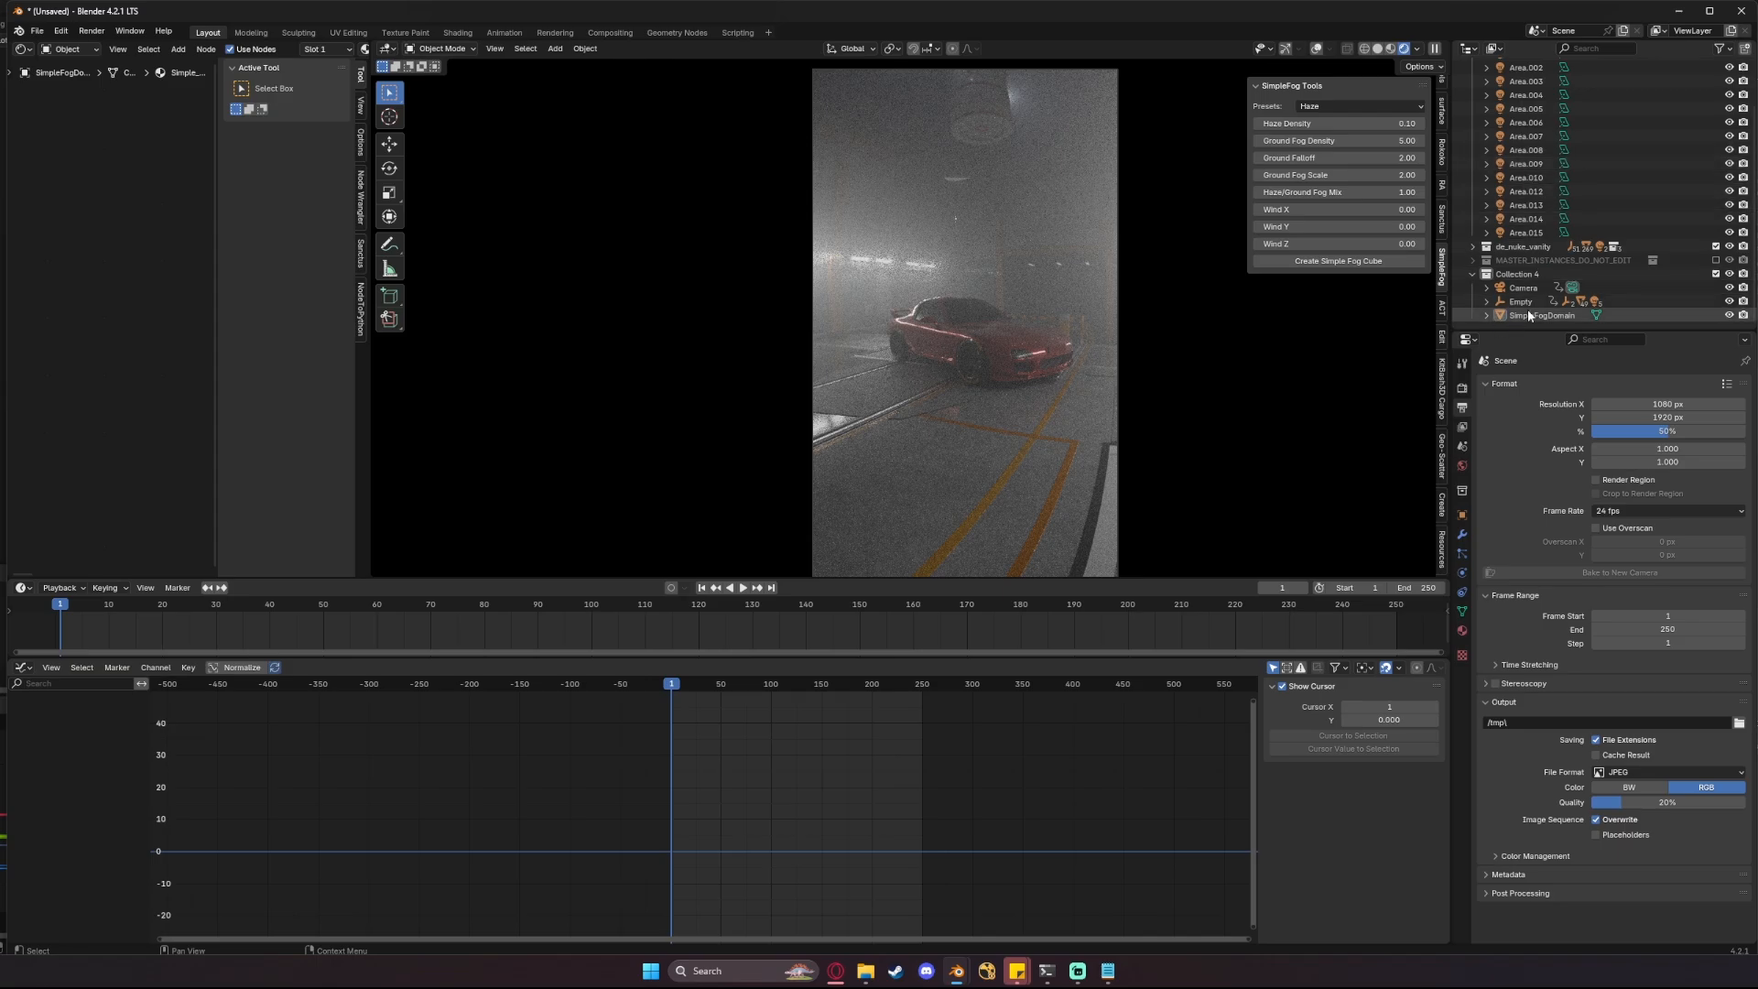
left_click(1543, 315)
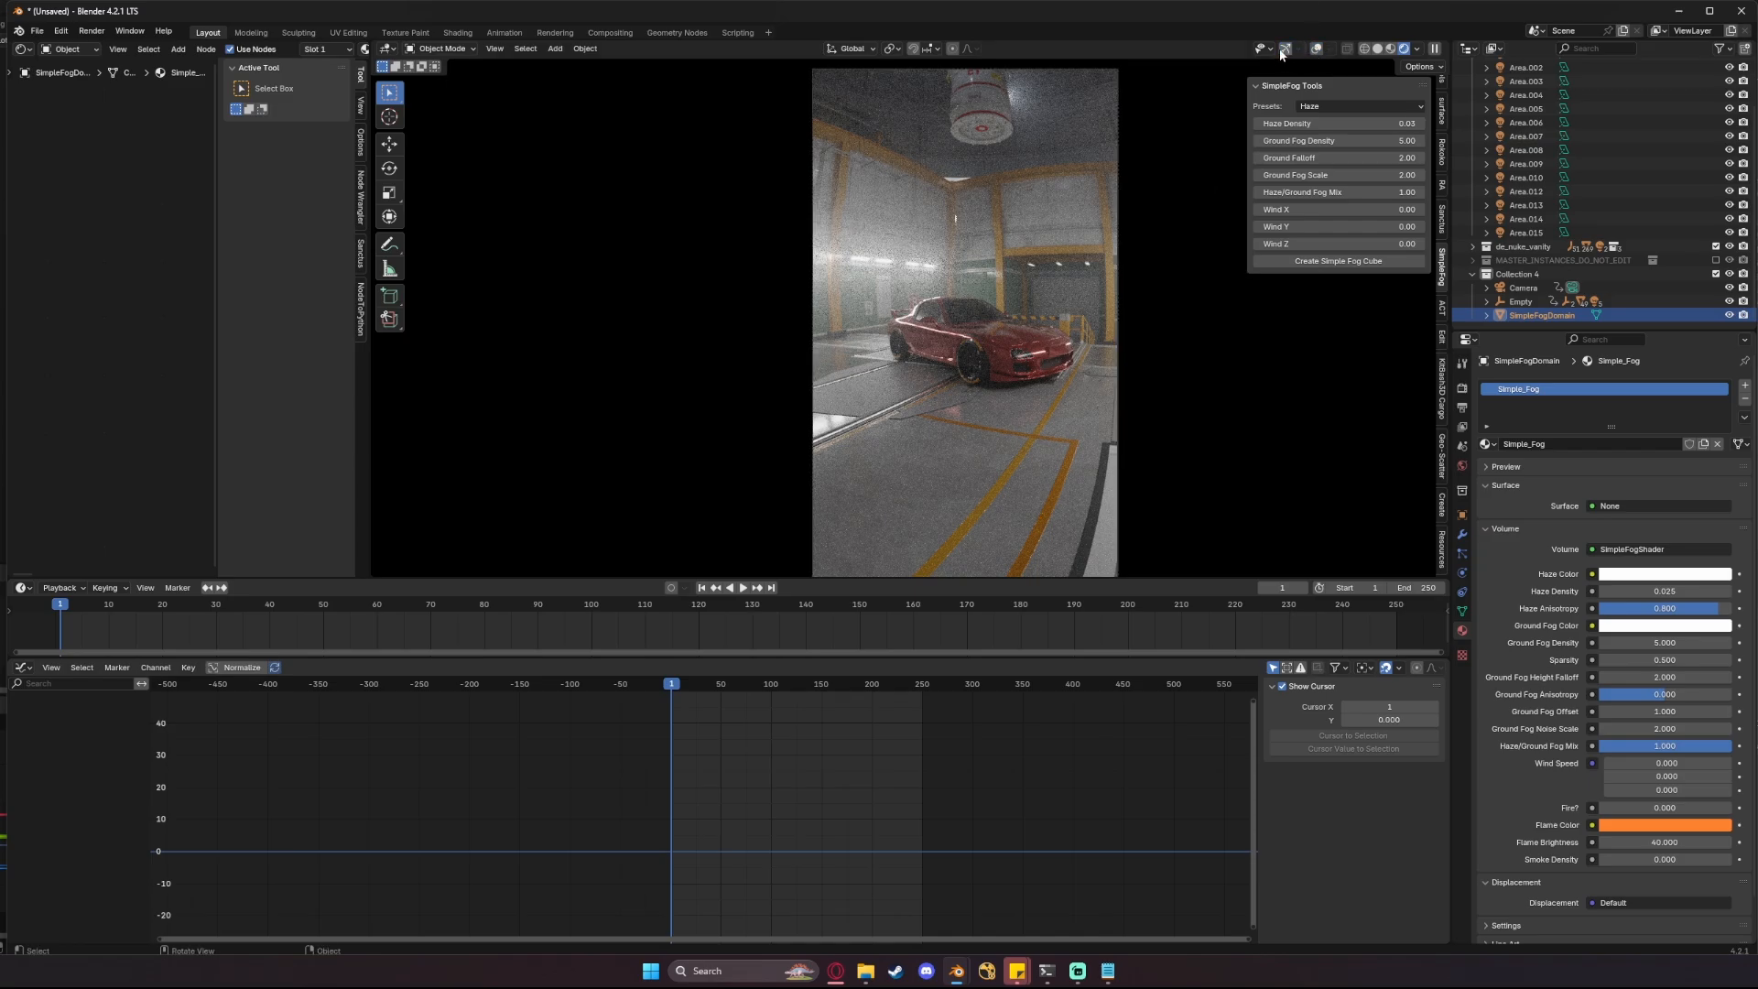
mouse_move(1304, 92)
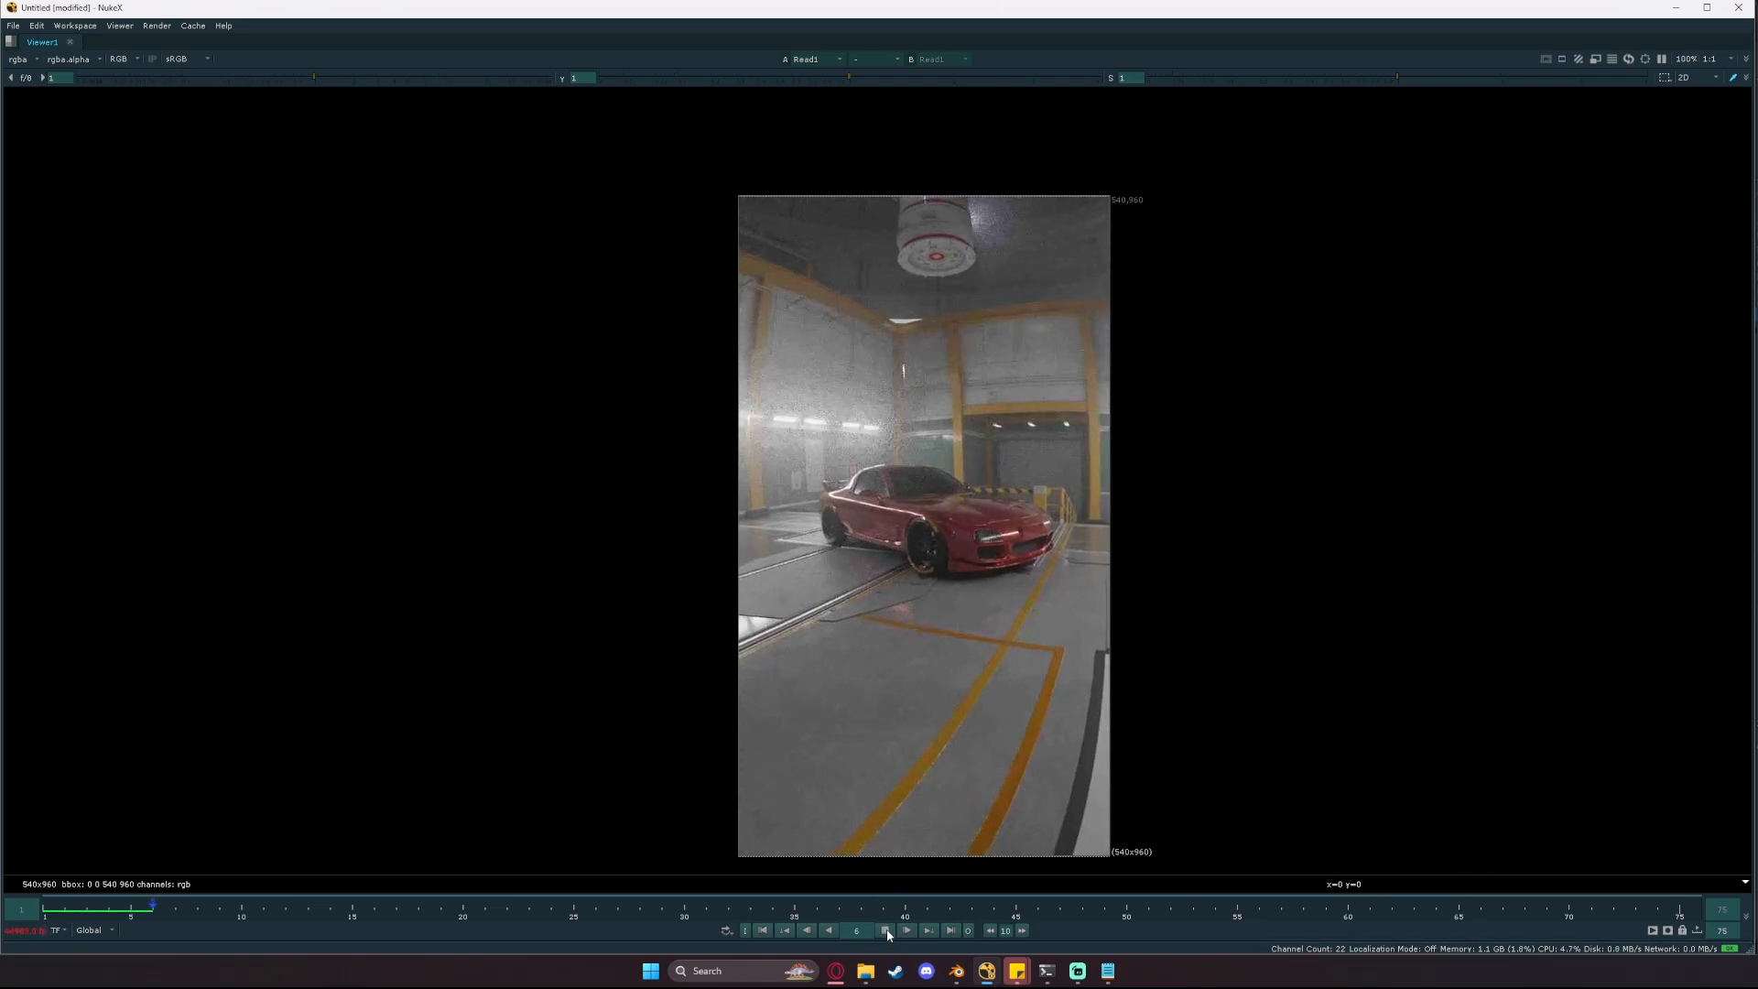
- Play the rendered foggy-garage JPEG sequence in the NukeX Viewer
left_click(905, 931)
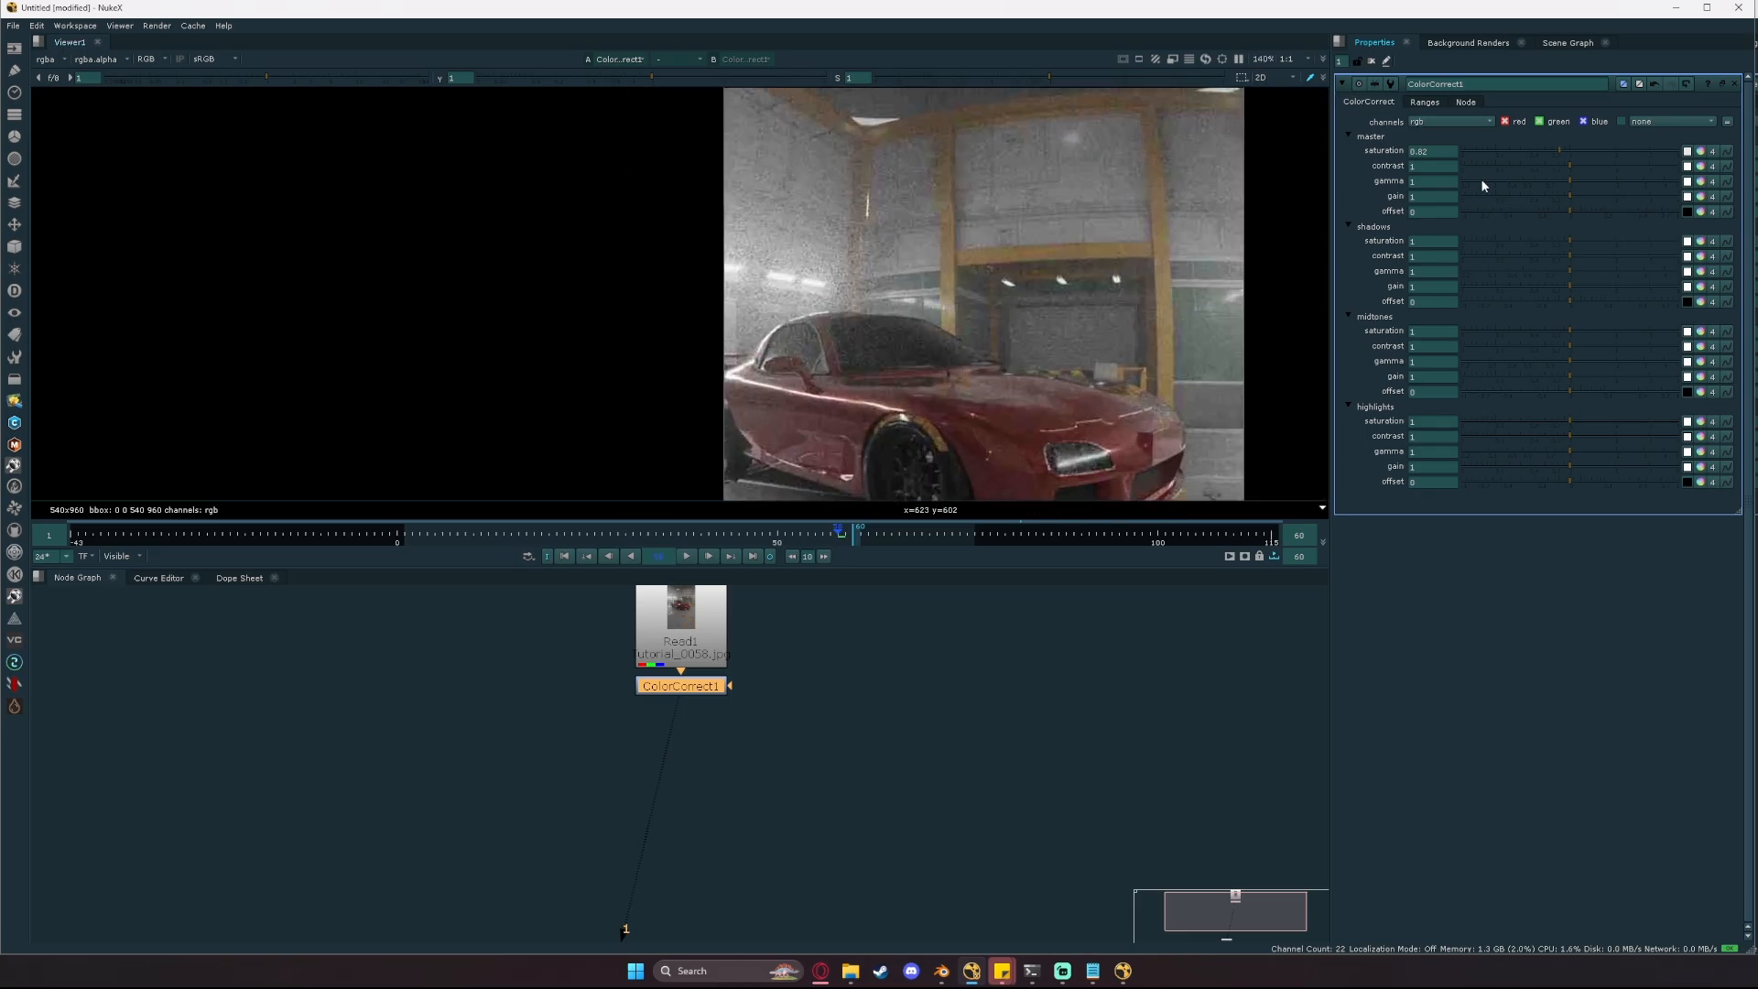
- Set the ColorCorrect master saturation to 0.76 and contrast to 1.08
left_click_drag(1537, 166, 1564, 166)
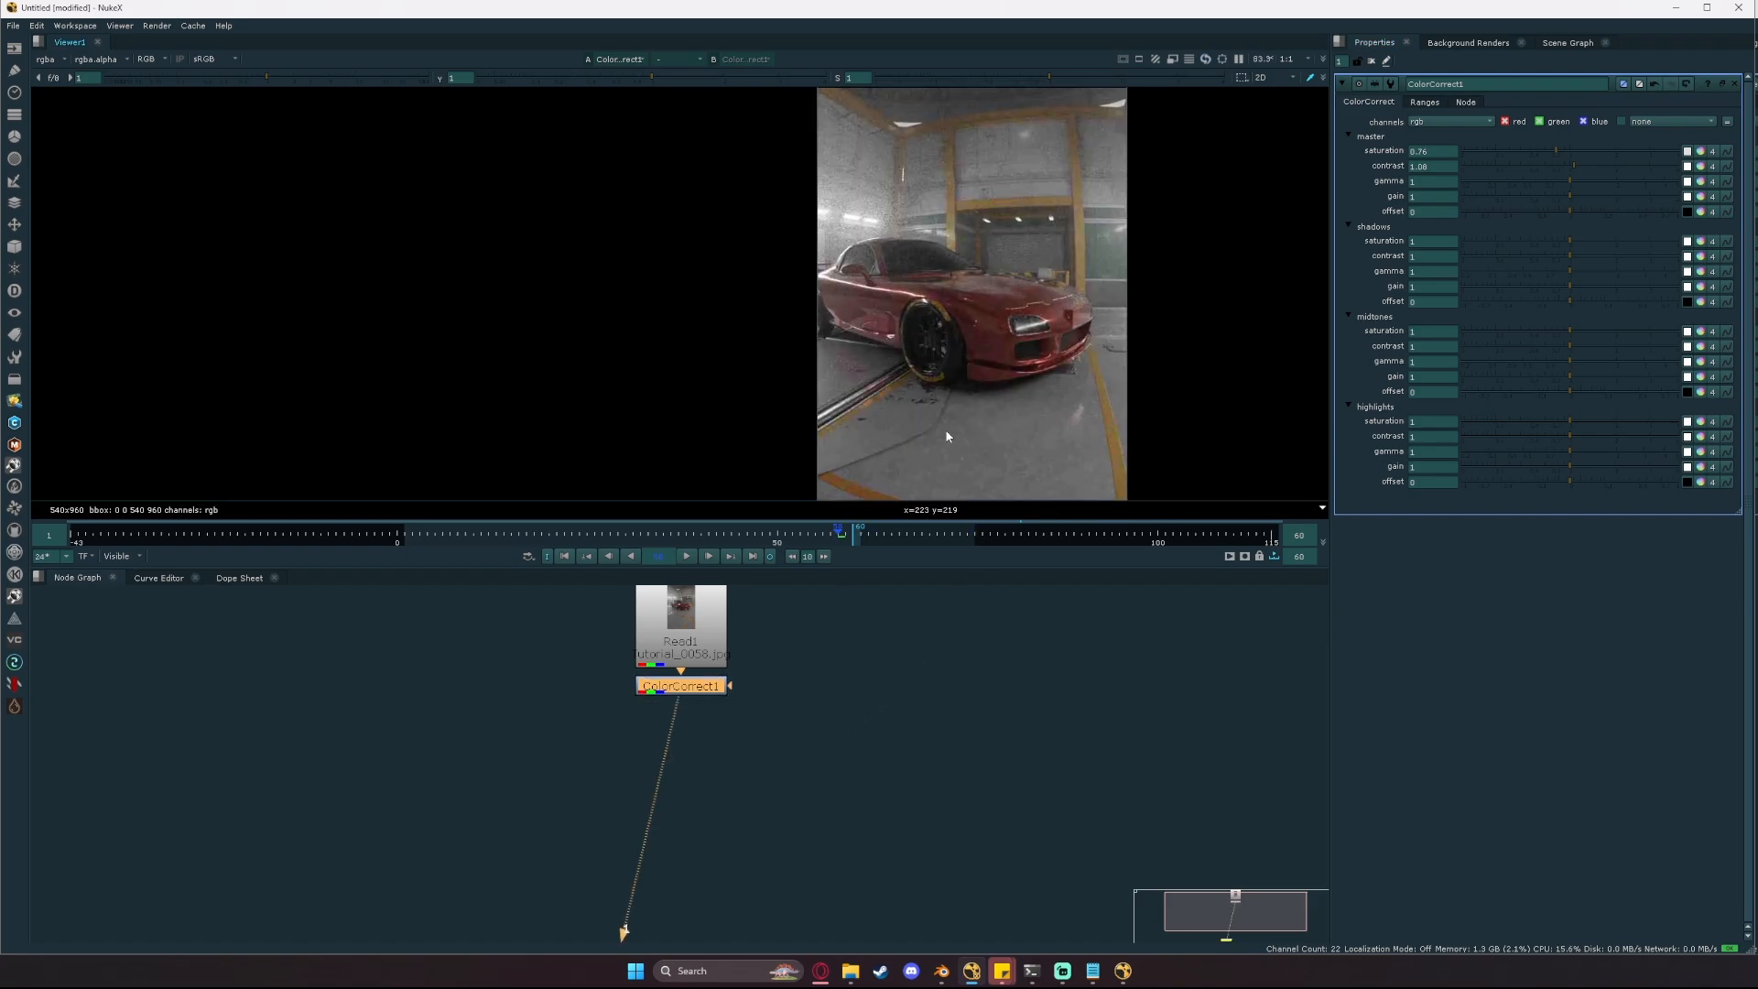
left_click(1687, 285)
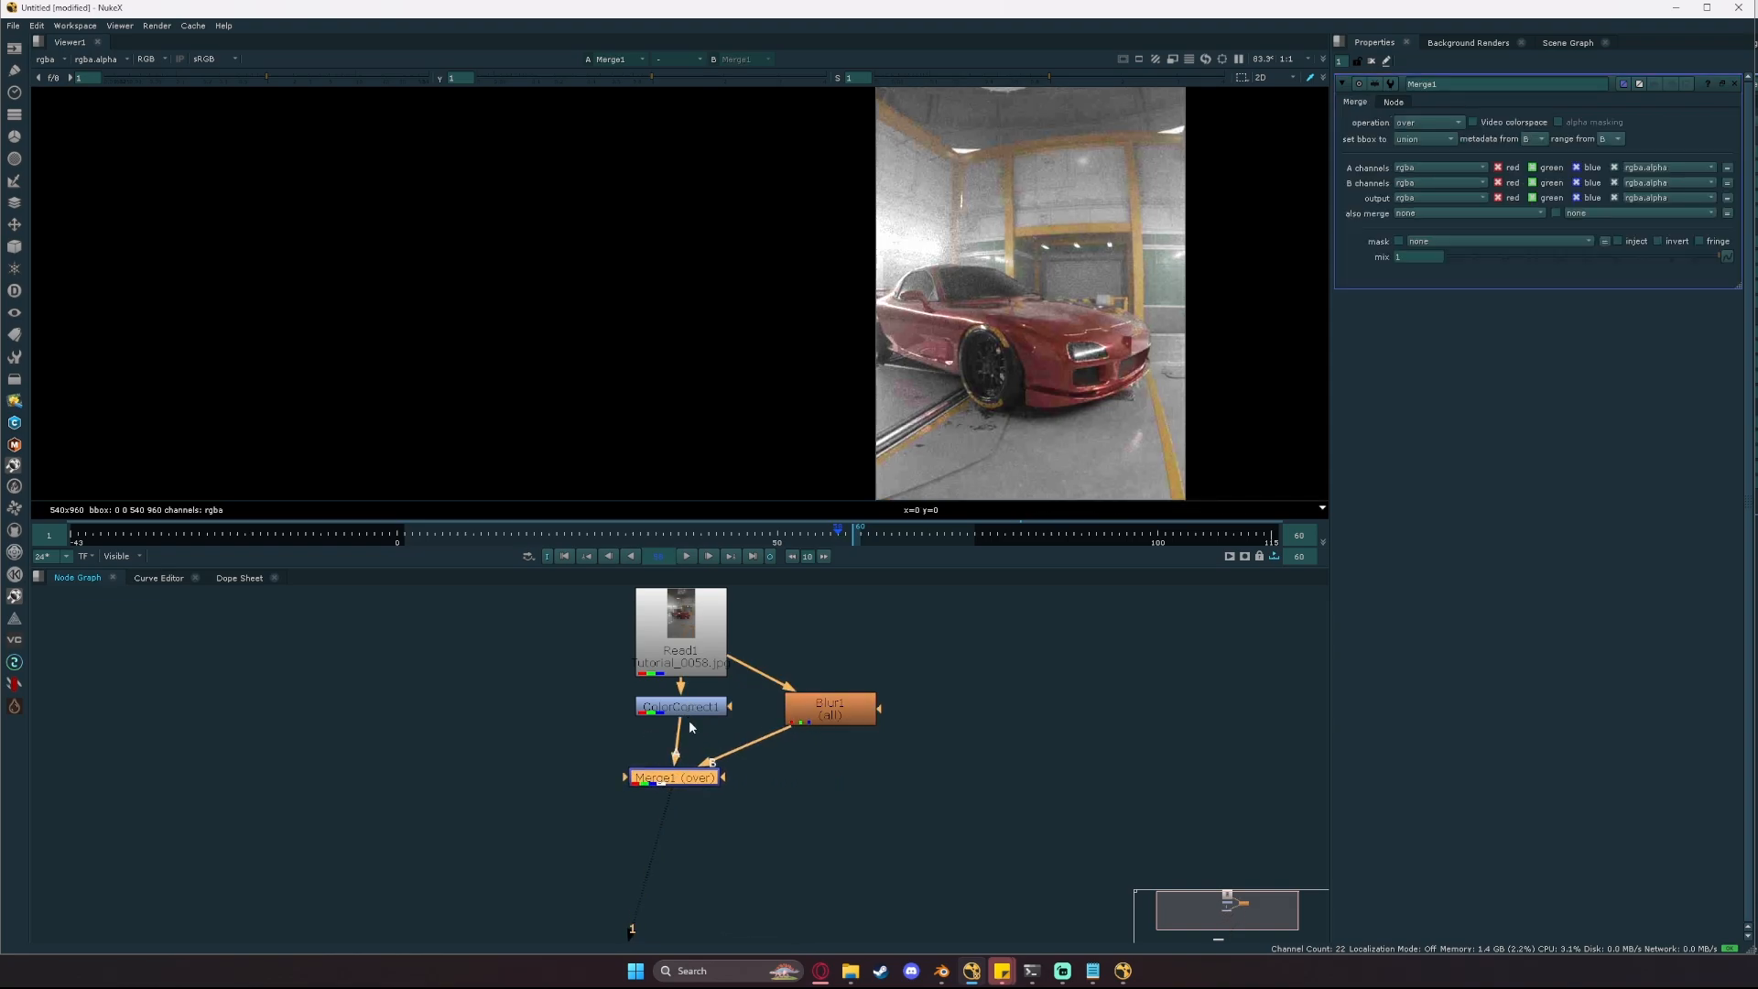
- Merge the blurred copy over ColorCorrect1 with the plus operation at 0.14 mix
left_click(1427, 121)
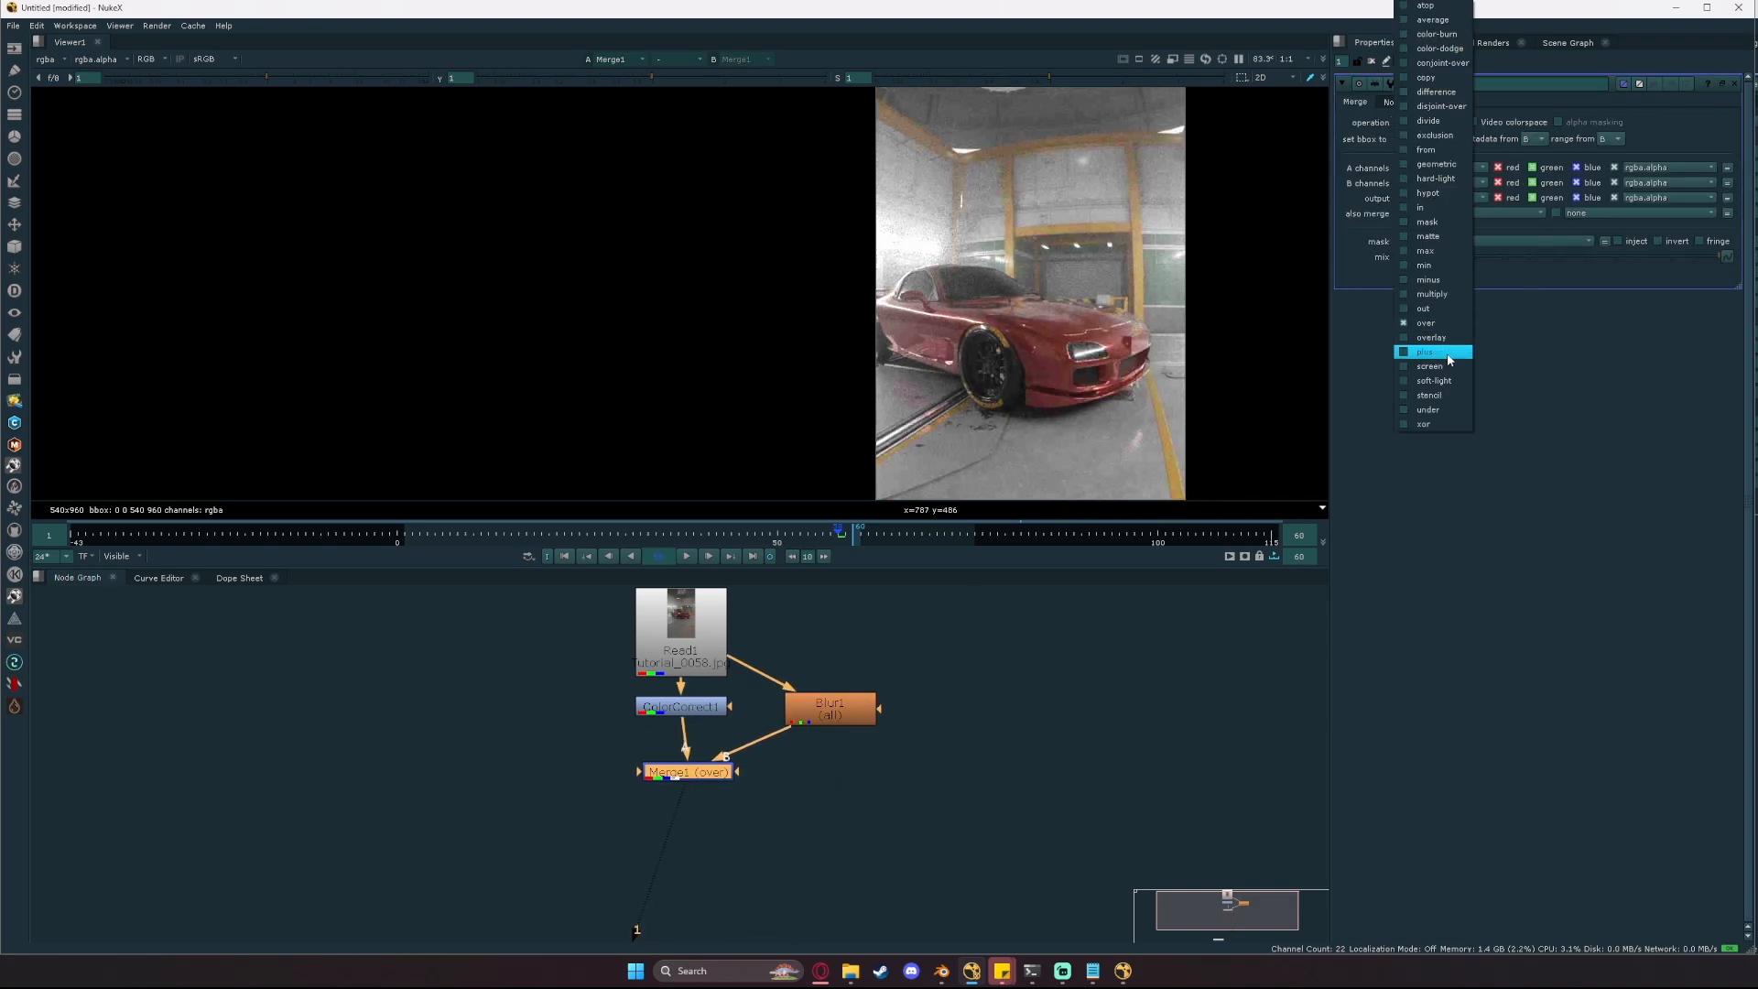
left_click(1427, 351)
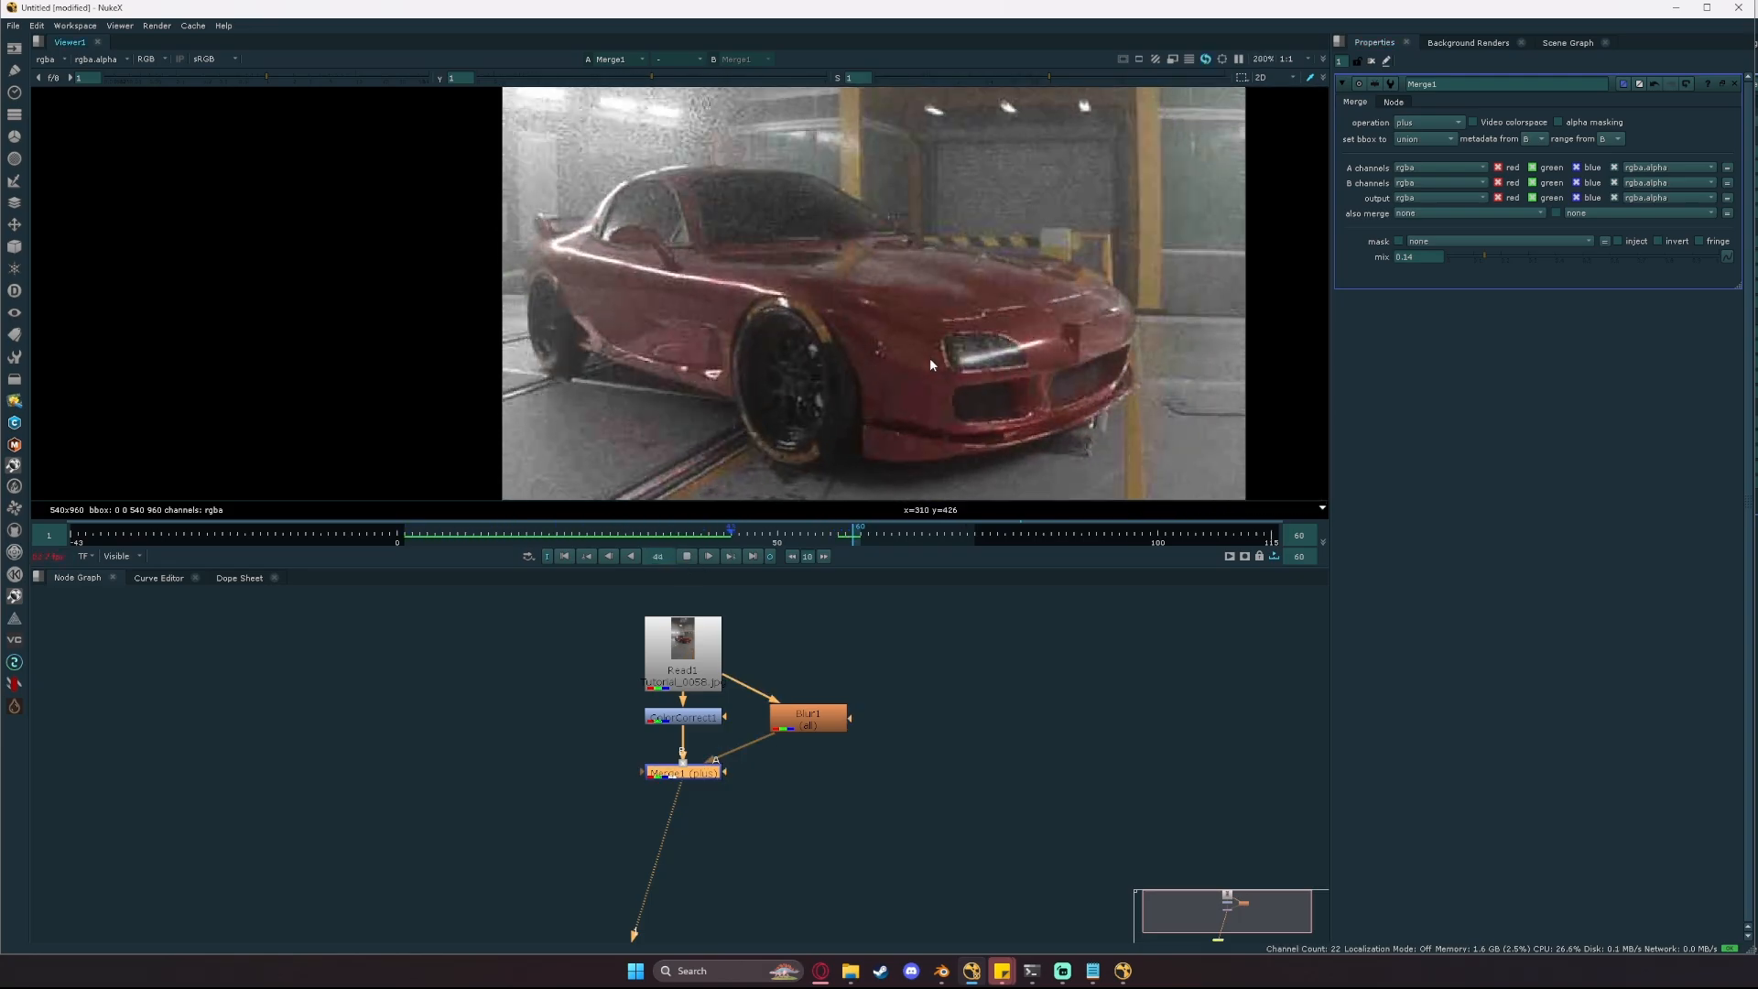
left_click(706, 556)
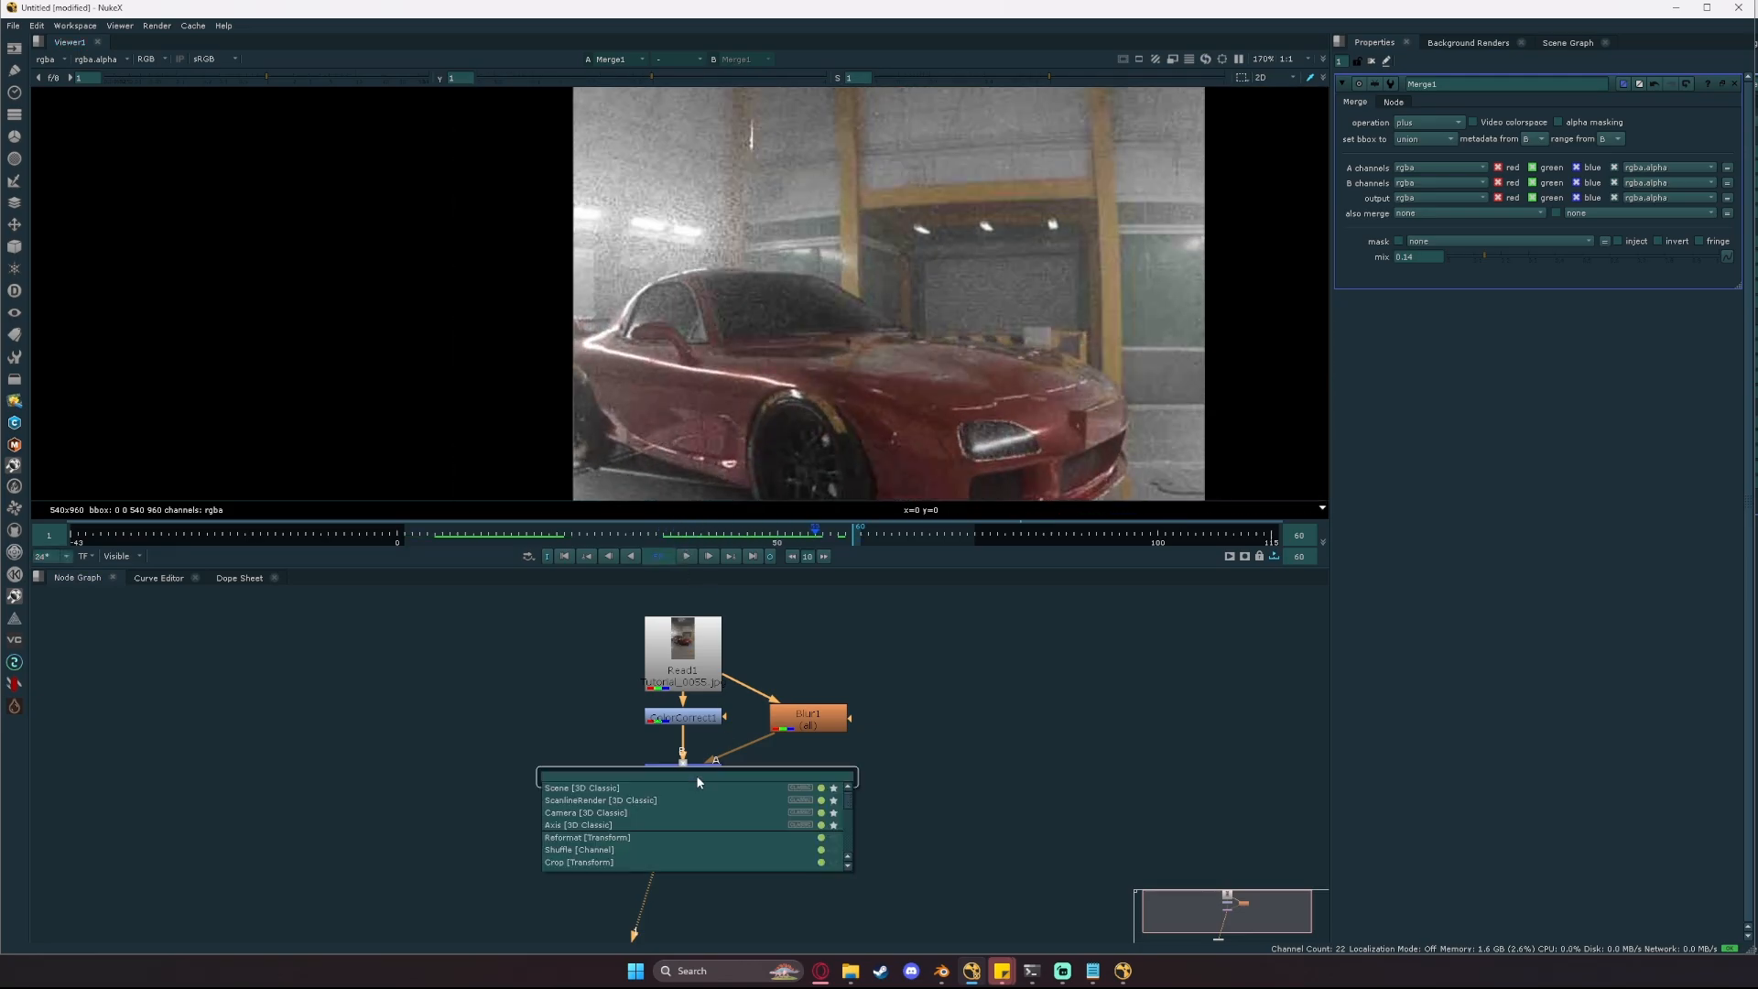
- Insert a LumaGrain node after Merge1 via the Tab search for 'grain'
type("grain FH [Draw")
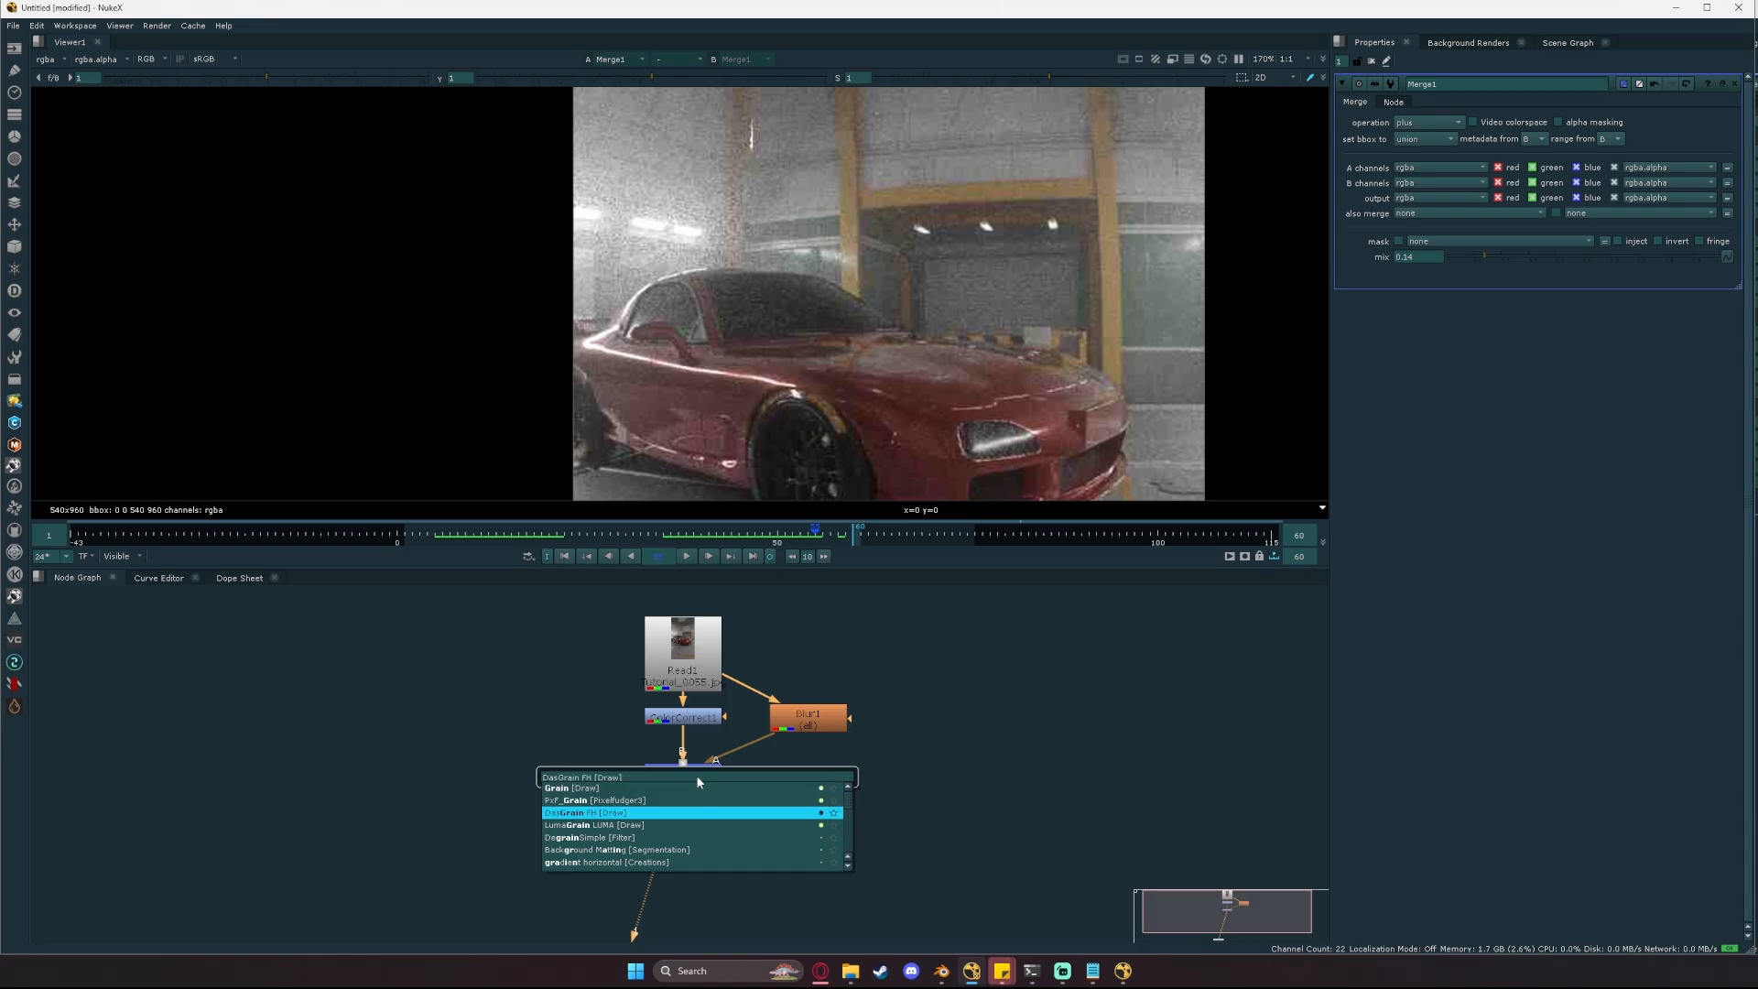
left_click(594, 825)
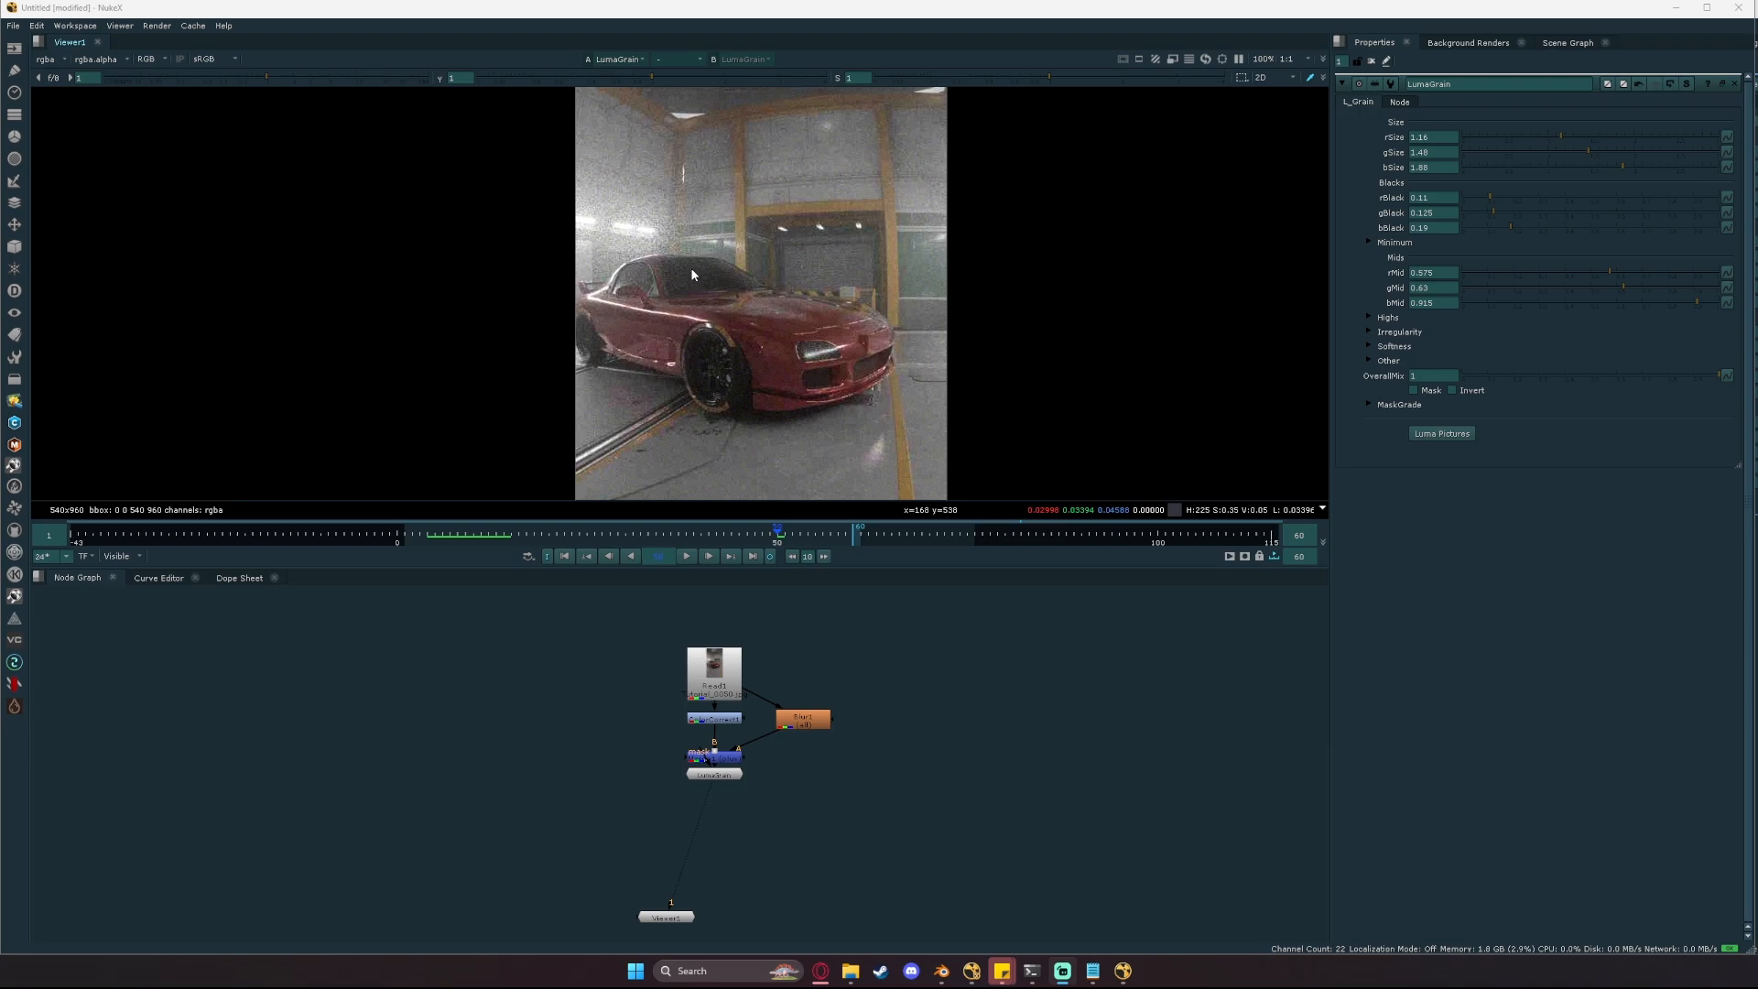
scroll("down", 3)
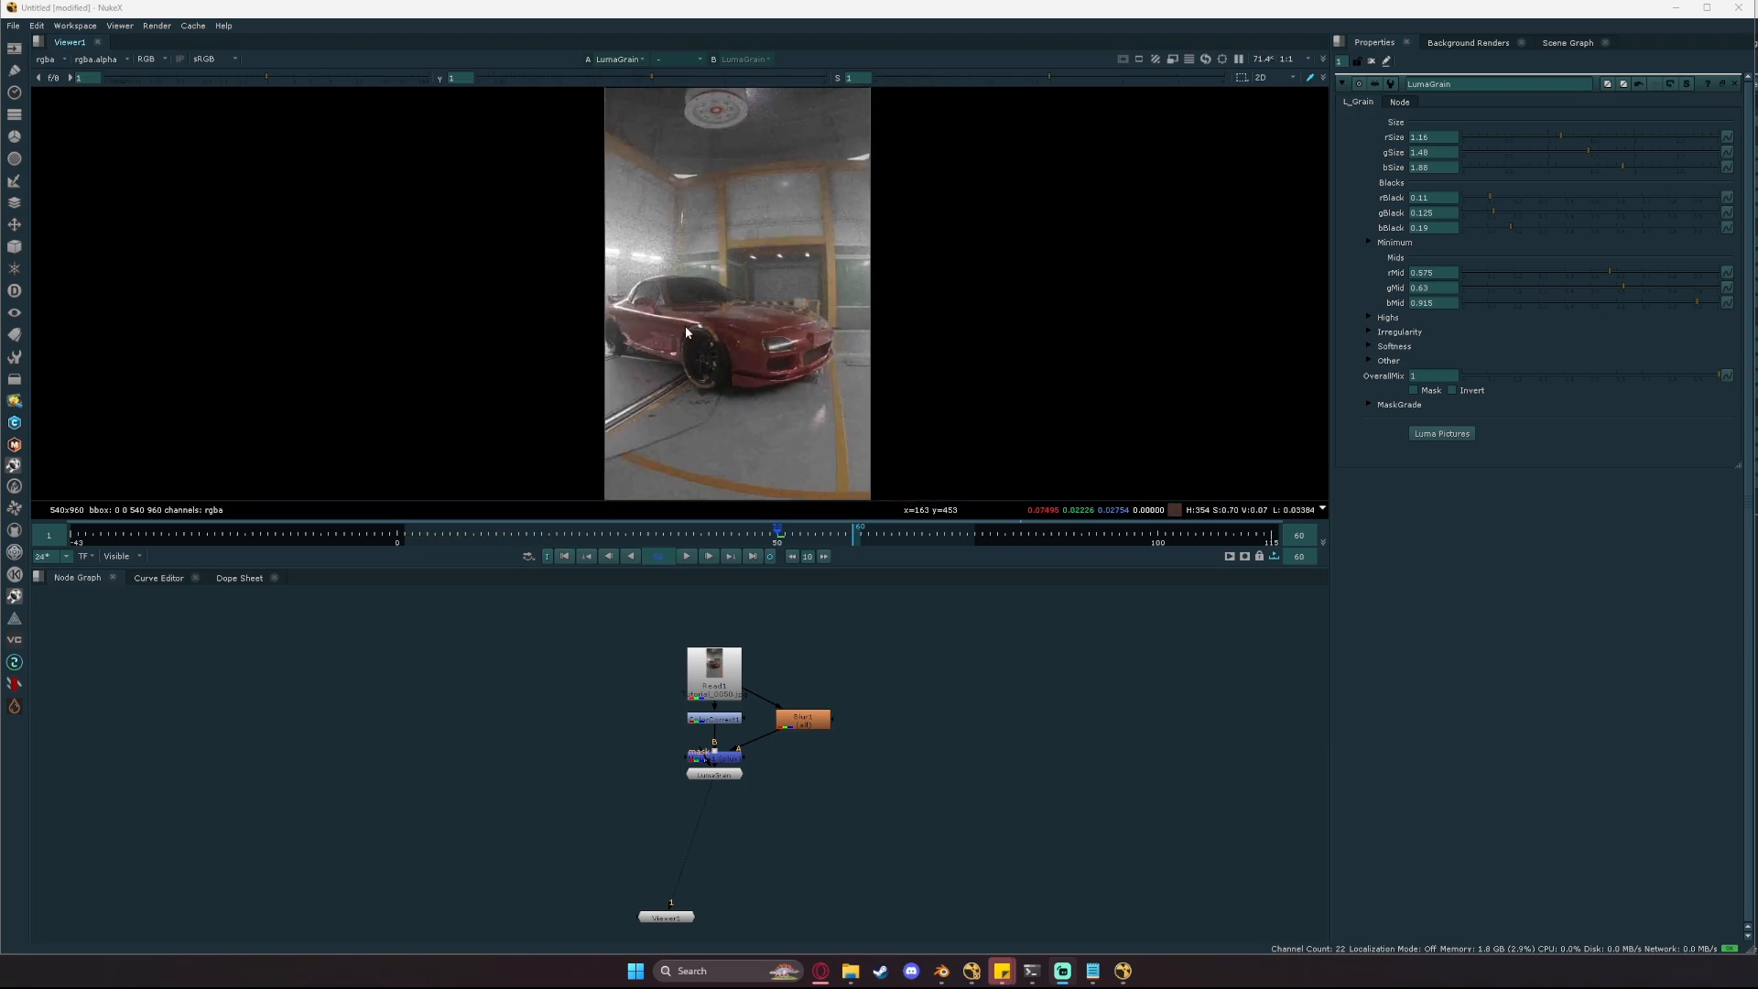